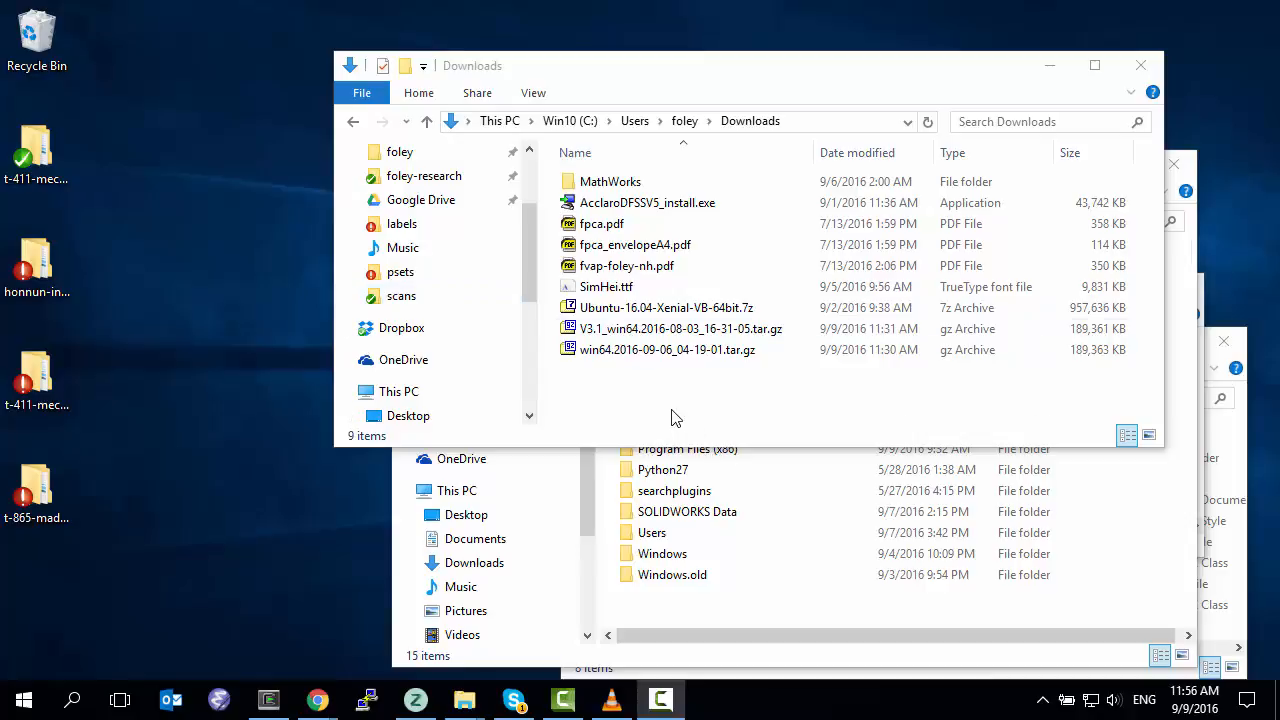
mouse_move(723, 412)
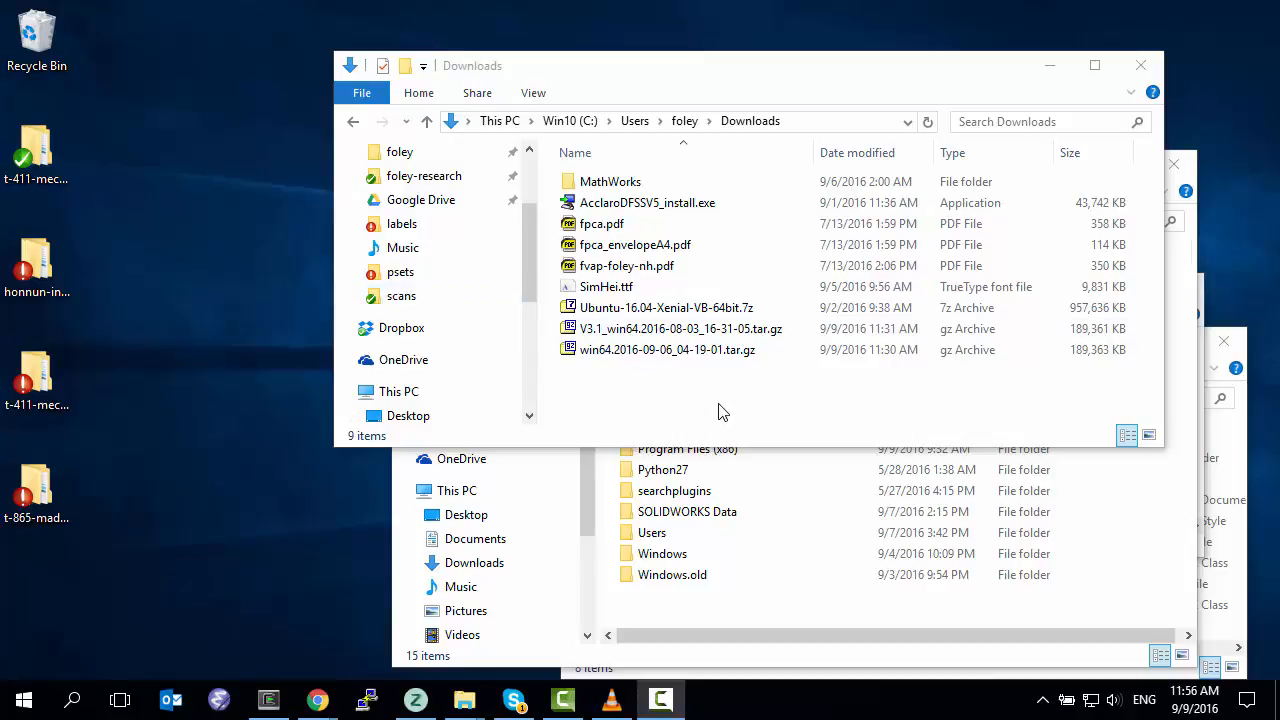
mouse_move(681, 408)
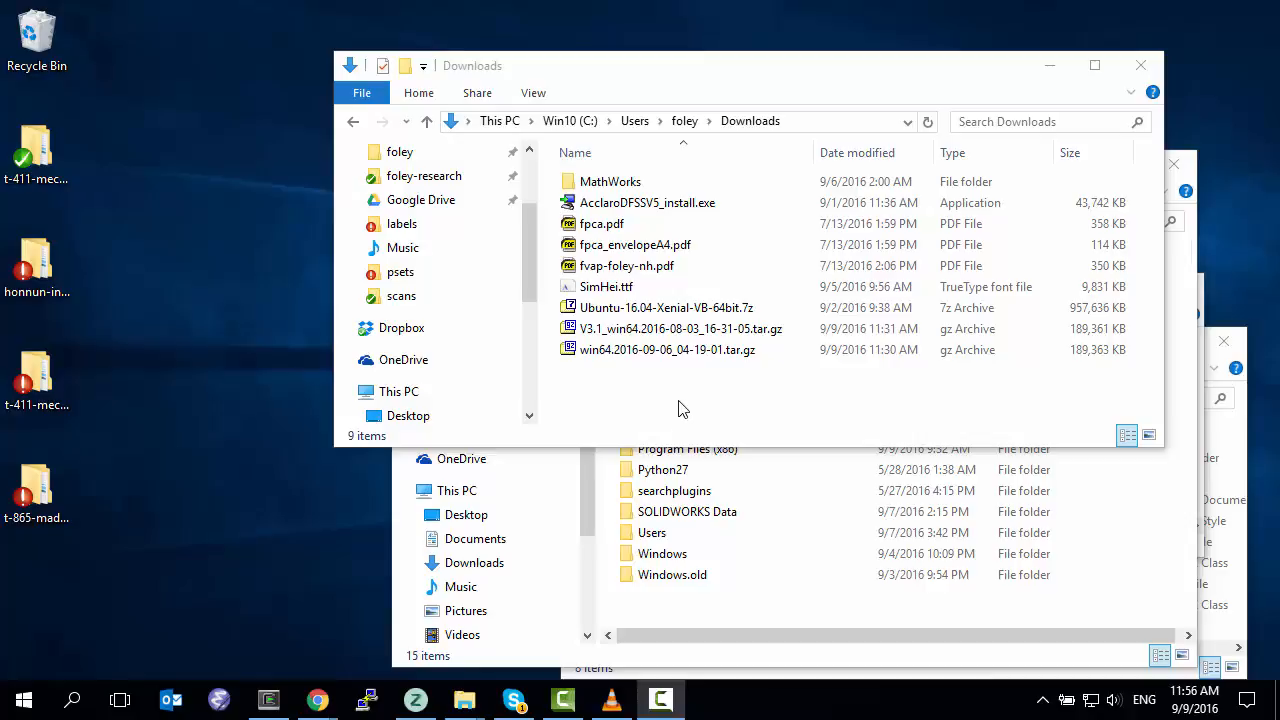
mouse_move(665, 393)
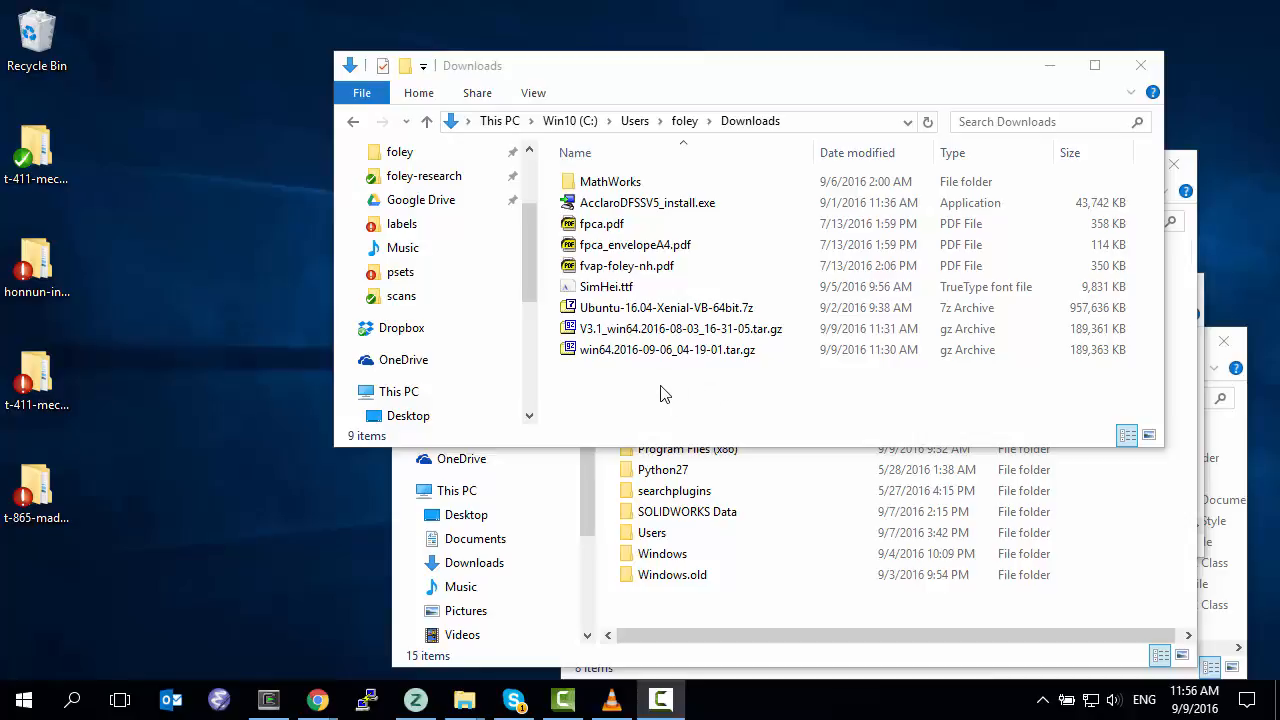
mouse_move(648, 398)
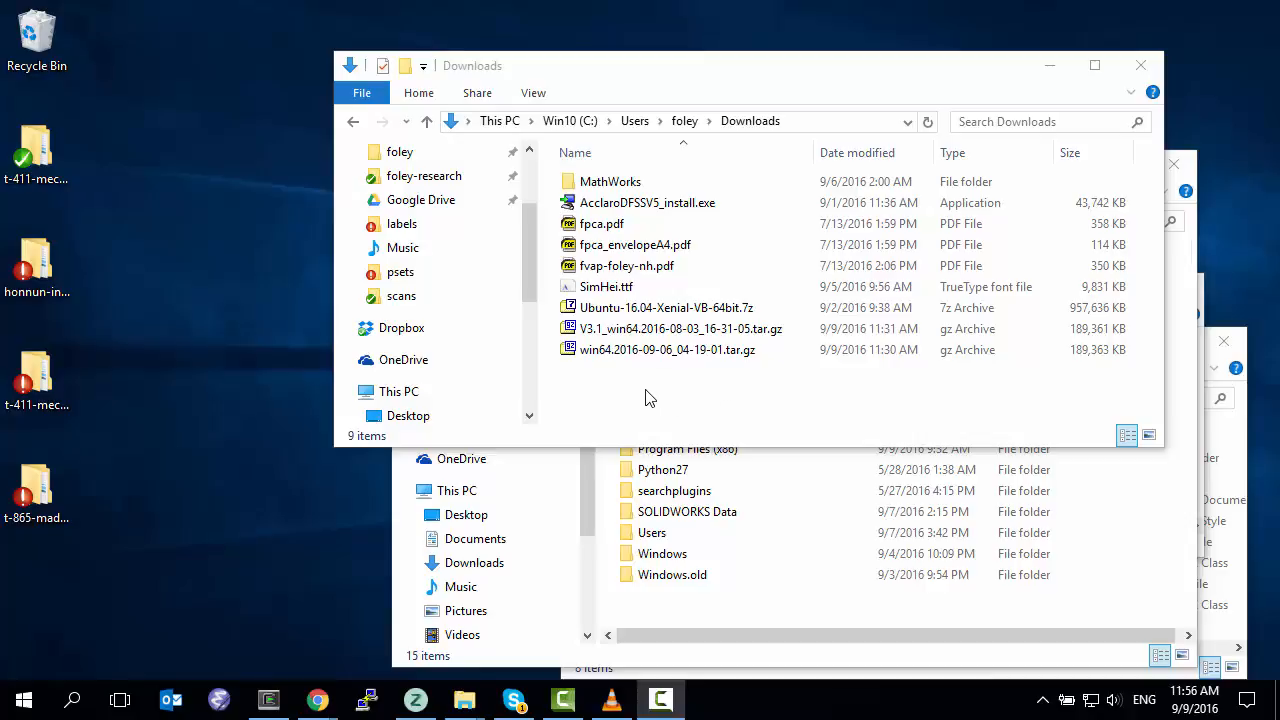
mouse_move(691, 391)
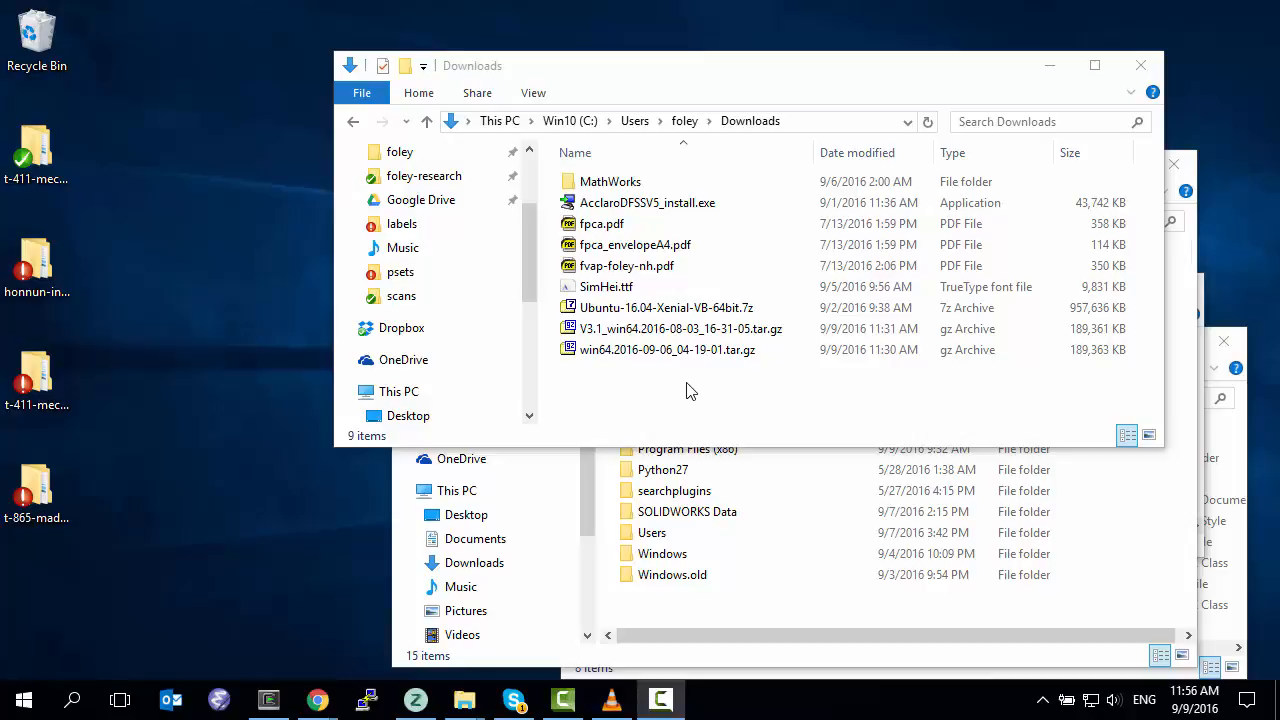
mouse_move(700, 392)
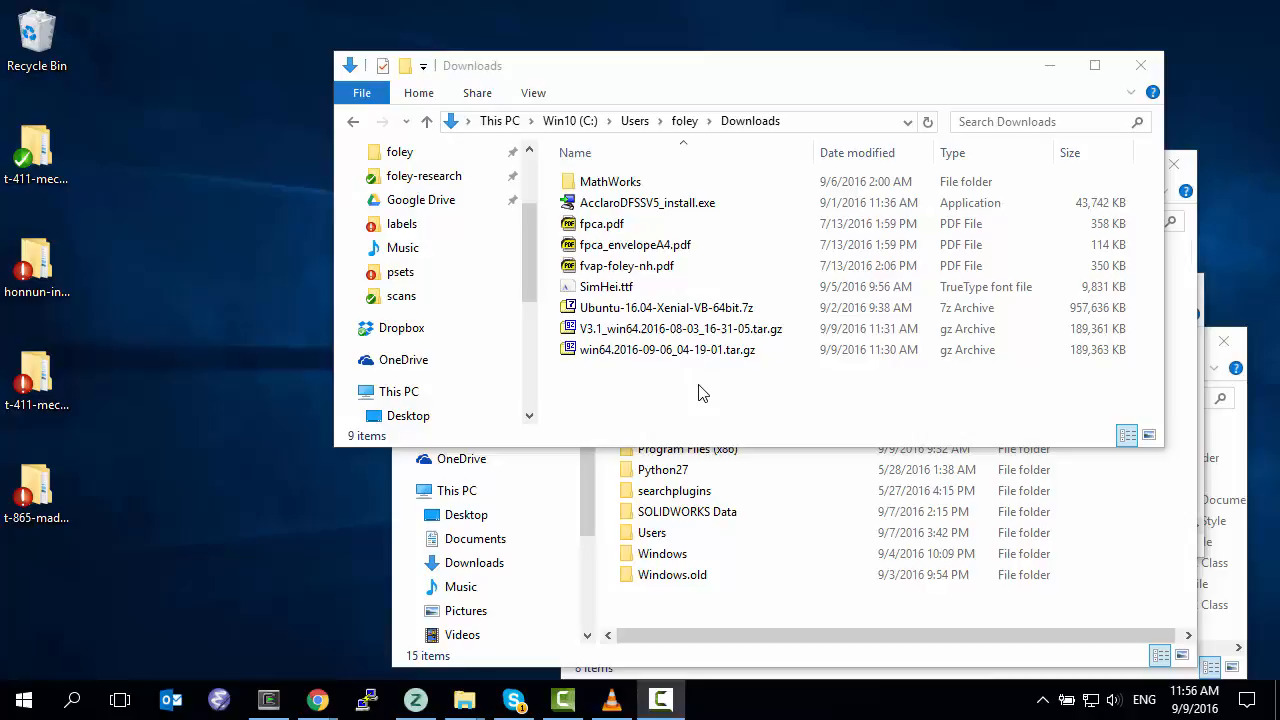
mouse_move(660, 392)
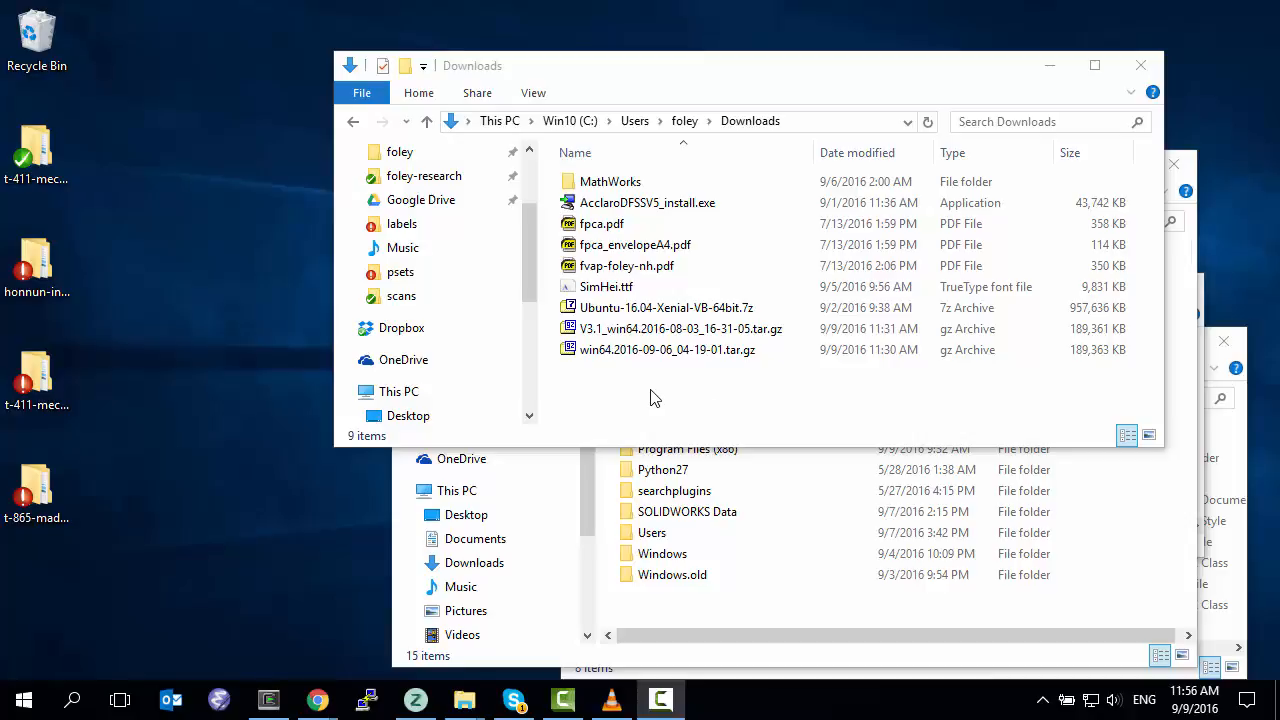
mouse_move(630, 401)
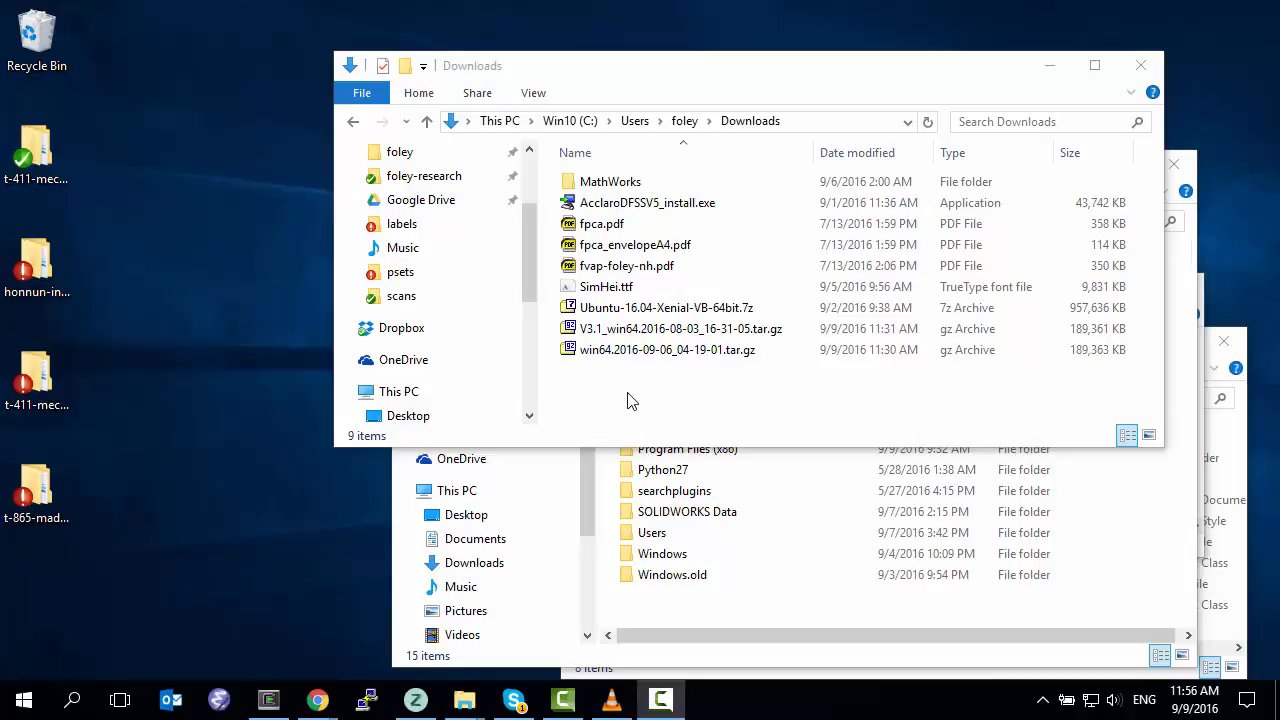
mouse_move(315, 699)
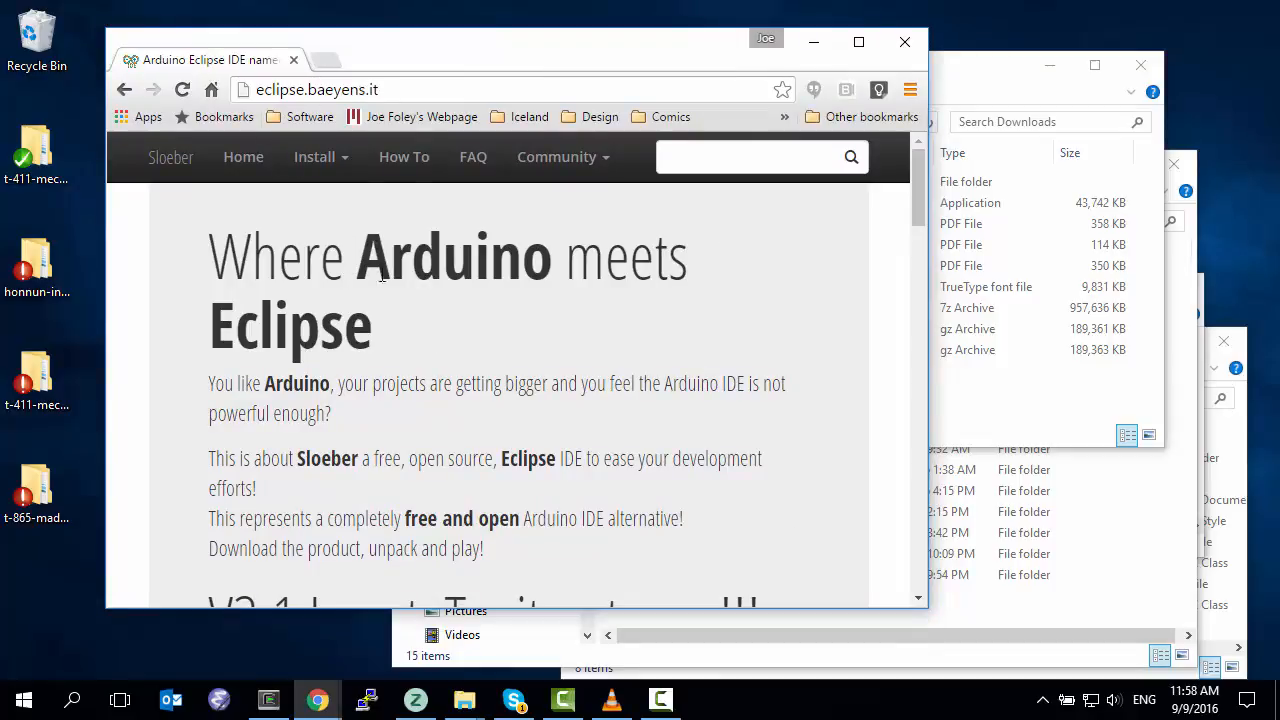
mouse_move(505, 359)
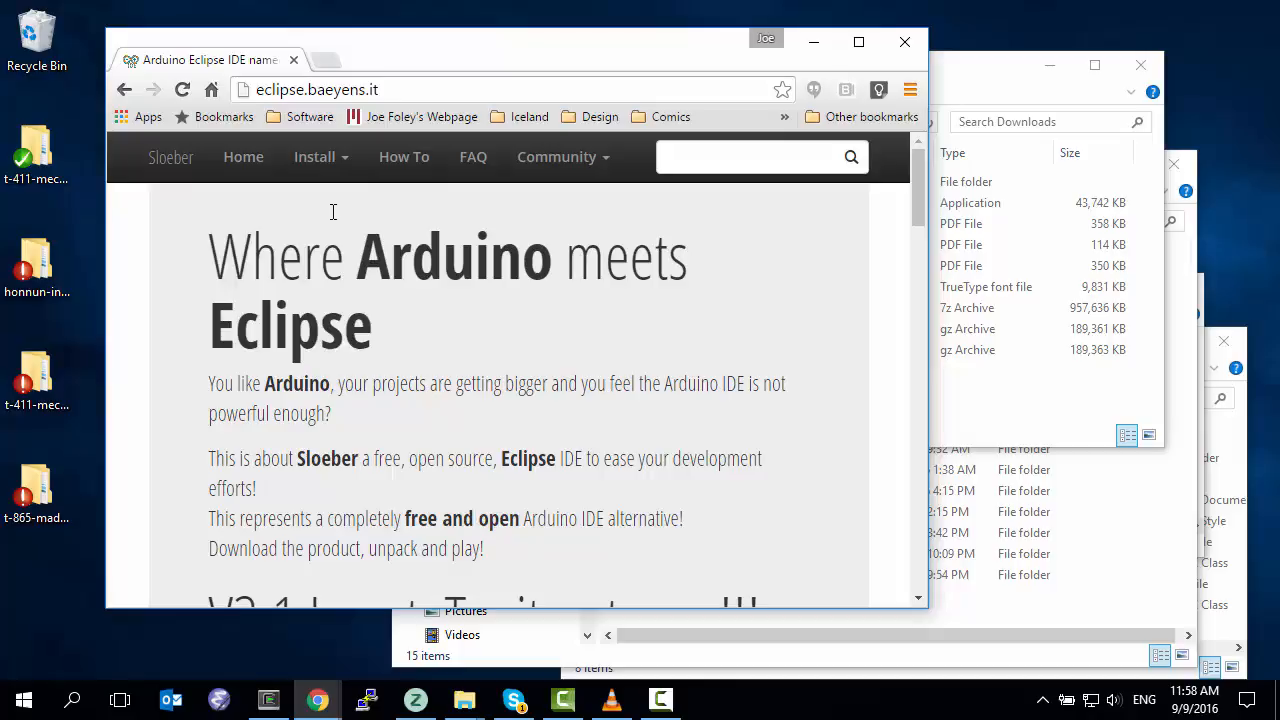
mouse_move(337, 217)
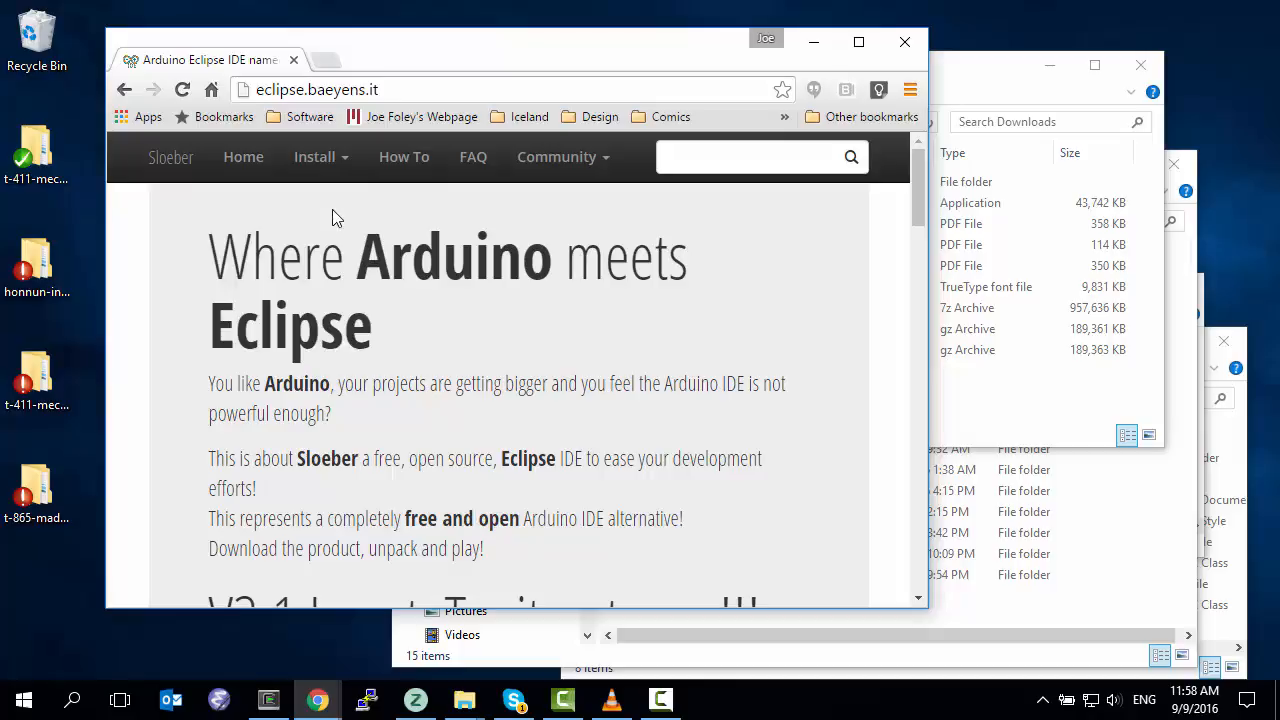
- Reach the Windows nightly builds list via Install and select the 2016-09-06 win64 build
click(316, 157)
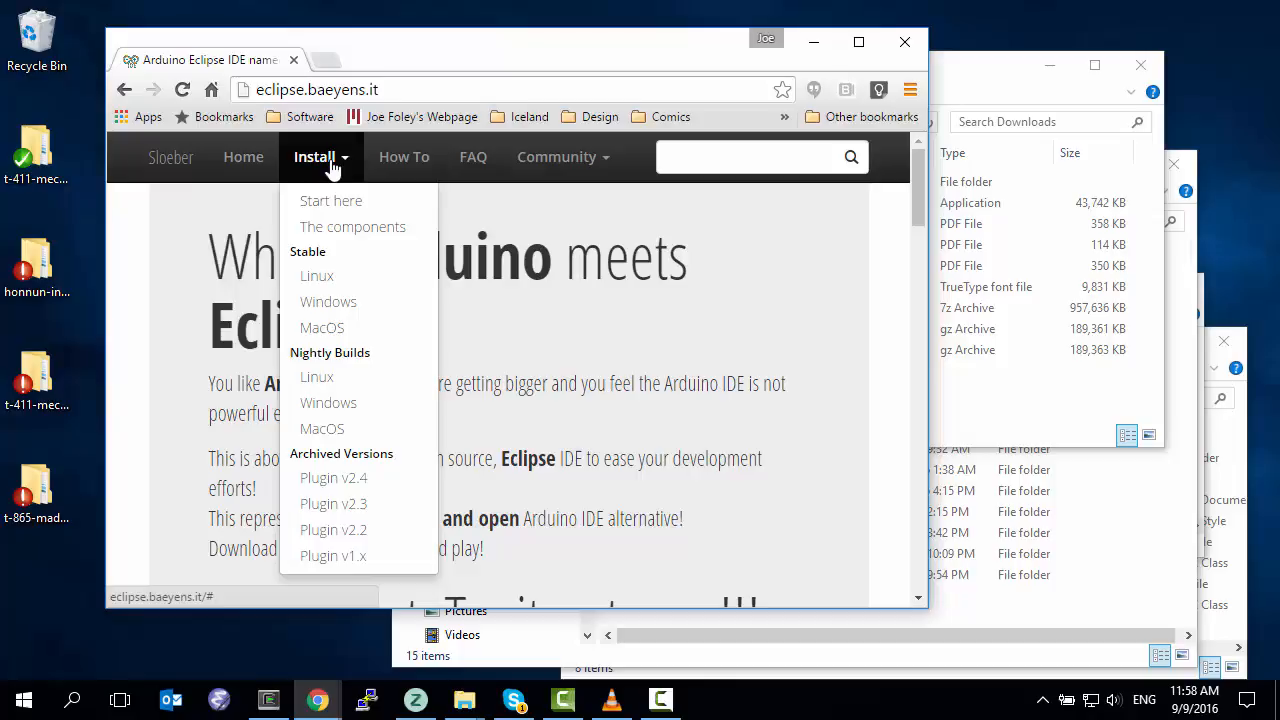
mouse_move(328, 301)
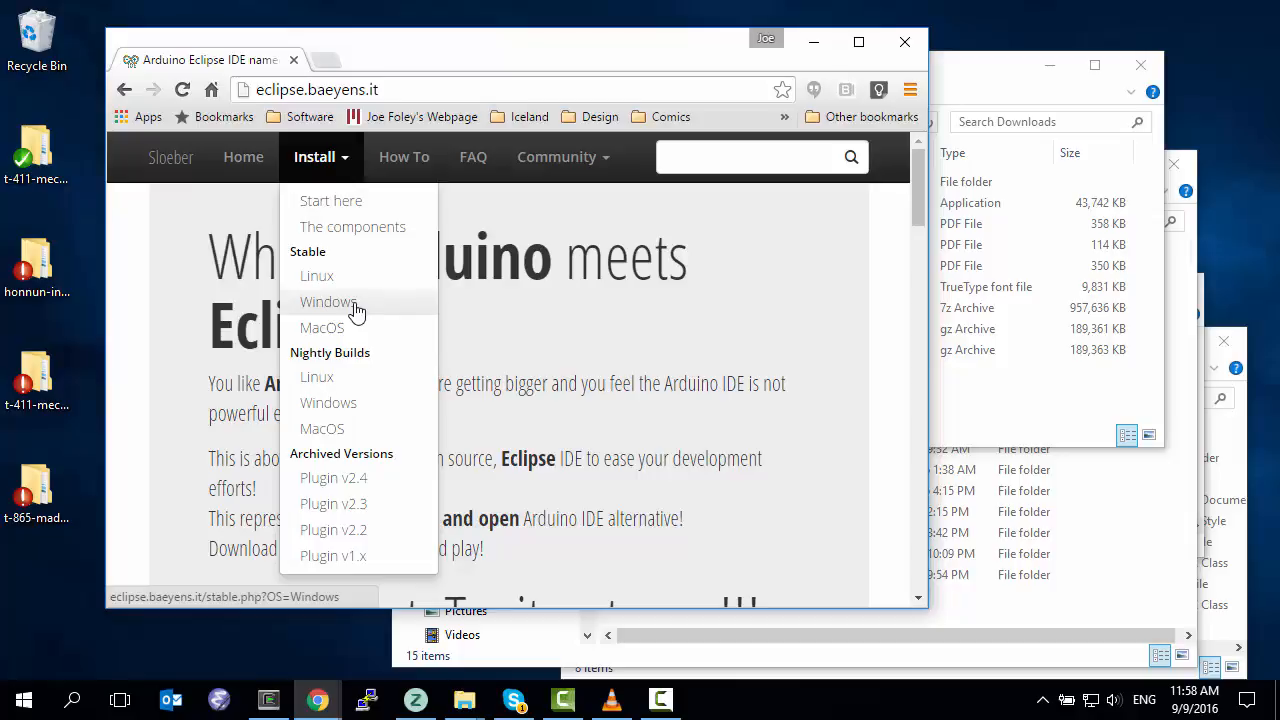
mouse_move(328, 402)
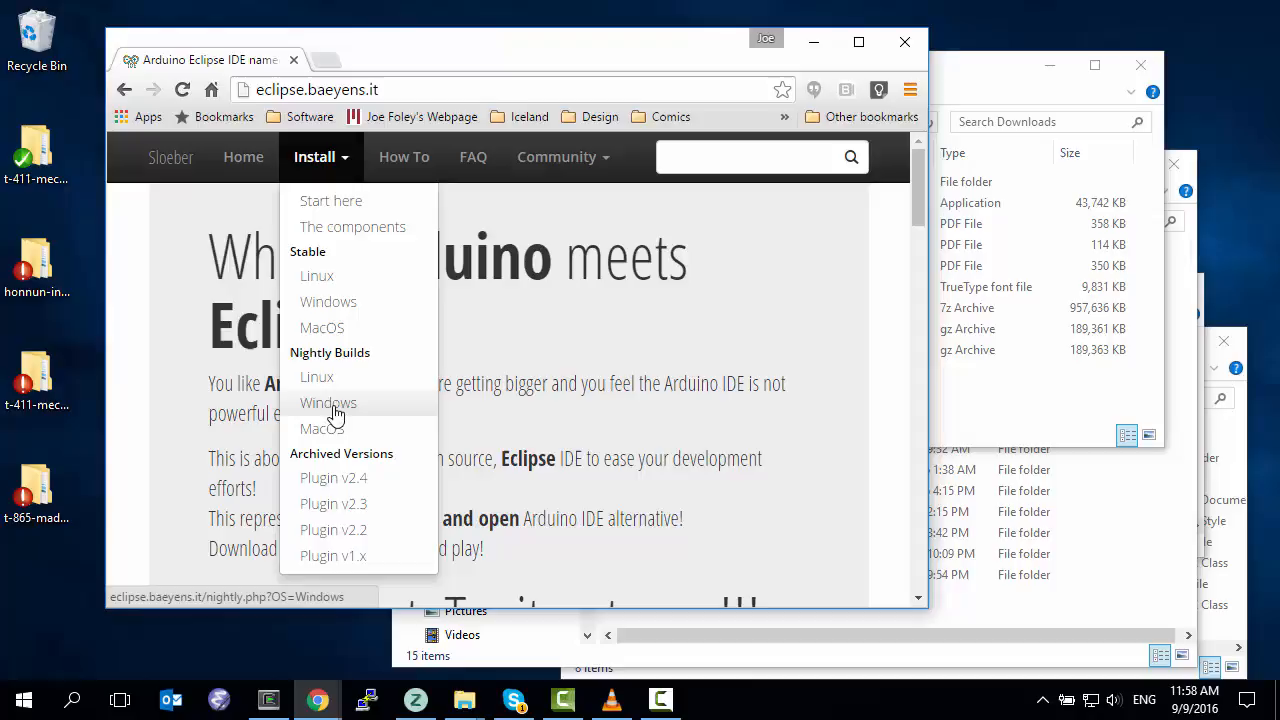
click(328, 402)
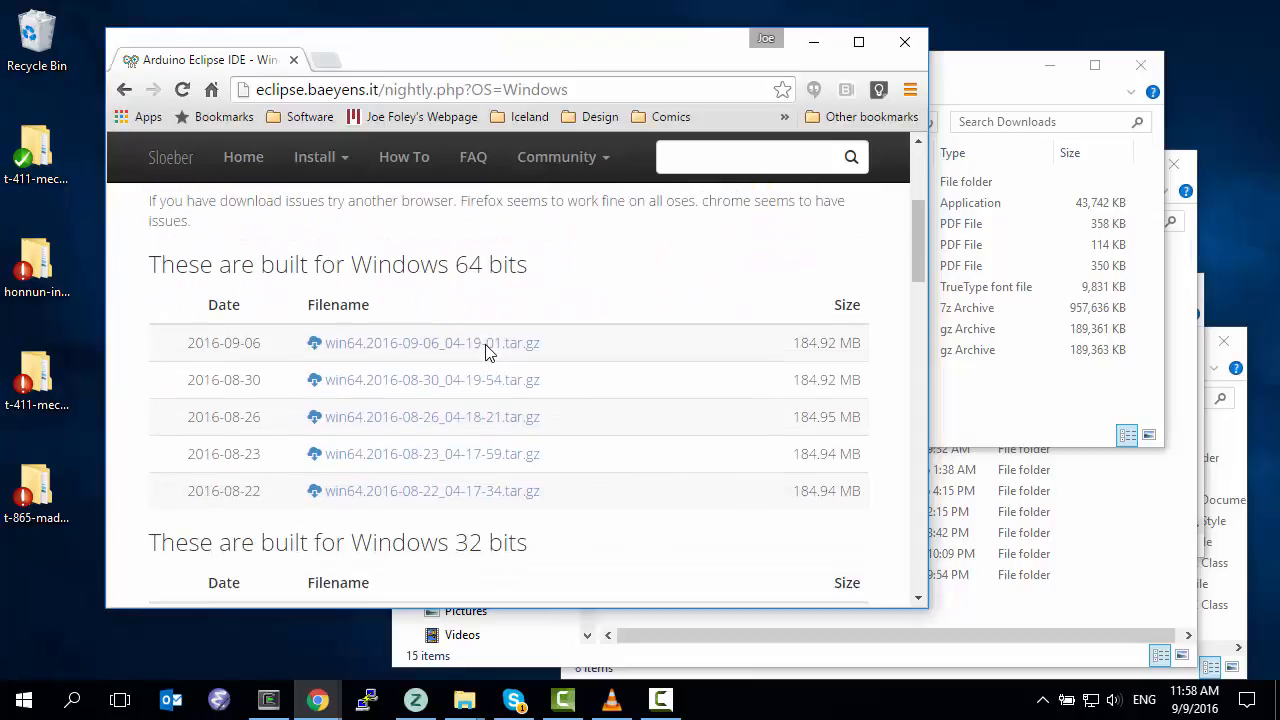
click(432, 342)
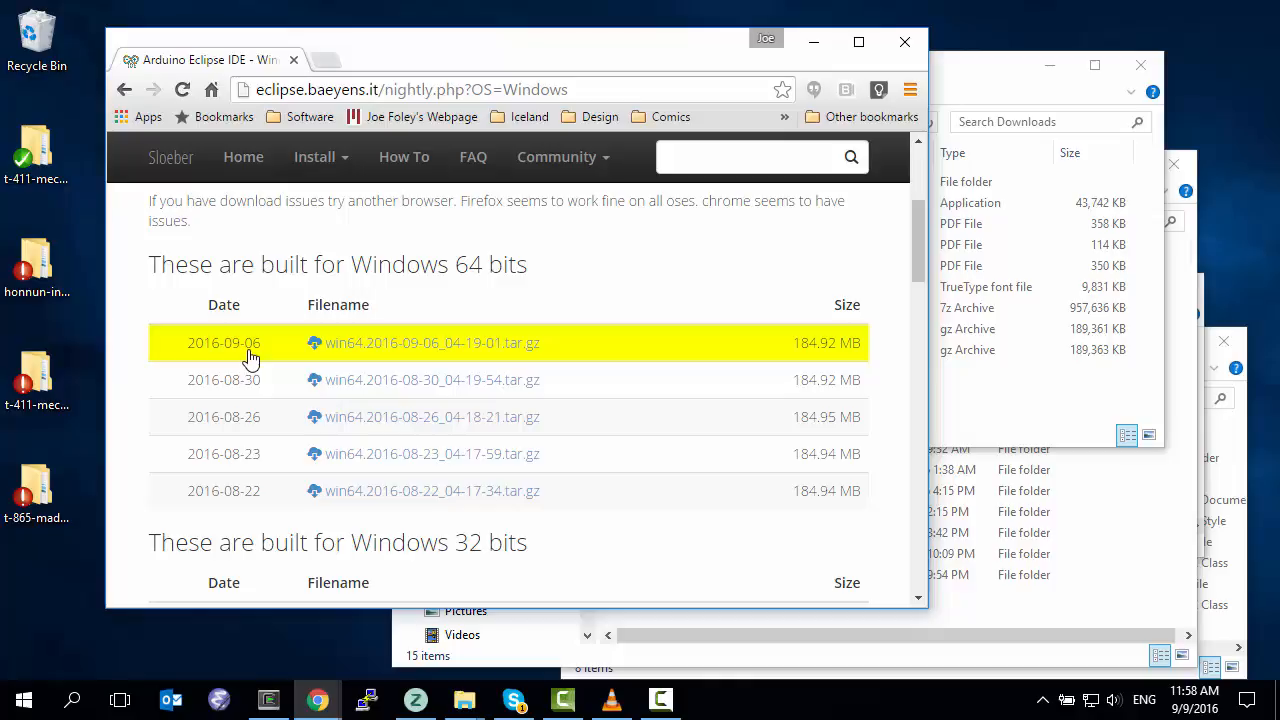
mouse_move(277, 359)
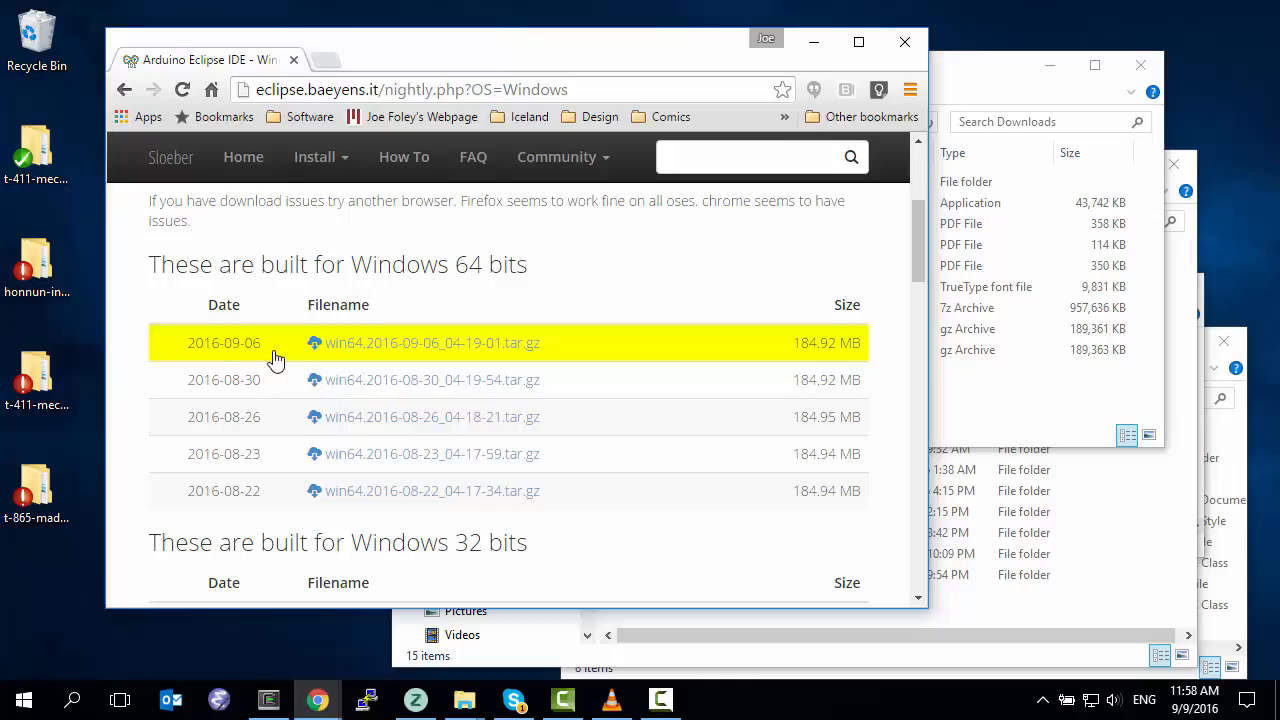
mouse_move(375, 355)
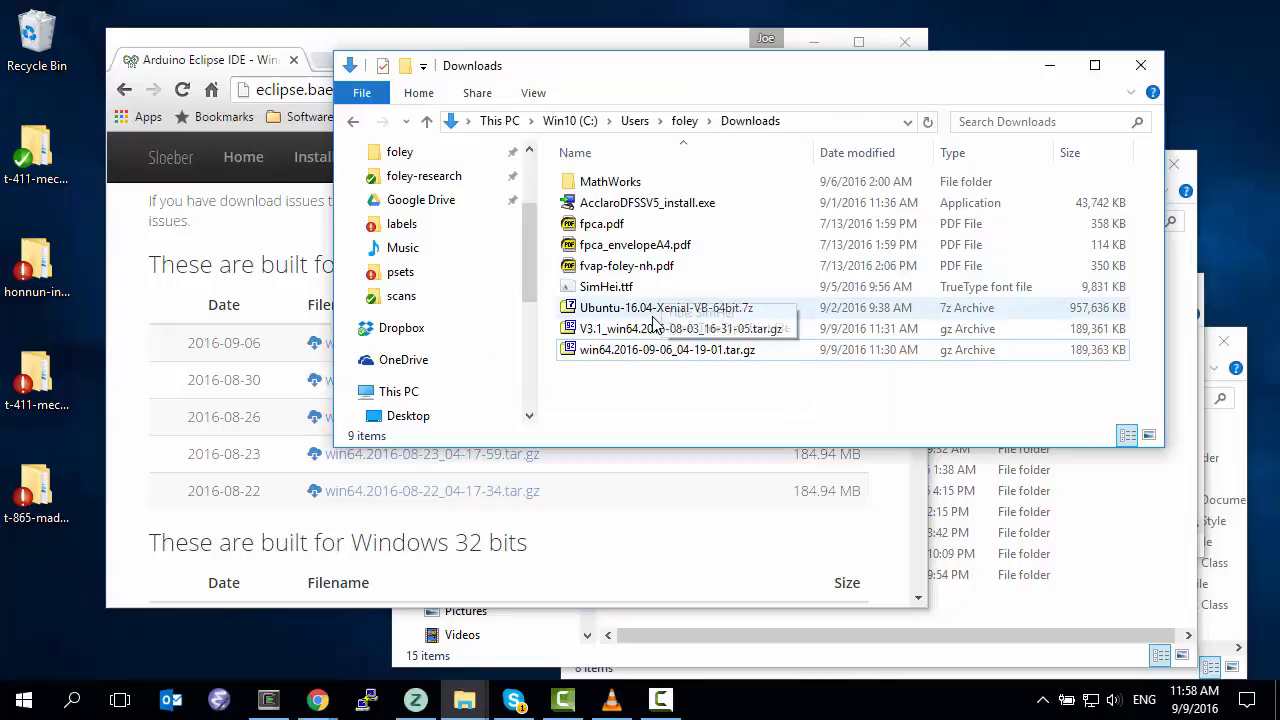
mouse_move(600, 335)
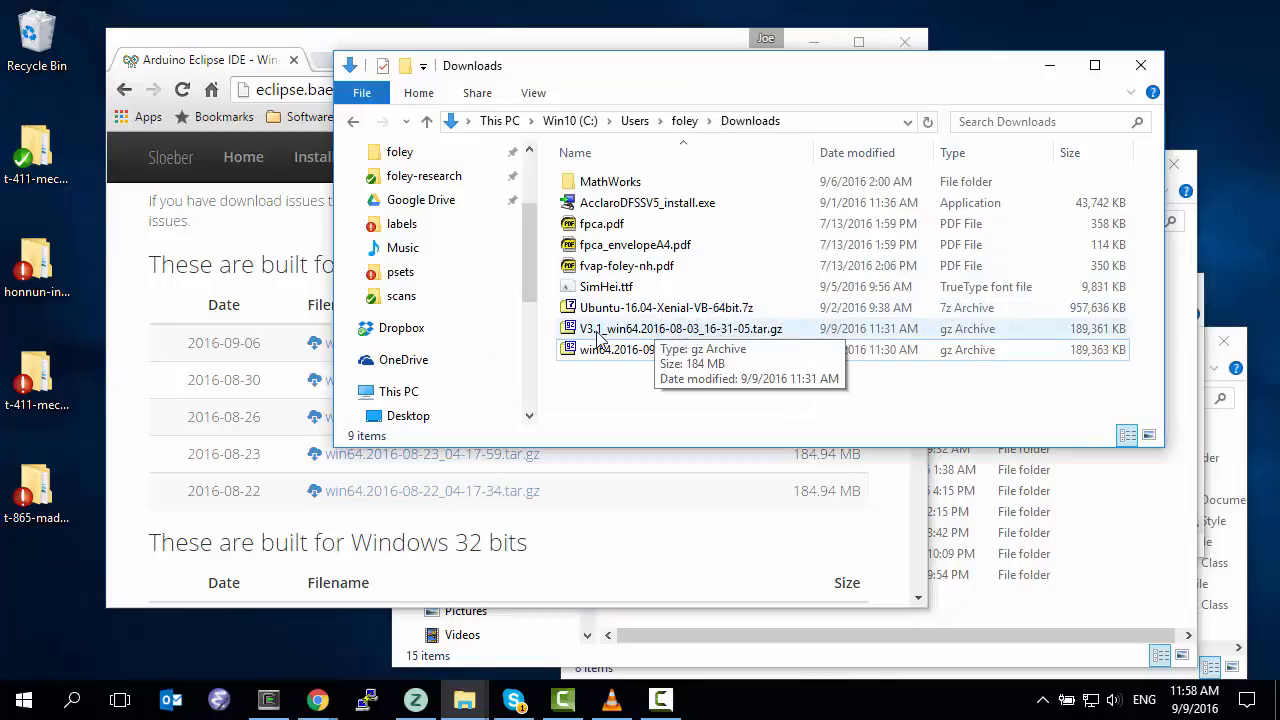
mouse_move(685, 340)
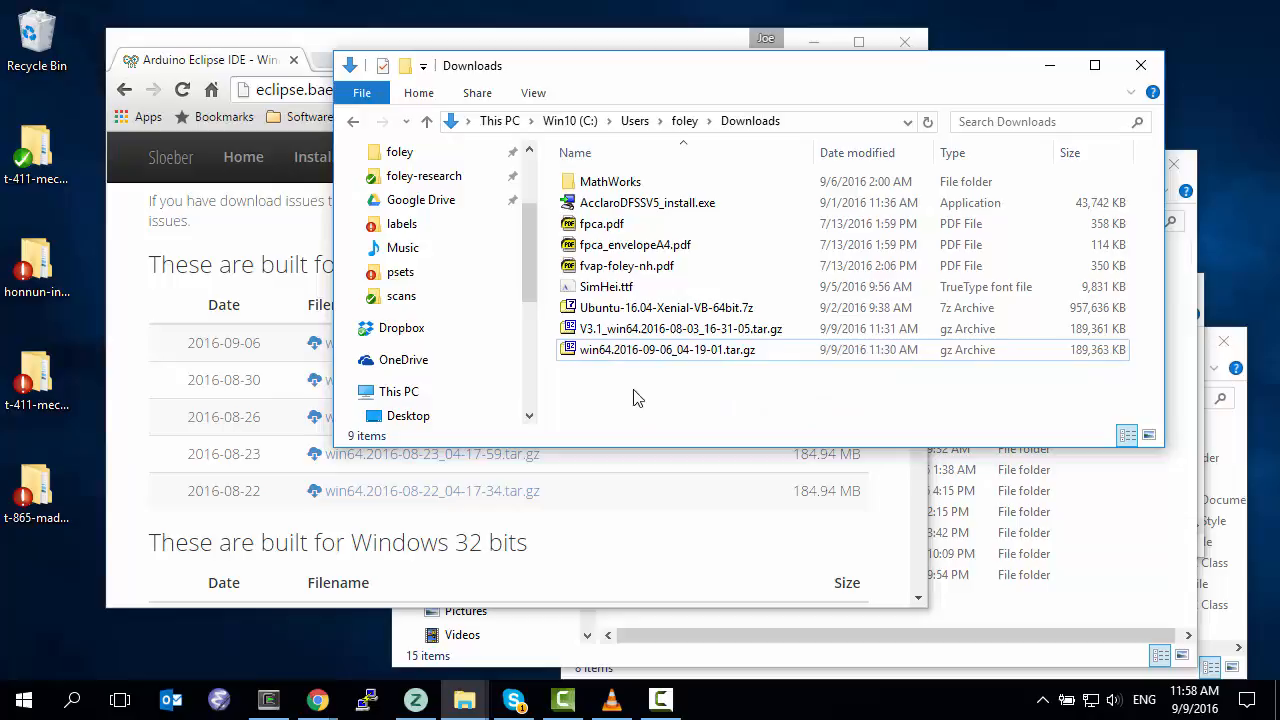
- Extract the win64 .tar.gz into Downloads with 7-Zip, then extract the resulting .tar too
right_click(667, 349)
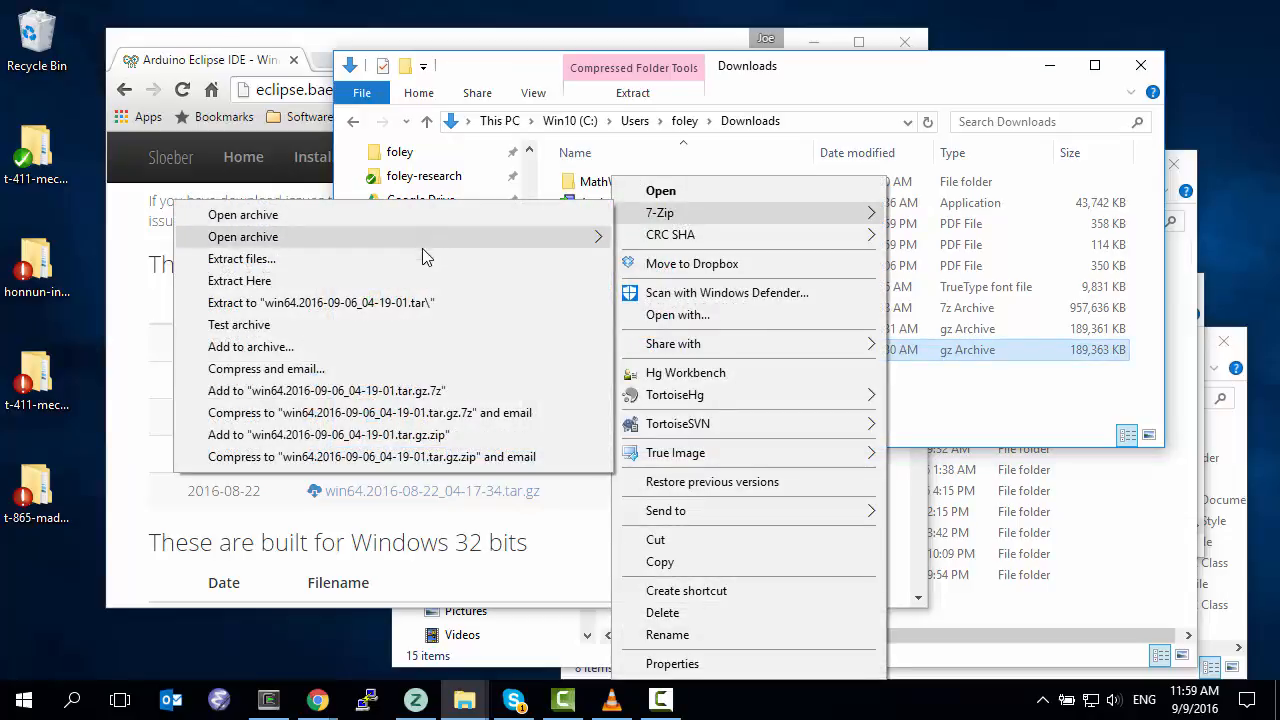
click(239, 280)
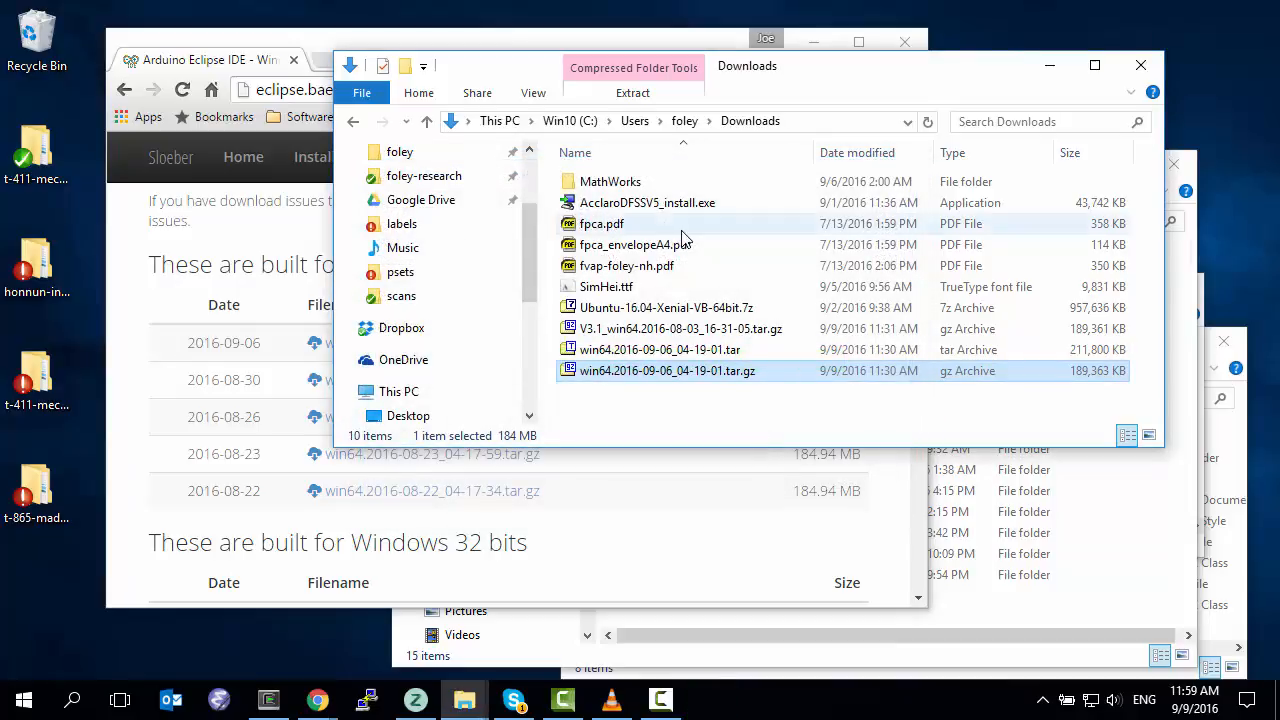
mouse_move(675, 402)
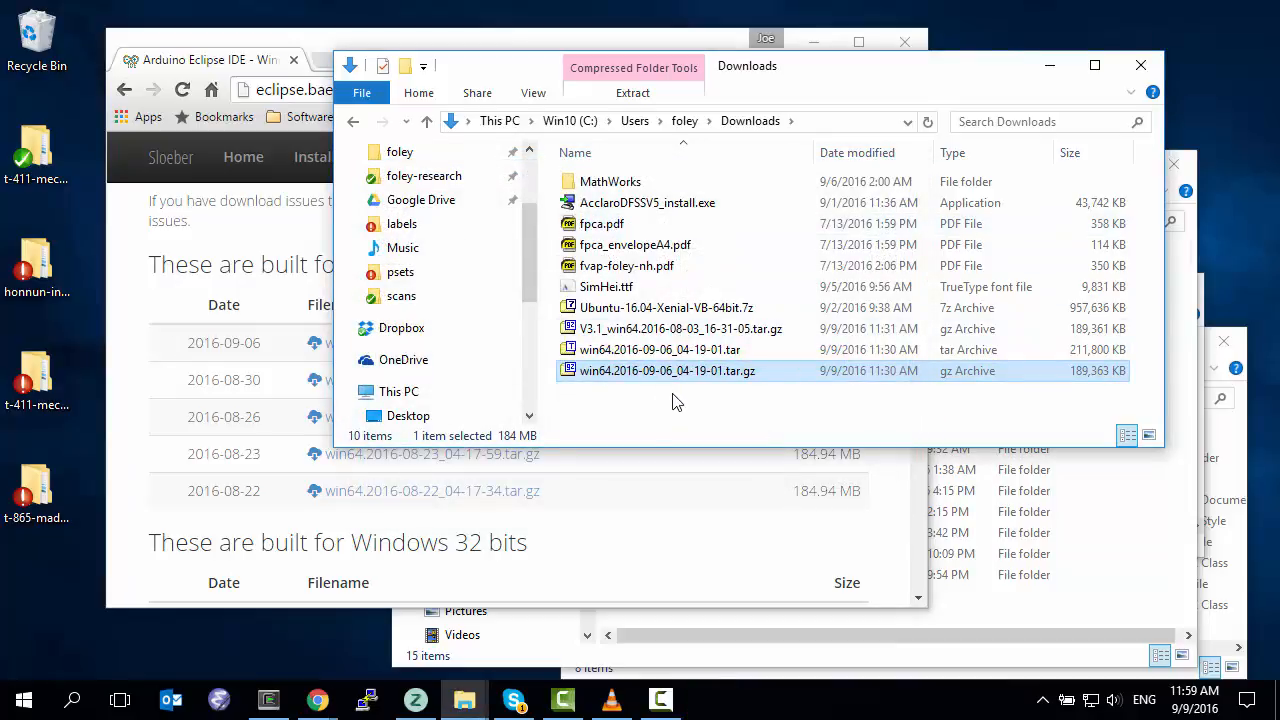
right_click(659, 349)
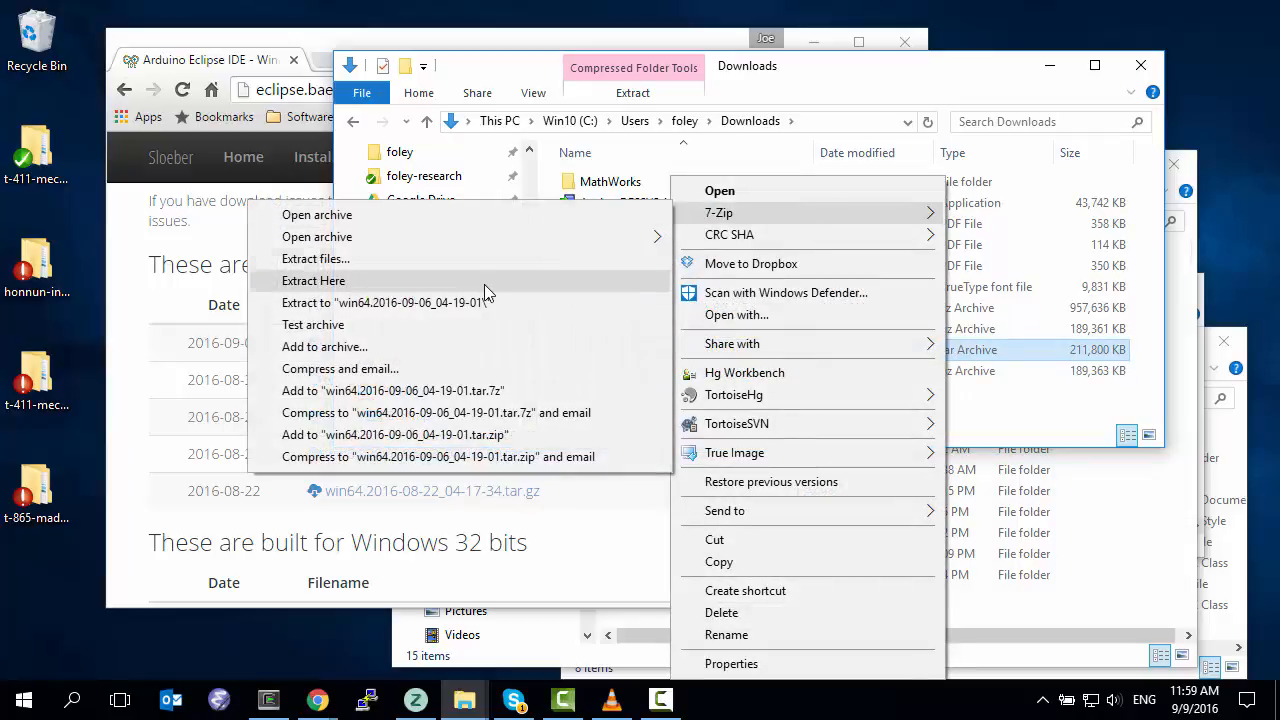
click(313, 280)
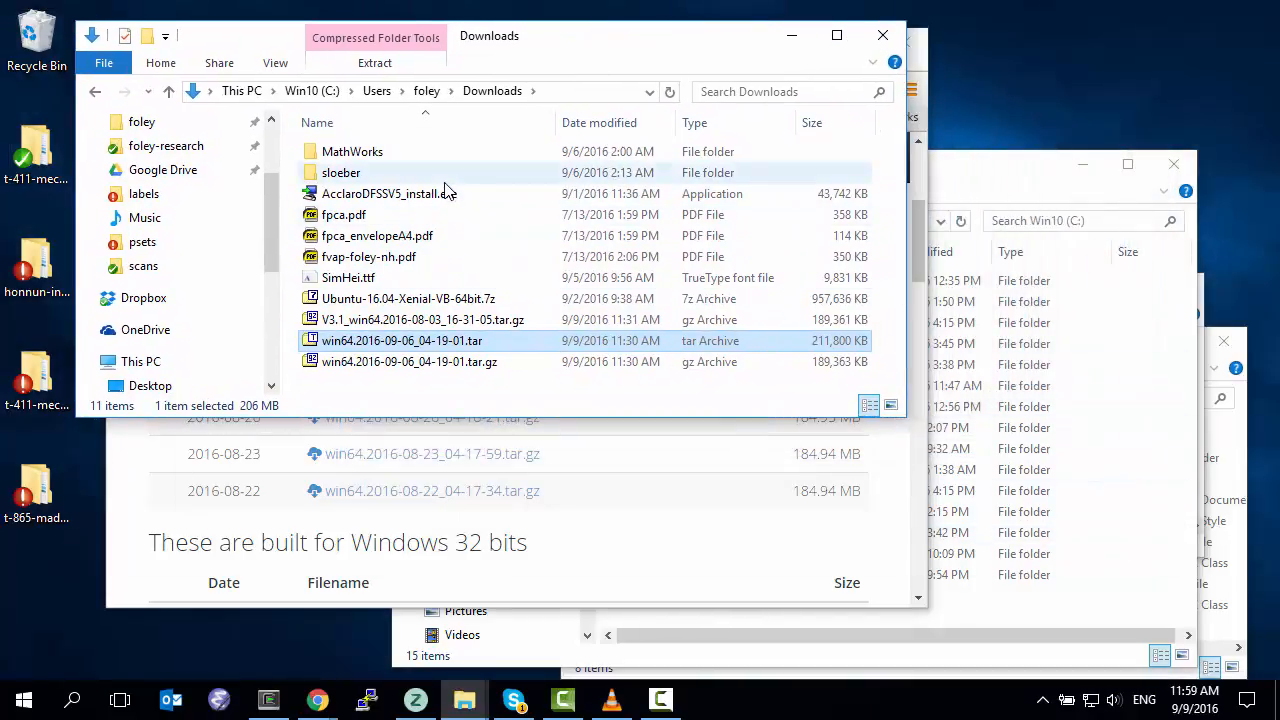
mouse_move(420, 350)
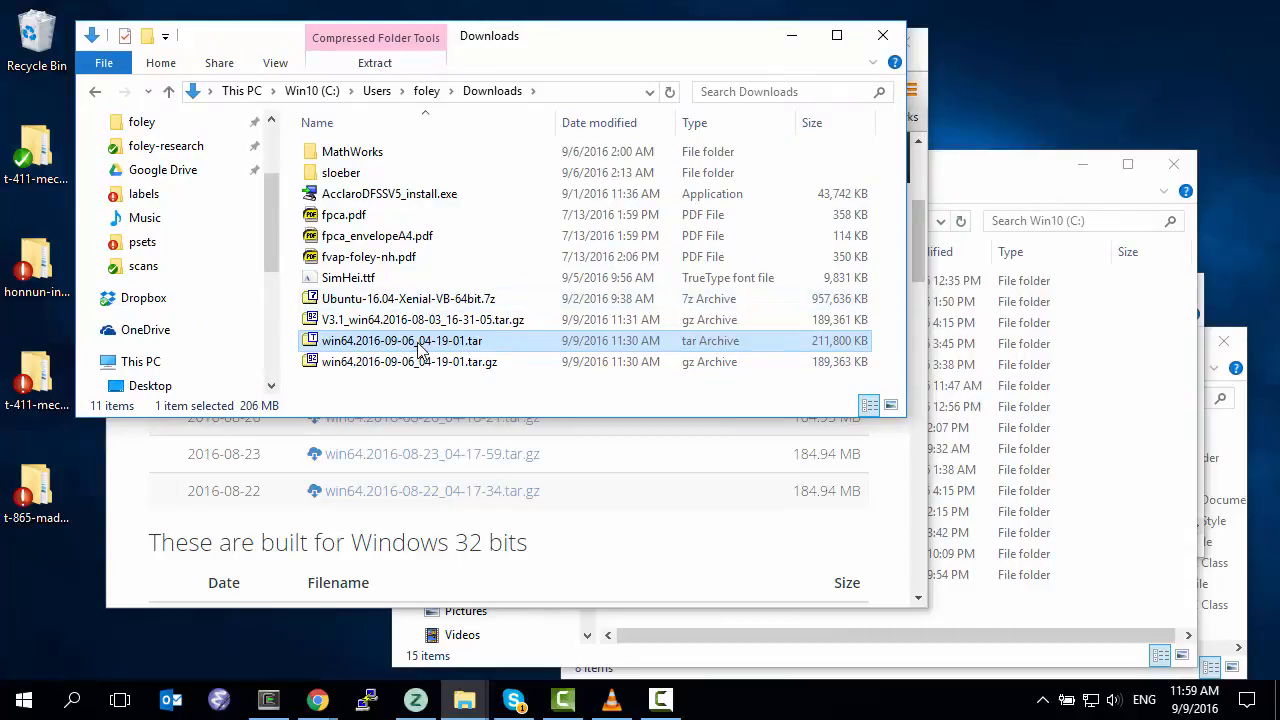
mouse_move(402, 341)
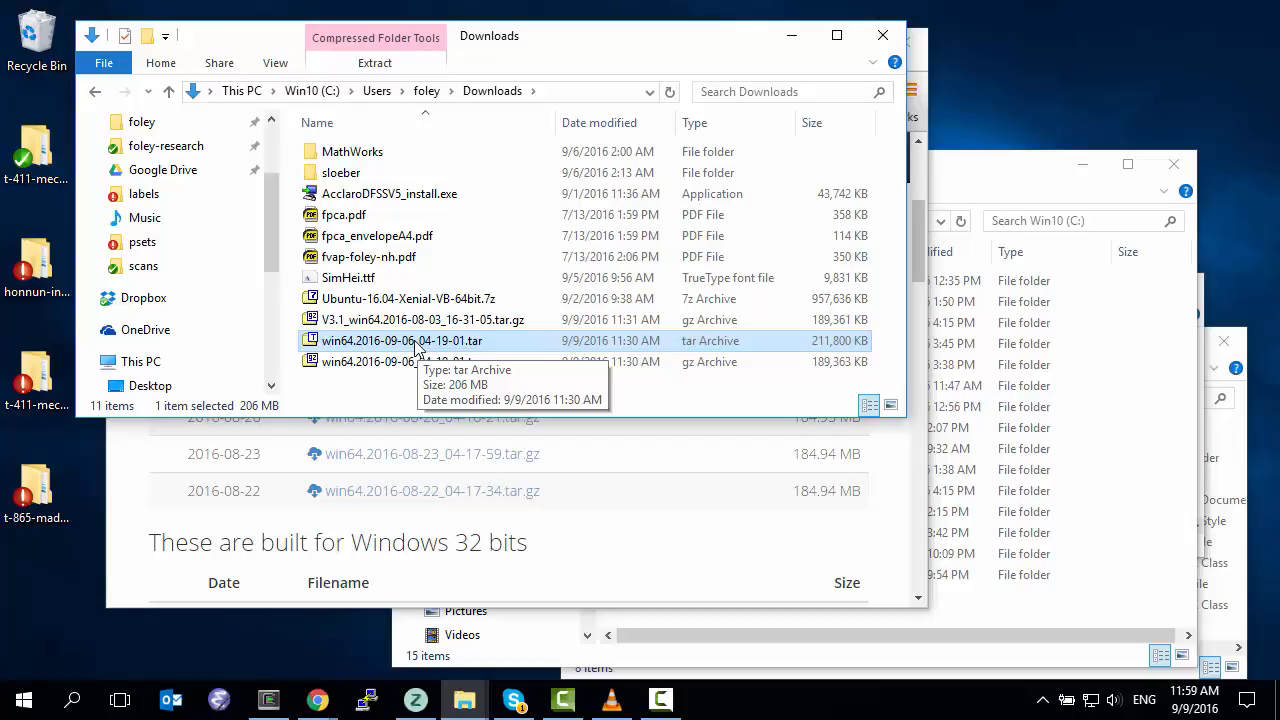
mouse_move(415, 345)
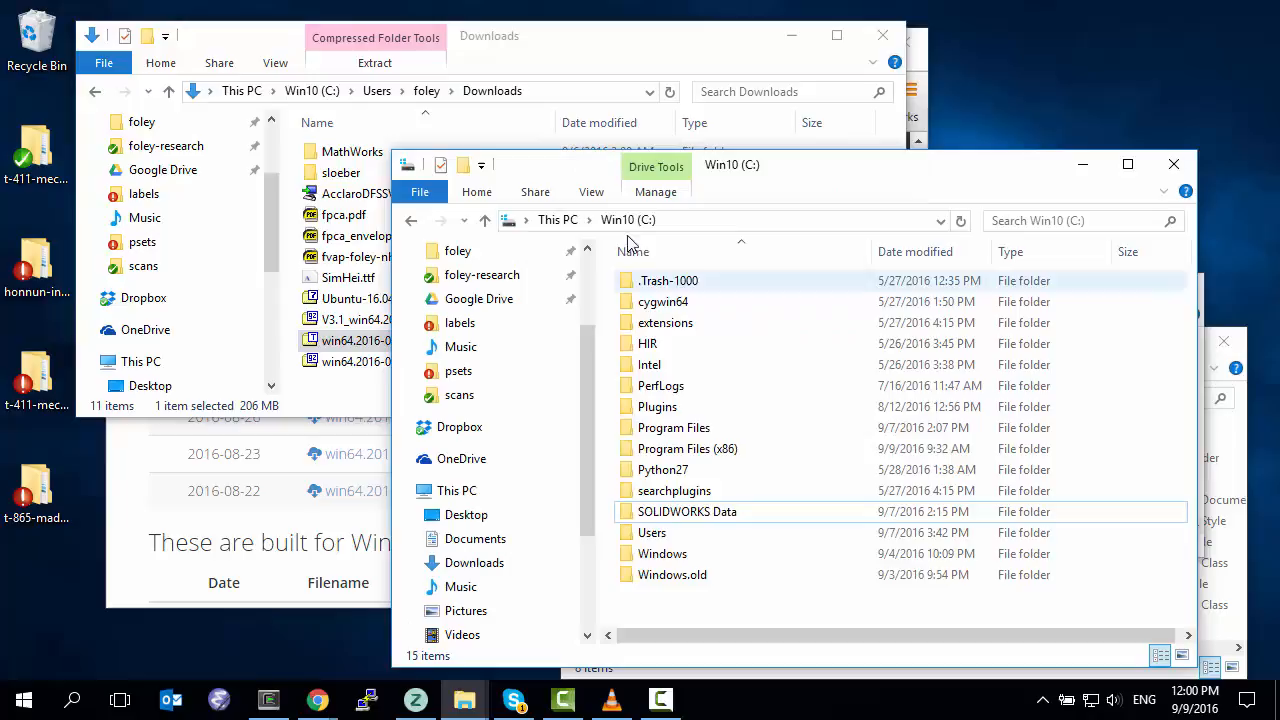
- Move the sloeber folder to the root of C:, enter it and select the IDE executable
drag(687, 511, 662, 553)
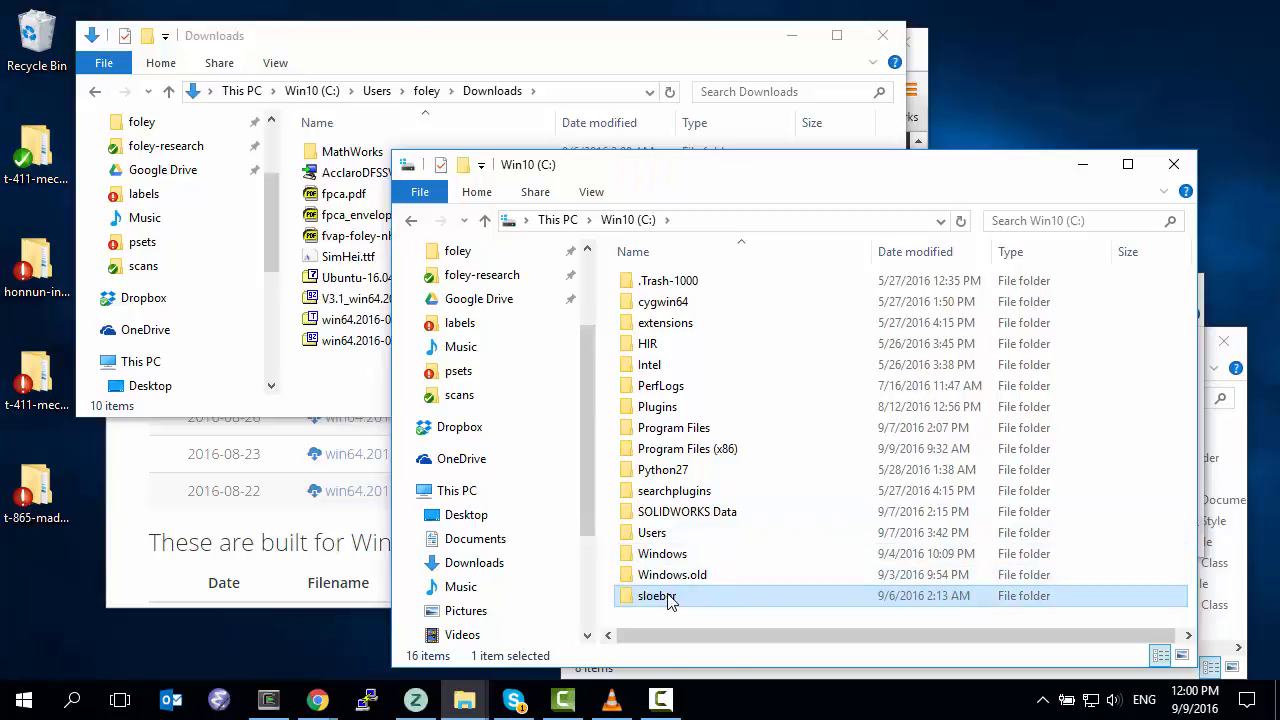
double_click(657, 595)
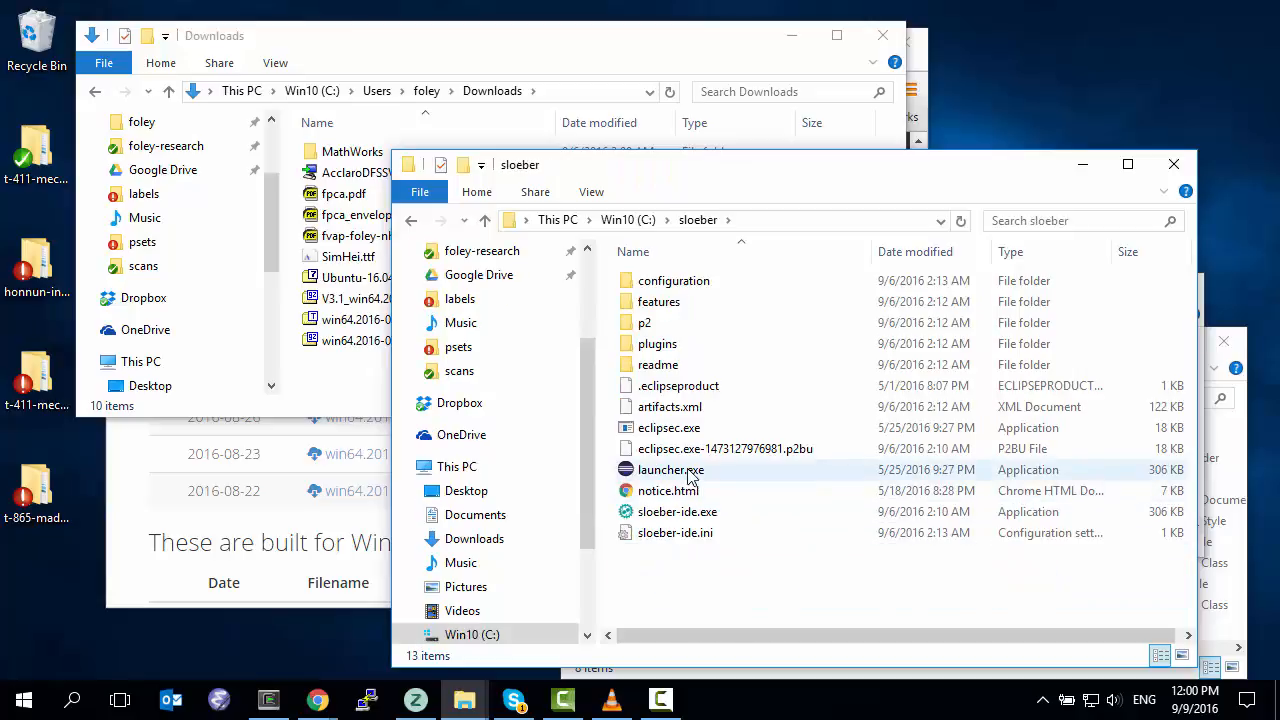
mouse_move(670, 470)
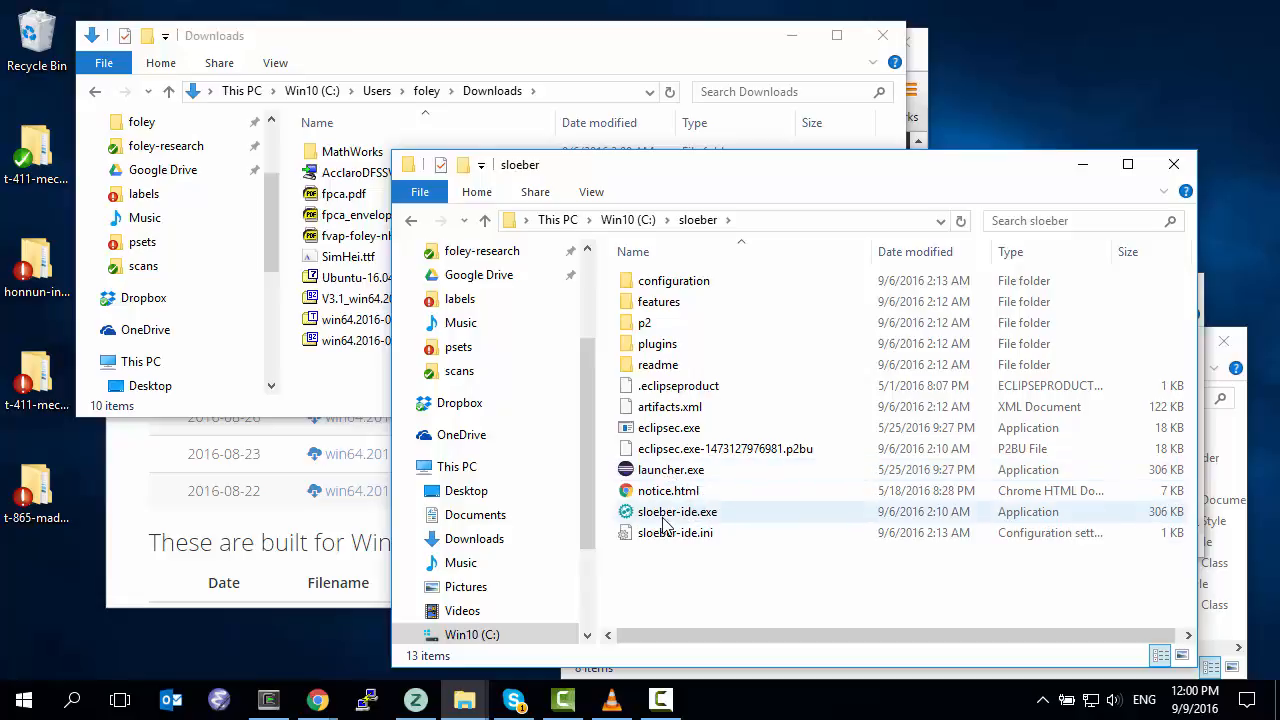
click(670, 469)
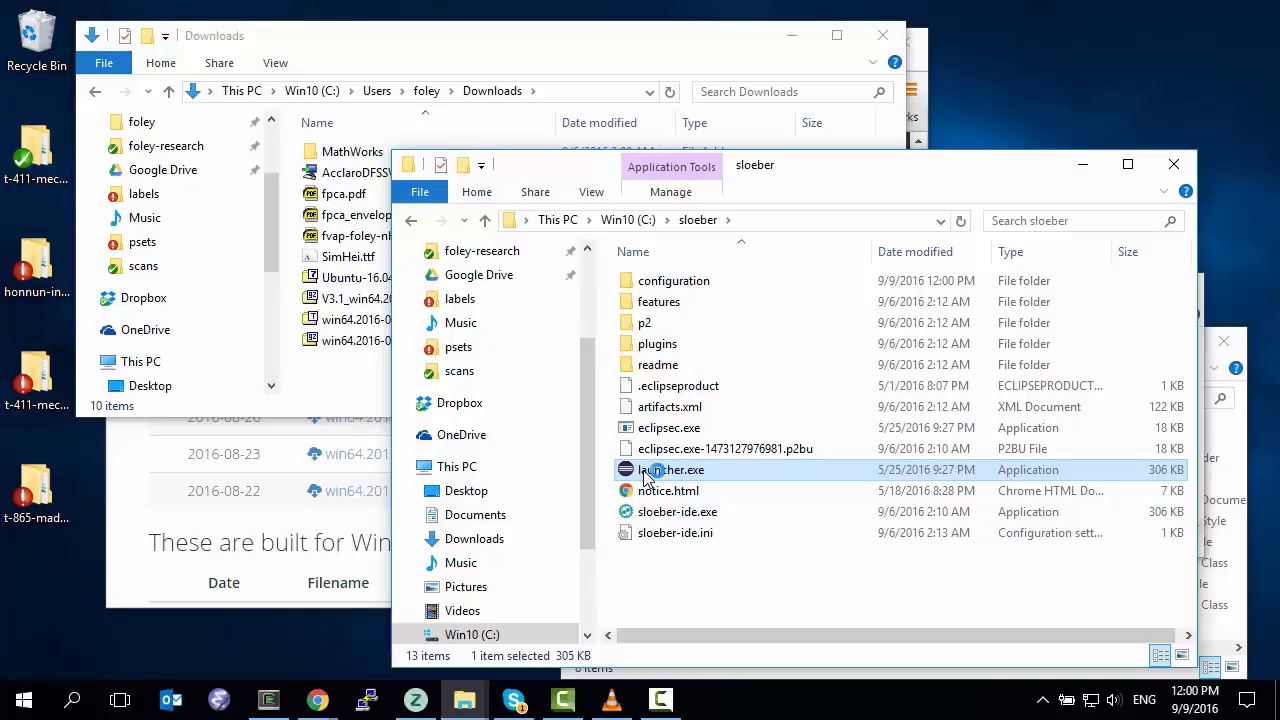
- Launch the Sloeber IDE, keeping C:\sloeber\workspace as the workspace in the launcher dialog
double_click(672, 469)
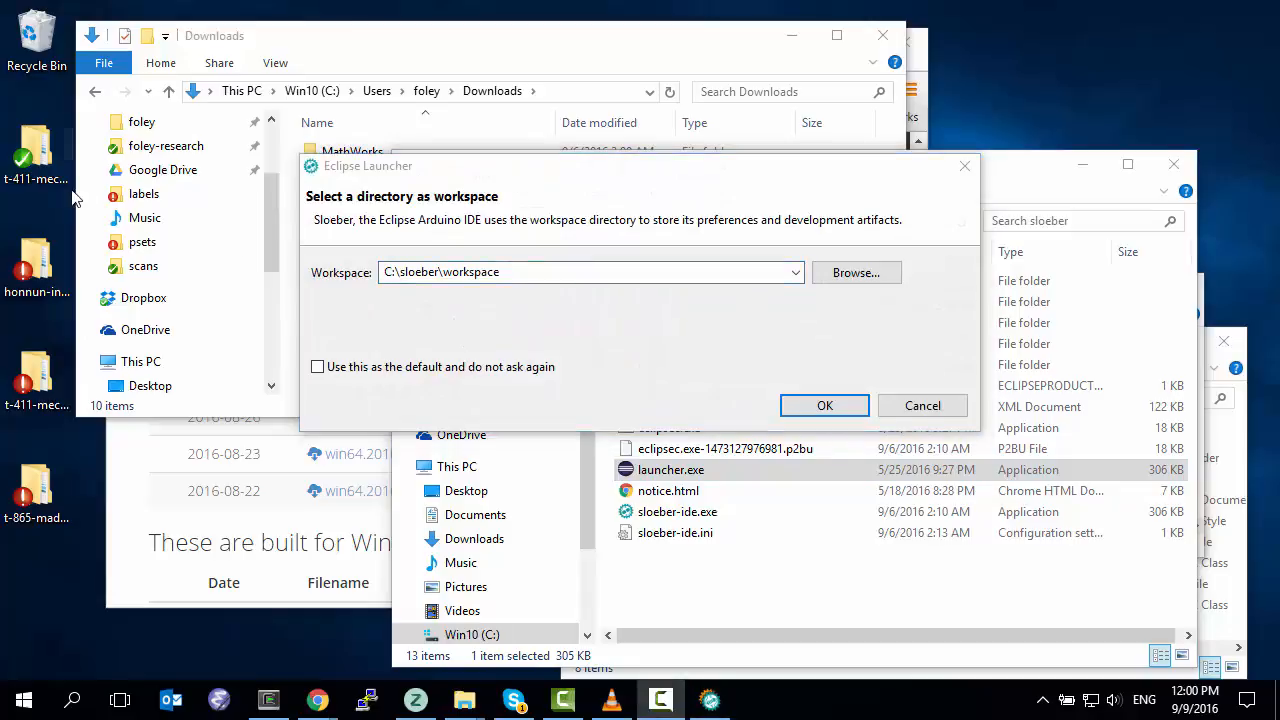
click(590, 272)
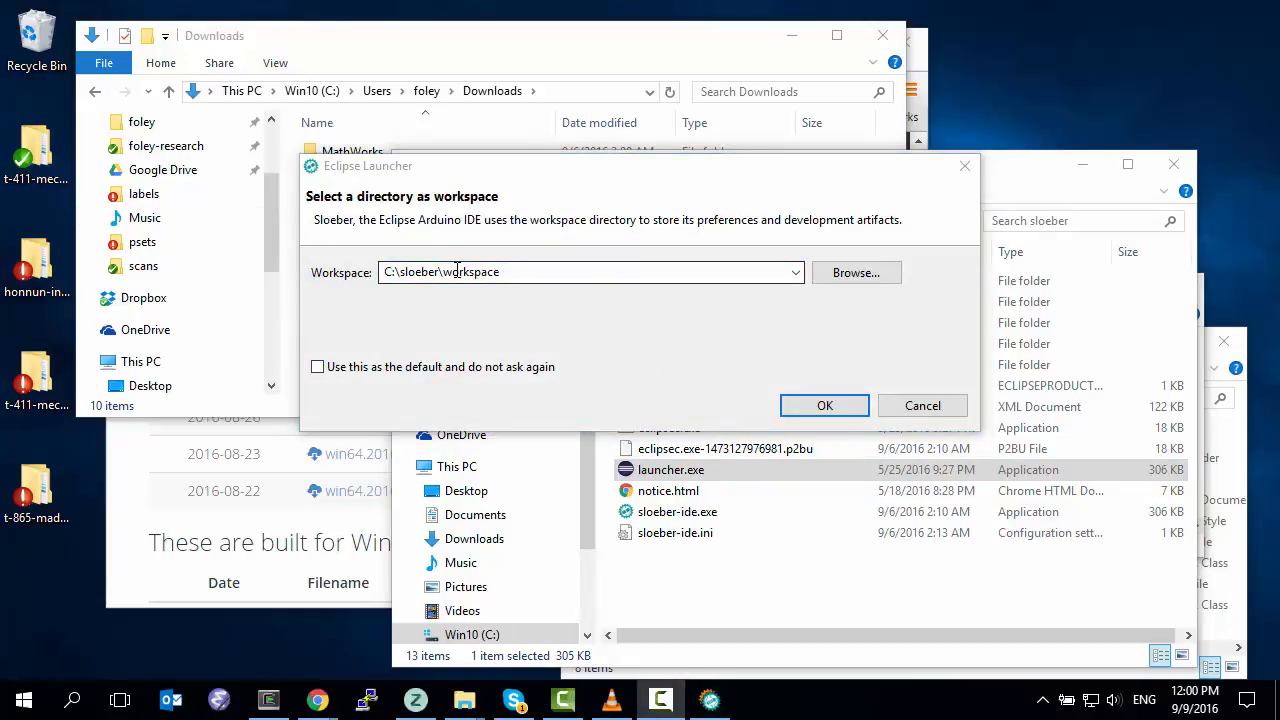
mouse_move(862, 440)
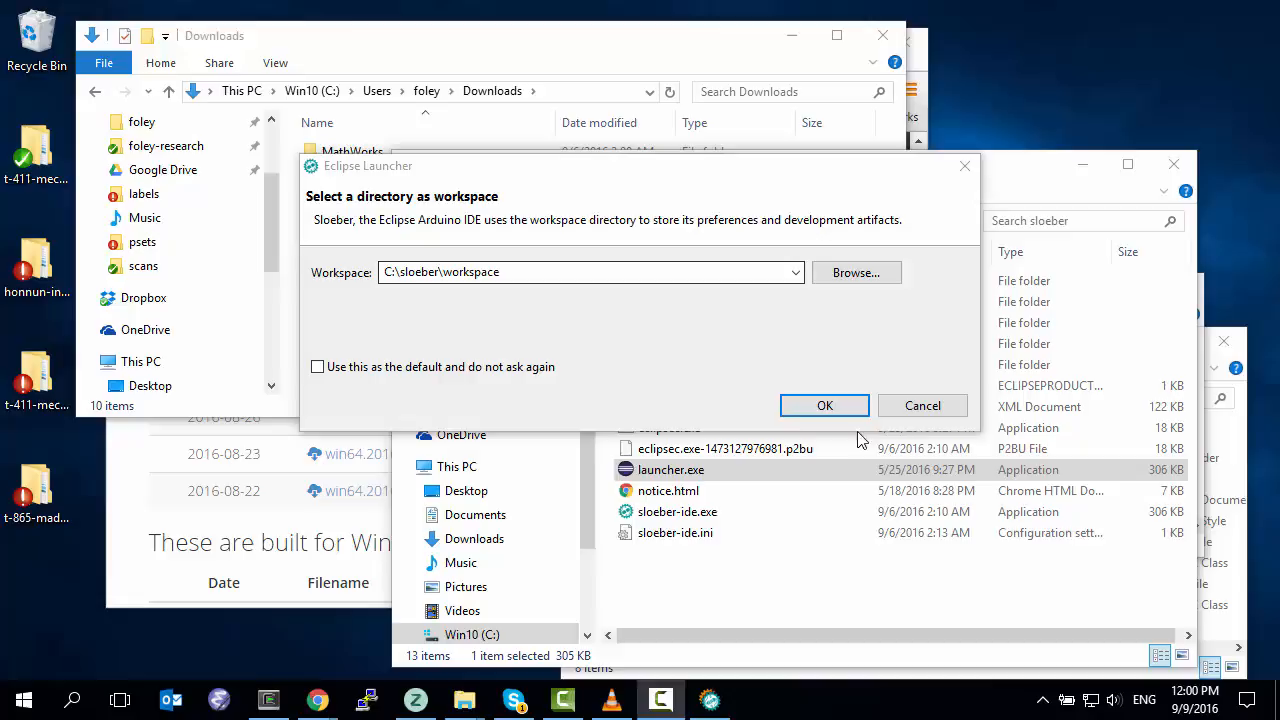
click(824, 405)
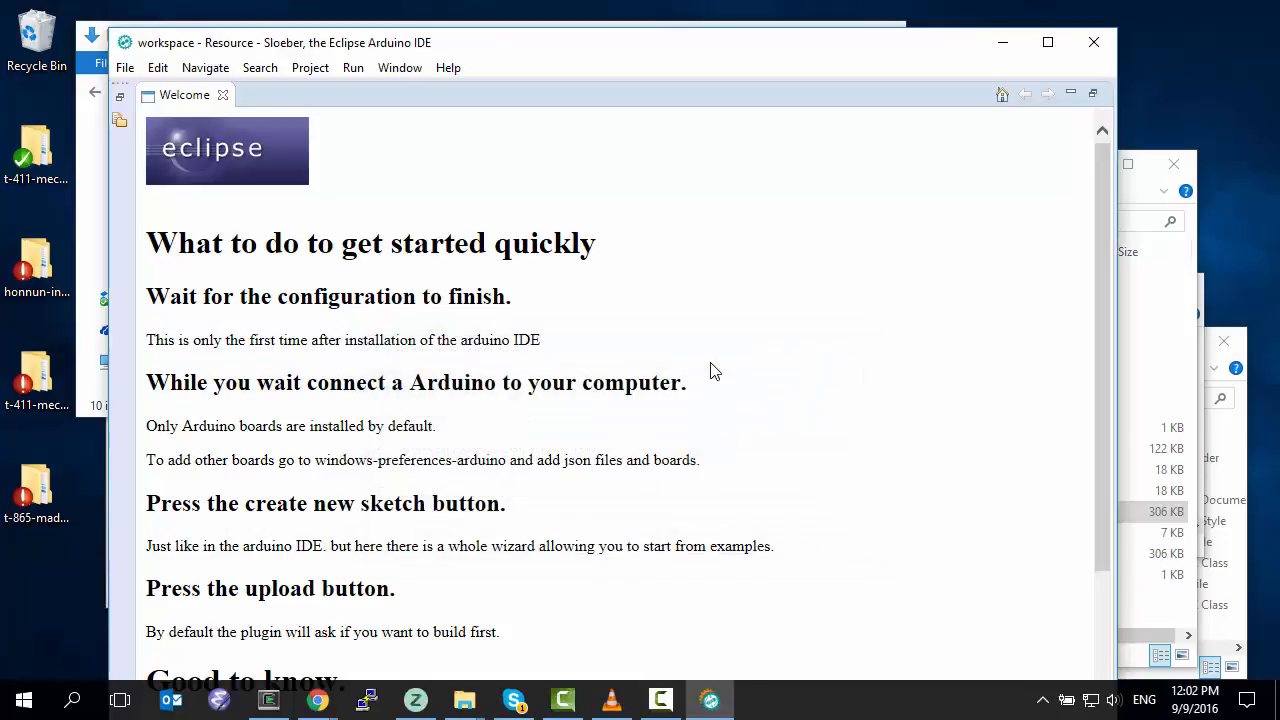
mouse_move(715, 352)
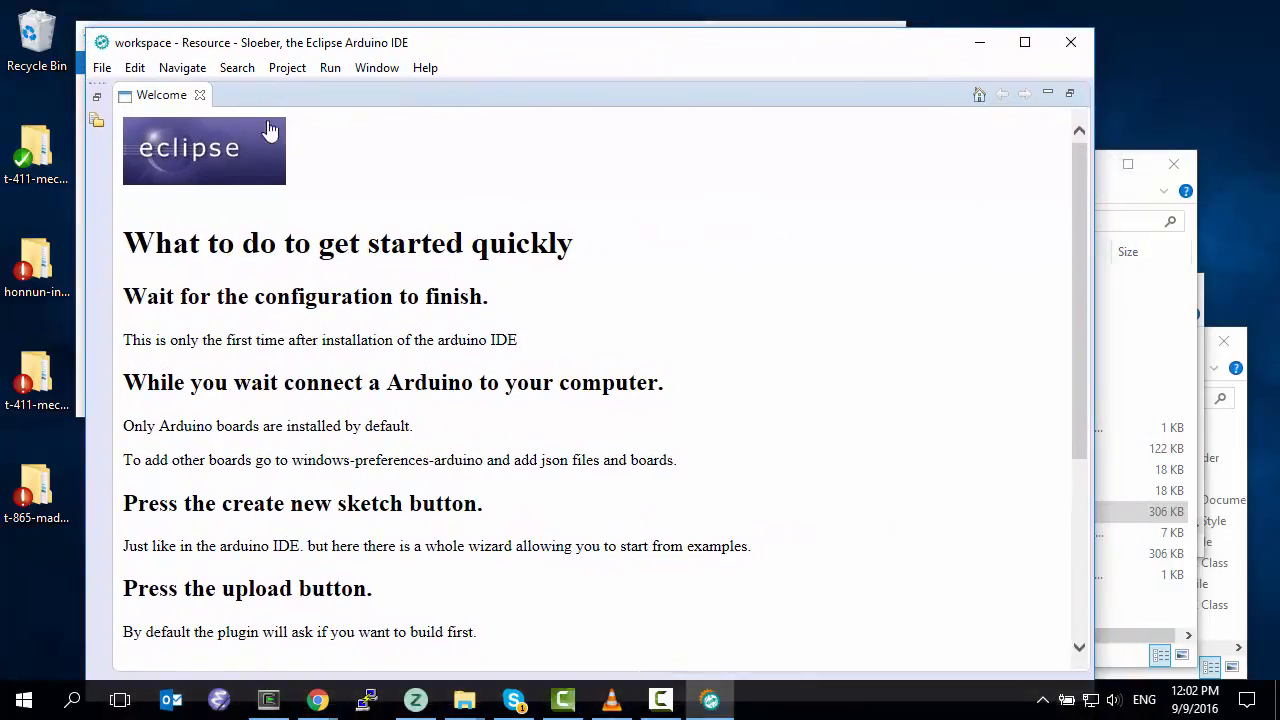
- Close the Welcome tab to reveal the empty workbench
click(199, 94)
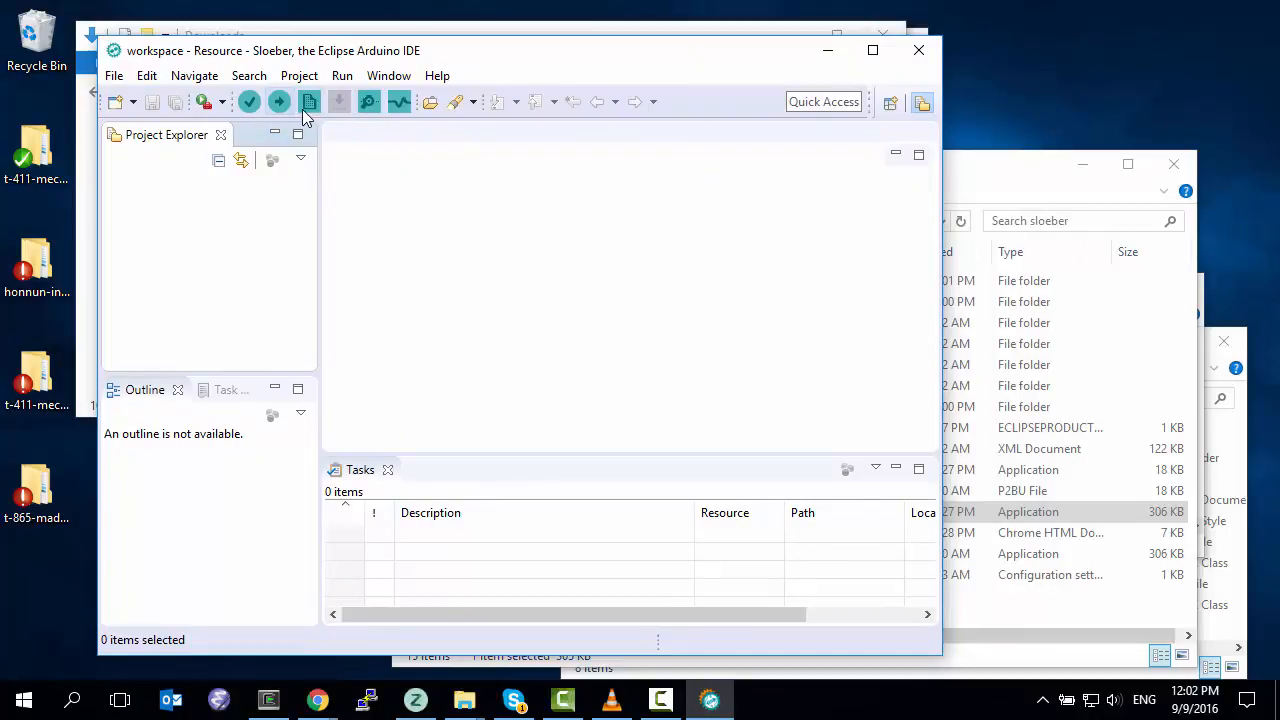
mouse_move(309, 102)
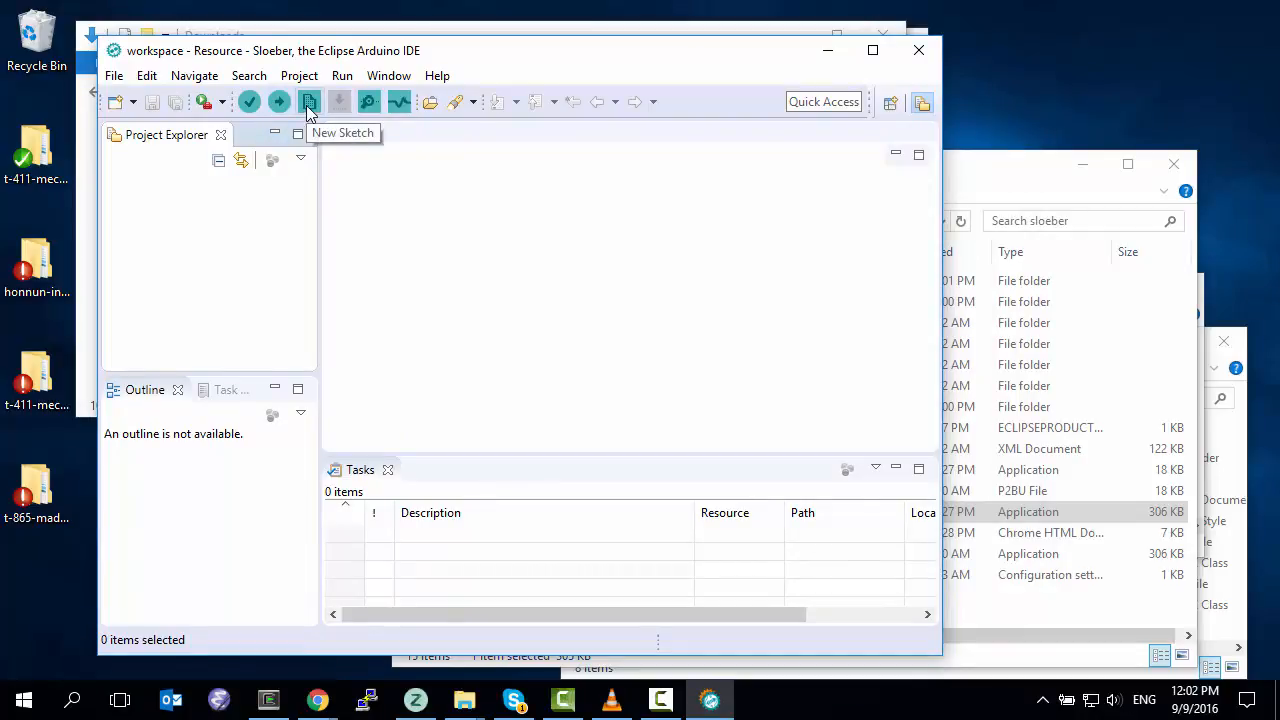
- Start a new sketch named blink targeting Arduino/Genuino Uno on port COM3
click(309, 101)
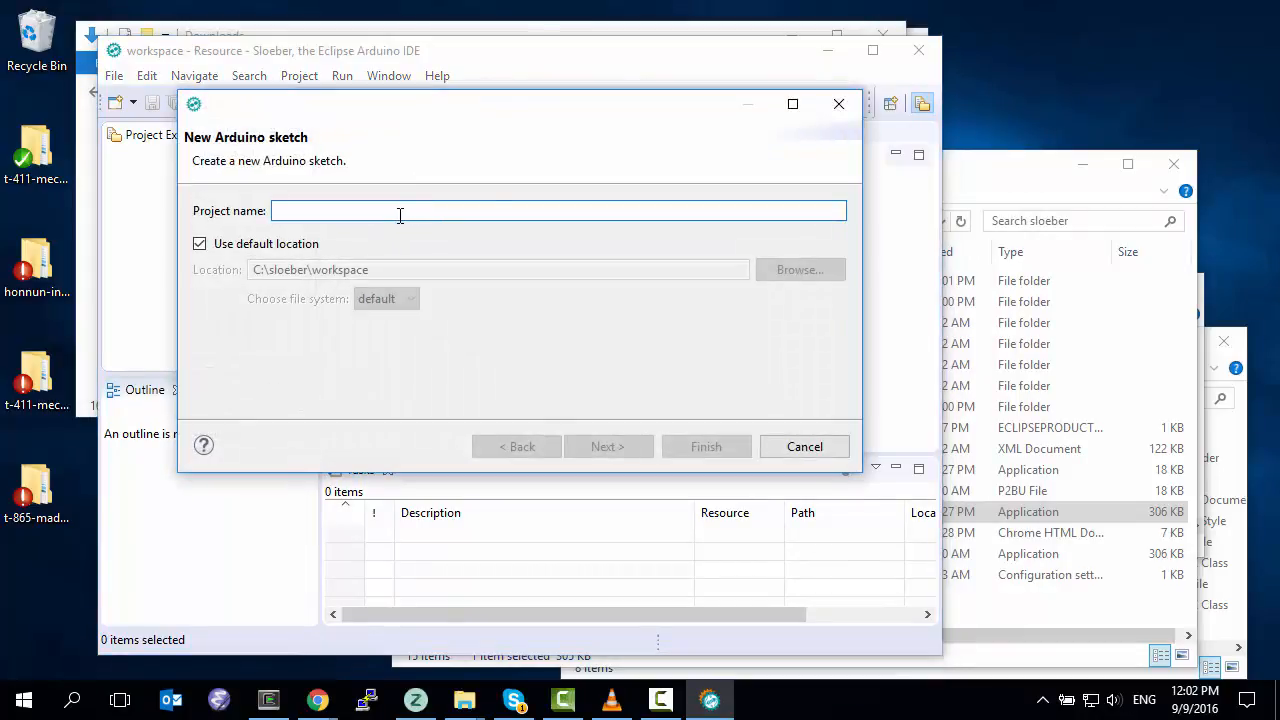
text(blink)
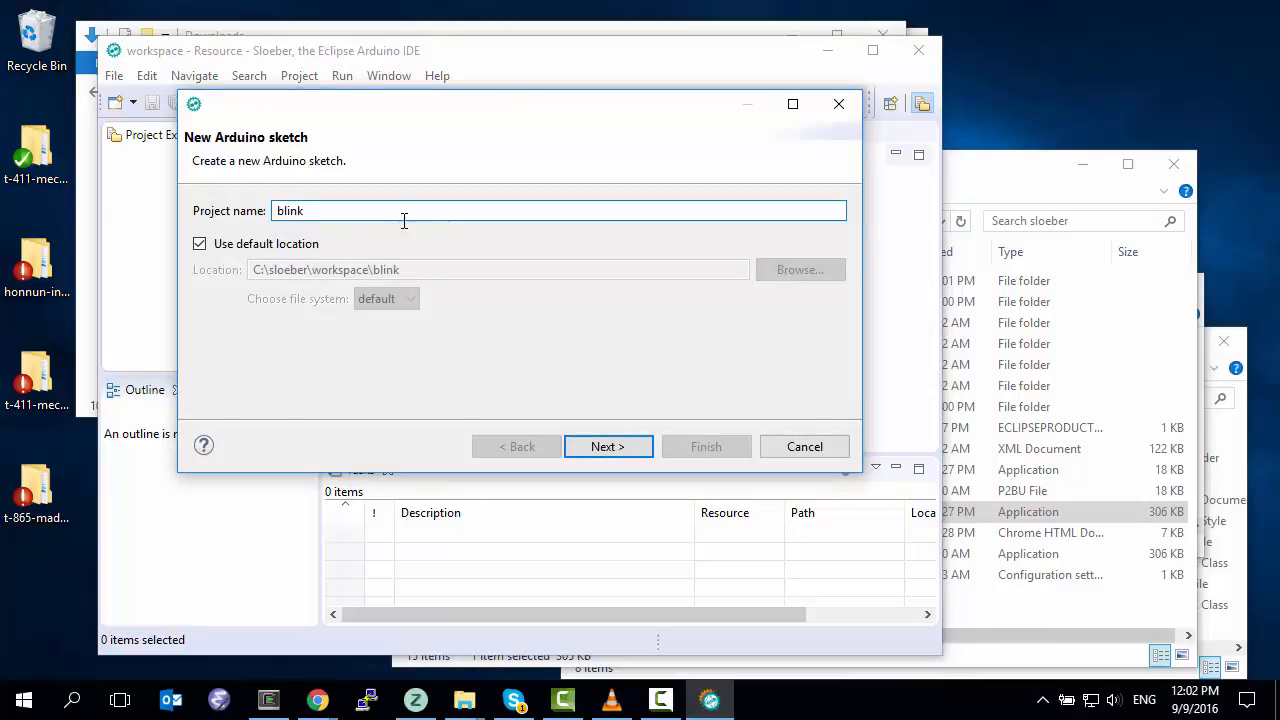
click(607, 446)
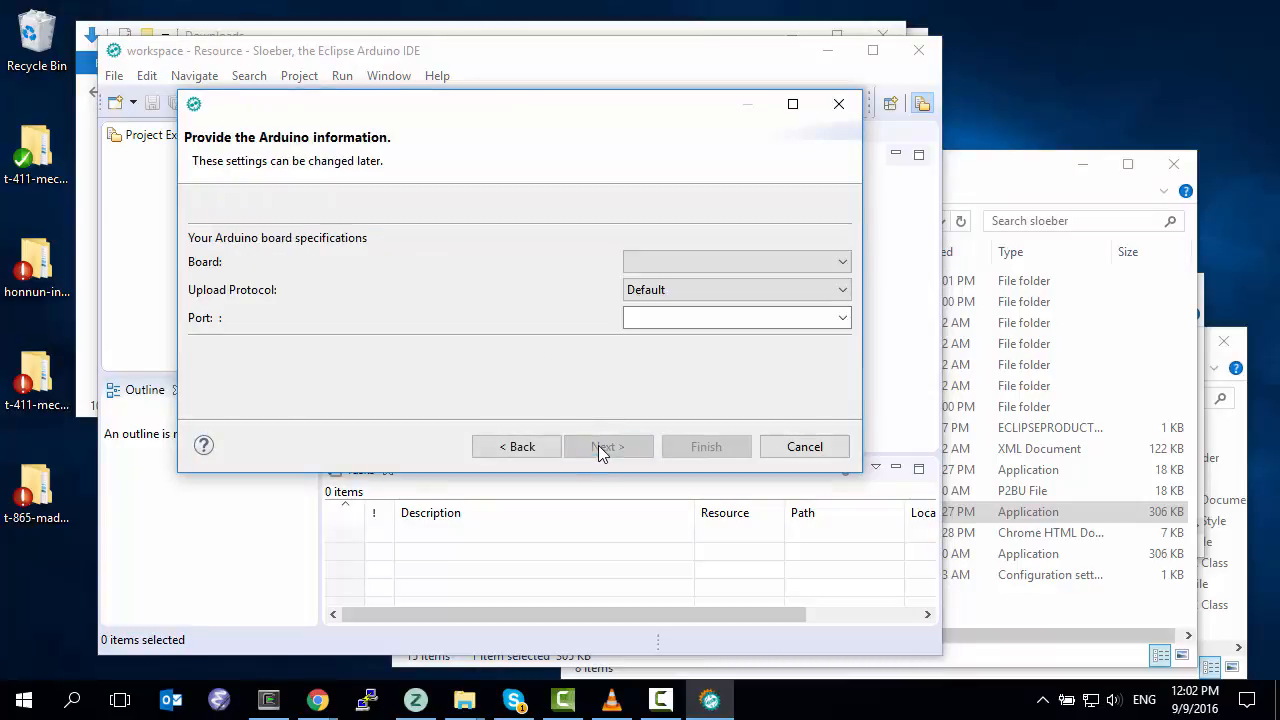
click(735, 261)
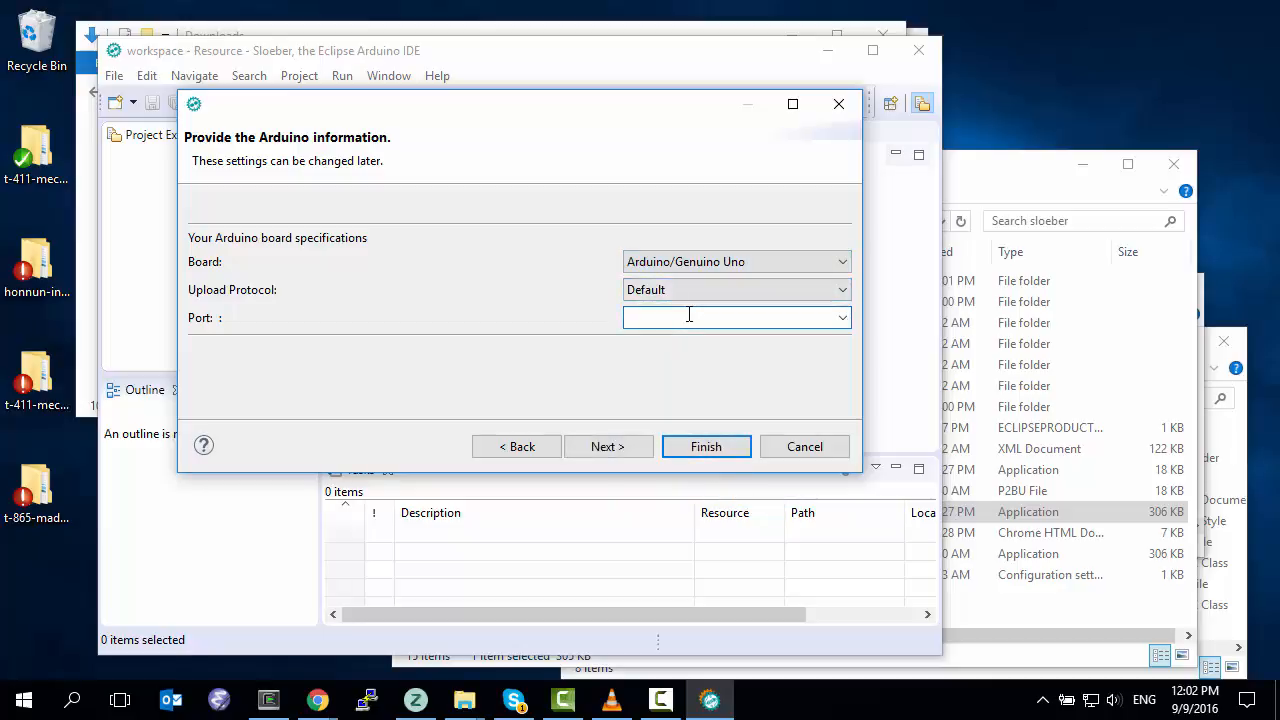
text(COM3)
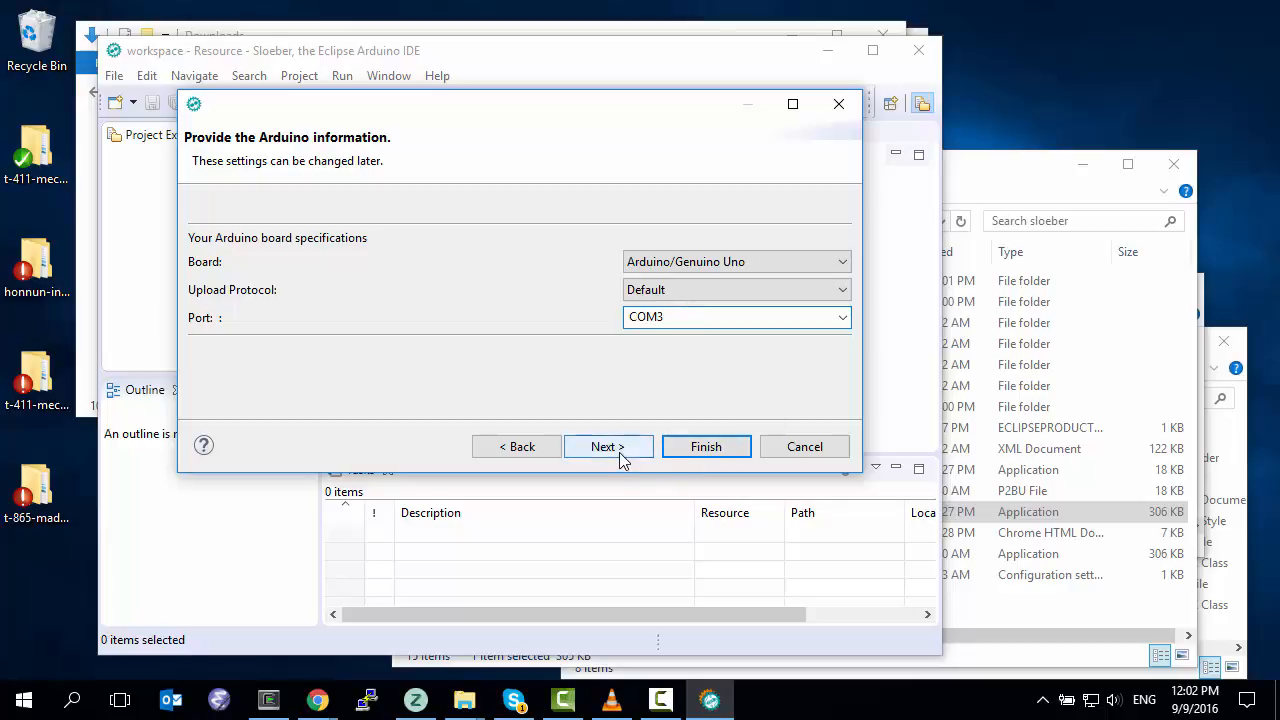
click(608, 446)
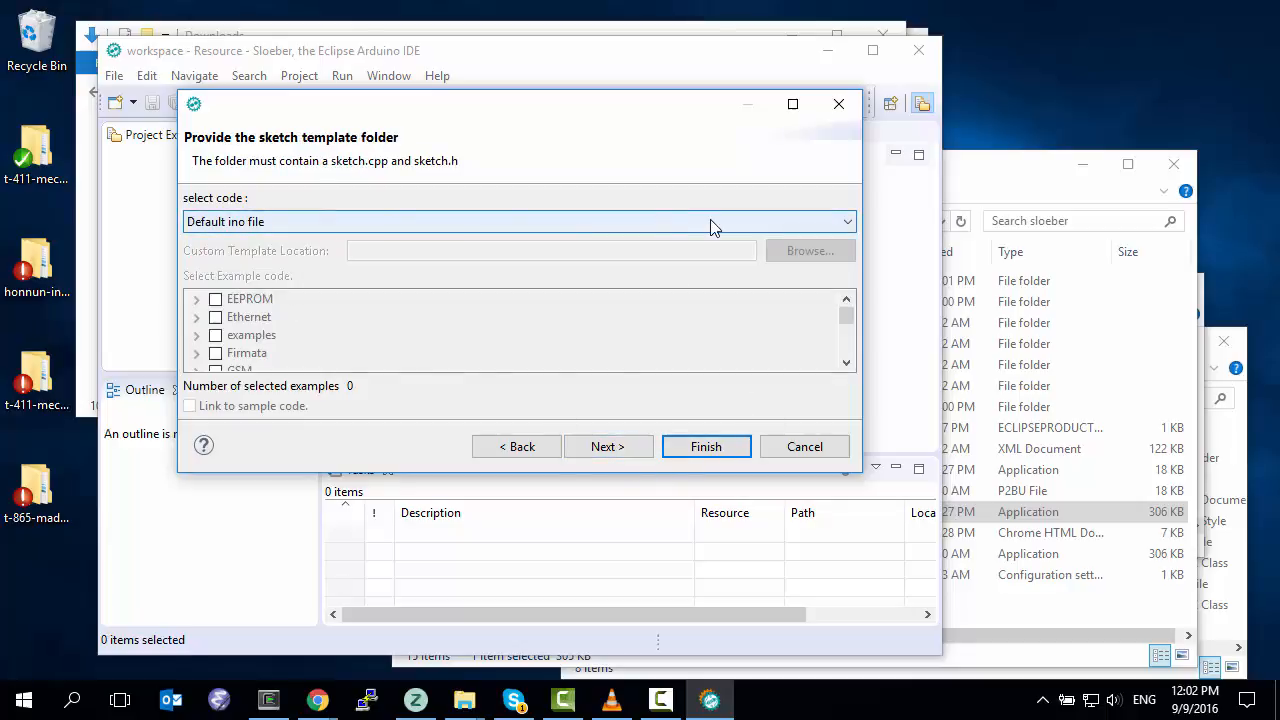
mouse_move(455, 225)
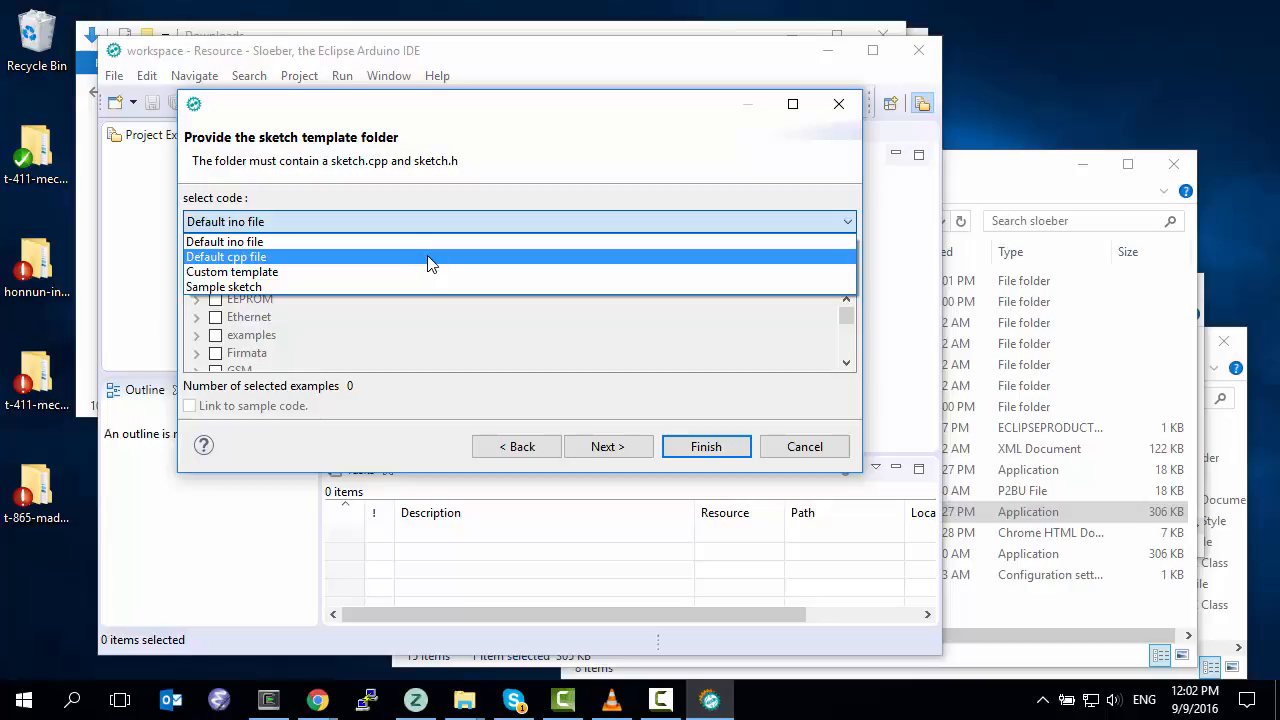
- Base the project on the 01.Basics Blink sample sketch and finish creating it
click(224, 241)
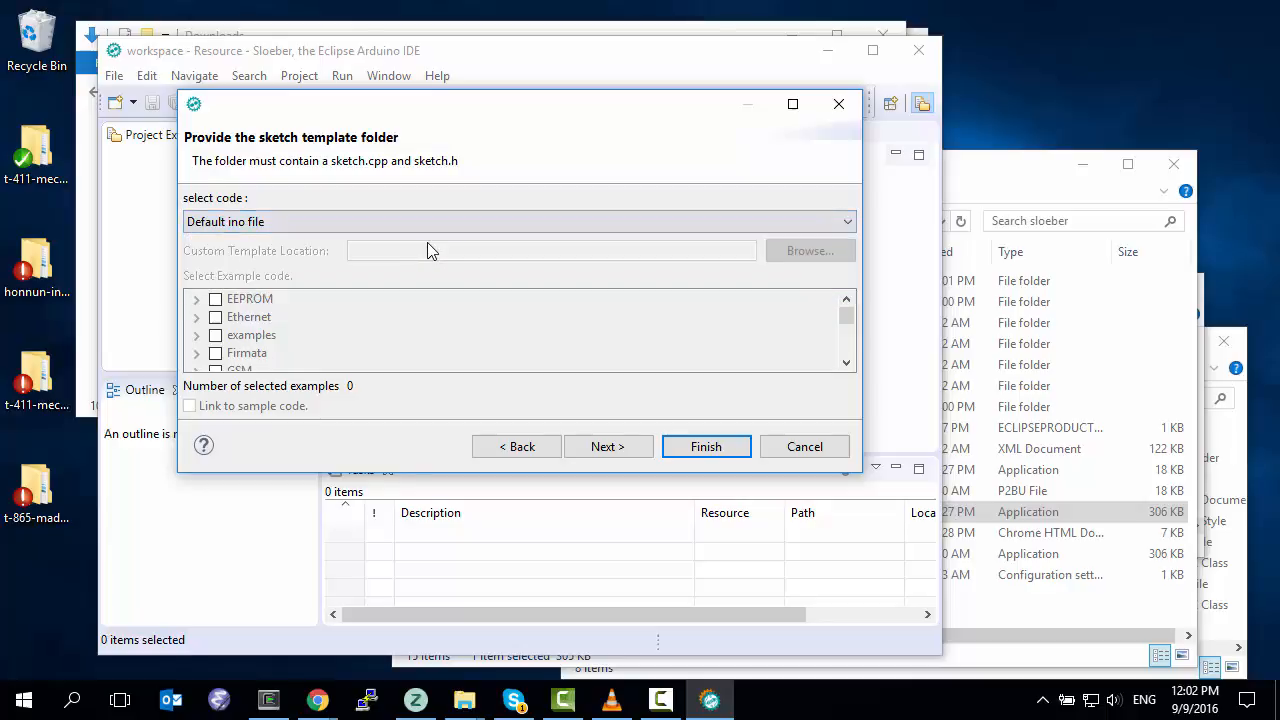
click(520, 221)
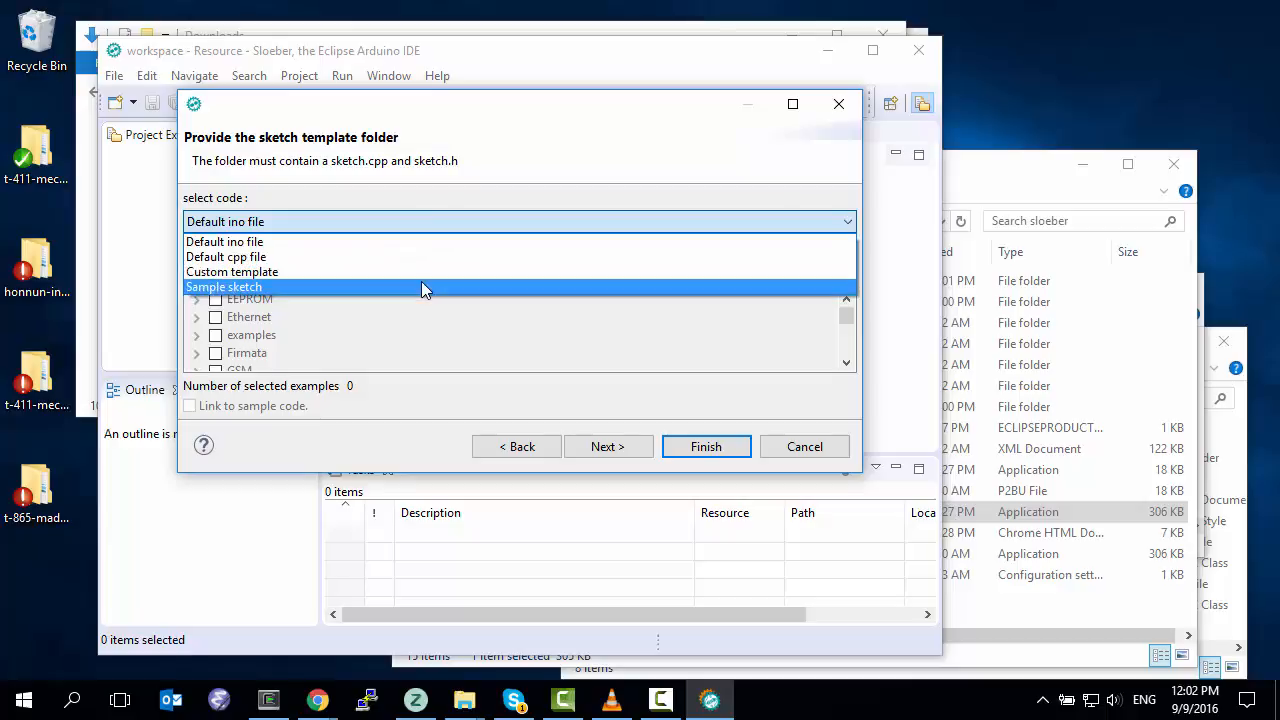
click(223, 287)
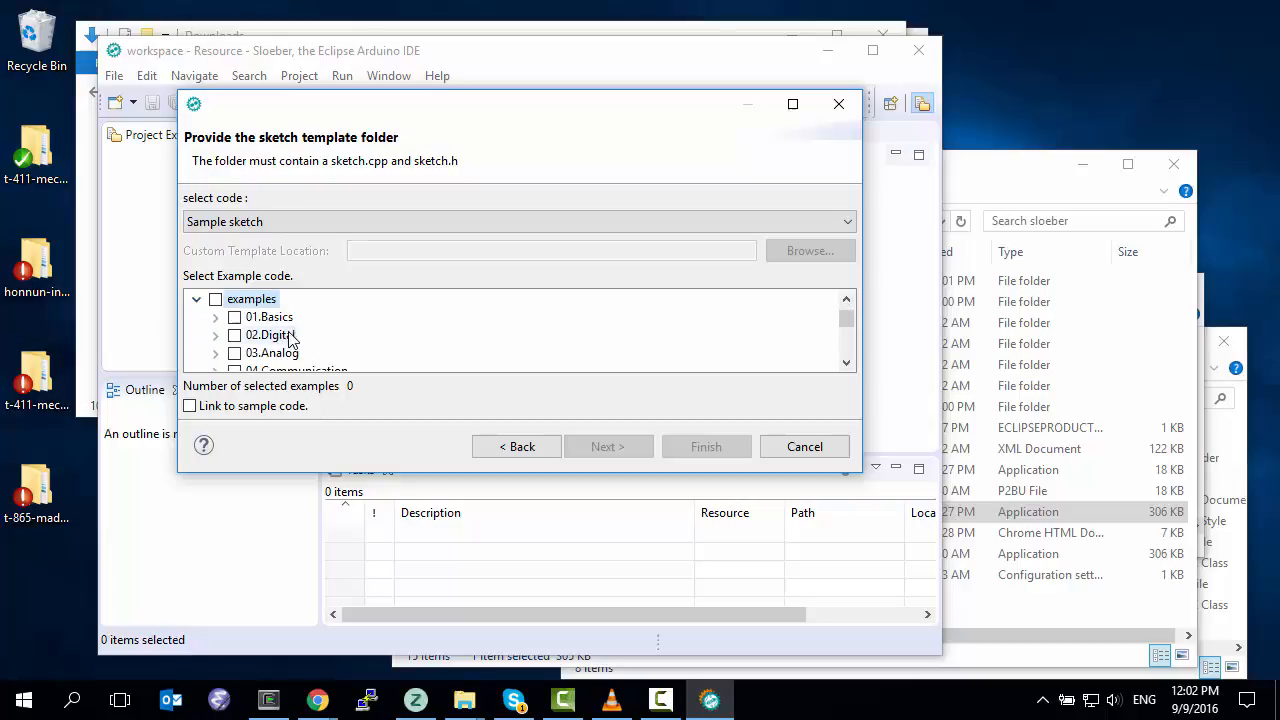
click(215, 316)
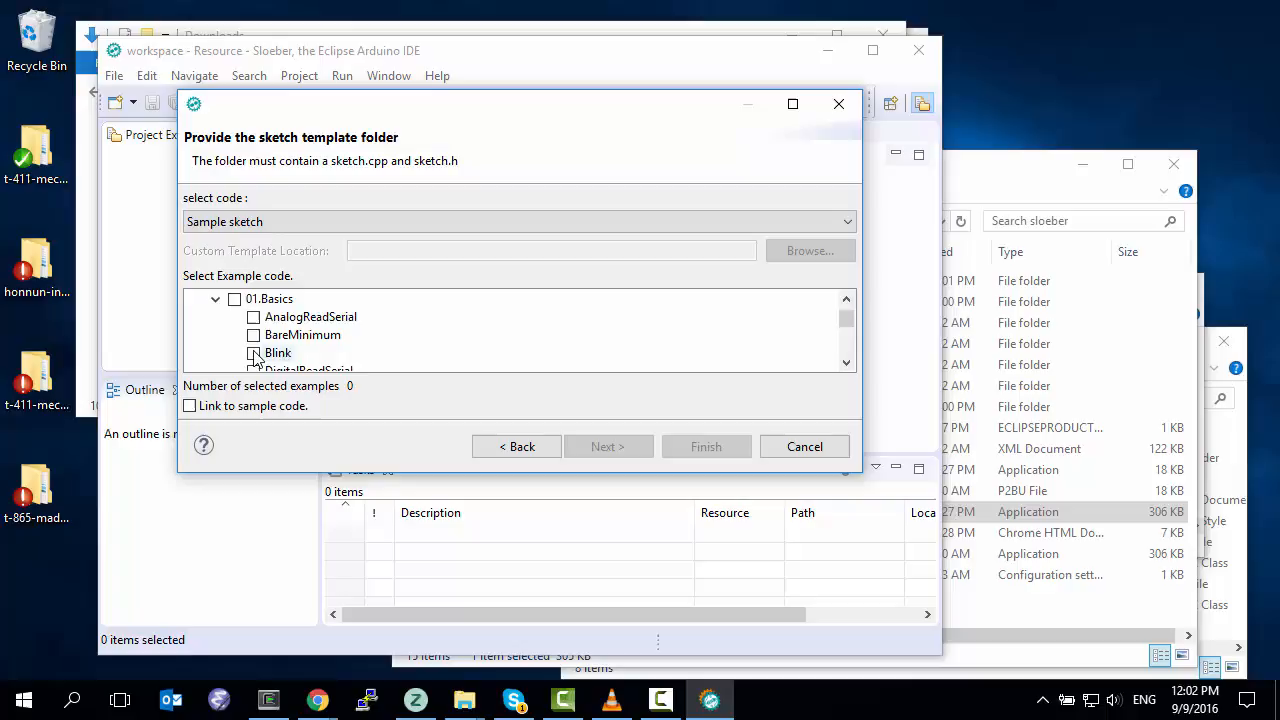
click(253, 352)
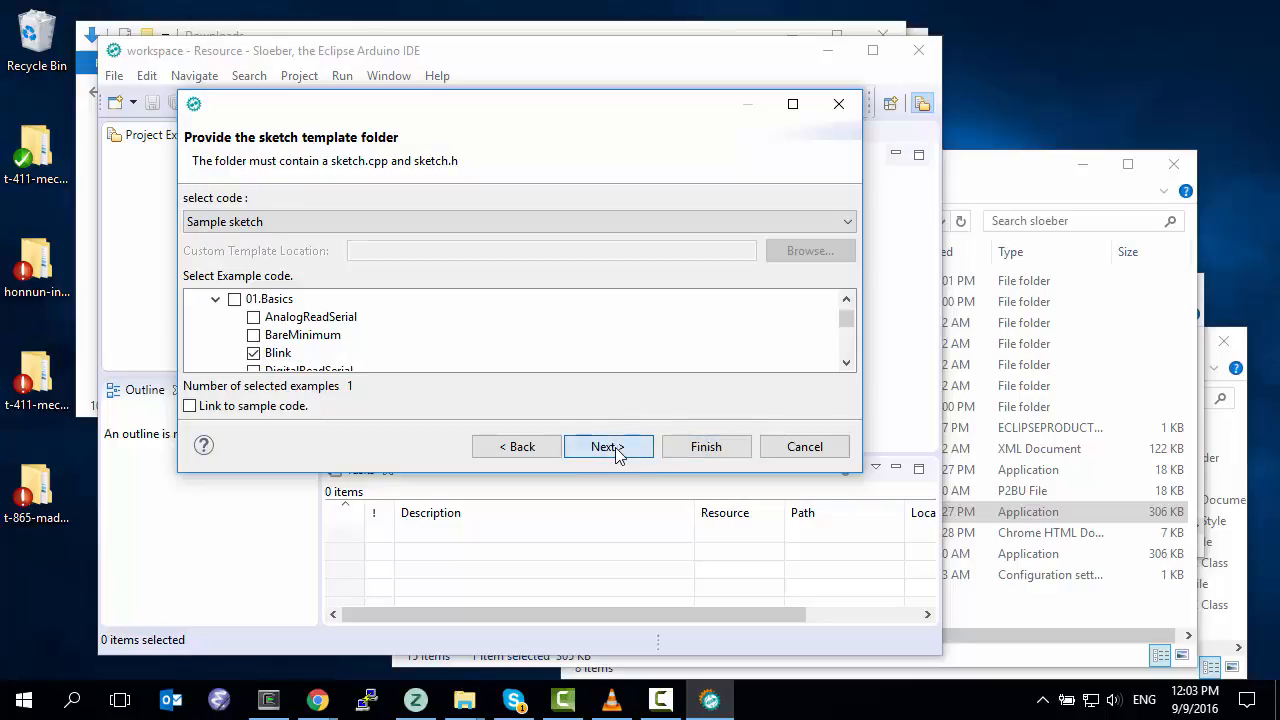
click(608, 446)
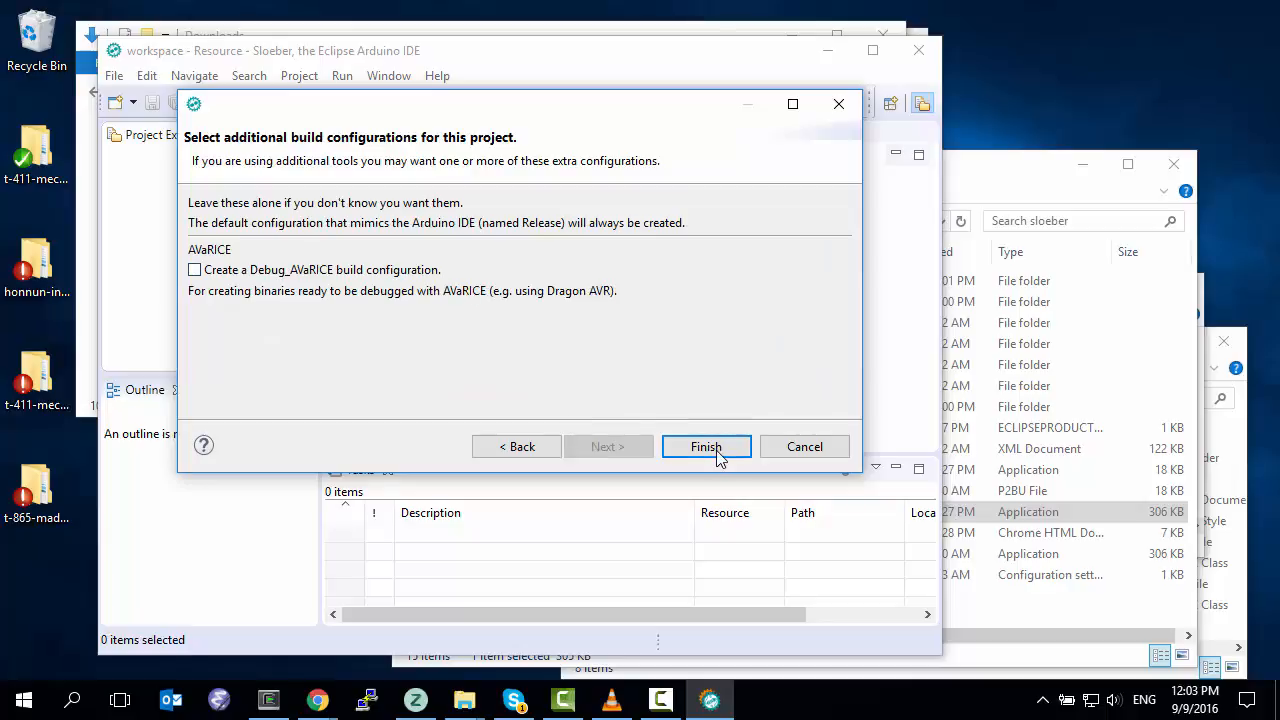
click(706, 446)
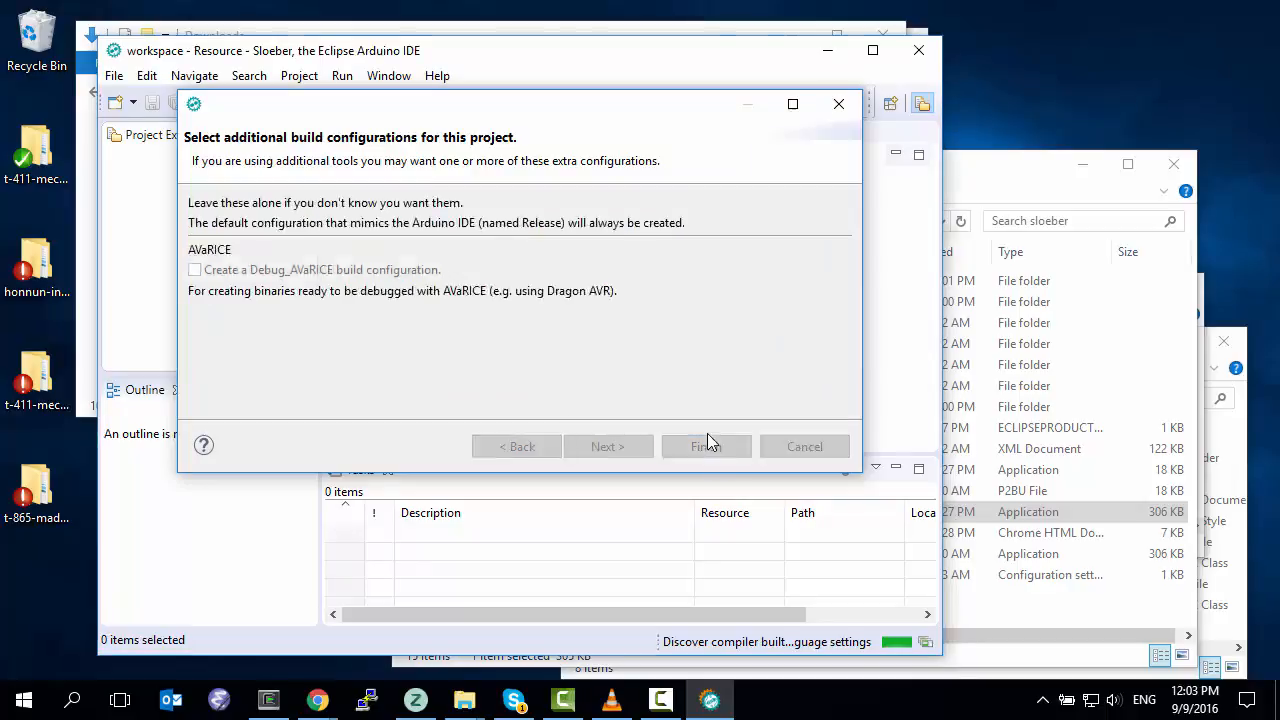
click(705, 446)
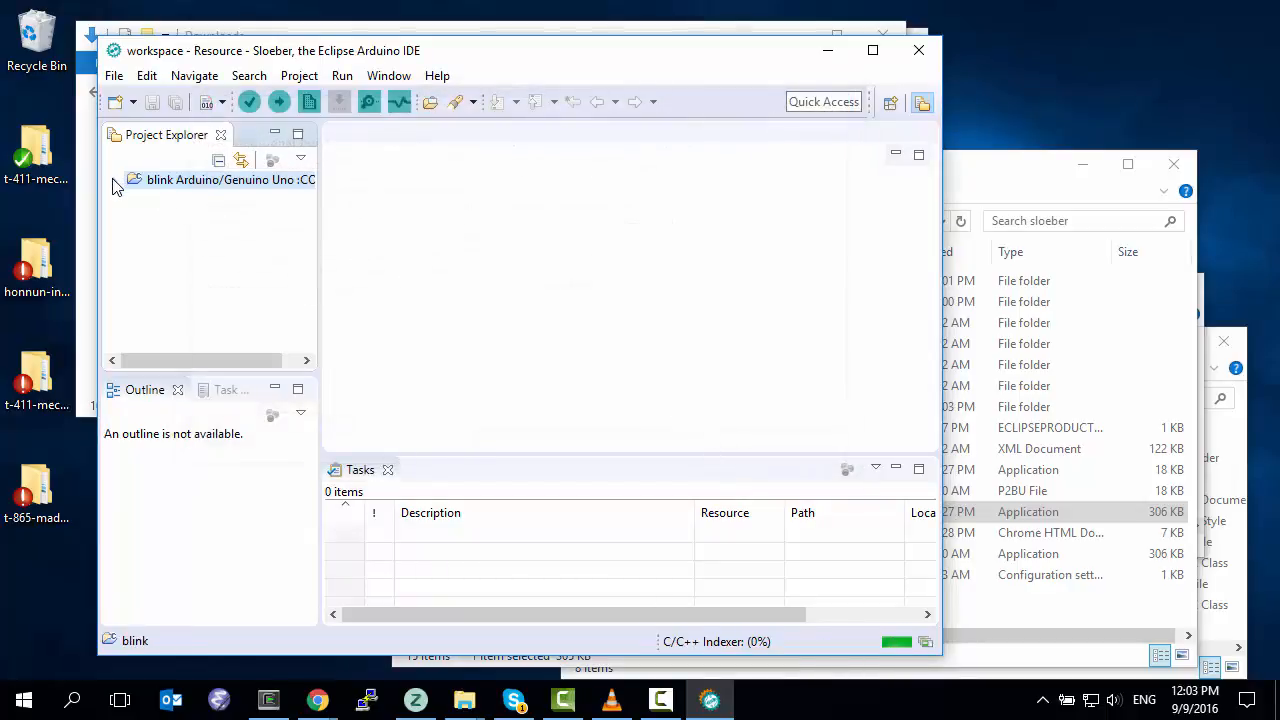
- Expand the blink project and bring Blink.ino into the editor
click(114, 180)
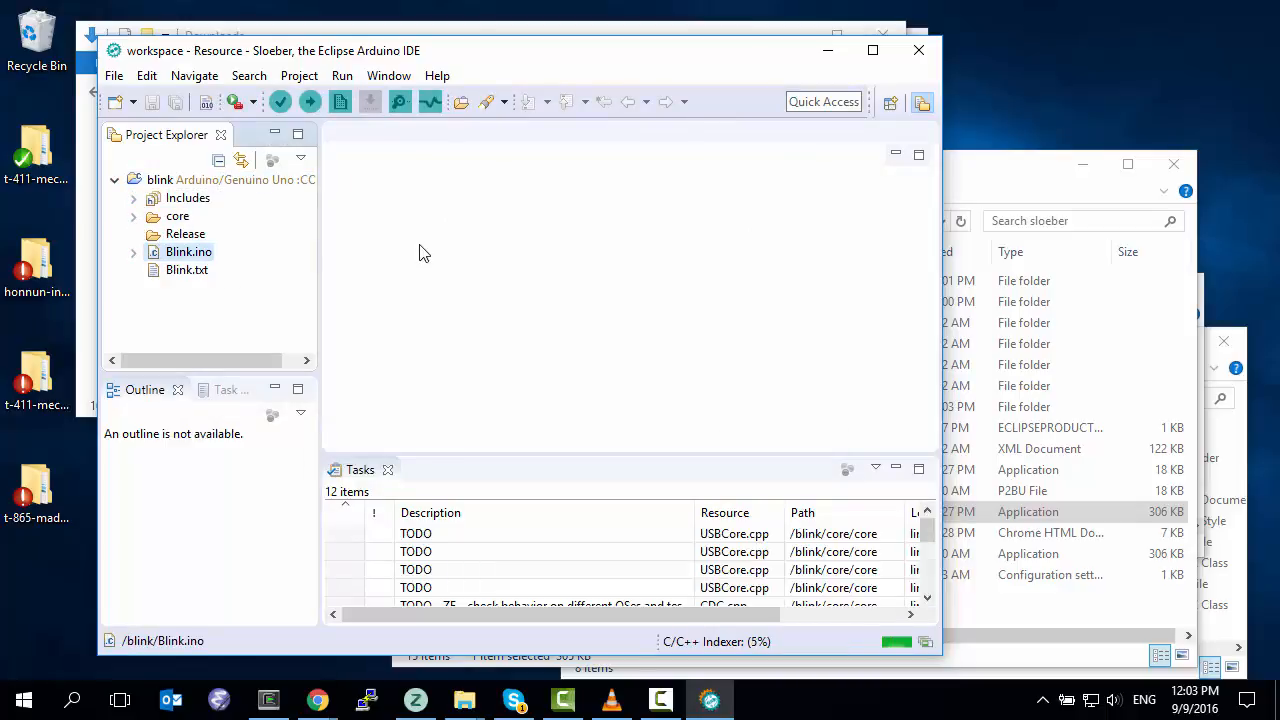
click(188, 251)
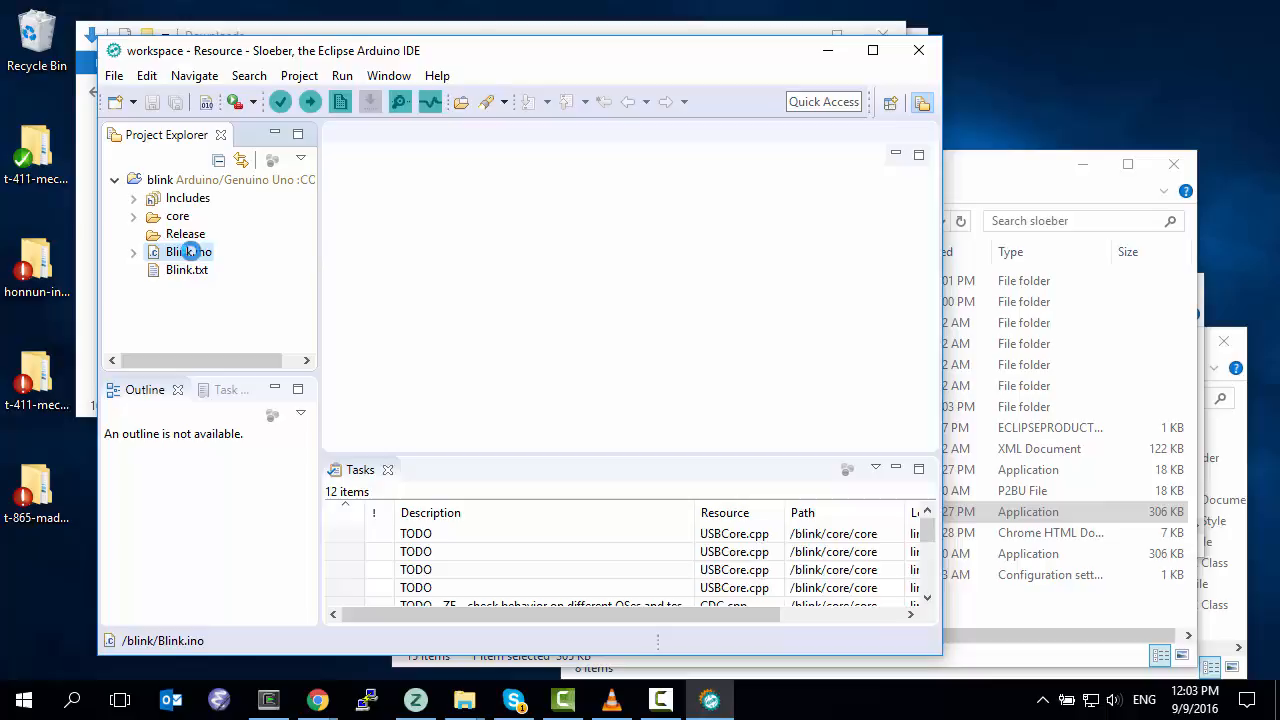
double_click(180, 251)
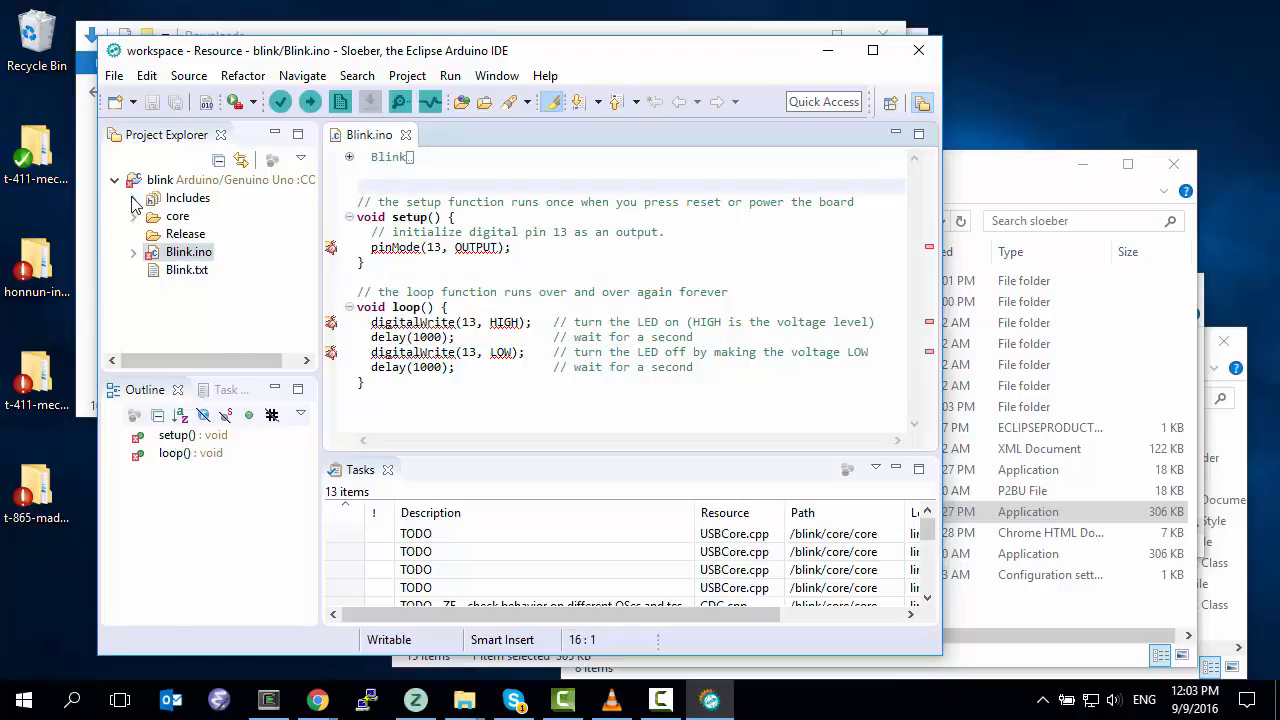
- Open the core Arduino.h header from Includes, then return to the Blink.ino tab
click(133, 197)
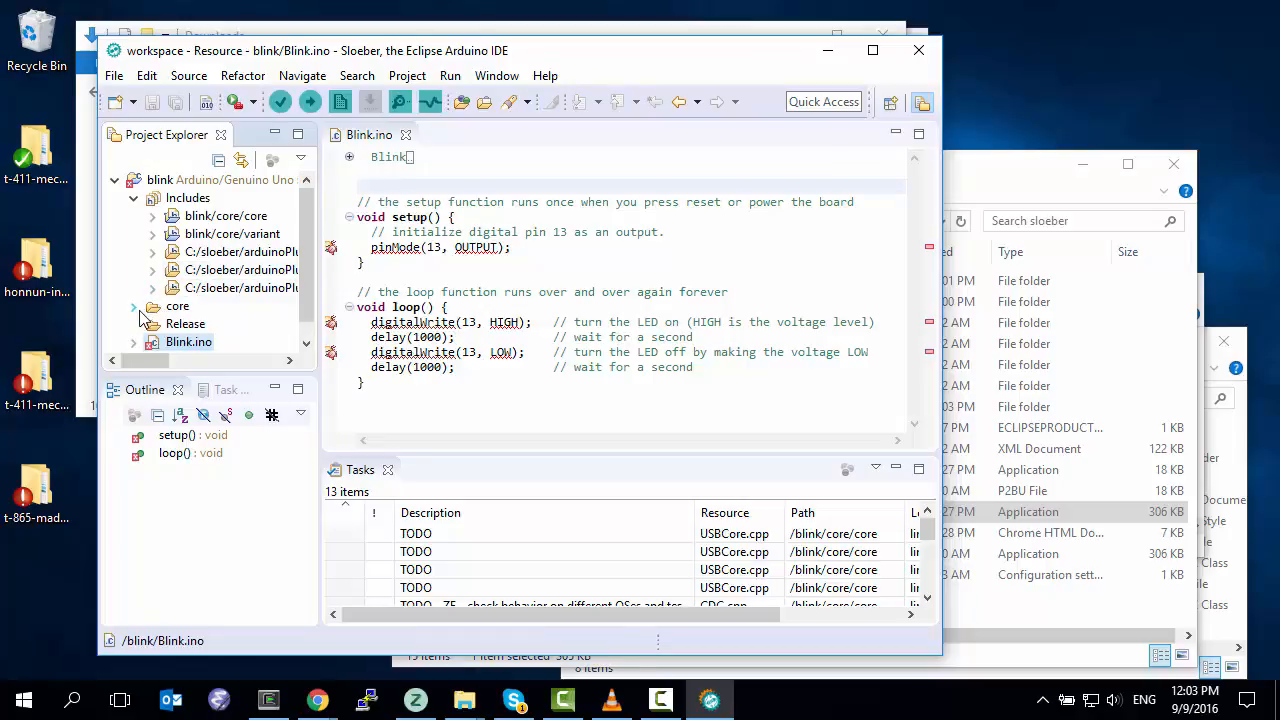
click(133, 216)
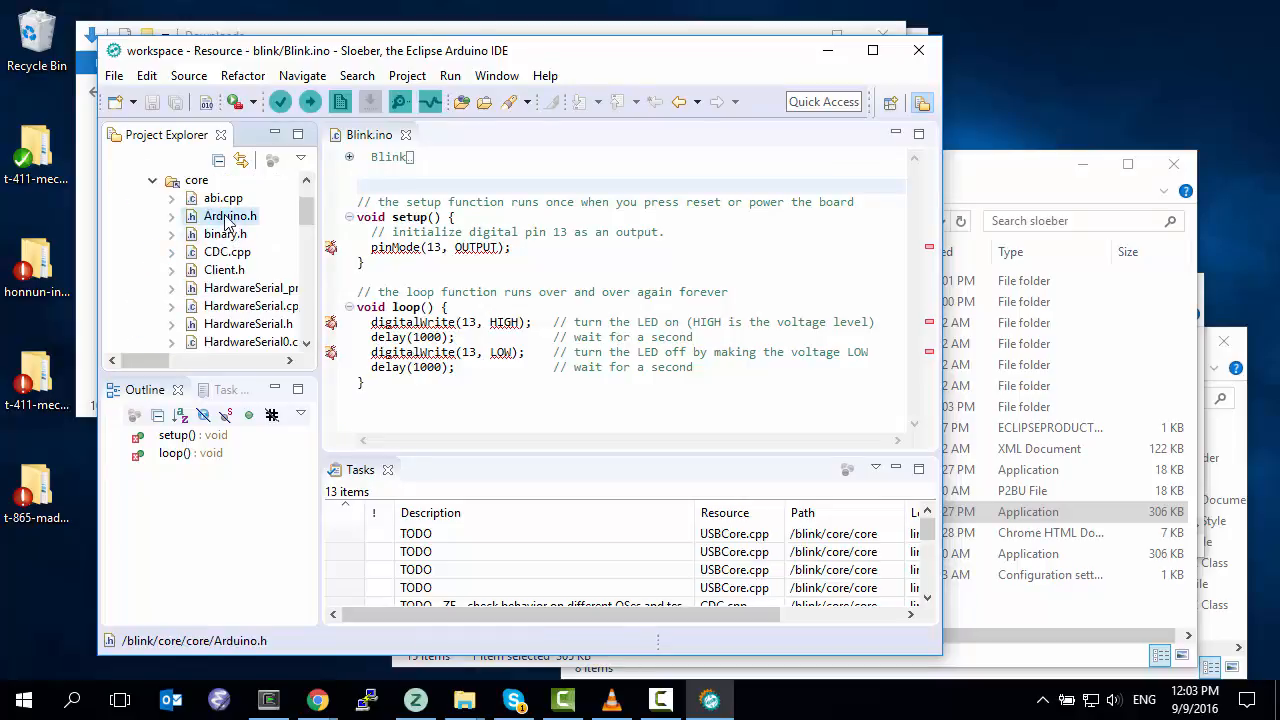
double_click(230, 216)
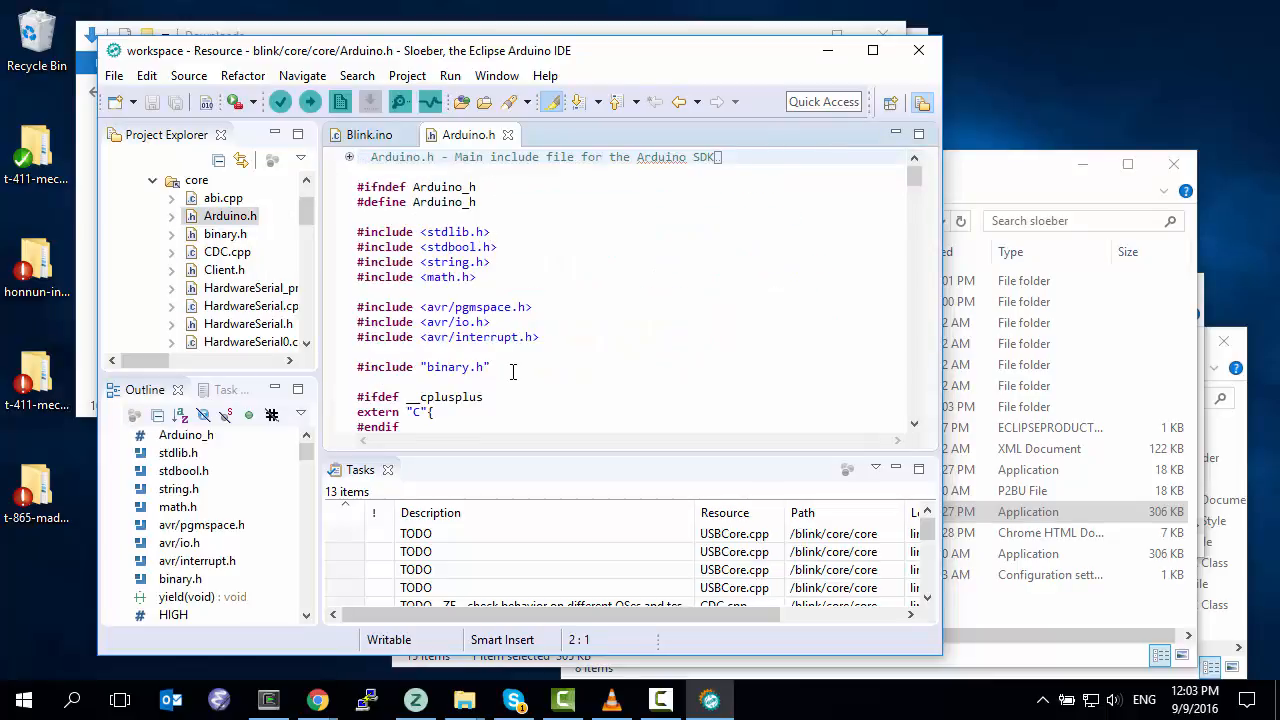
scroll(down, 3)
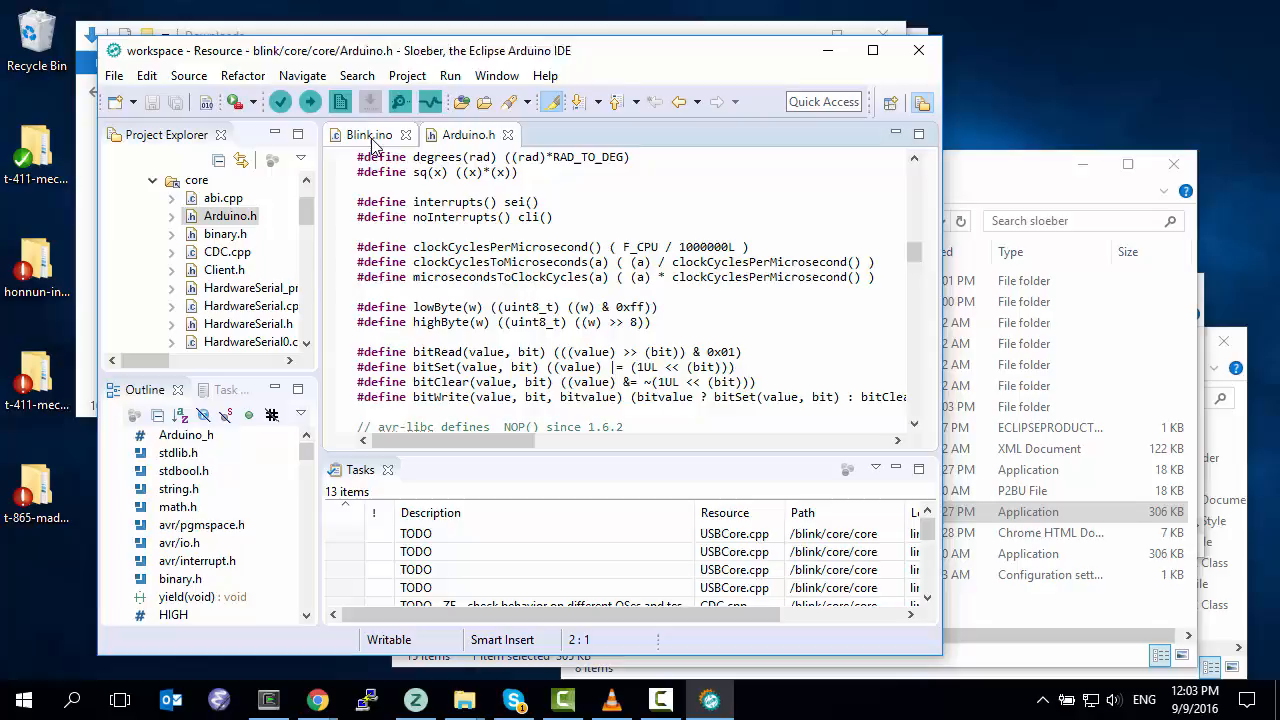
click(368, 134)
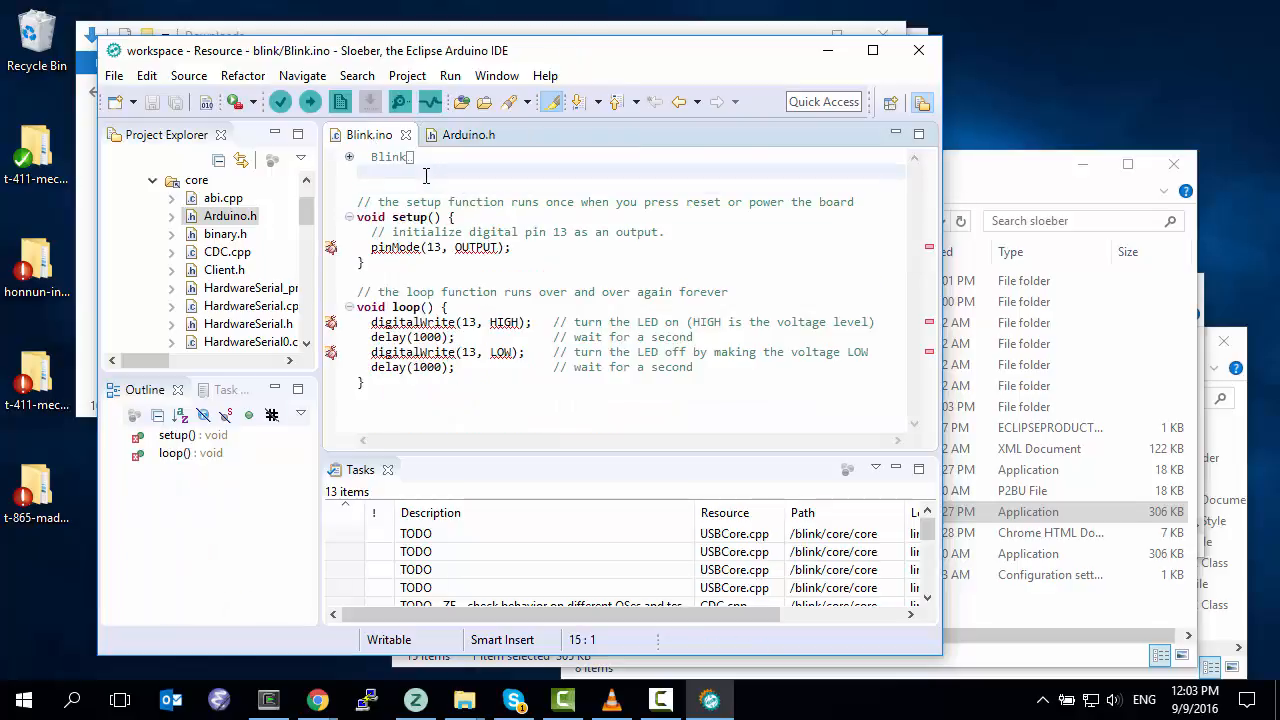
- Add an #include for Arduino.h to Blink.ino and Verify the project to save and build it
text(#include<Arduino.h>)
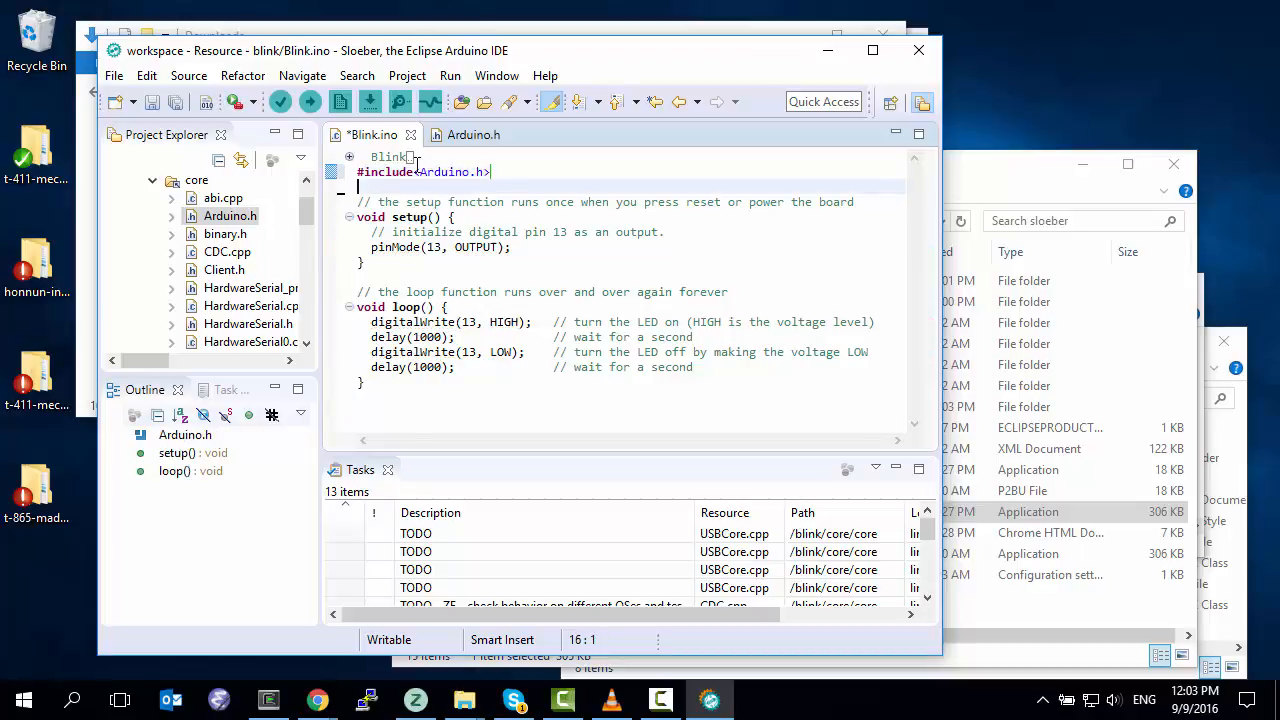
mouse_move(280, 101)
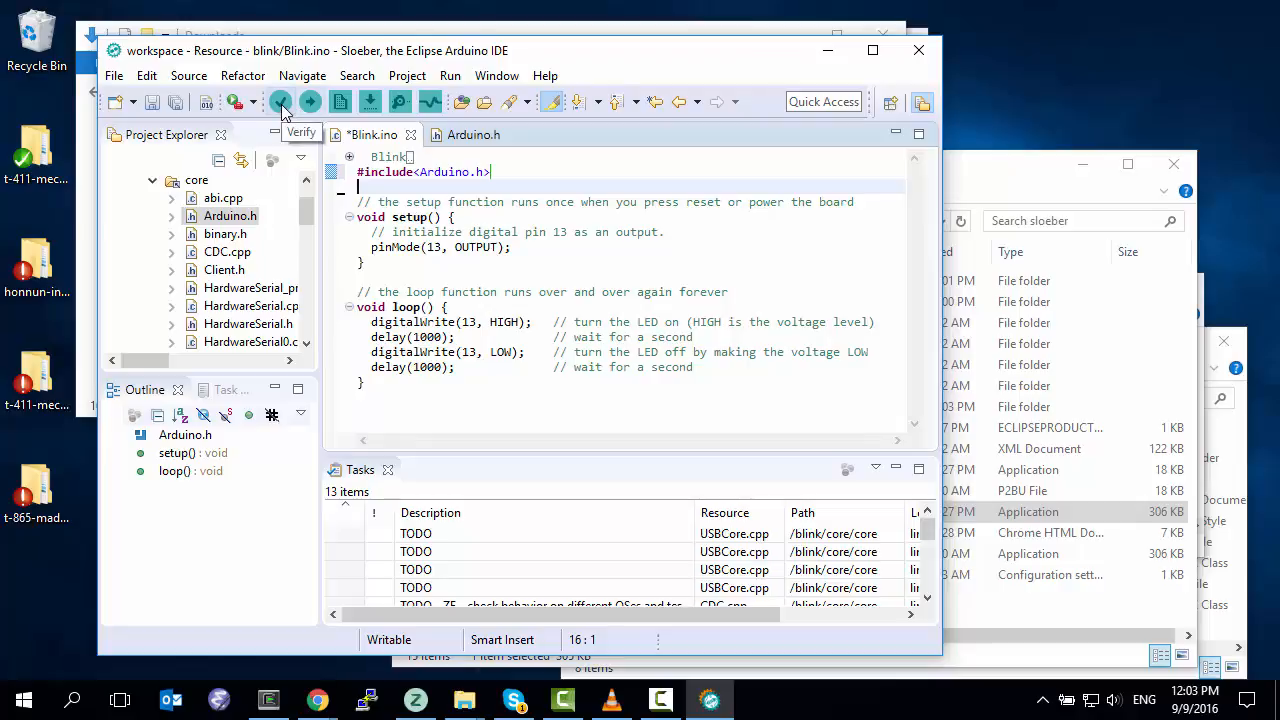
click(281, 101)
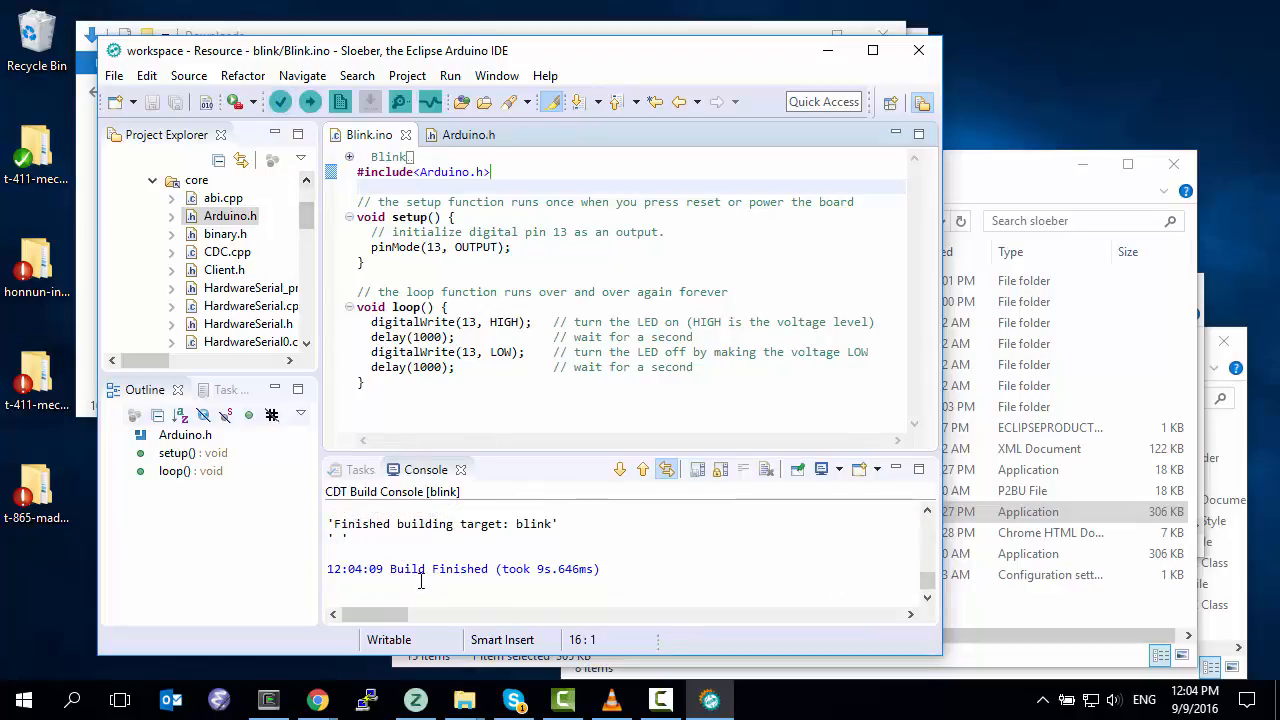
mouse_move(401, 351)
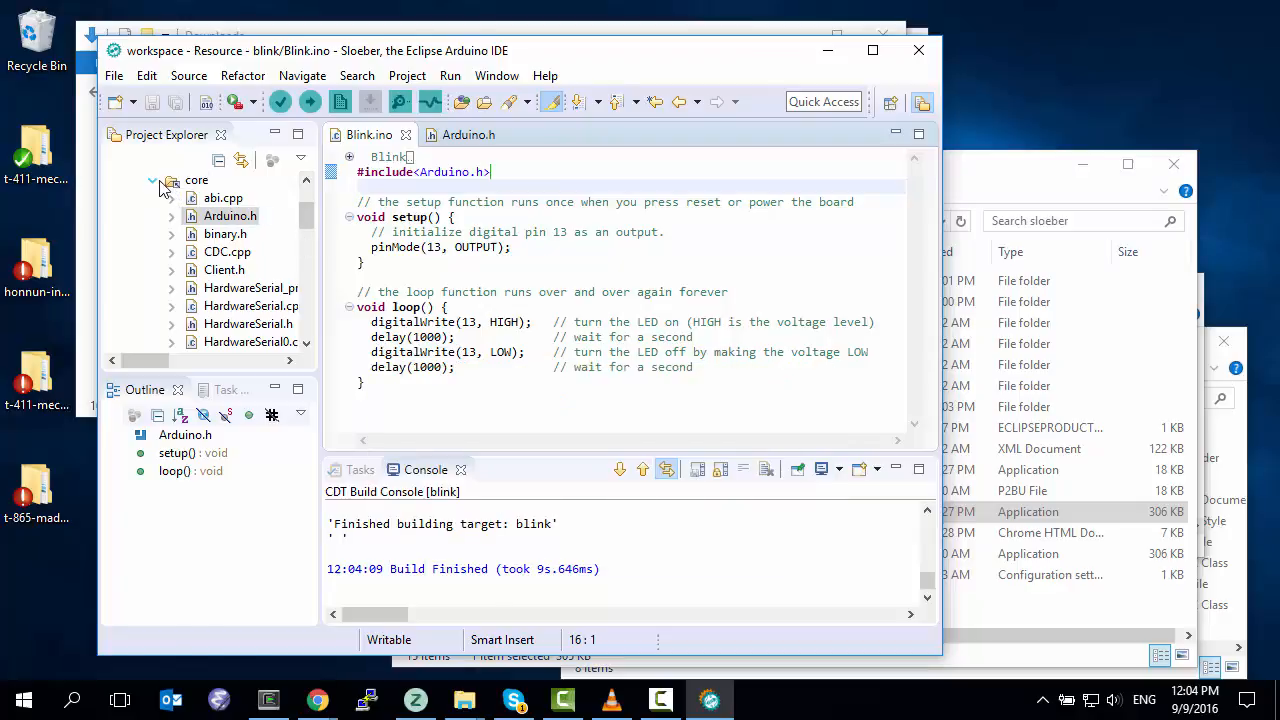
click(152, 179)
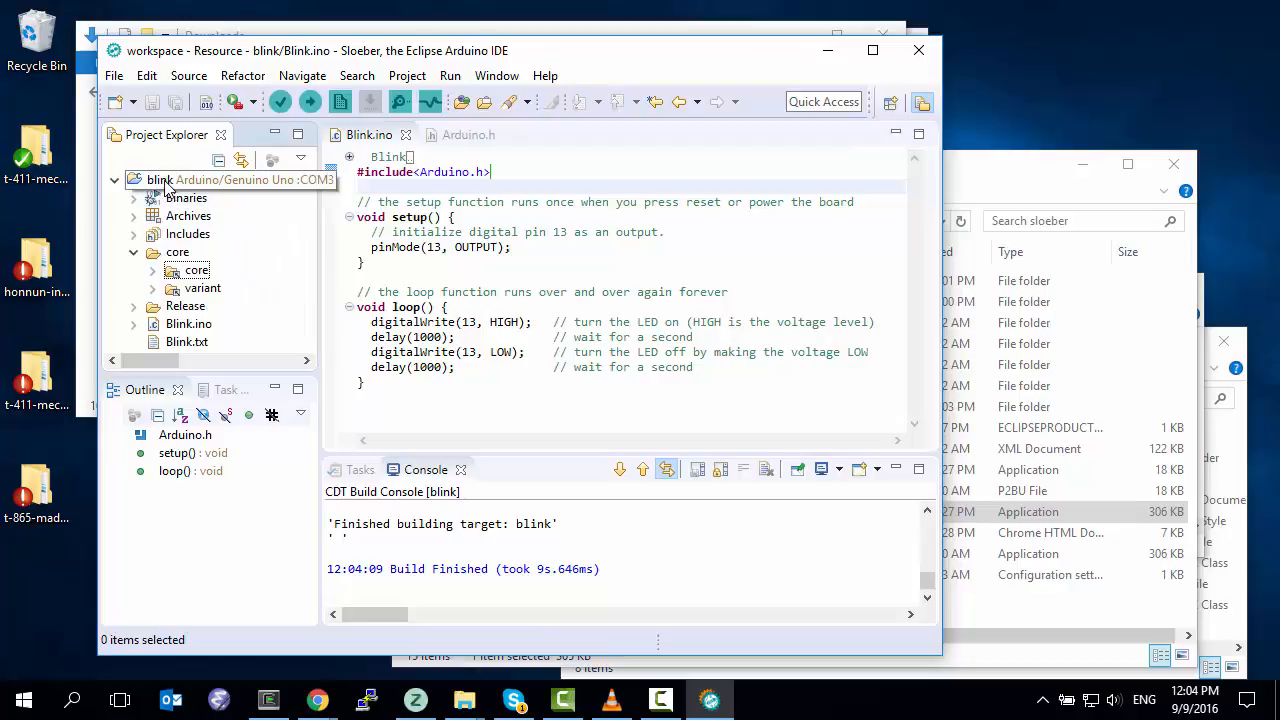
mouse_move(240, 191)
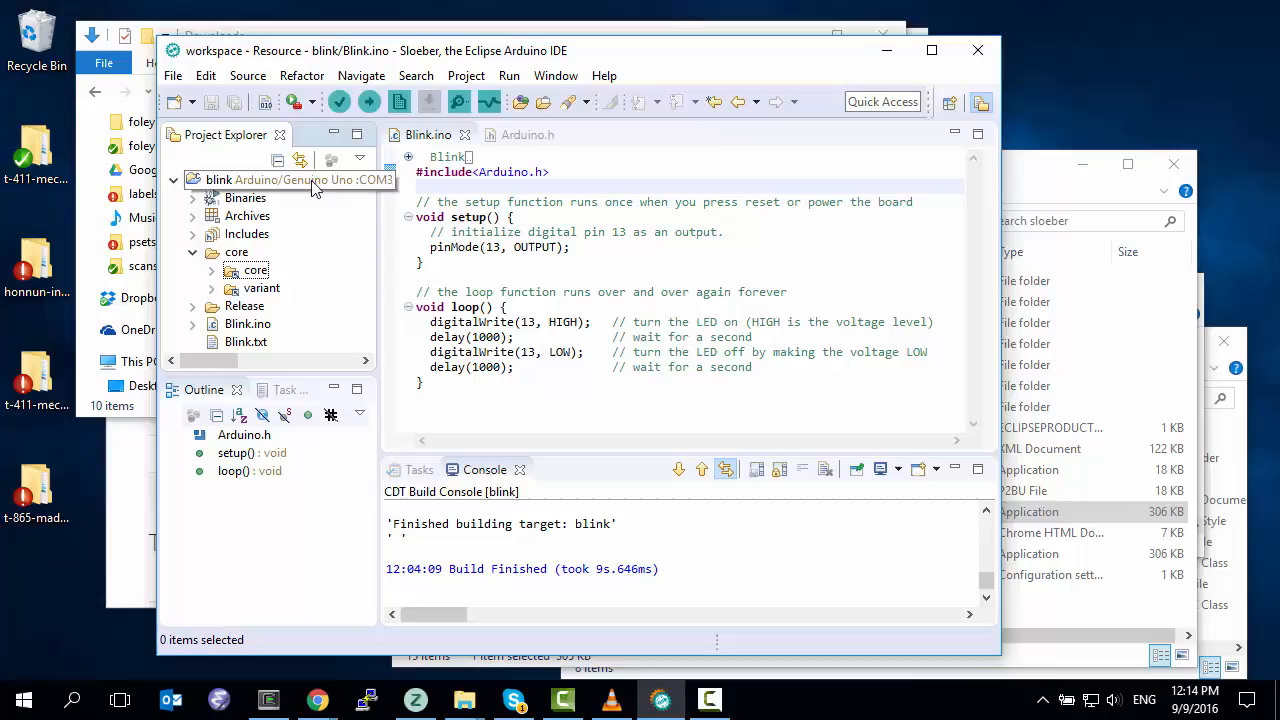
click(290, 179)
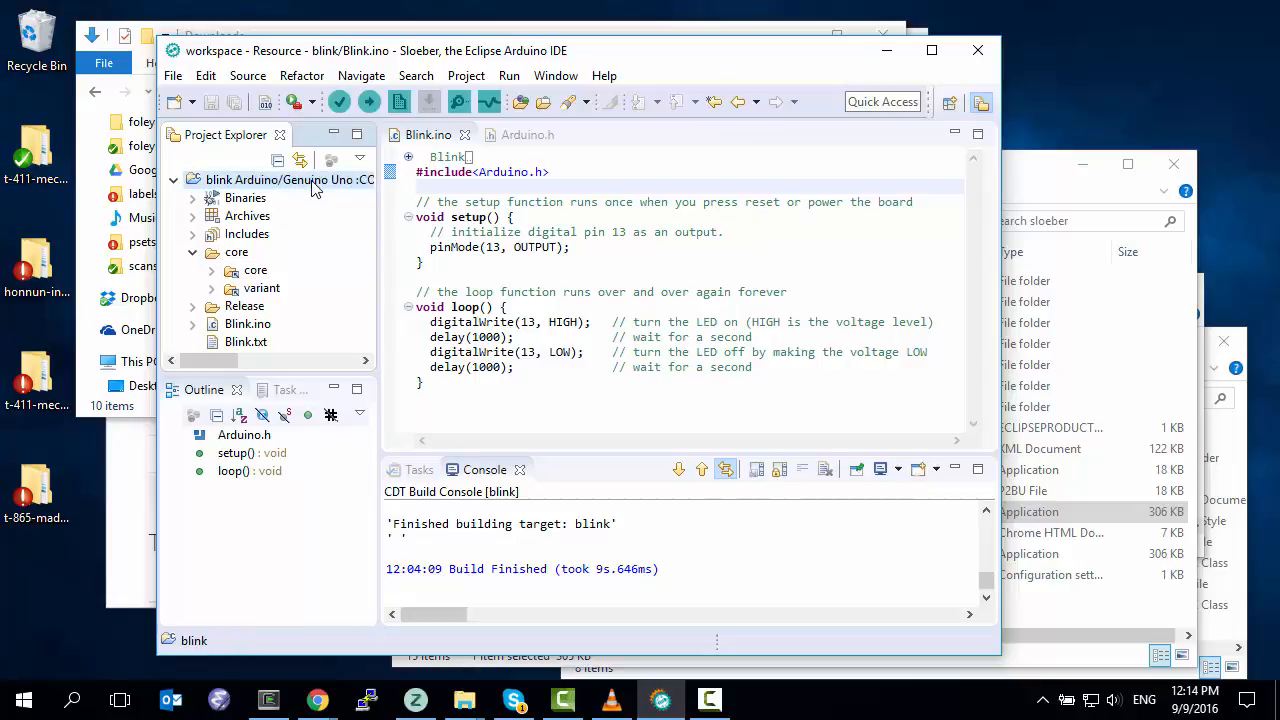
right_click(290, 179)
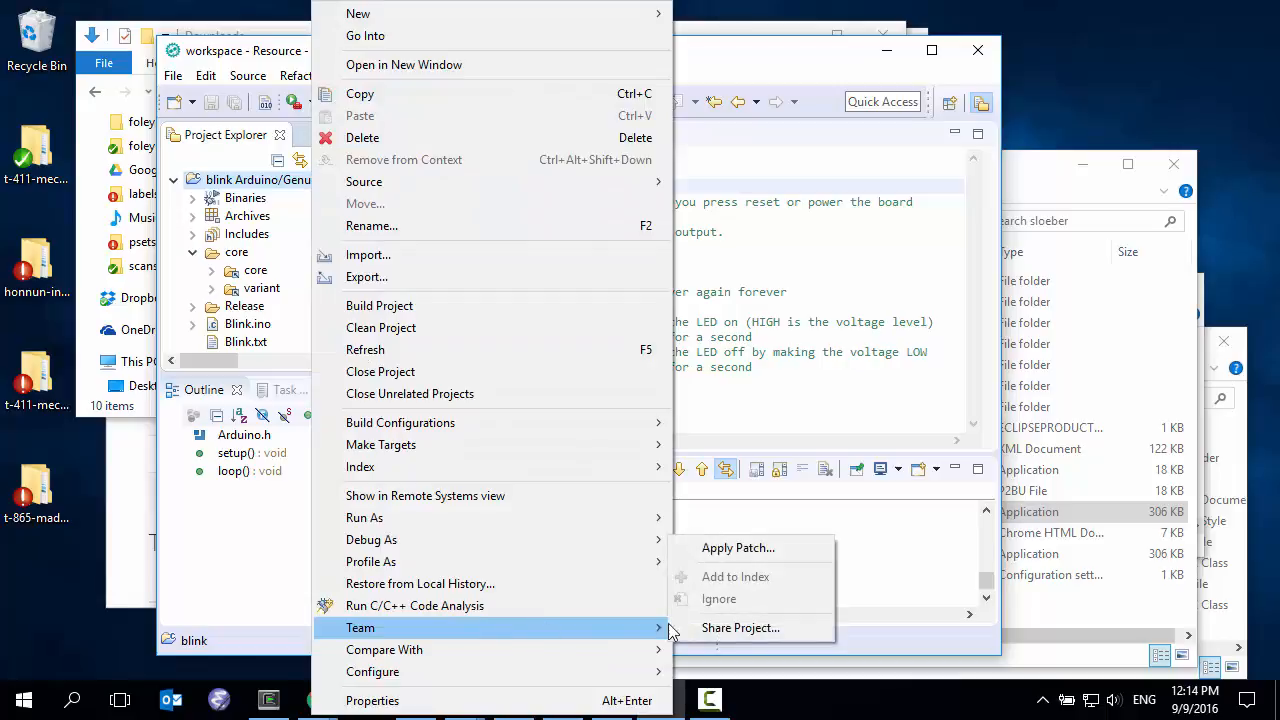
click(740, 627)
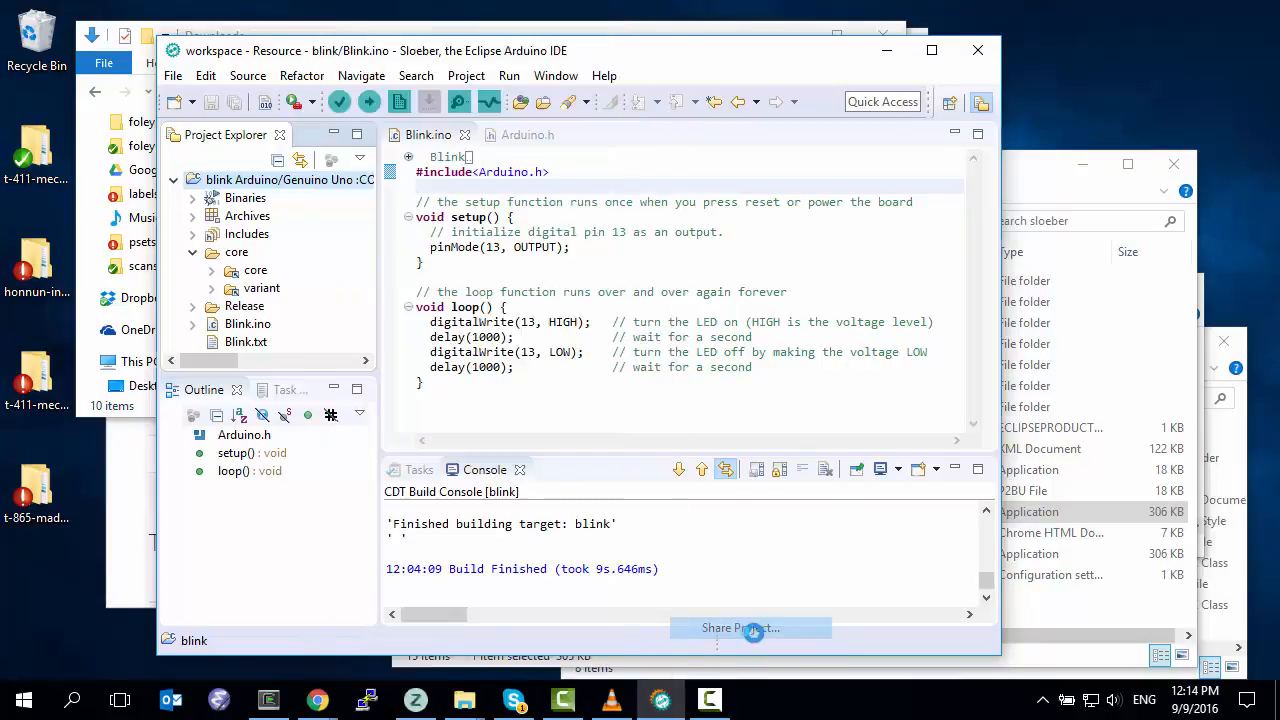
click(751, 627)
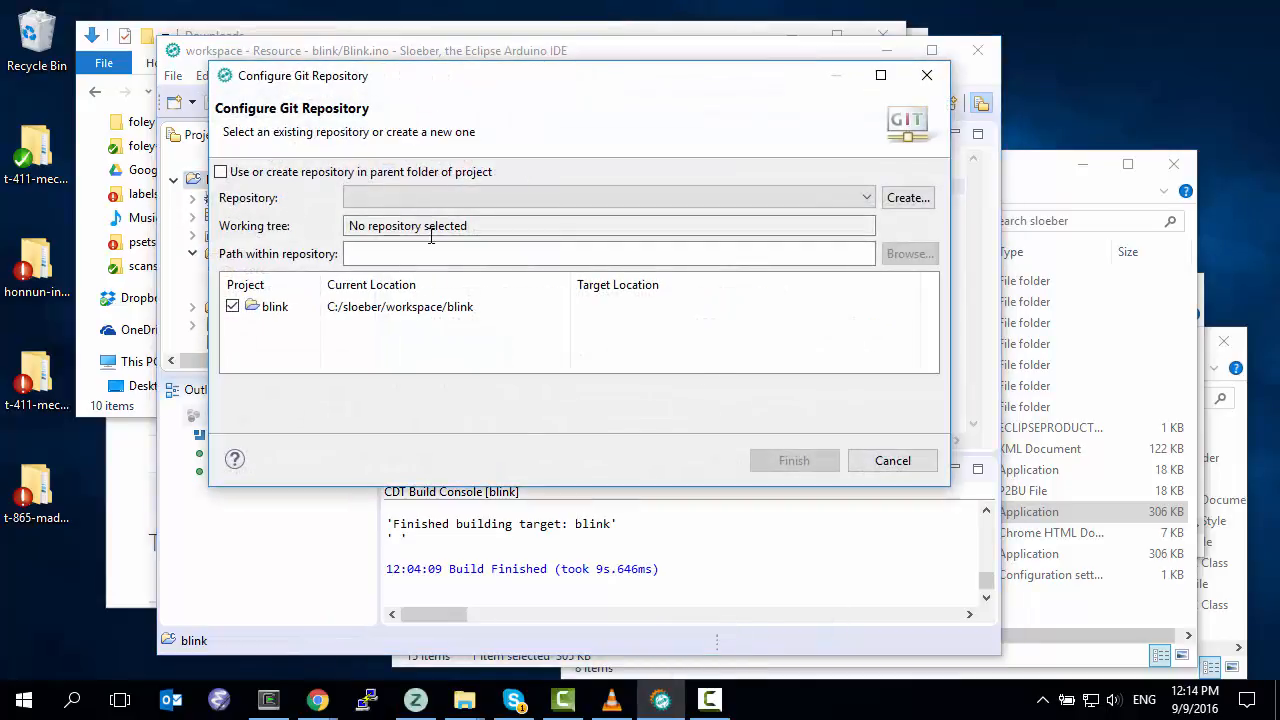
click(891, 460)
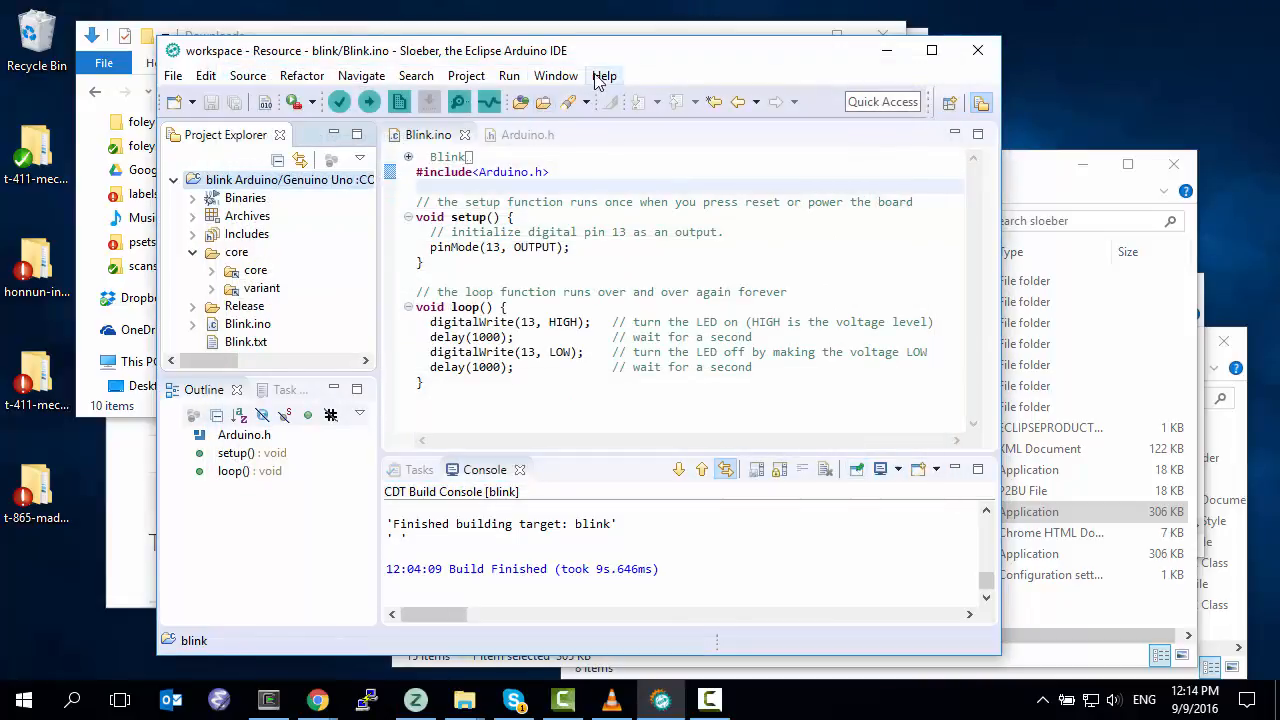
- Start the Install New Software wizard and choose the Eclipse Neon releases update site
click(604, 75)
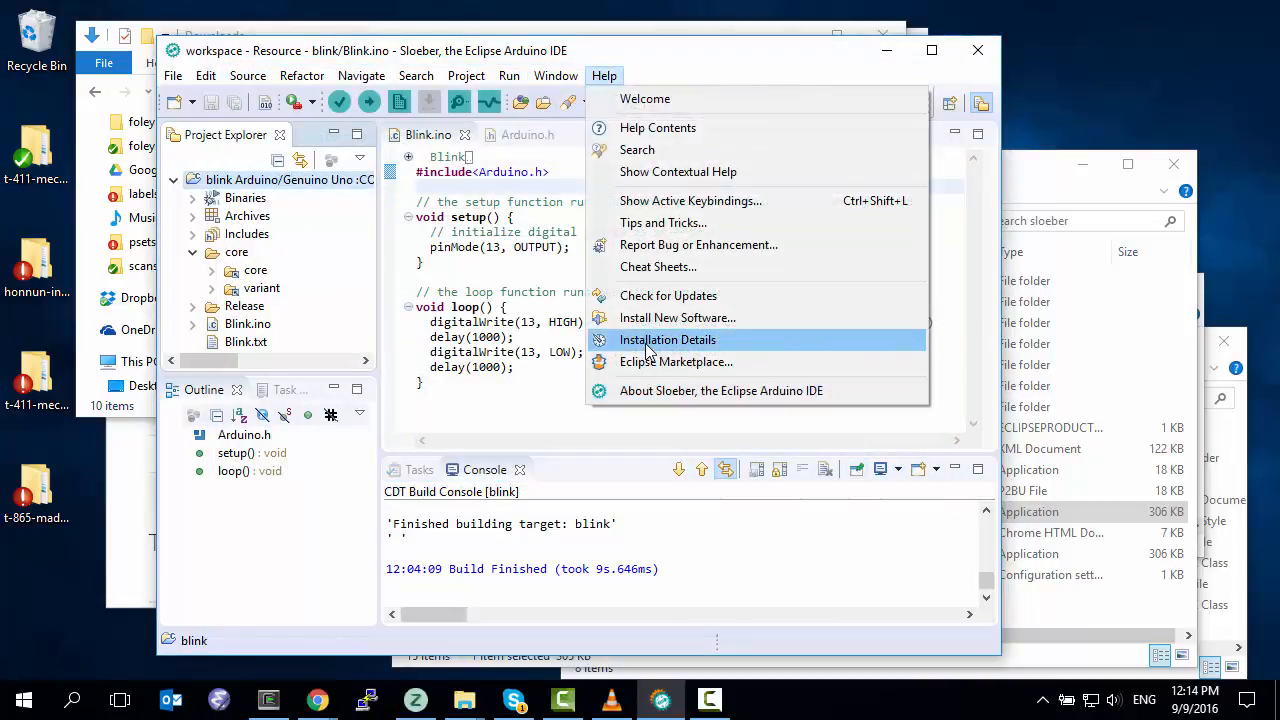
click(677, 317)
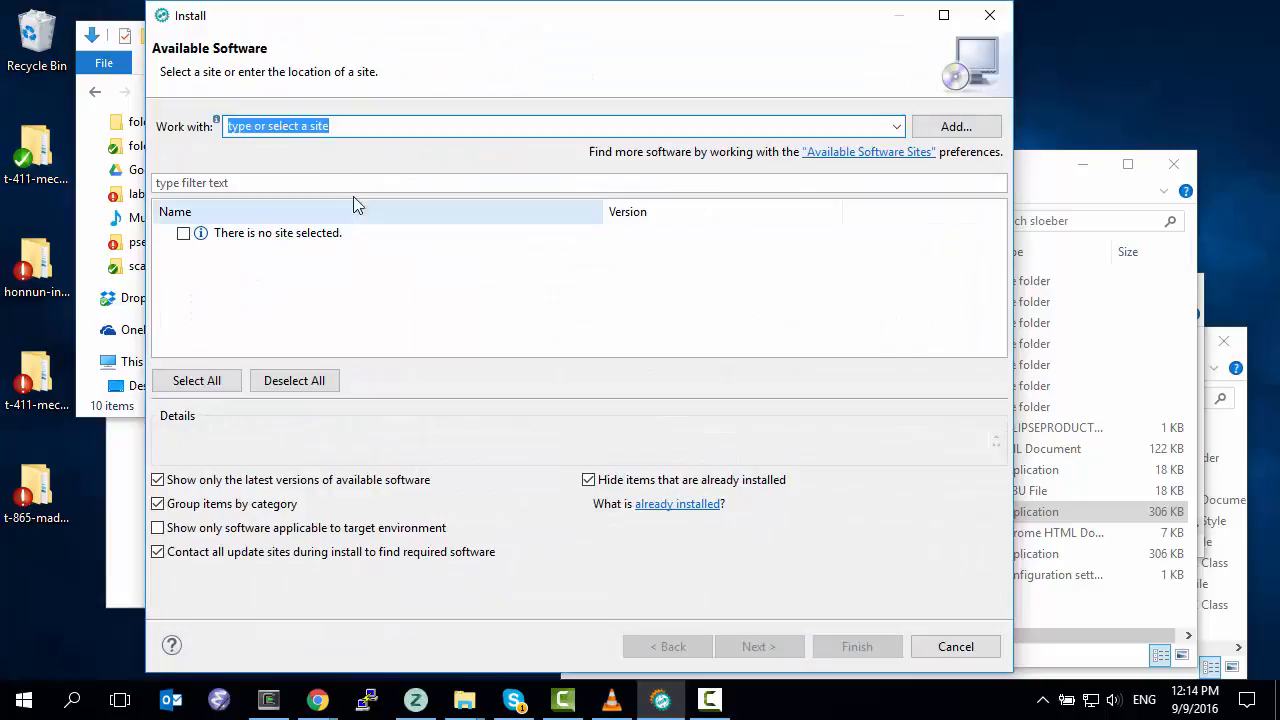
click(895, 126)
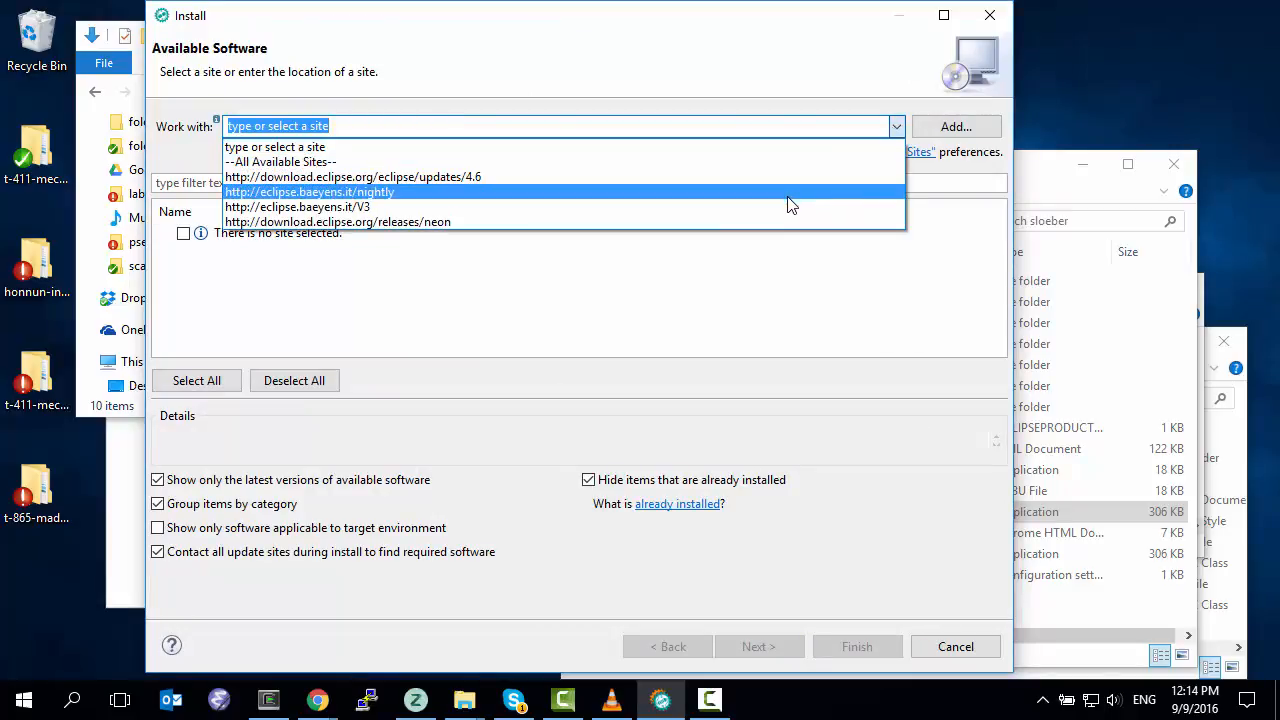
mouse_move(790, 221)
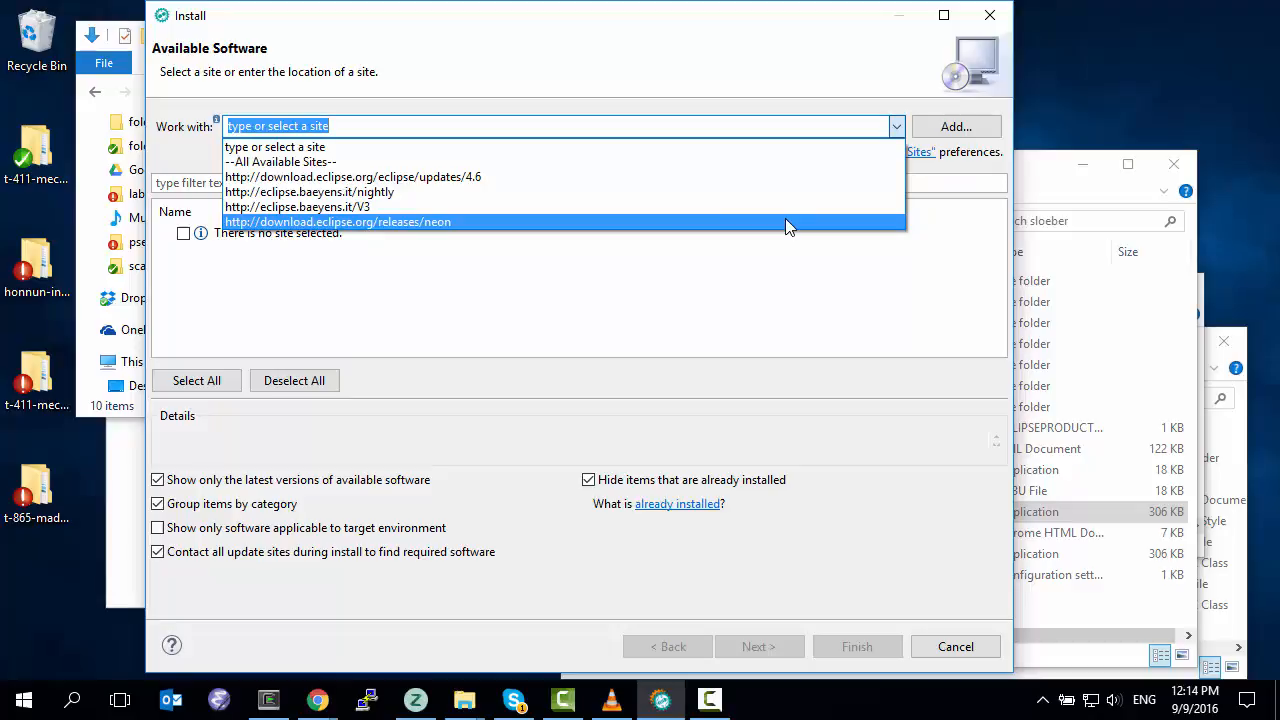
click(338, 221)
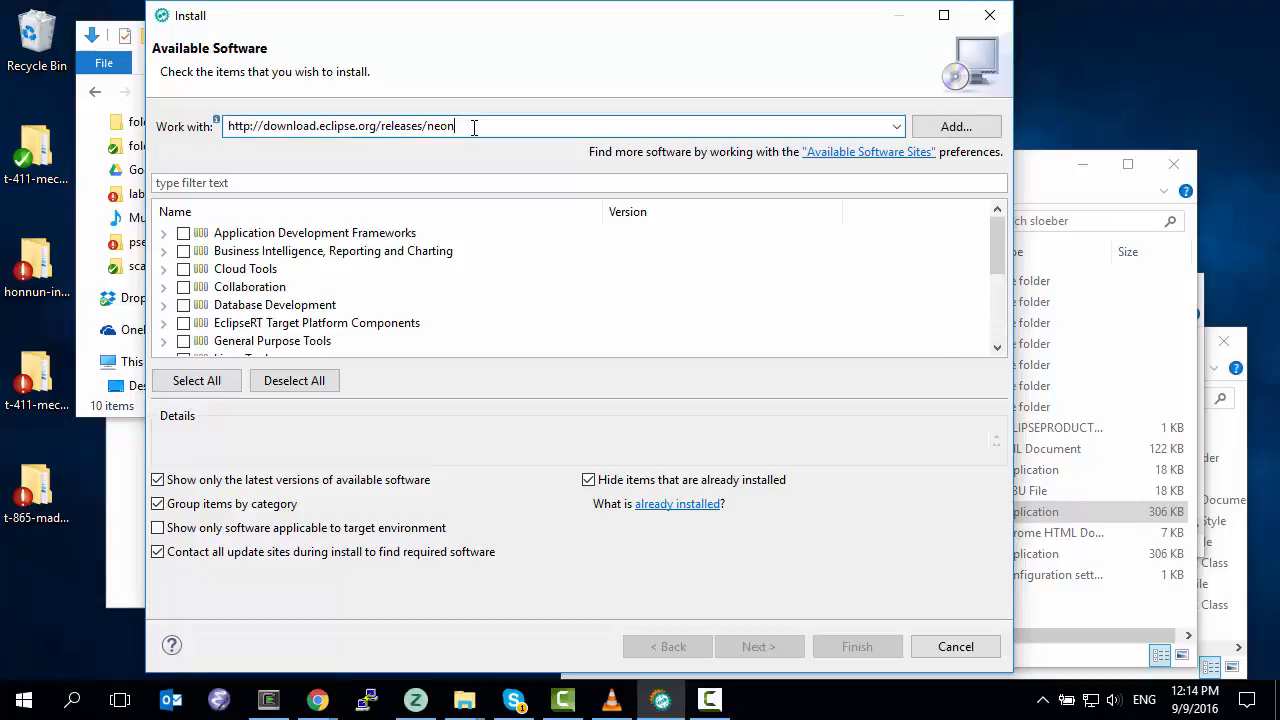
- Edit the site URL to mars and add it as a repository named mars
text(mars)
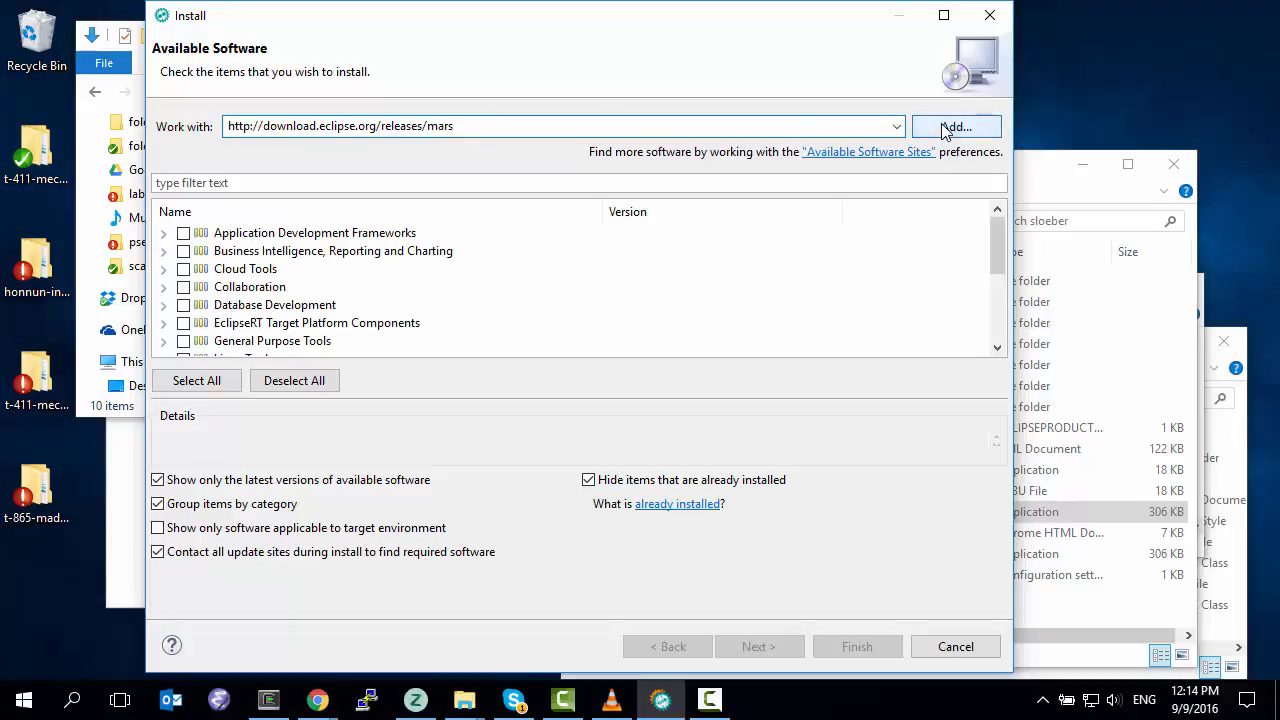
click(955, 126)
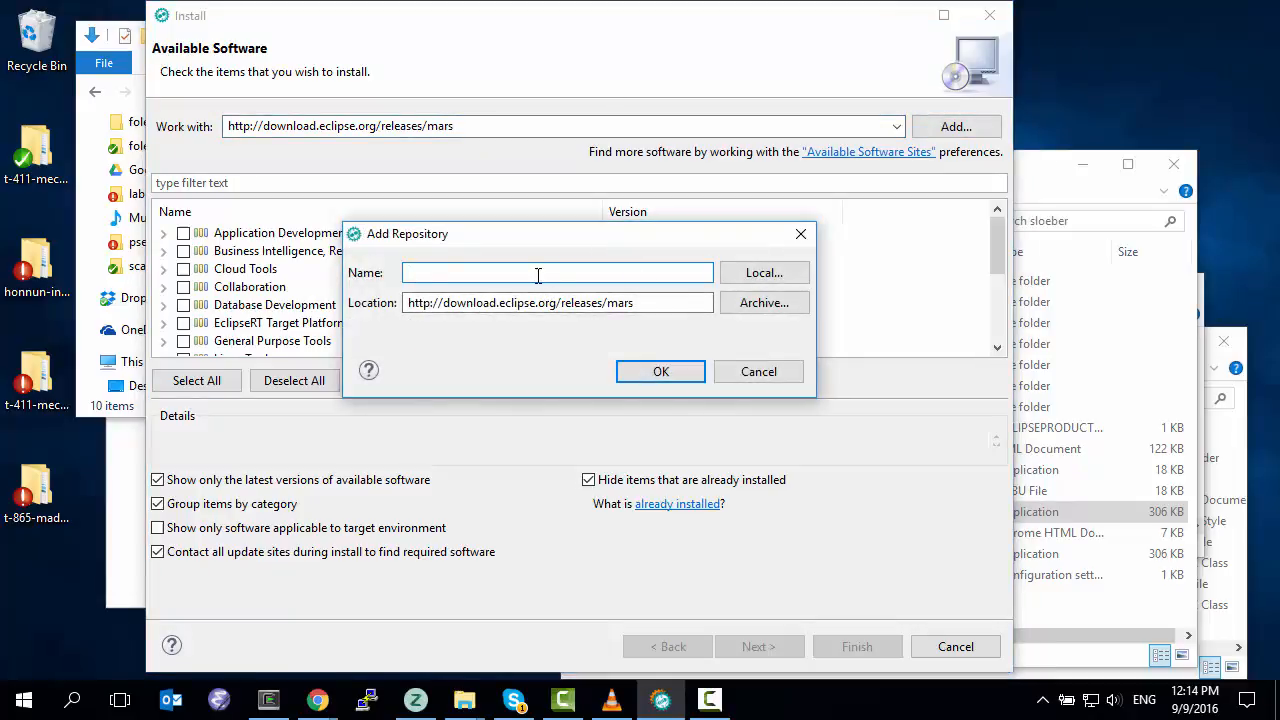
text(mars)
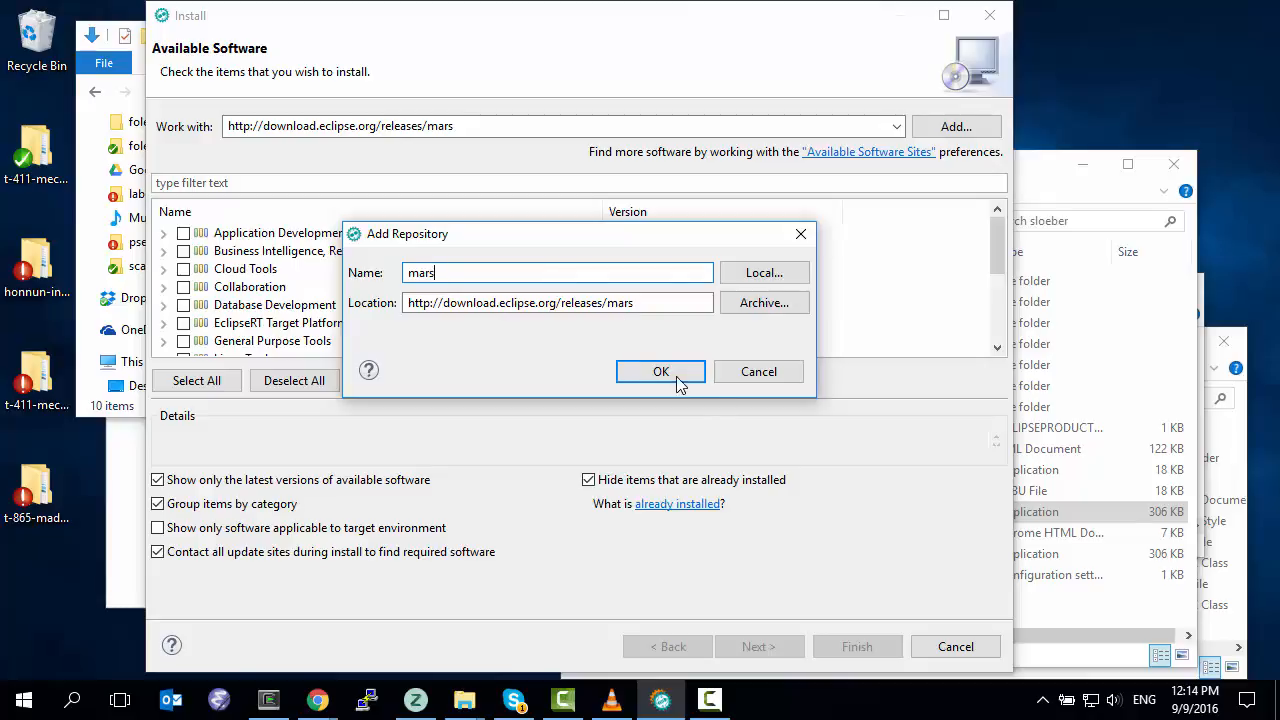
click(660, 371)
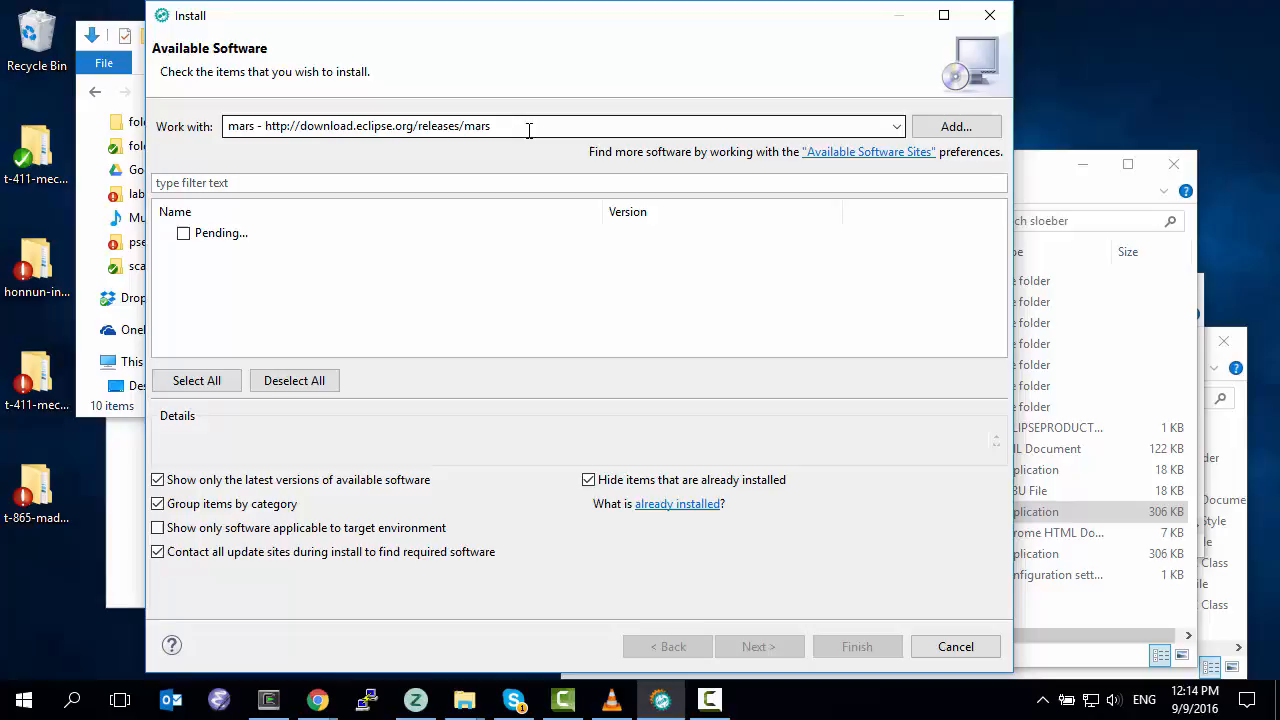
- Switch the Work with site back to the Eclipse Neon repository to list its software
click(897, 126)
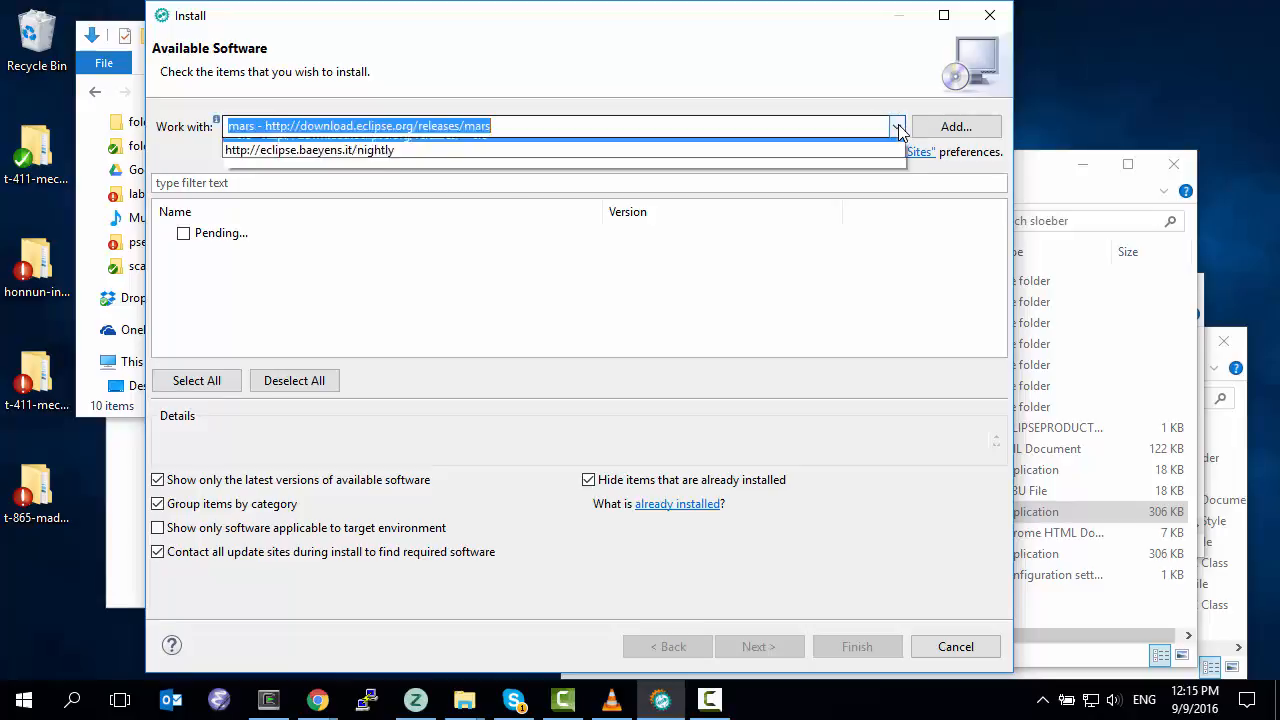
click(897, 126)
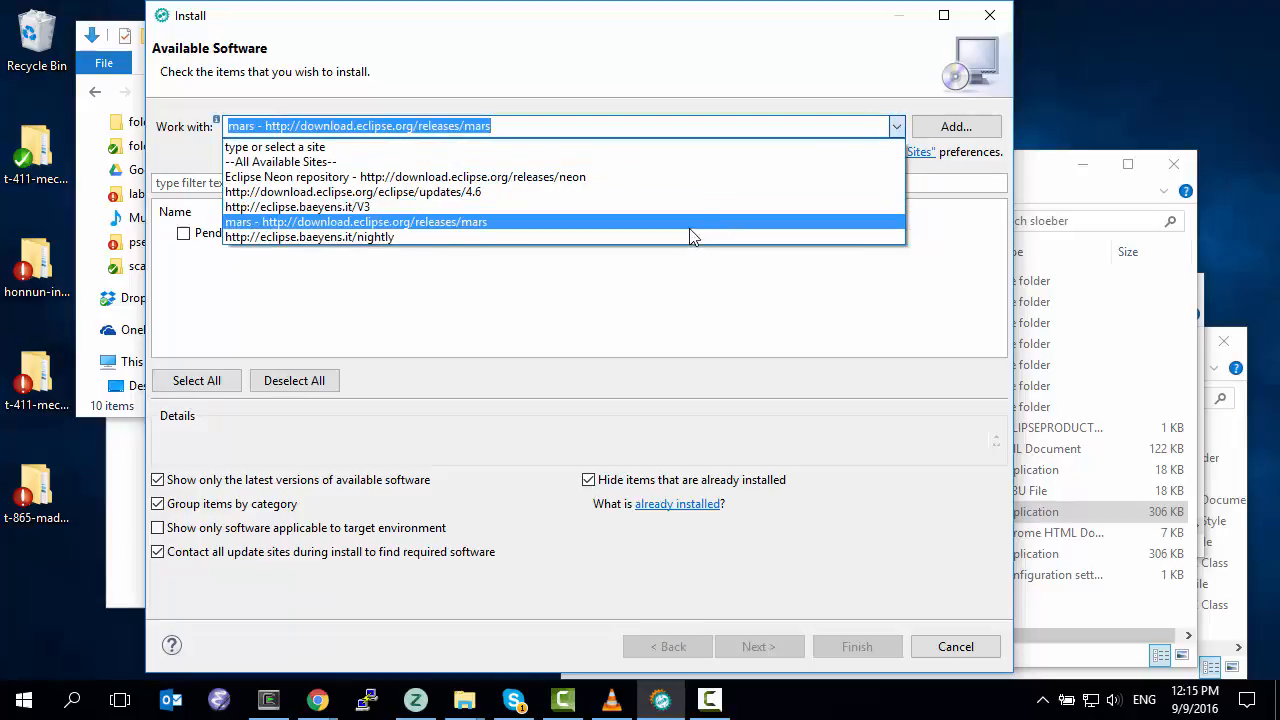
click(407, 176)
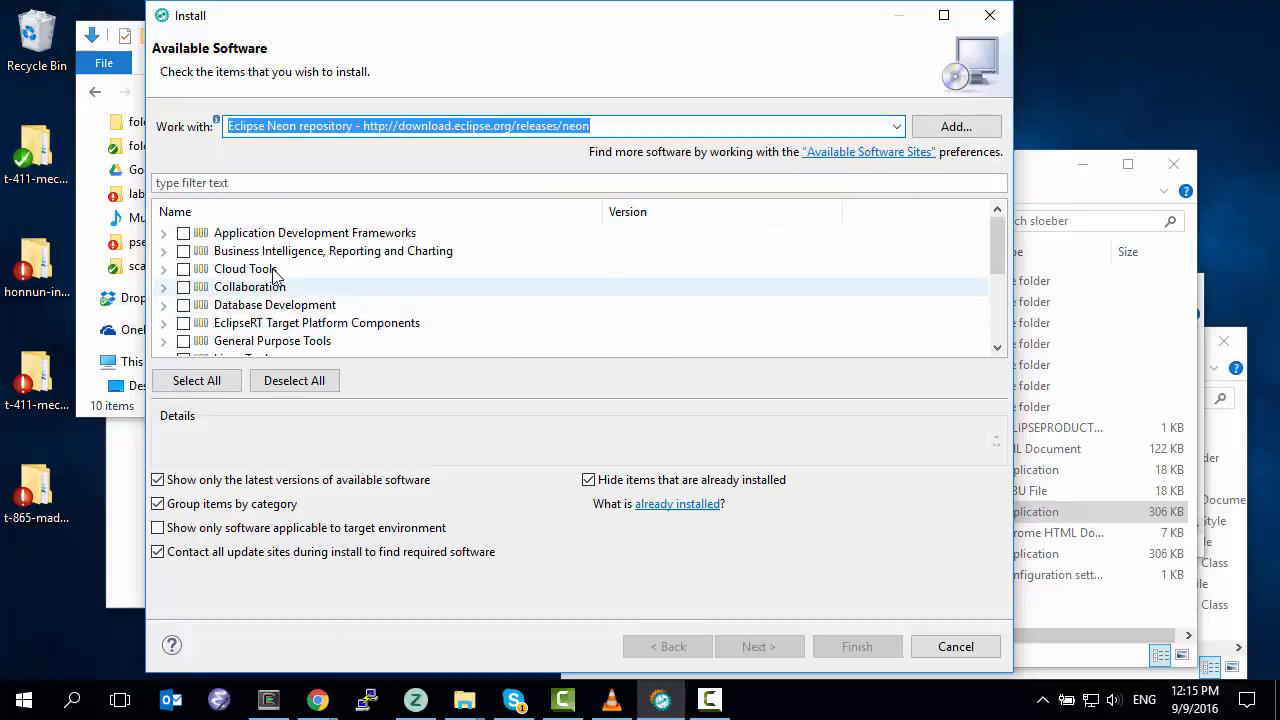
- Filter the list by svn, check Subversive SVN Team Provider and proceed to calculate its requirements
text(sv)
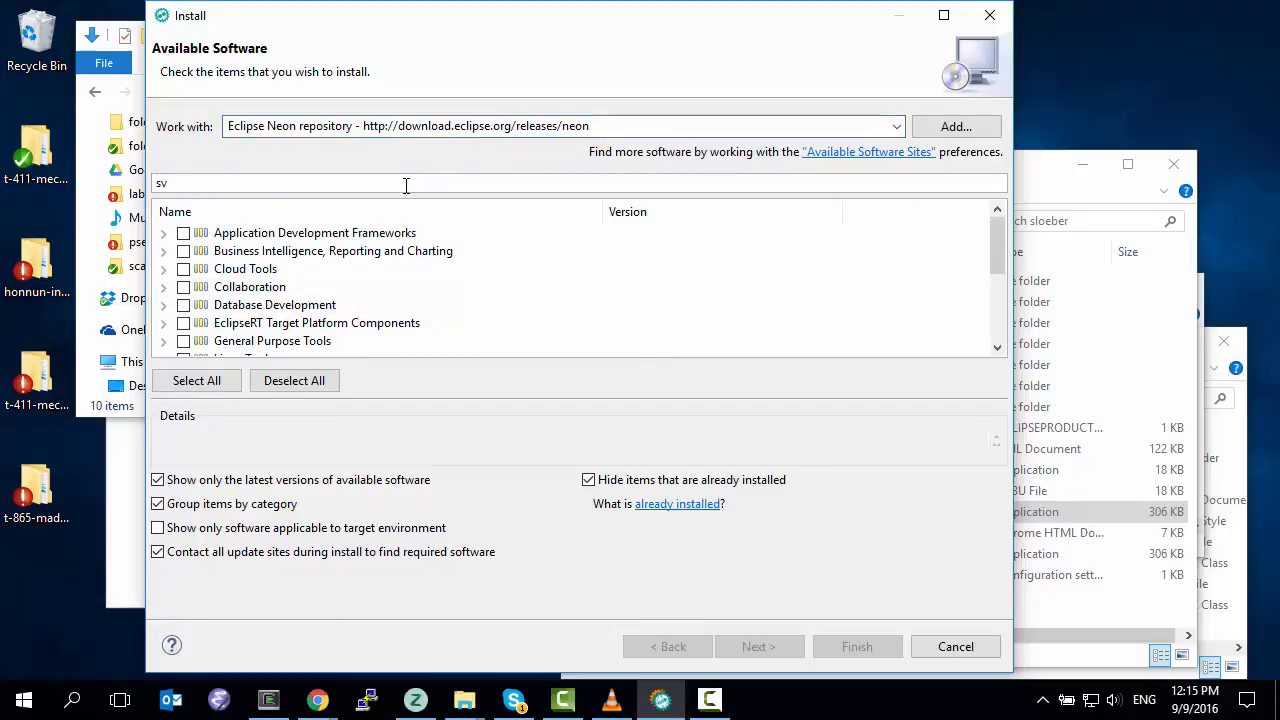
text(n)
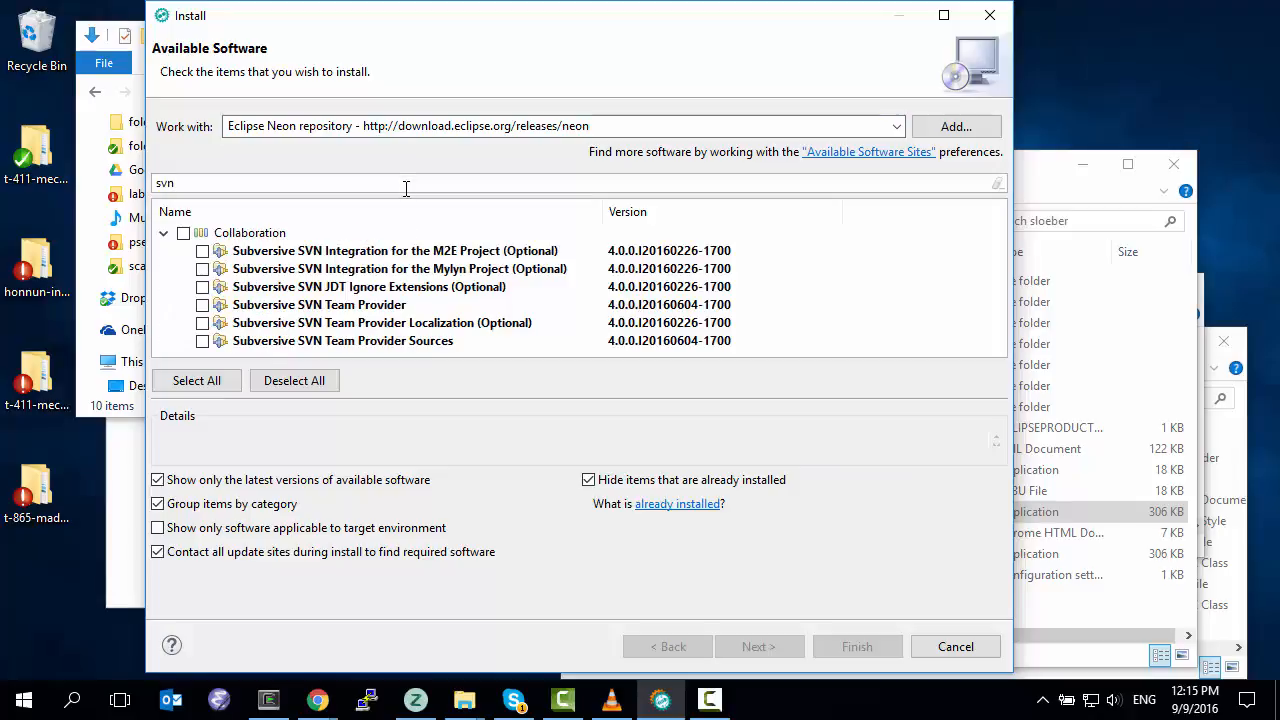
mouse_move(330, 304)
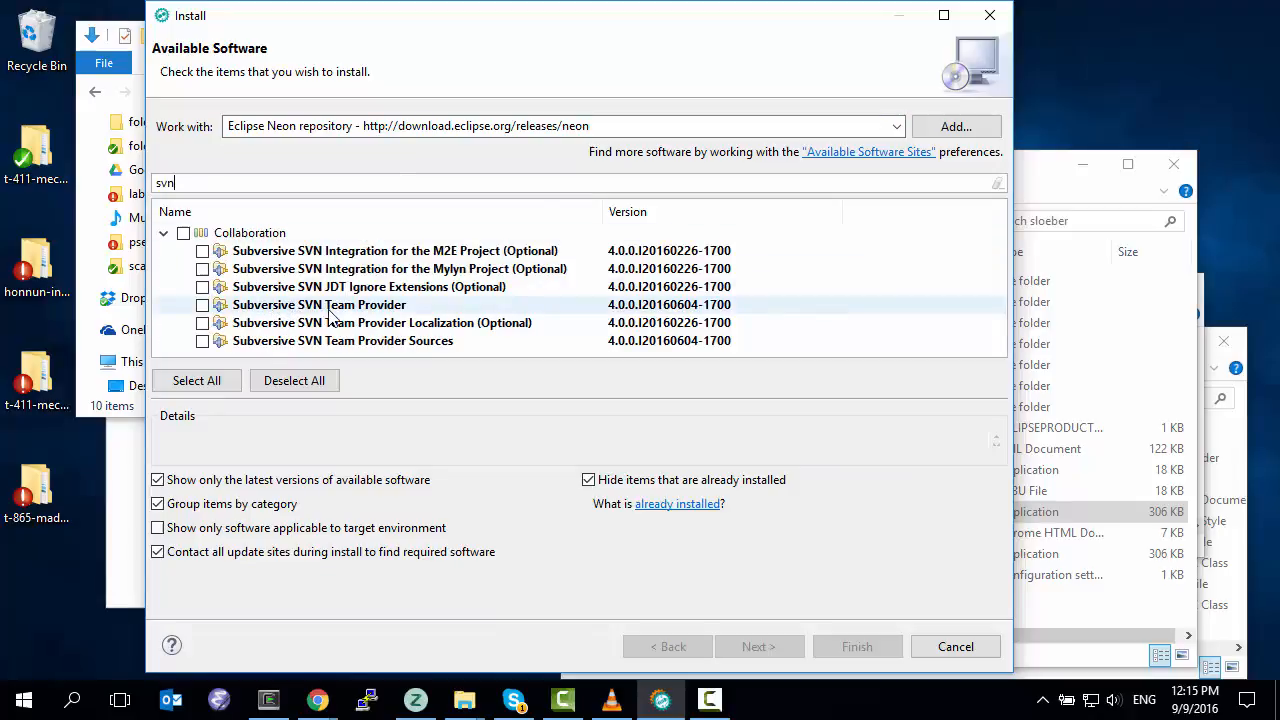
click(202, 304)
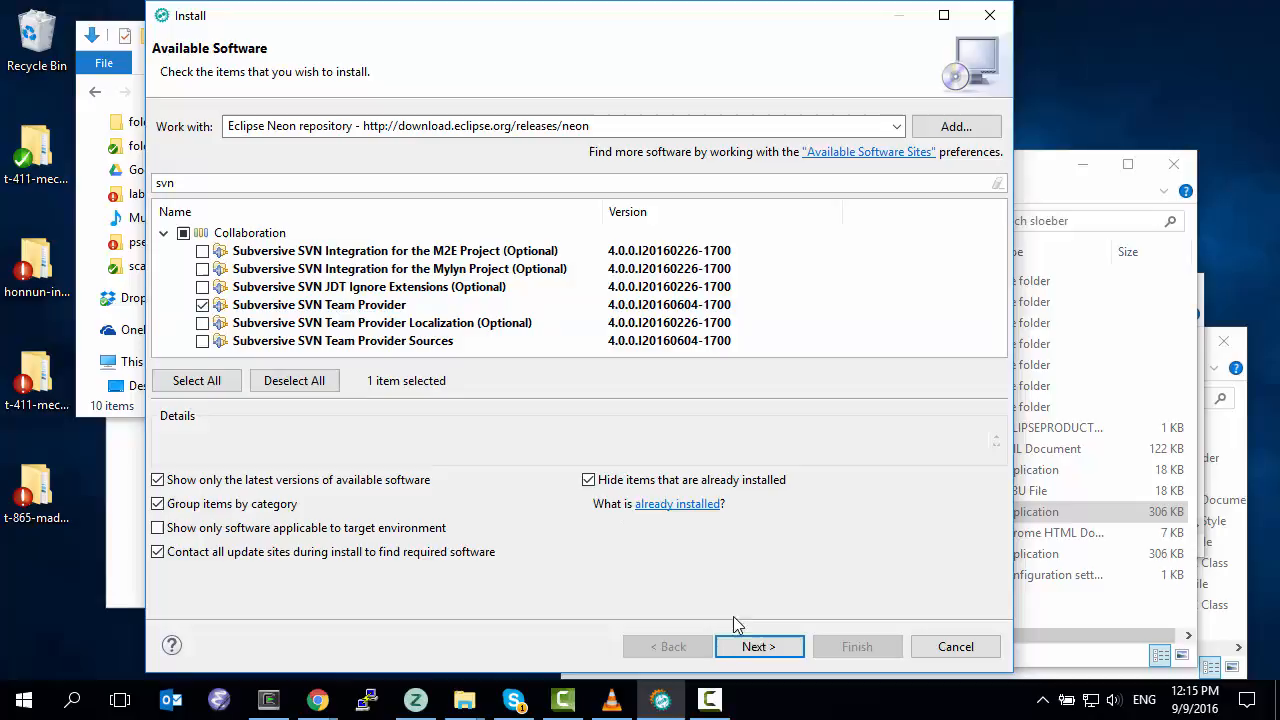
click(758, 646)
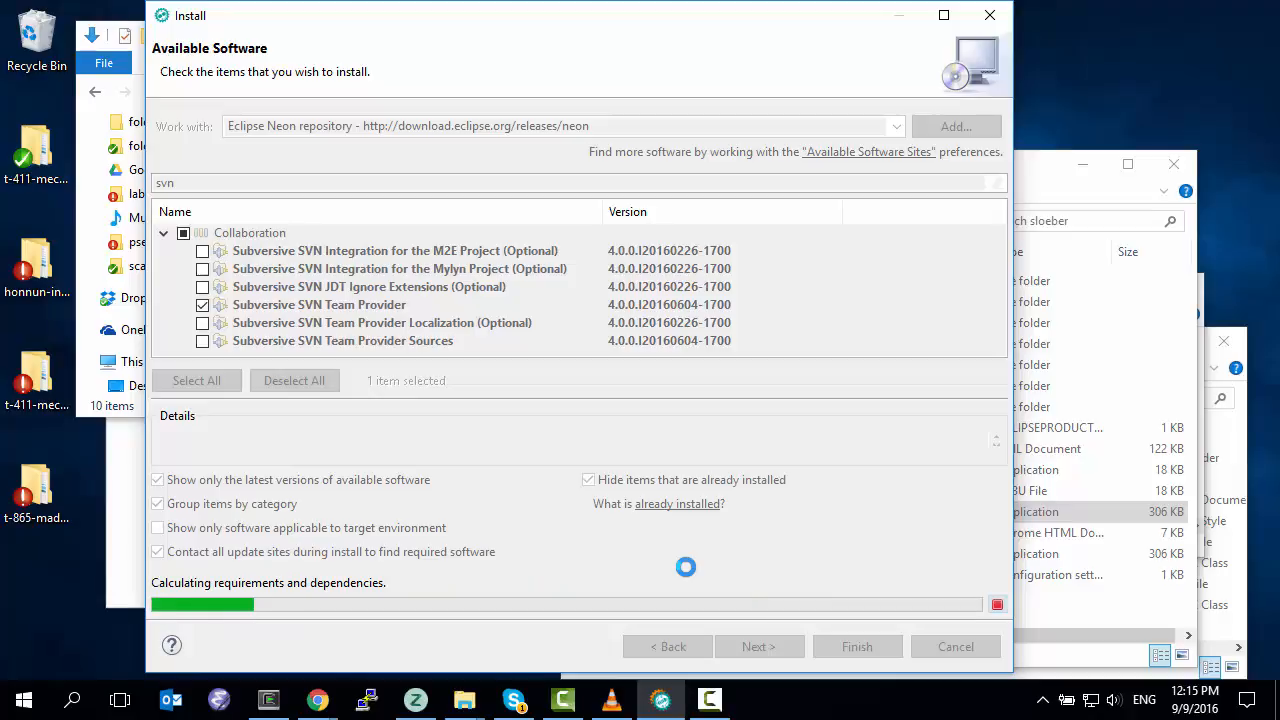
- Accept the Subversive license terms and finish installing the SVN Team Provider until the restart prompt
click(758, 646)
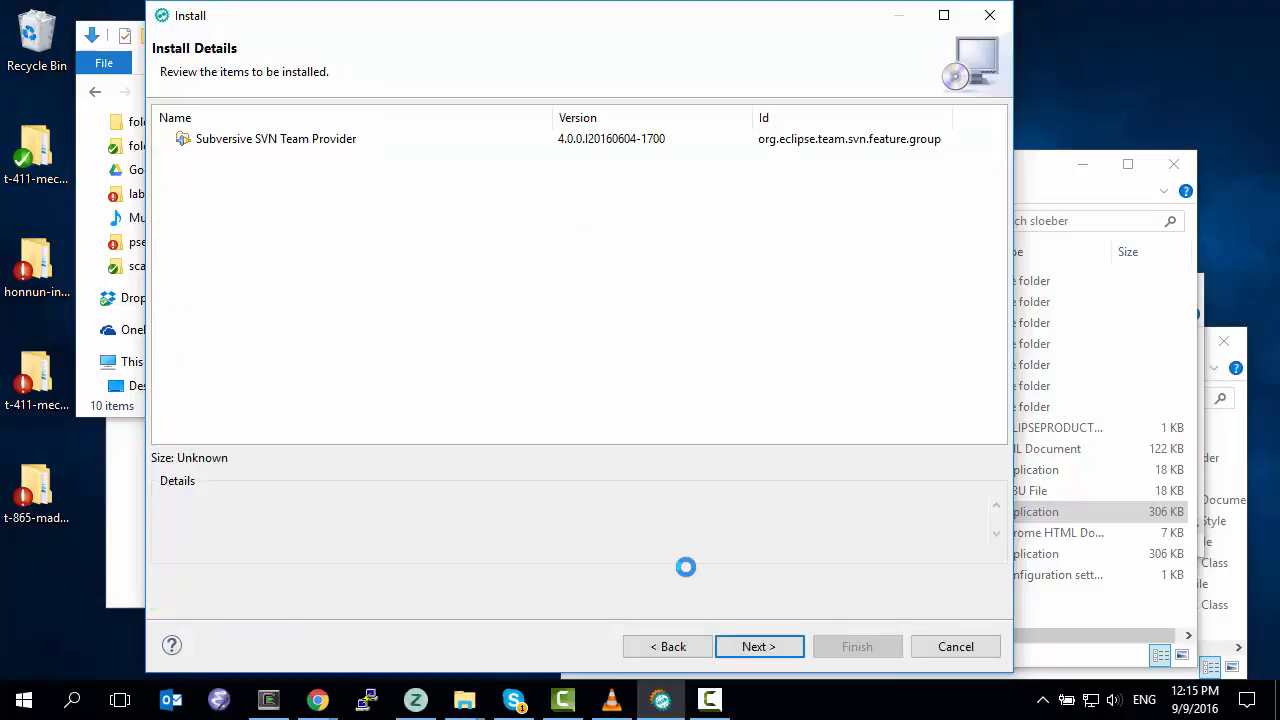
click(758, 646)
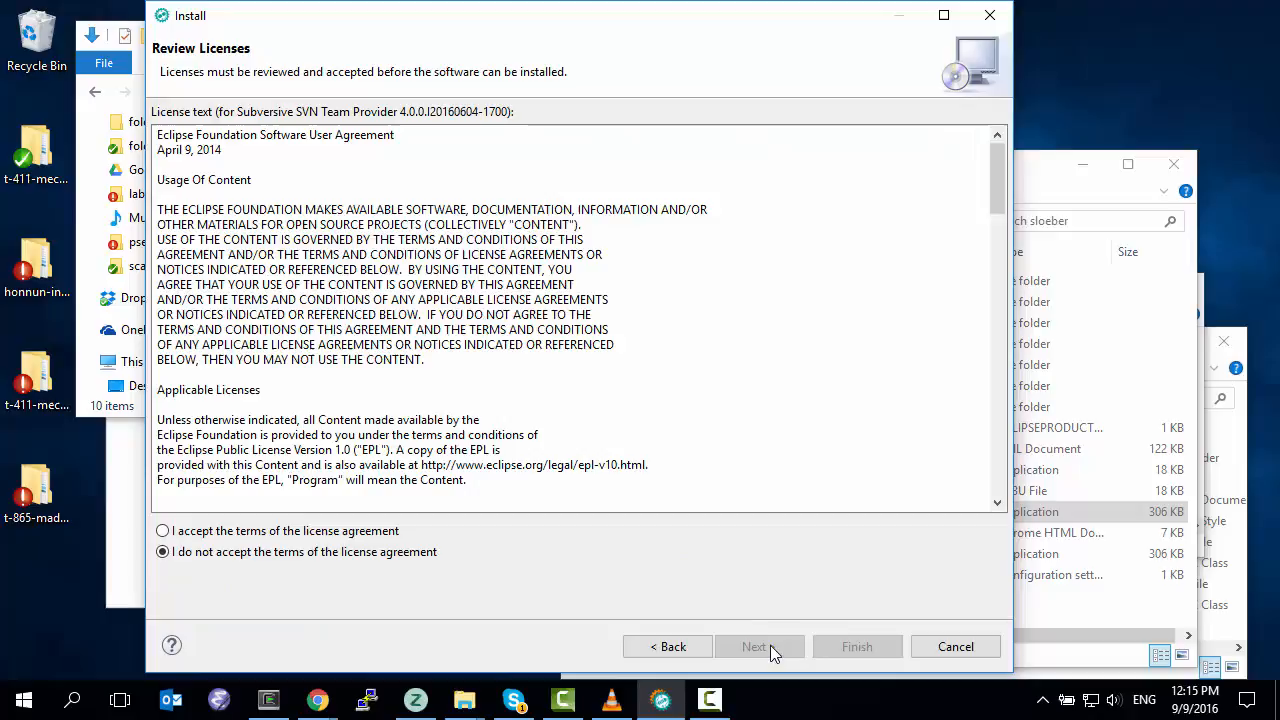
click(162, 530)
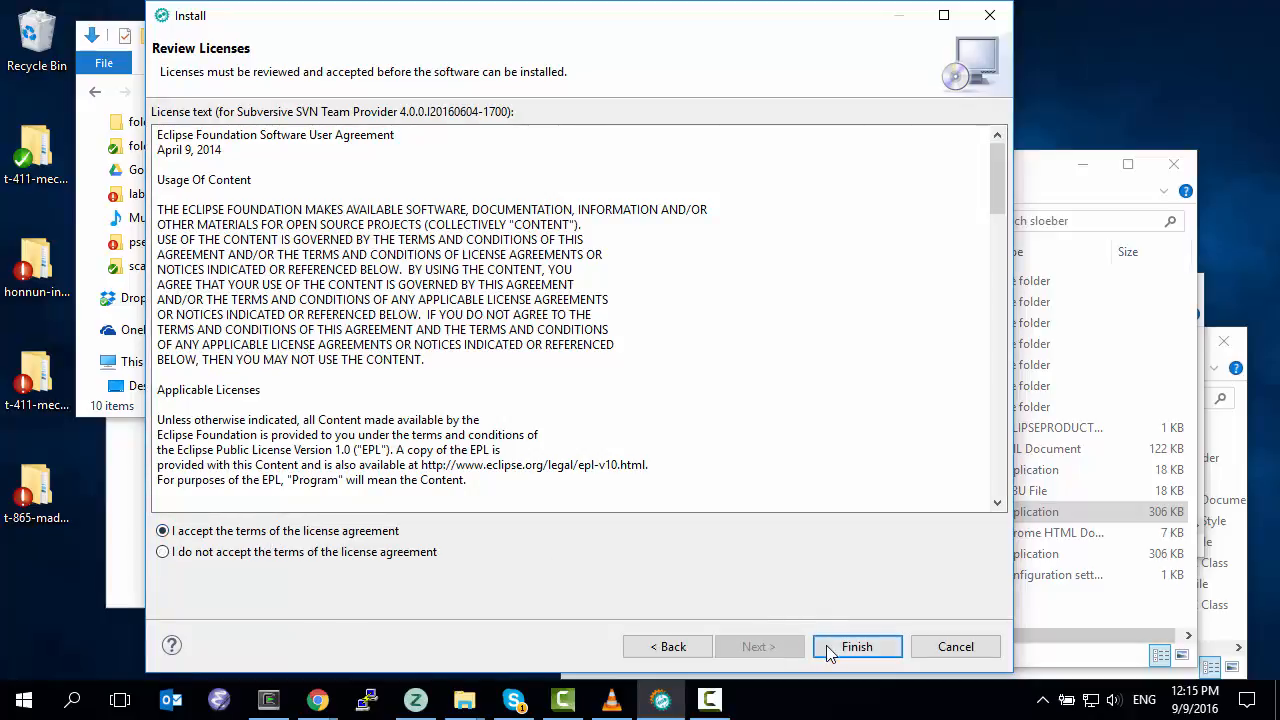
click(856, 646)
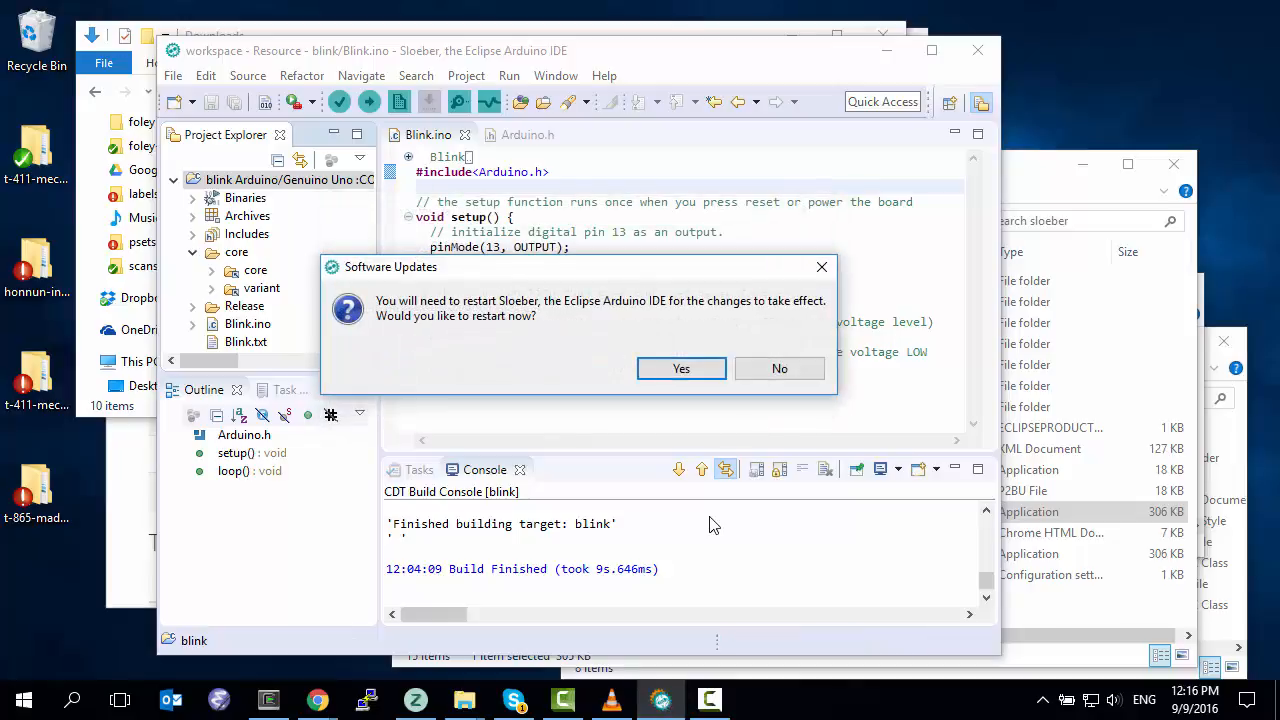
- Confirm the IDE restart, leaving the C:\sloeber folder showing in File Explorer
click(779, 368)
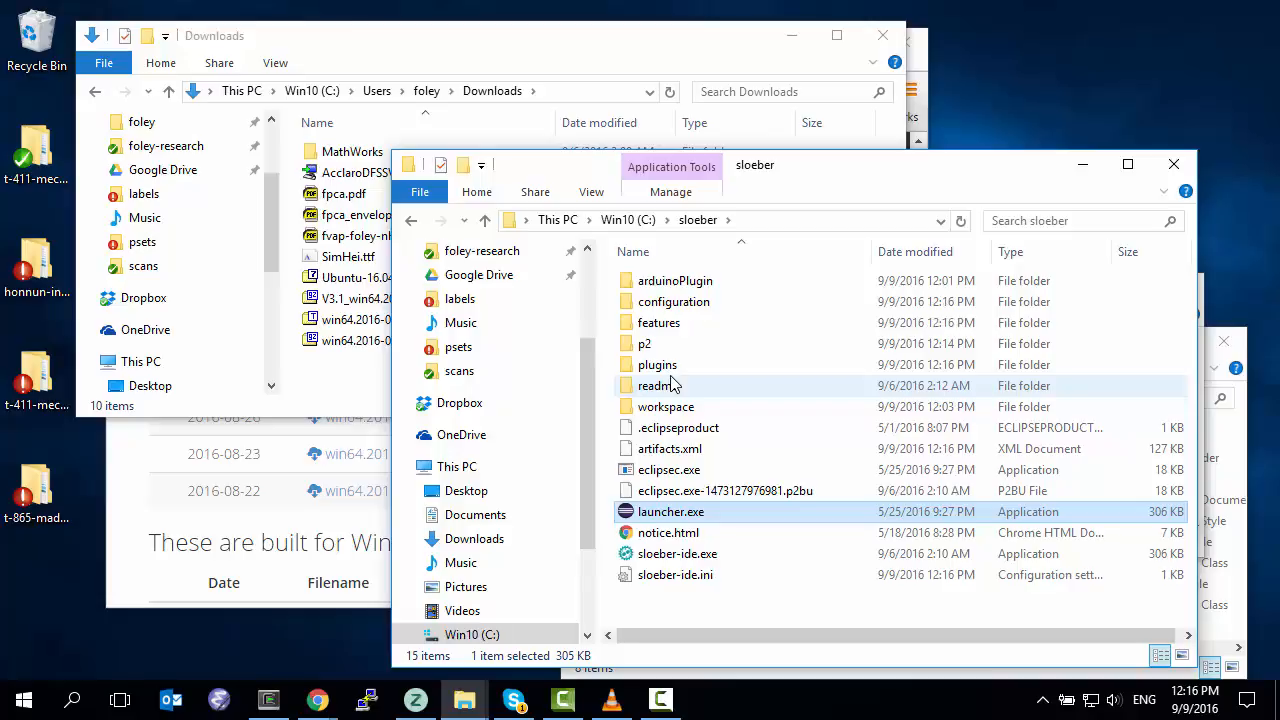
mouse_move(658, 315)
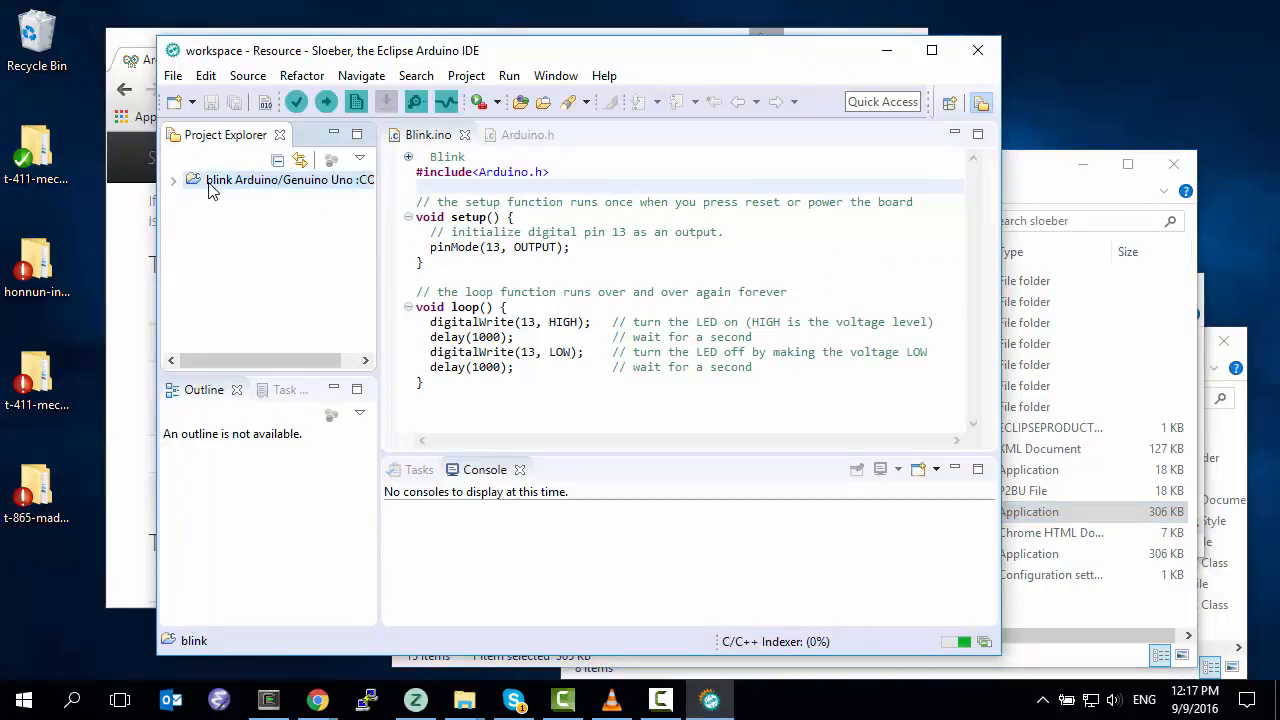
- Share the blink project via Team, bringing up the Subversive SVN connector installer
right_click(290, 179)
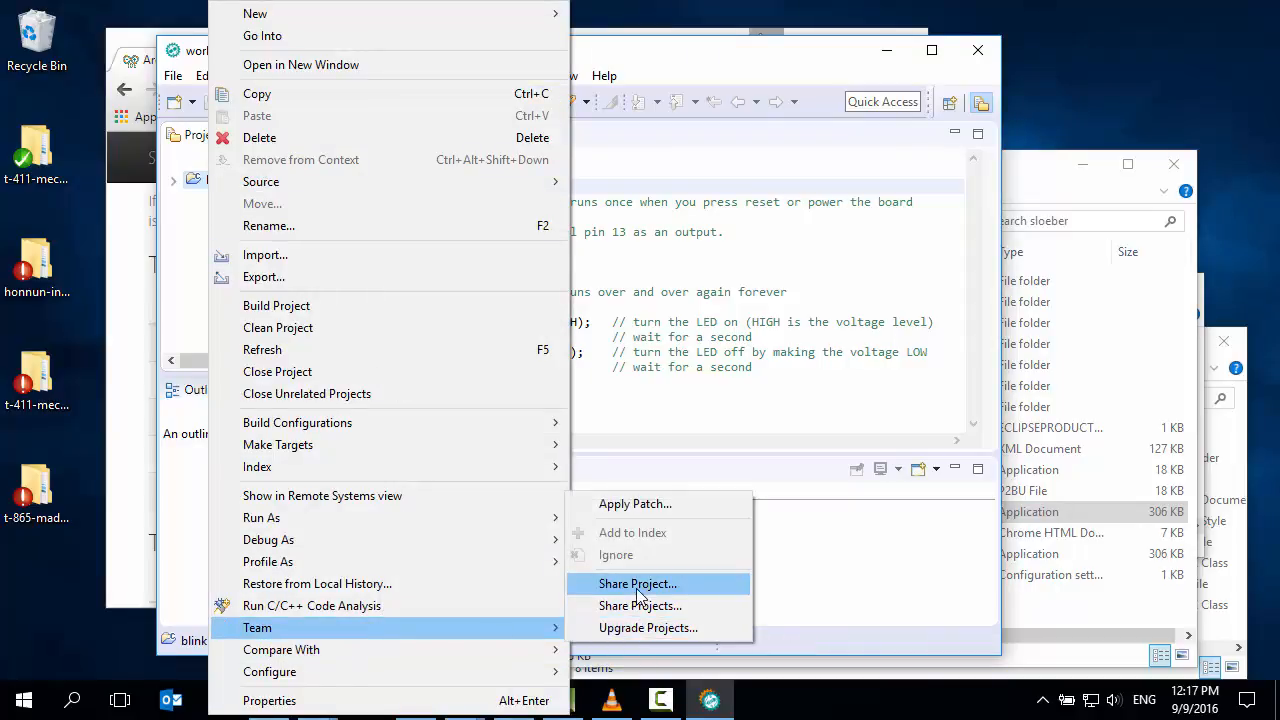
click(637, 583)
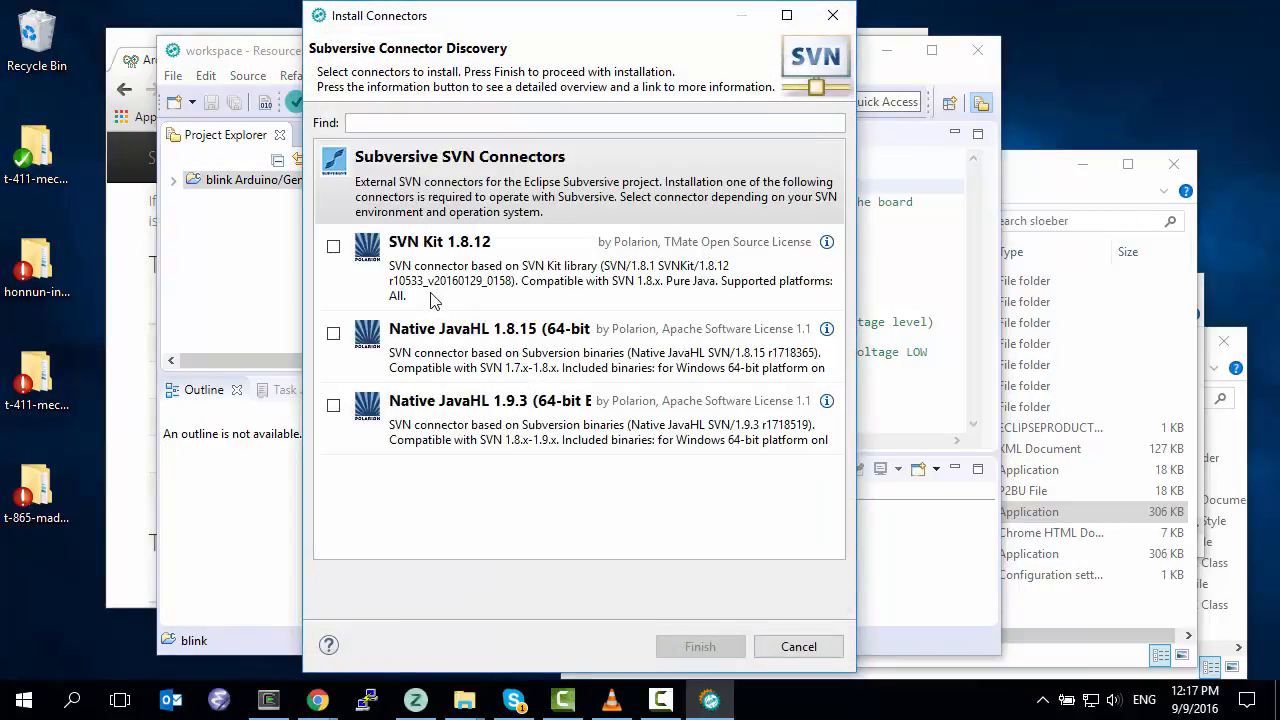
- Choose the SVN Kit 1.8.12 connector and proceed through its install details to the licence
click(333, 246)
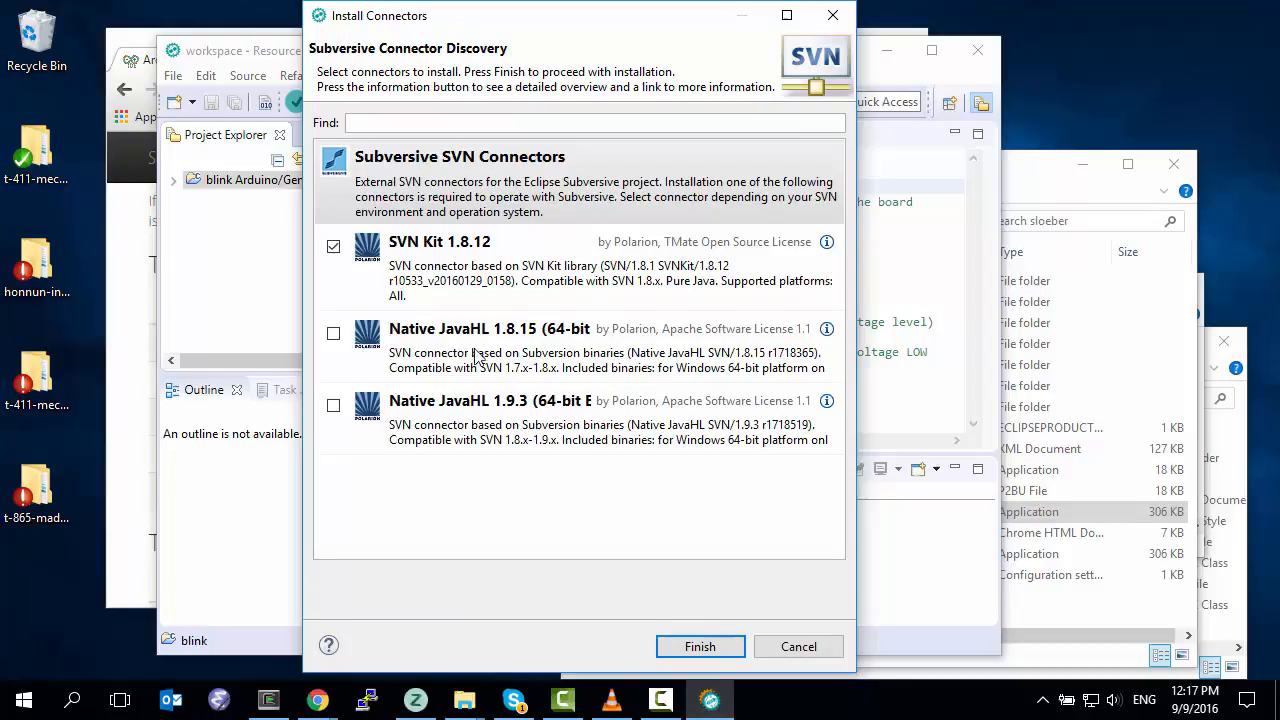
mouse_move(490, 347)
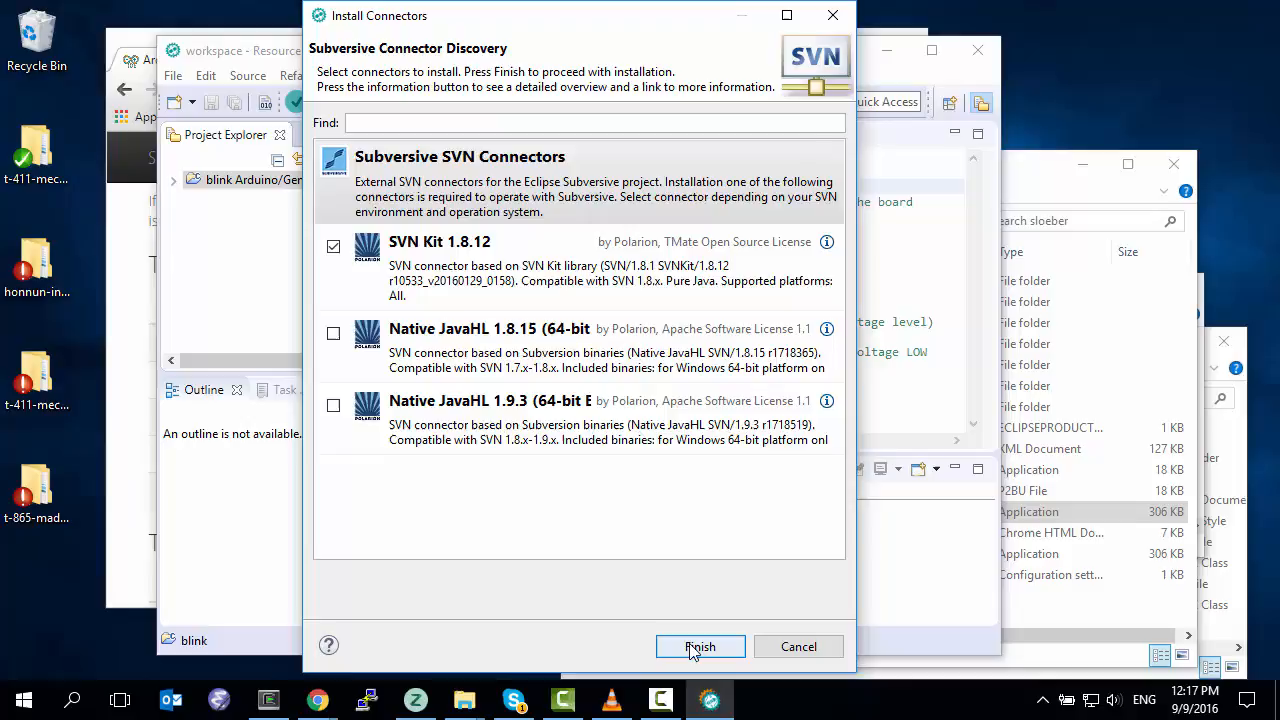
click(700, 646)
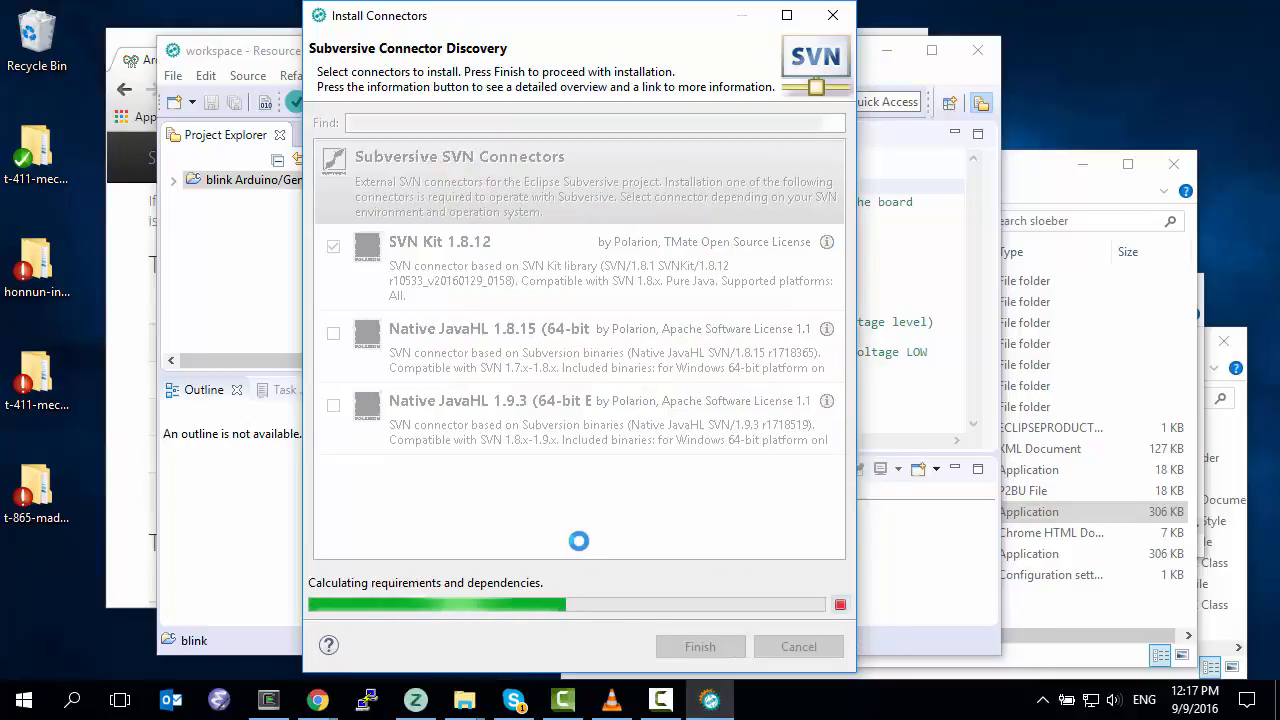
click(700, 646)
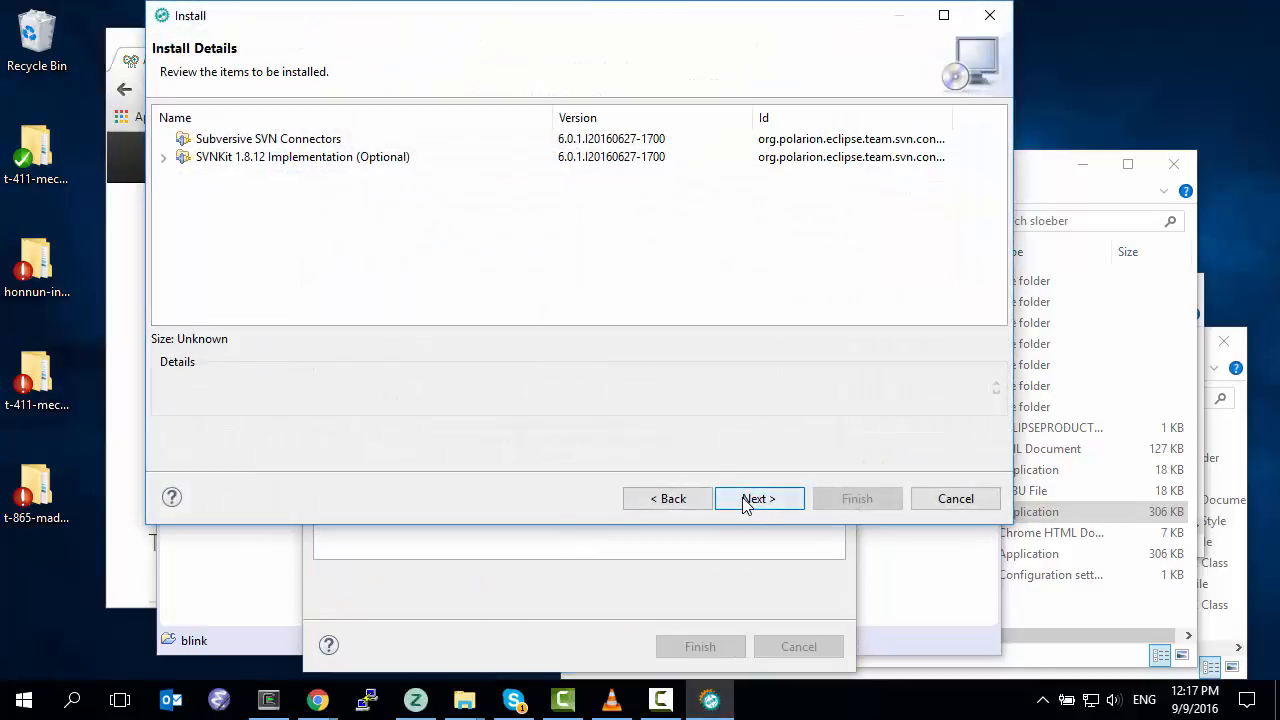
click(758, 498)
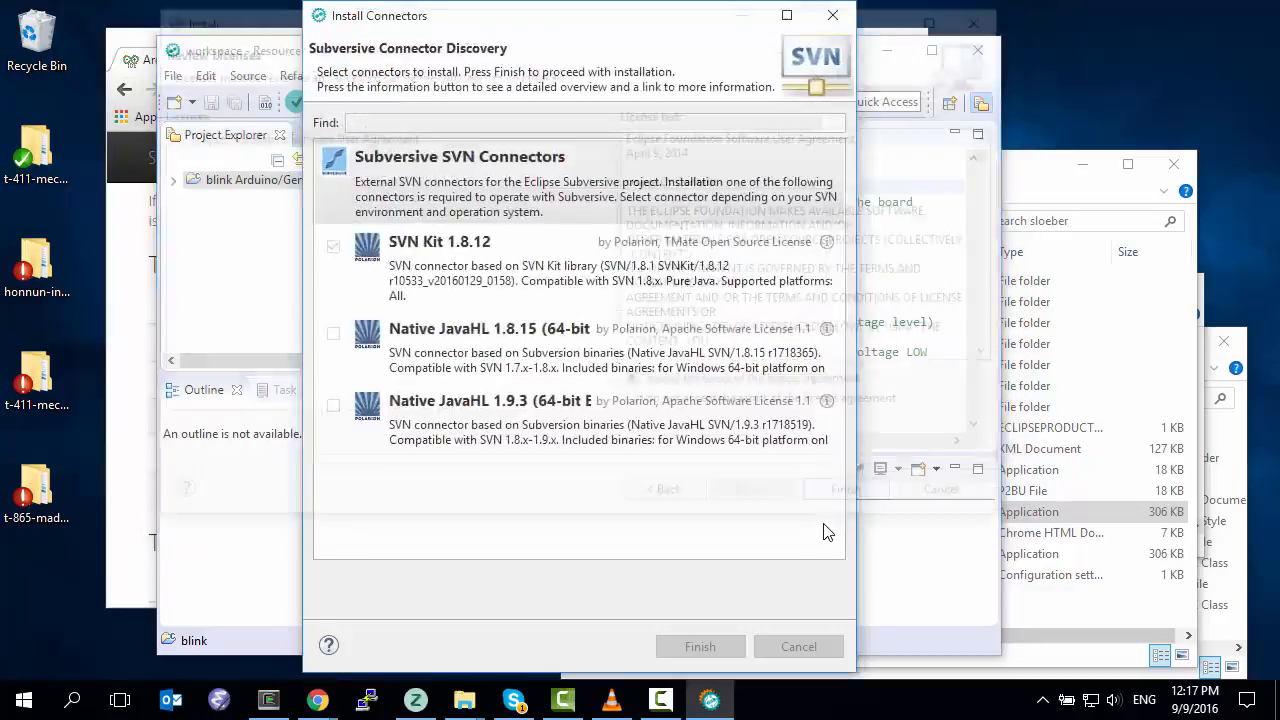
- Accept the licence, install the connector despite the unsigned-content warning, restart and relaunch Sloeber
click(700, 646)
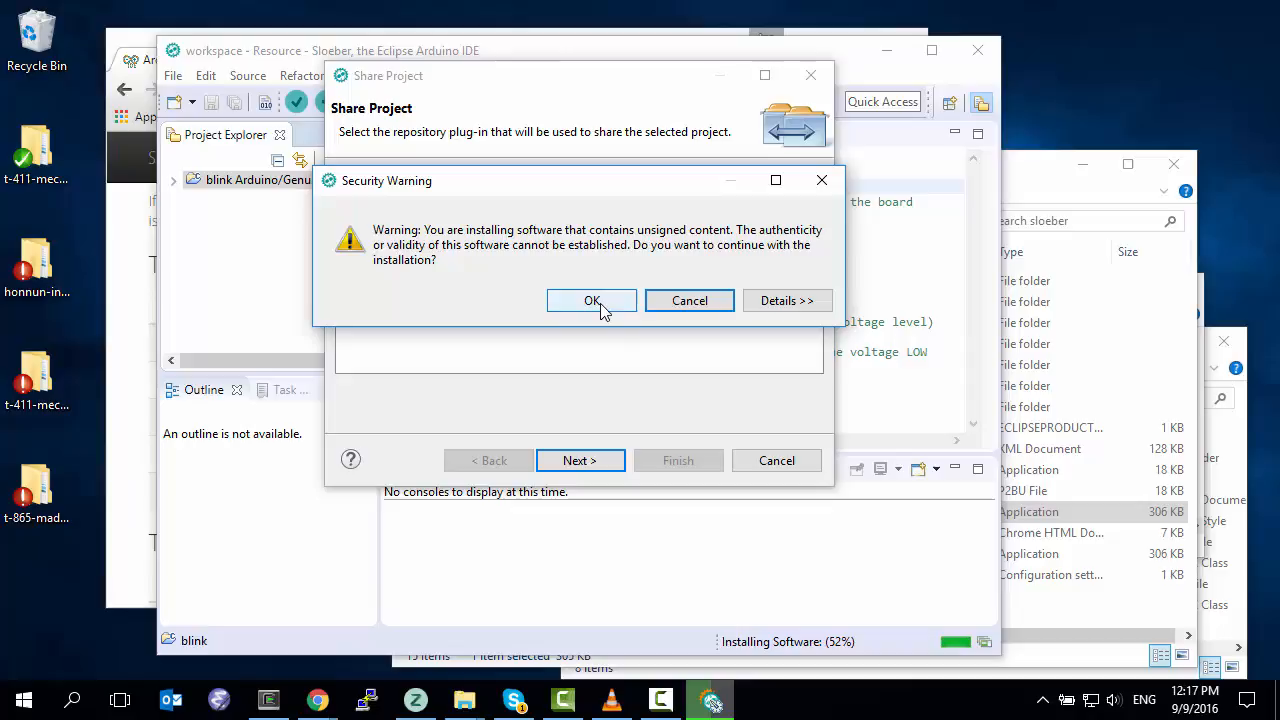
click(591, 300)
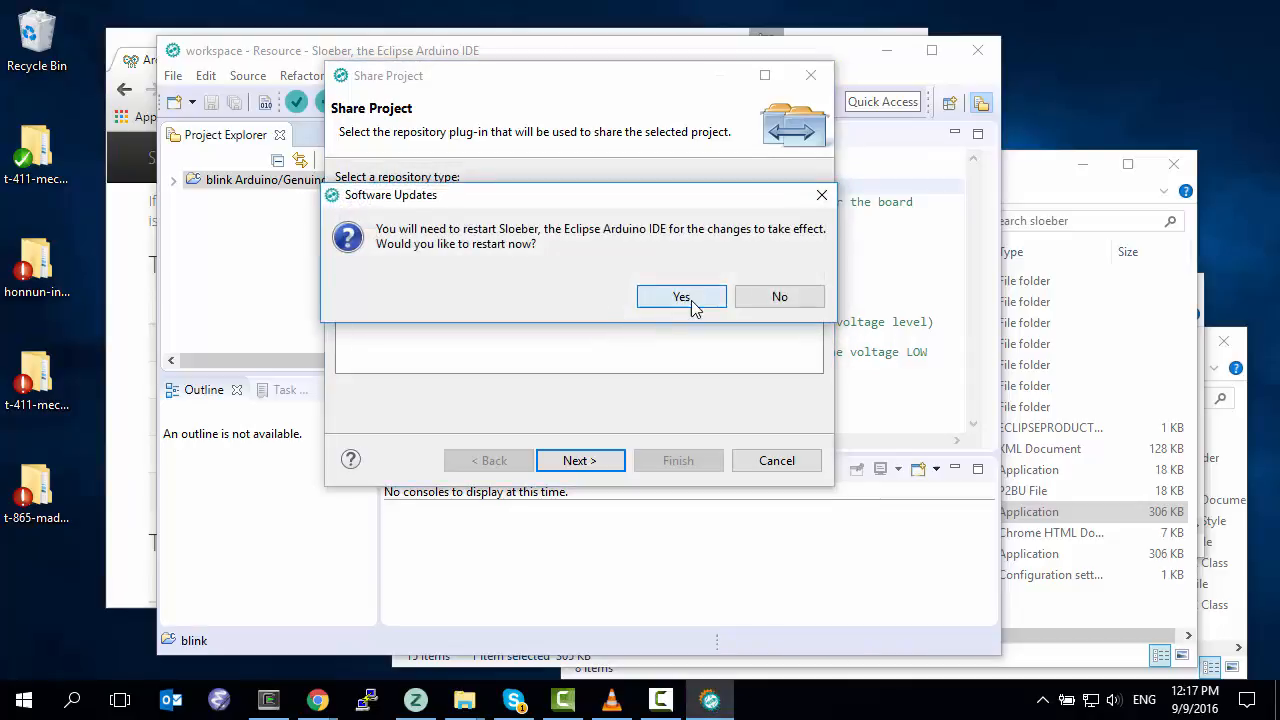
click(681, 296)
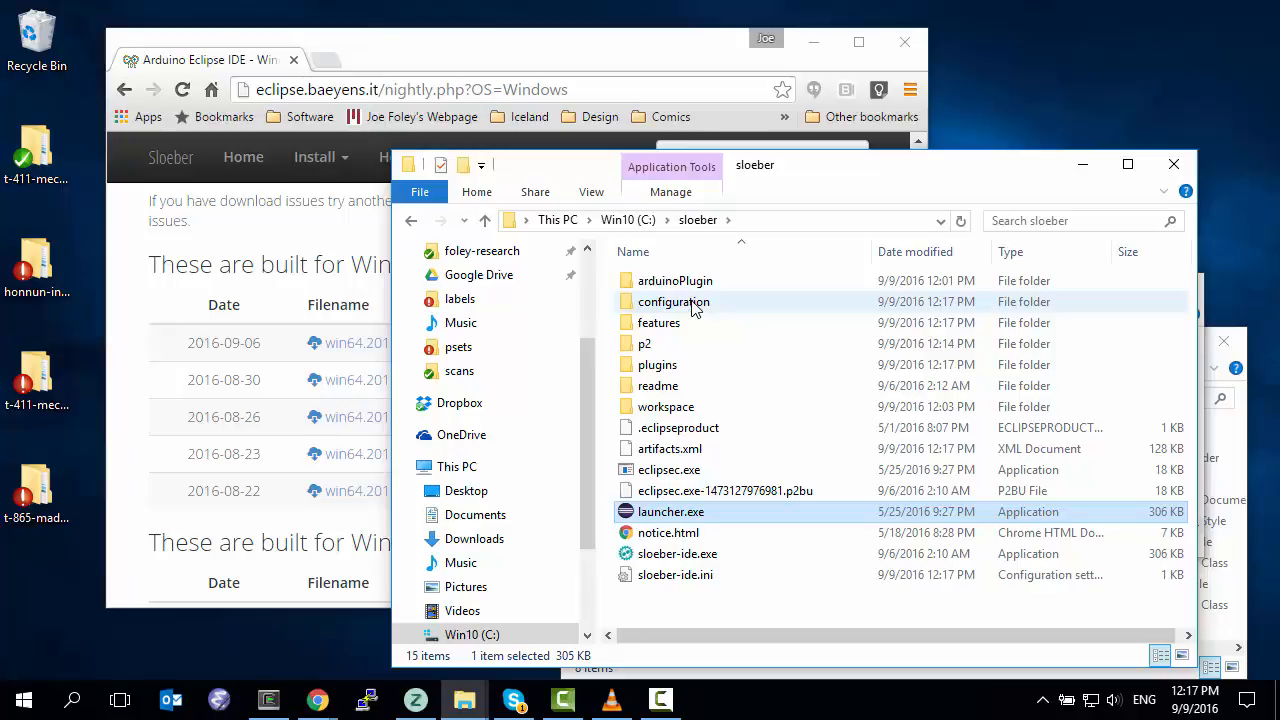
double_click(670, 511)
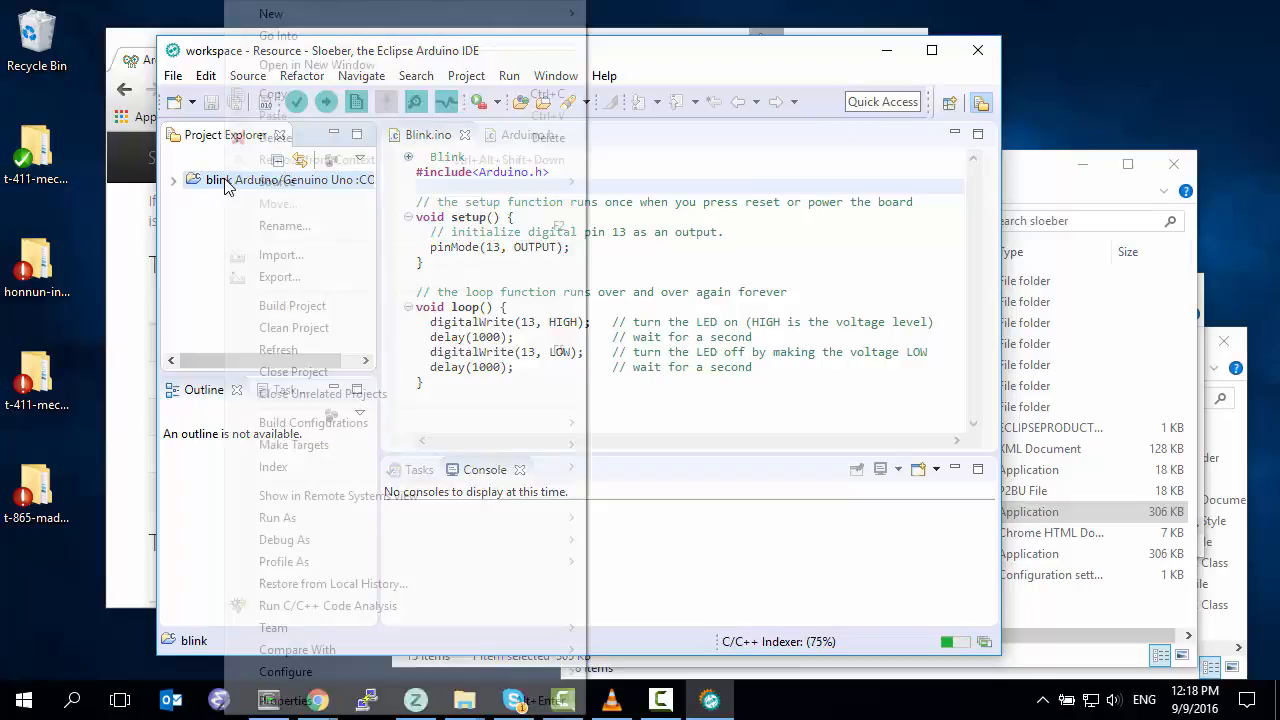
mouse_move(273, 627)
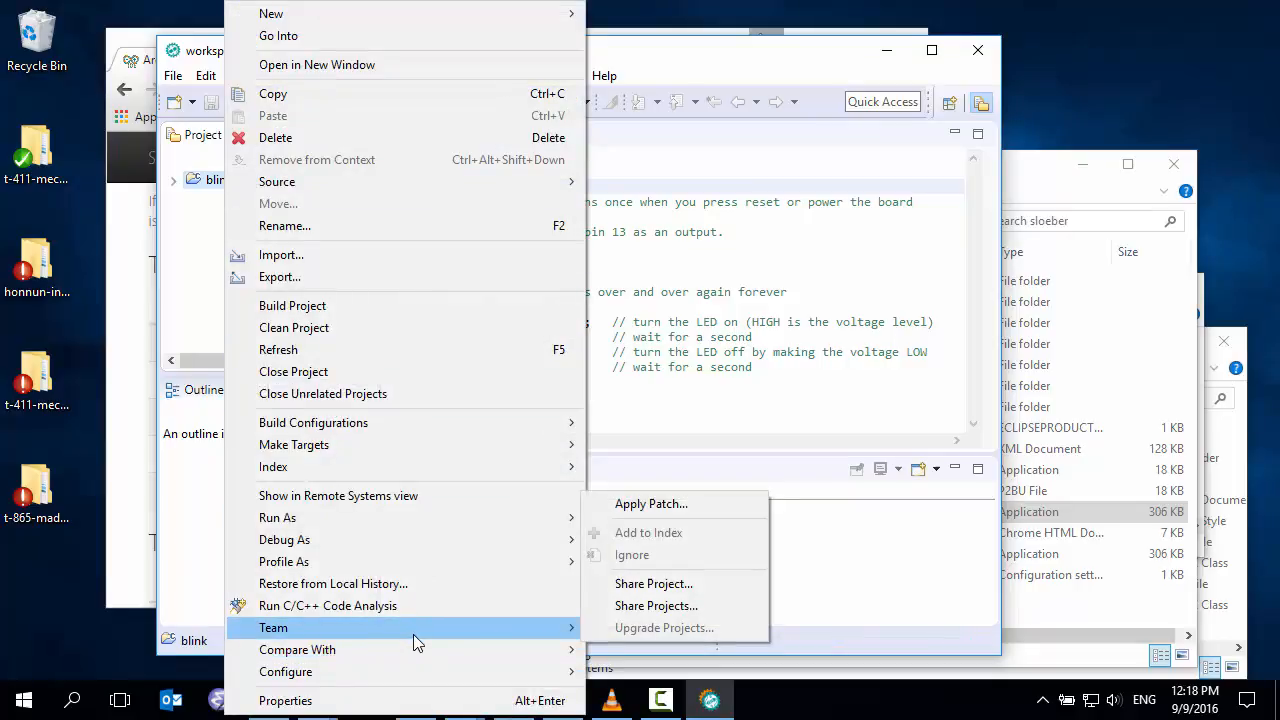
- Share the blink project with SVN as repository type and check the local repository folder path
click(653, 583)
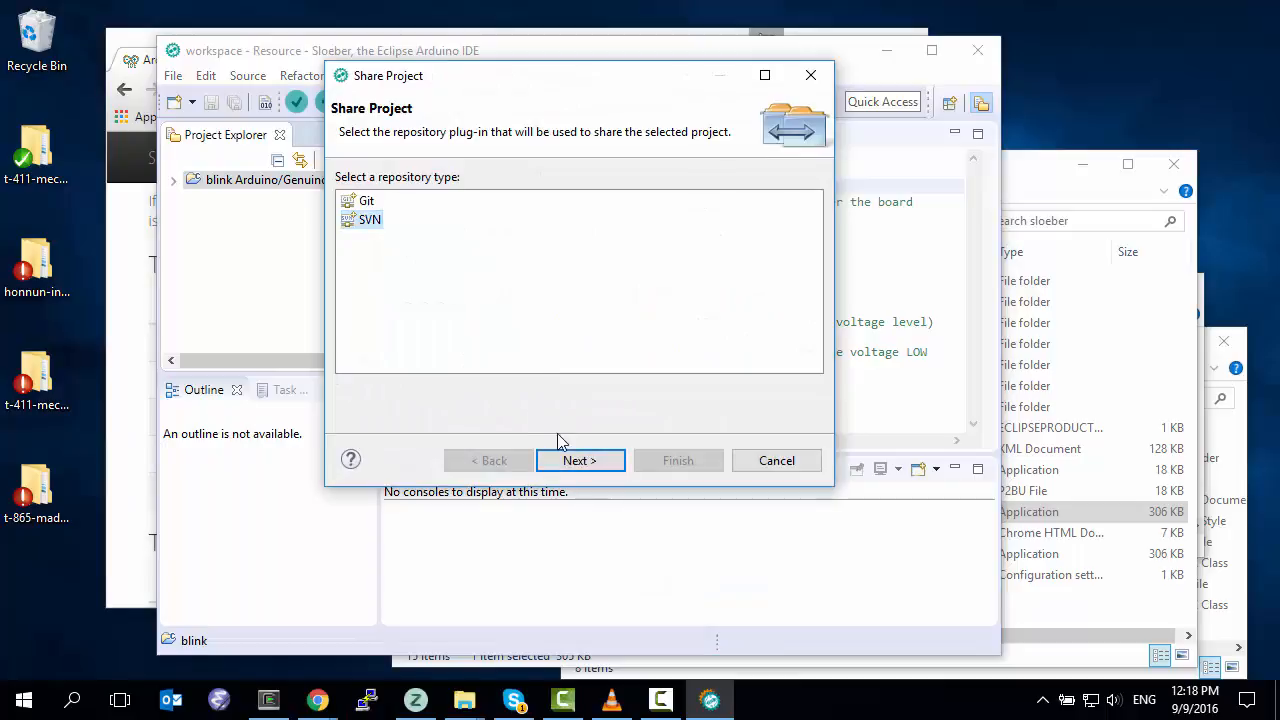
click(580, 460)
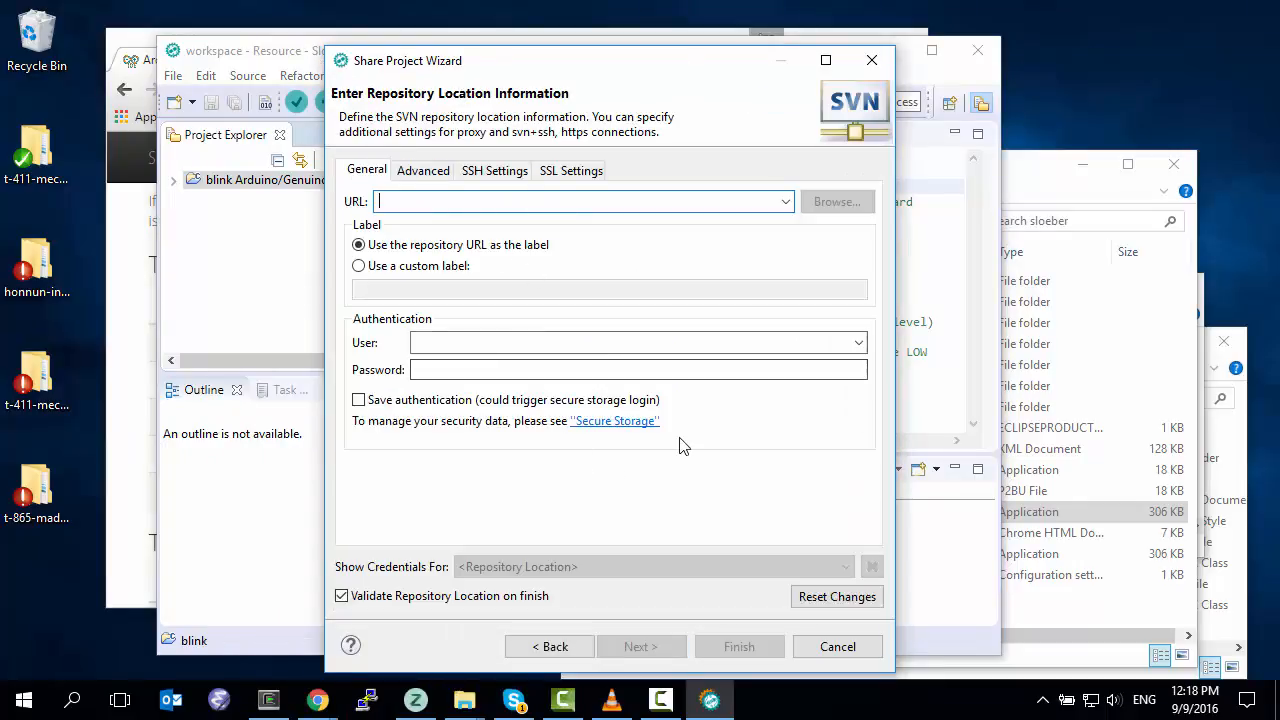
mouse_move(490, 663)
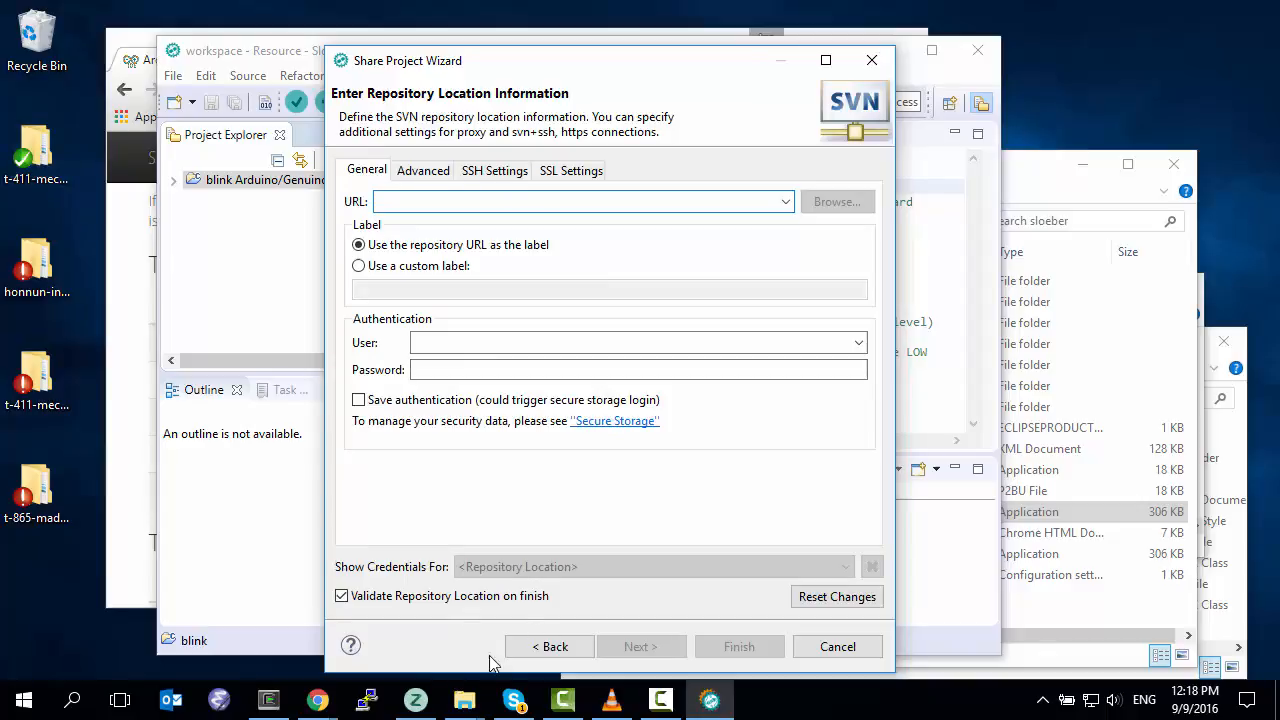
click(464, 699)
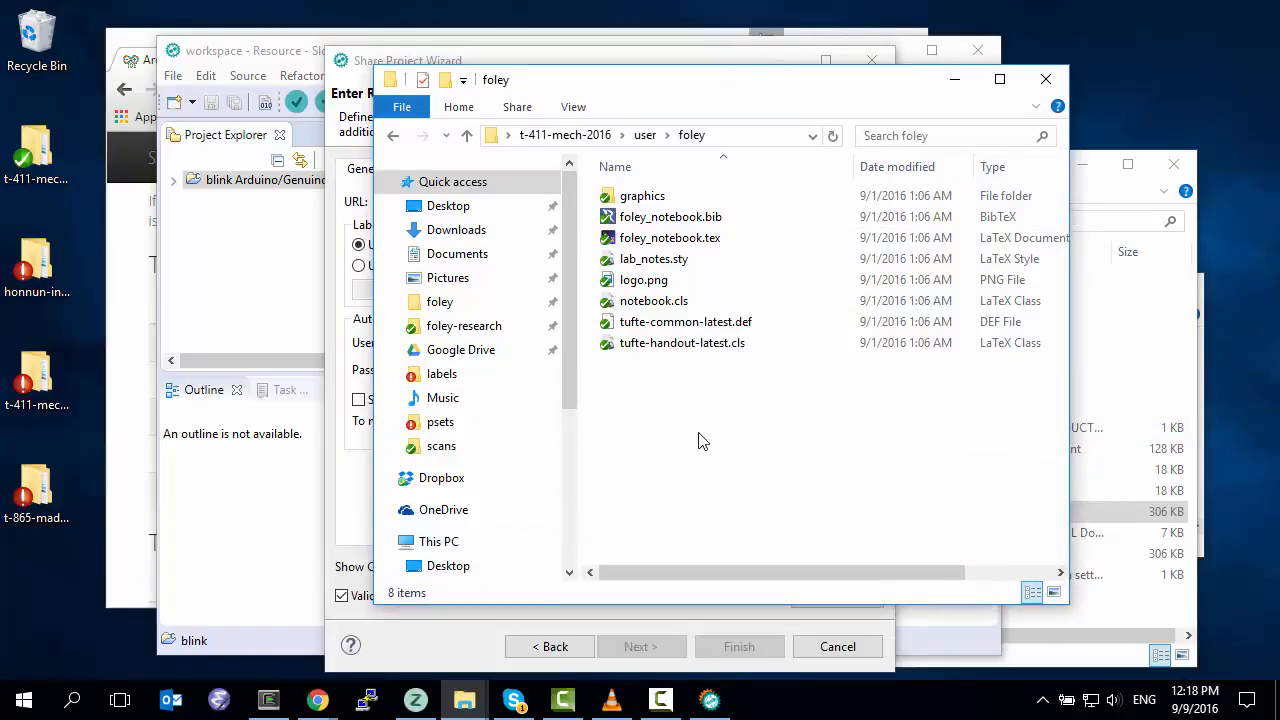
mouse_move(683, 414)
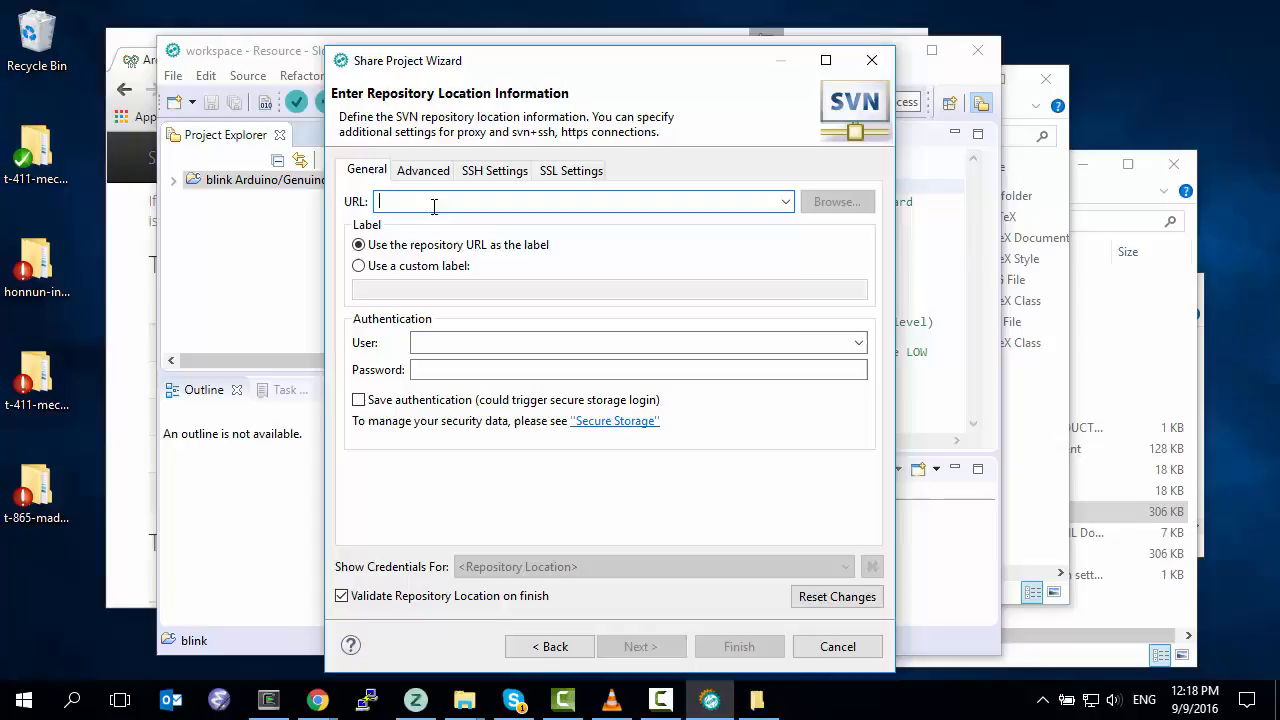
- Enter the foley repository URL with saved login details and keep the default /blink location
text(https://repository.cs.ru.is/svn/t-411-mech-2016/user/foley)
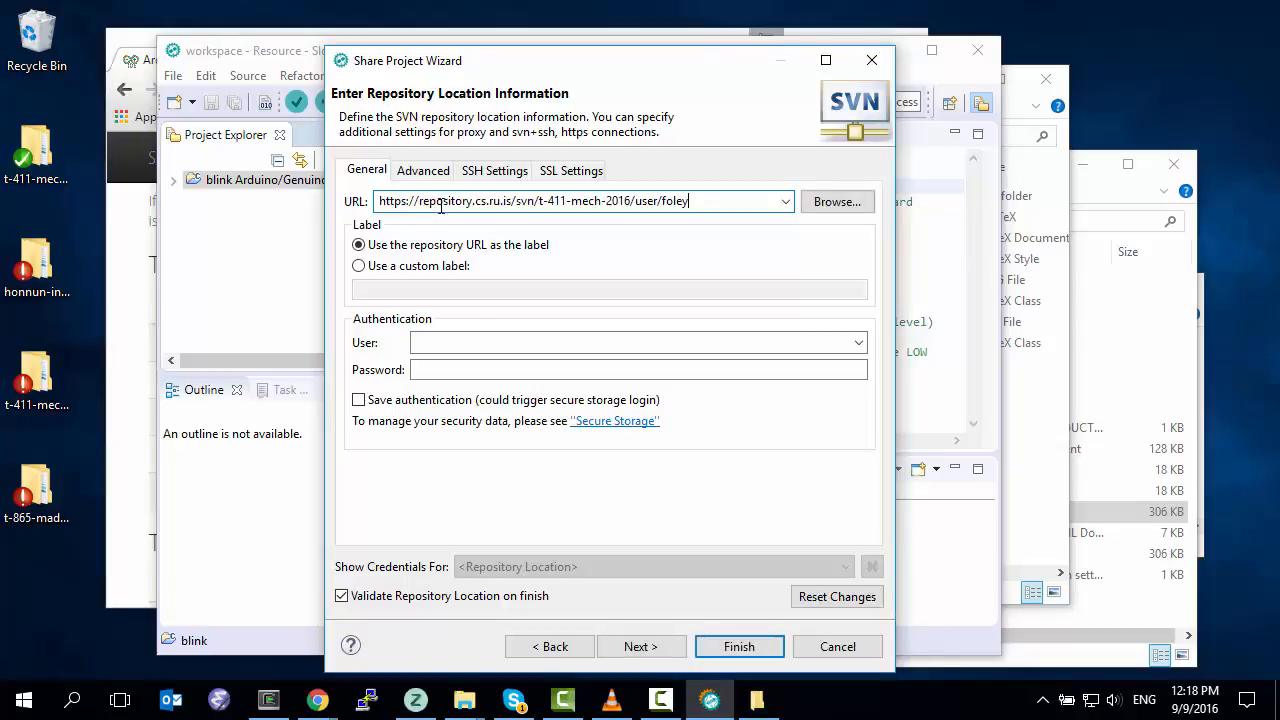
click(638, 342)
text(foley)
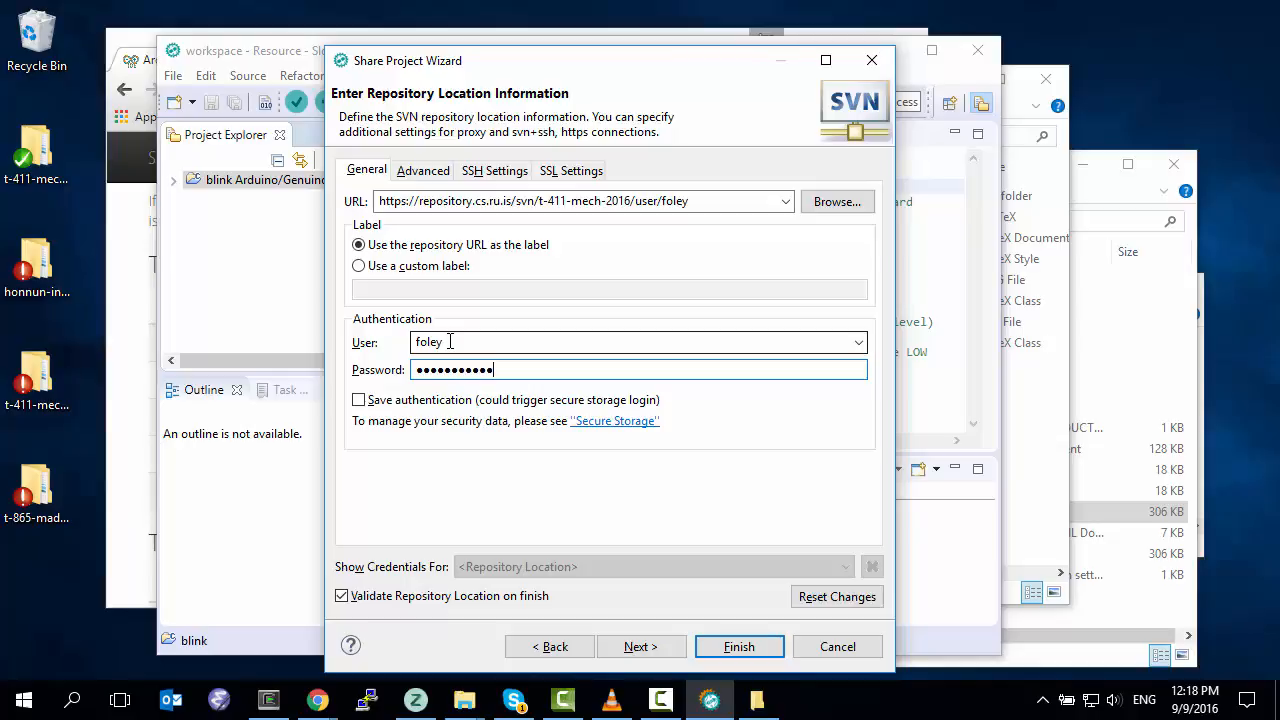
click(359, 399)
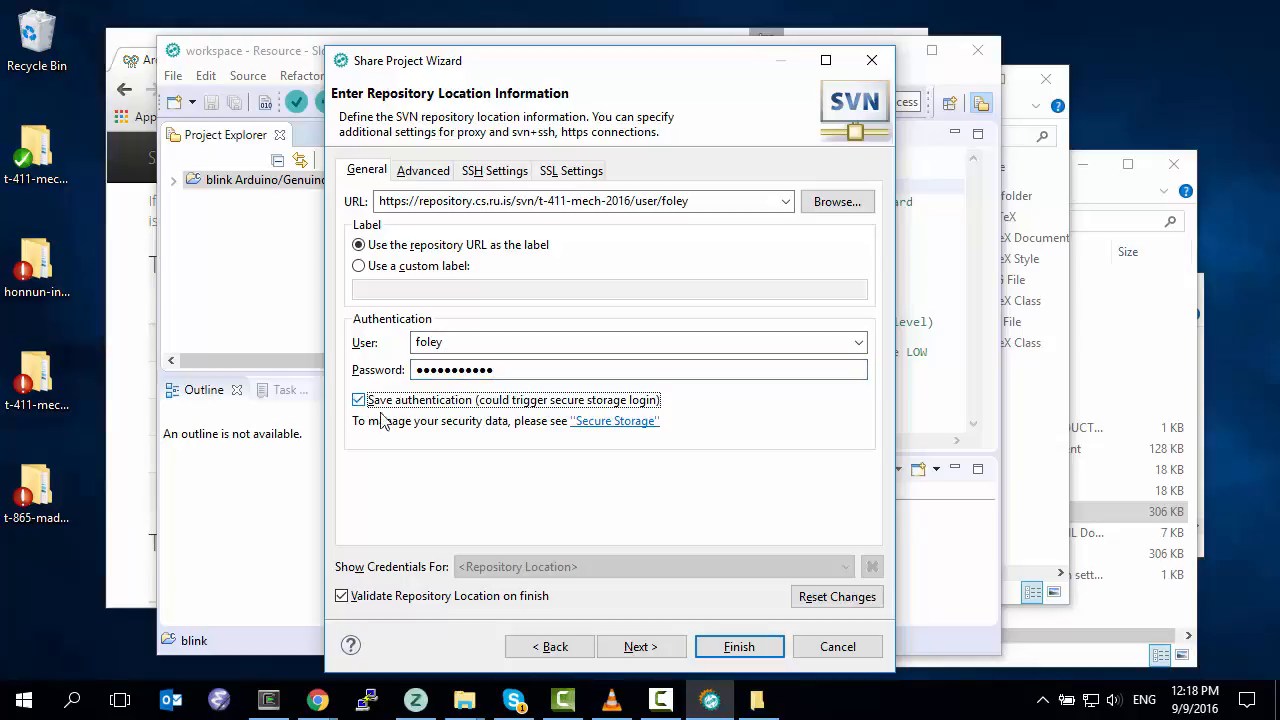
mouse_move(641, 646)
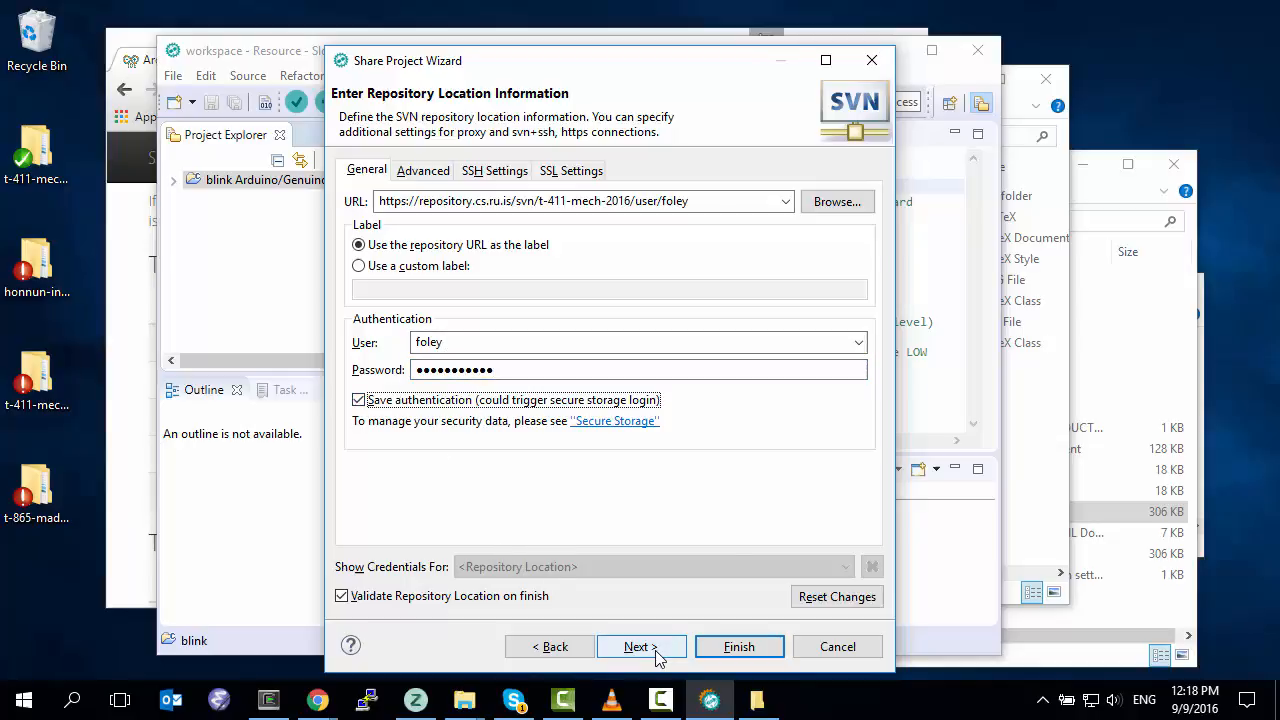
click(636, 646)
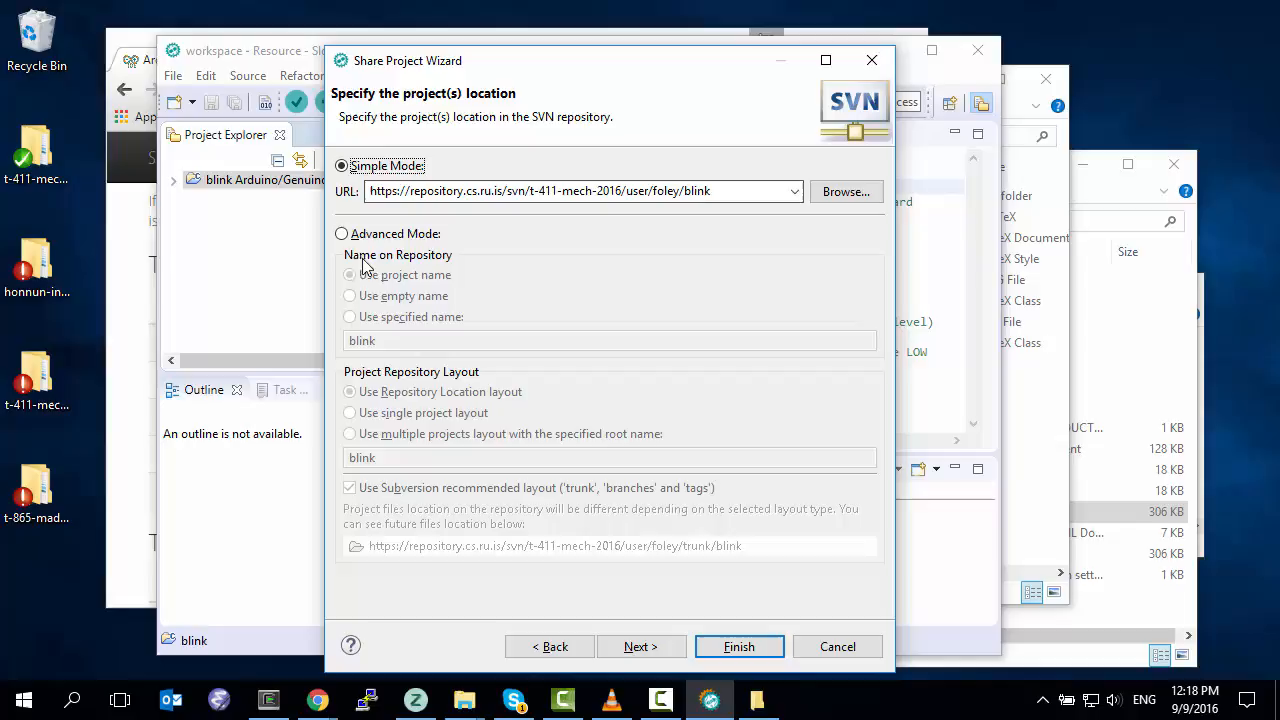
click(710, 191)
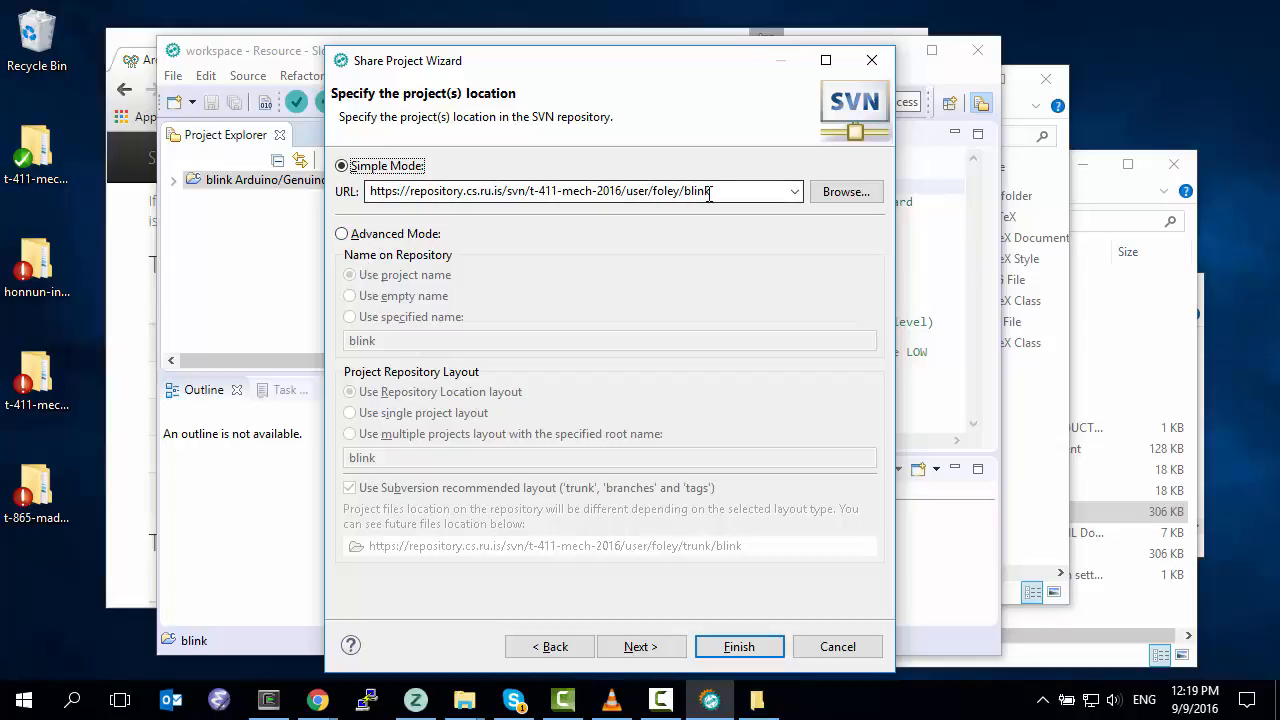
mouse_move(640, 646)
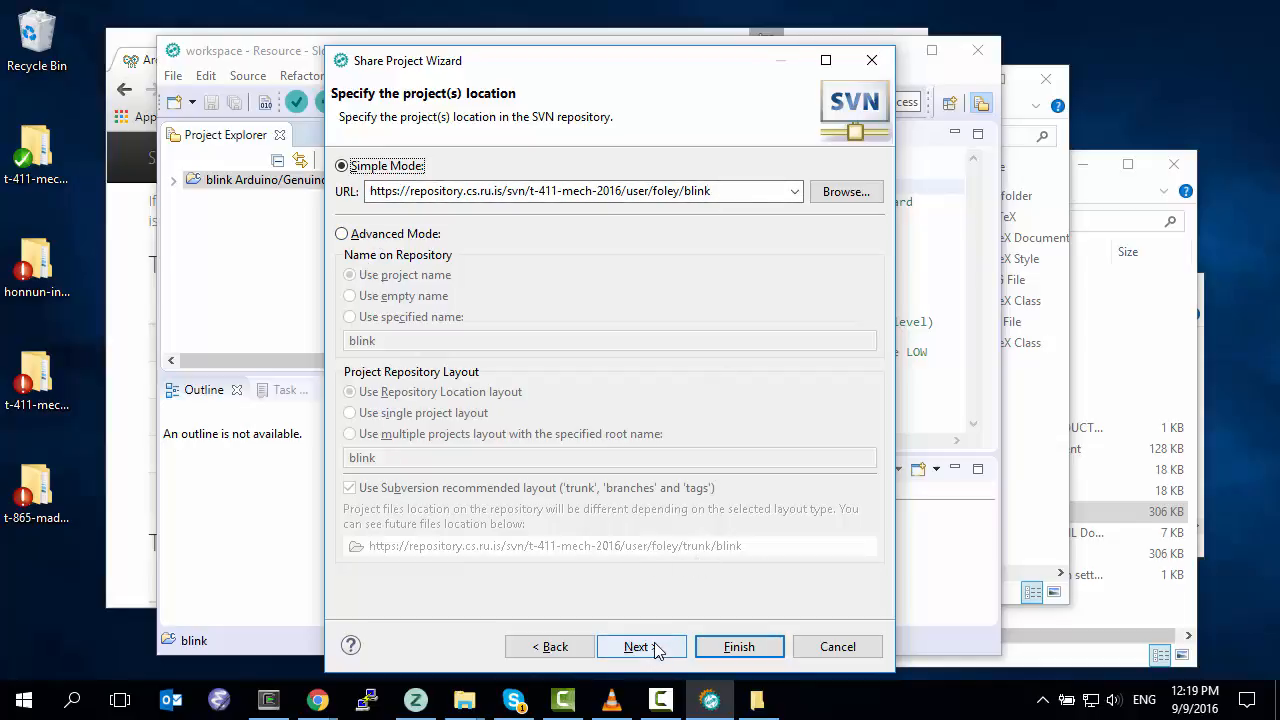
click(641, 646)
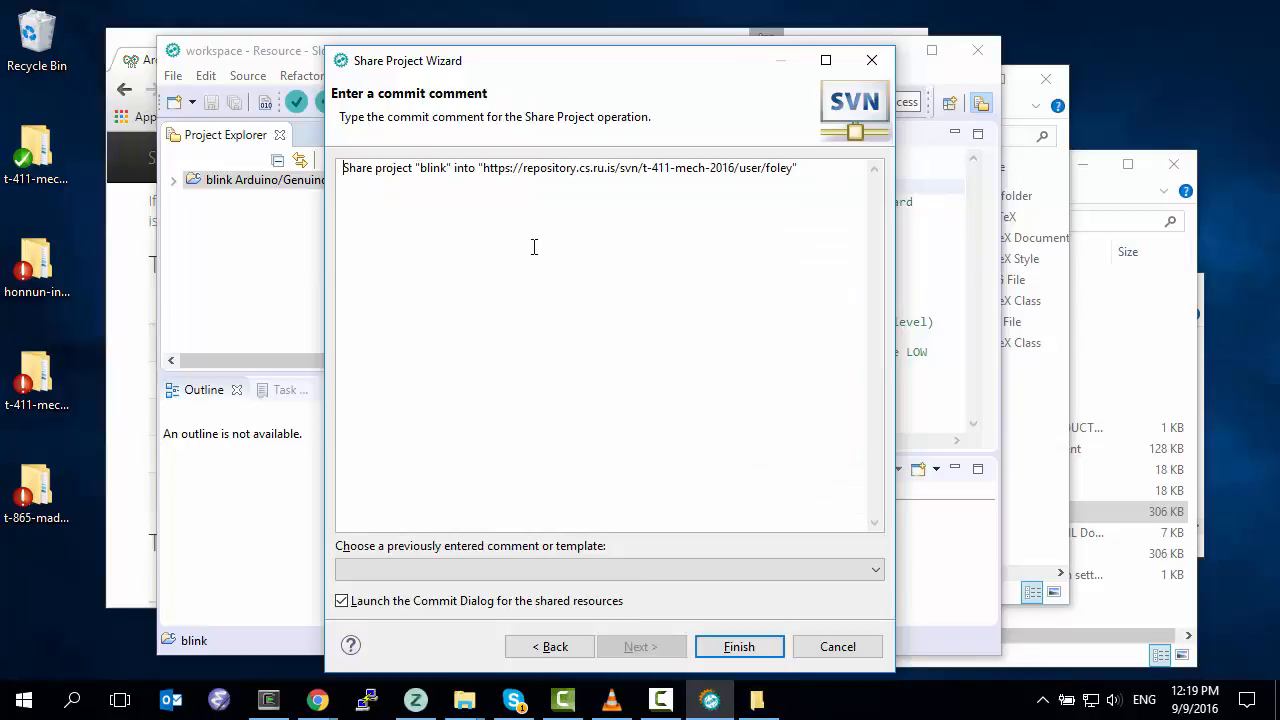
mouse_move(499, 331)
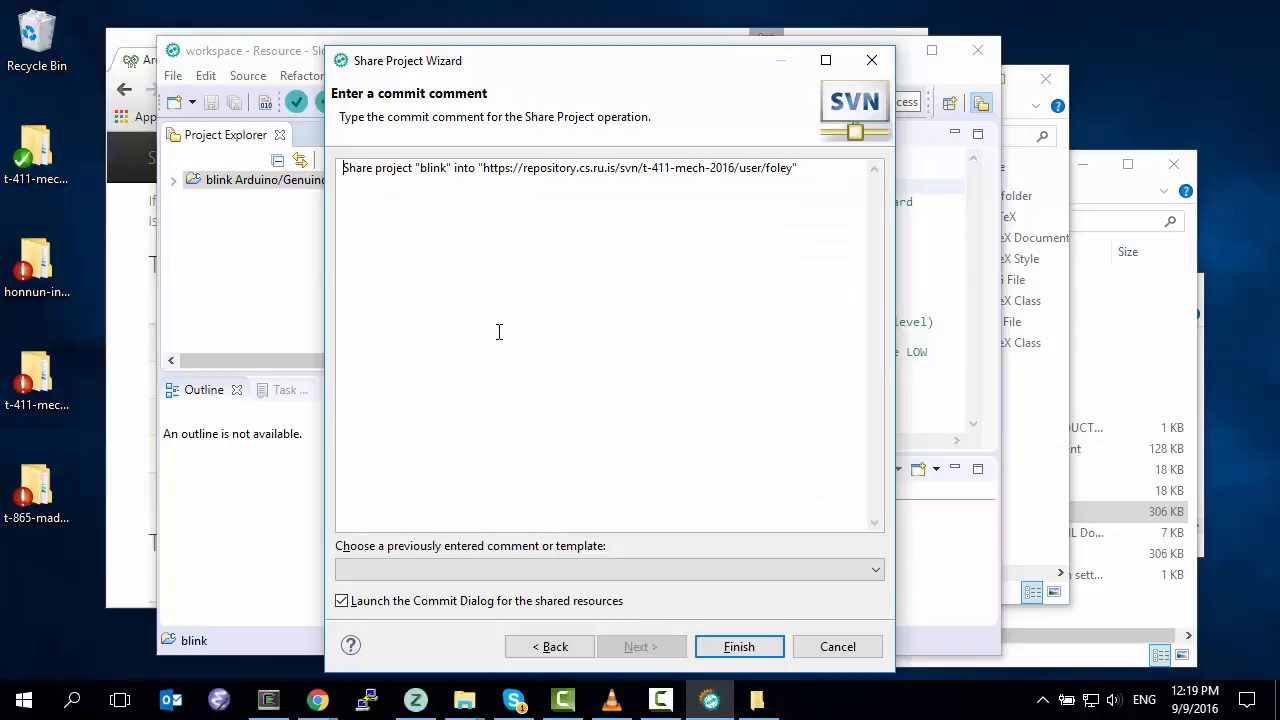
- Commit all new blink files with the comment 'Sharin project for others to use in Sloeber.'
click(739, 646)
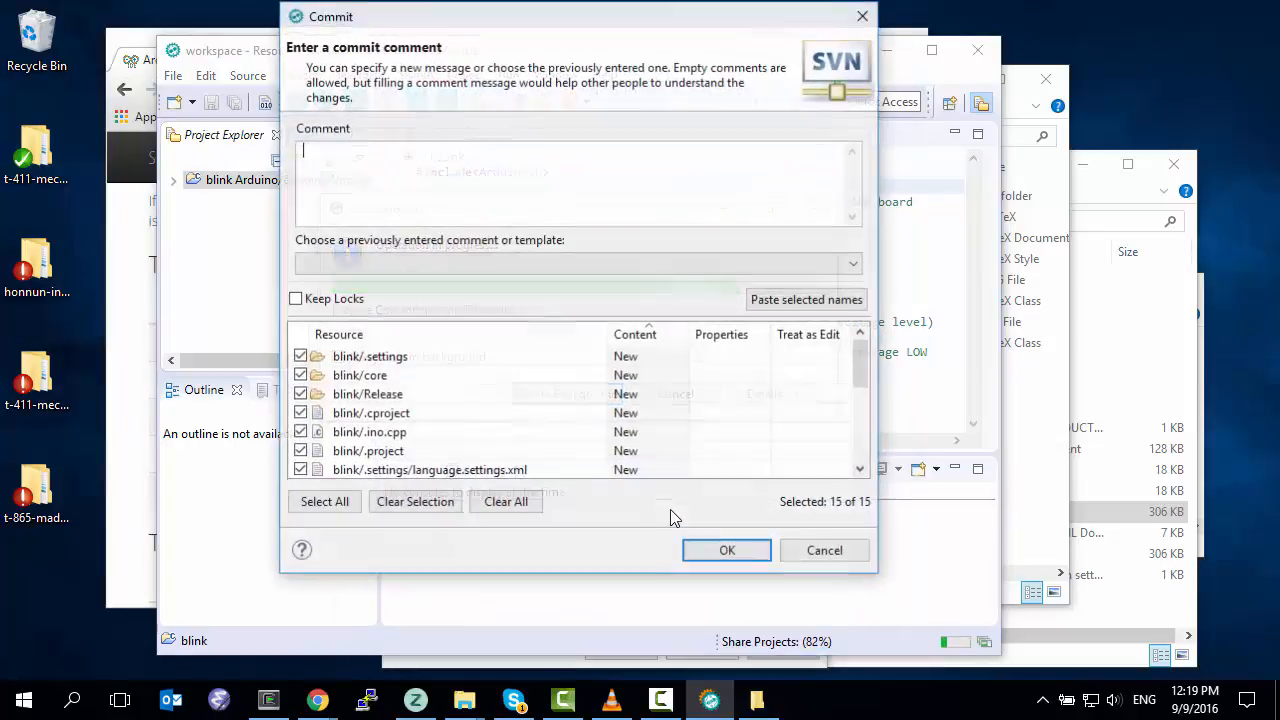
click(727, 550)
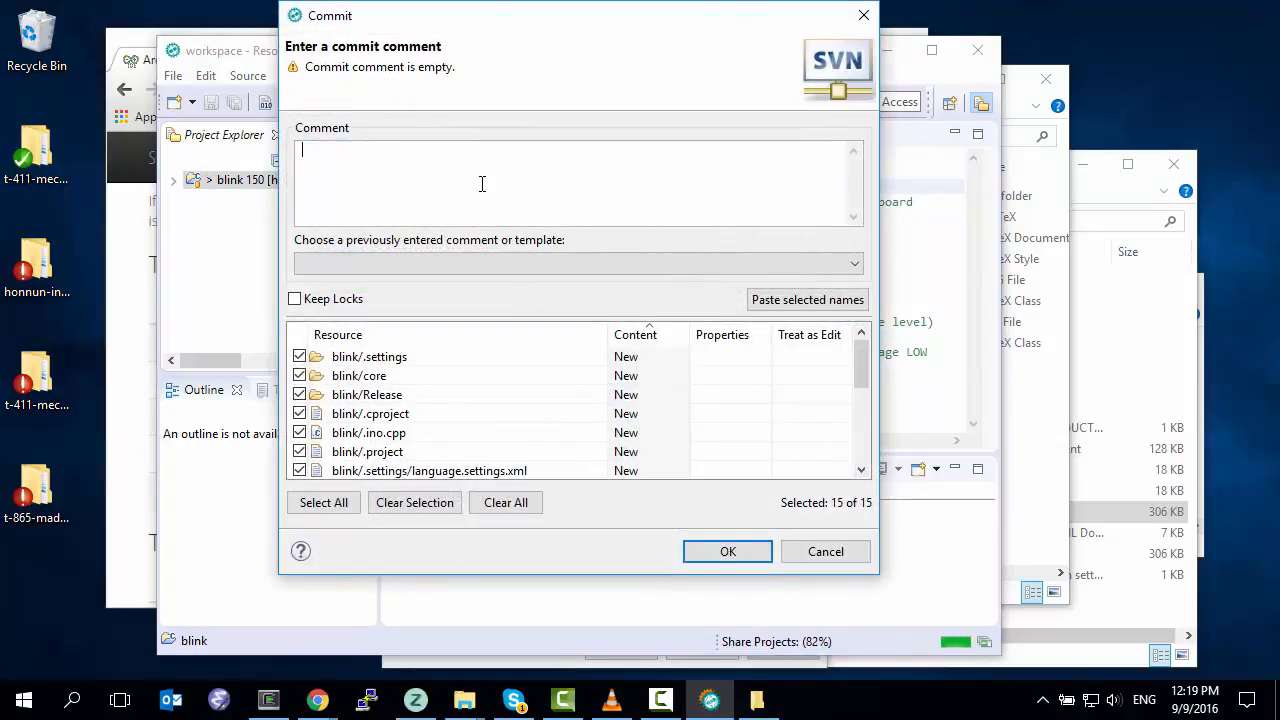
text(Sharing the blink)
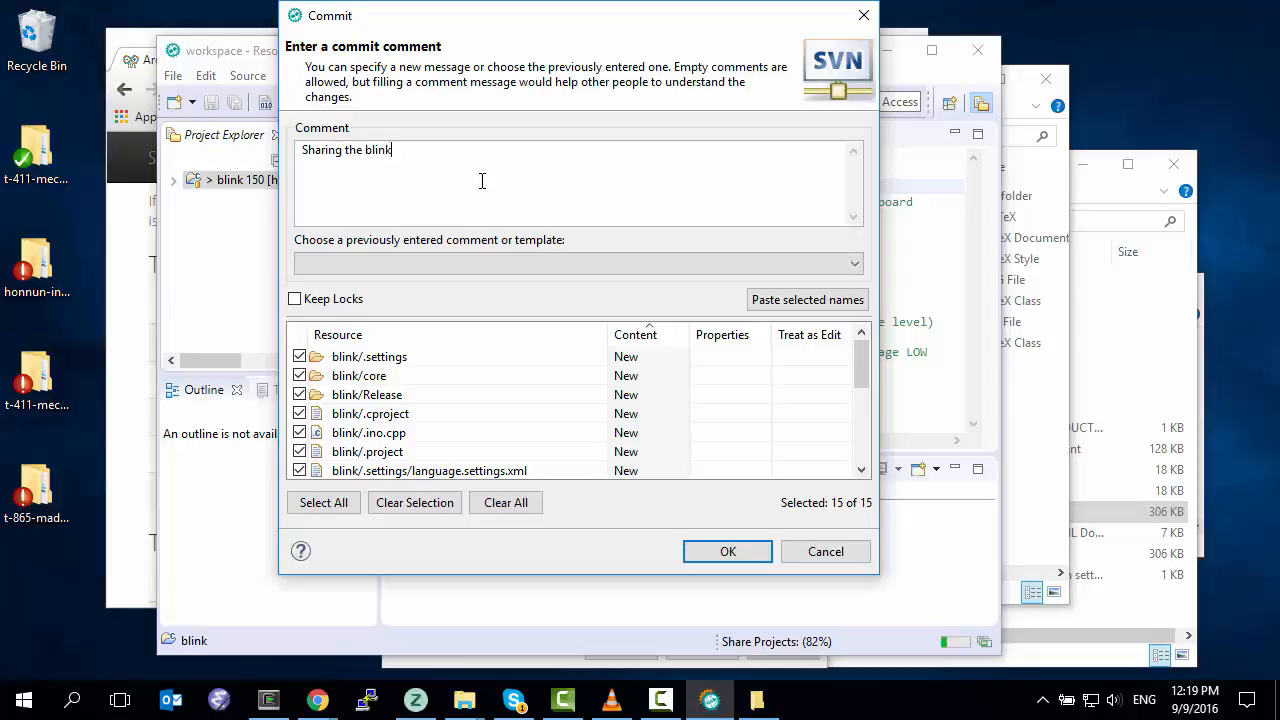
text(project for others)
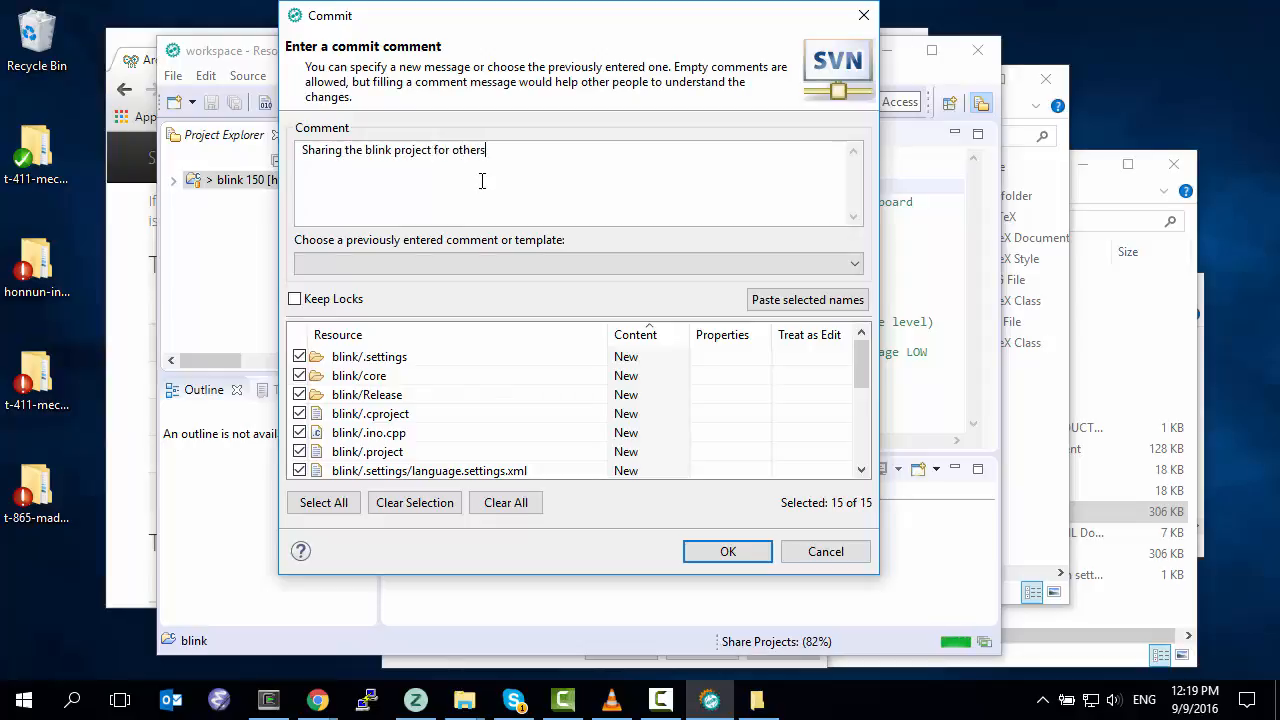
text(to use in)
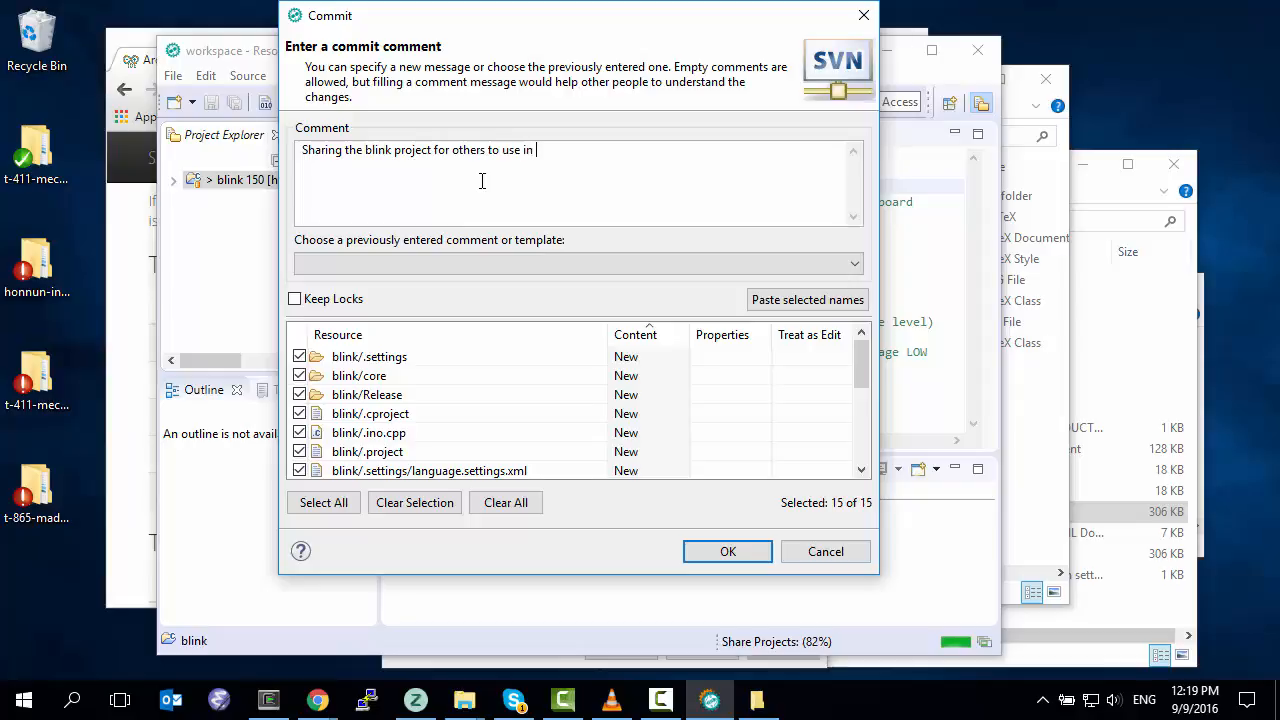
text(Sloeber.)
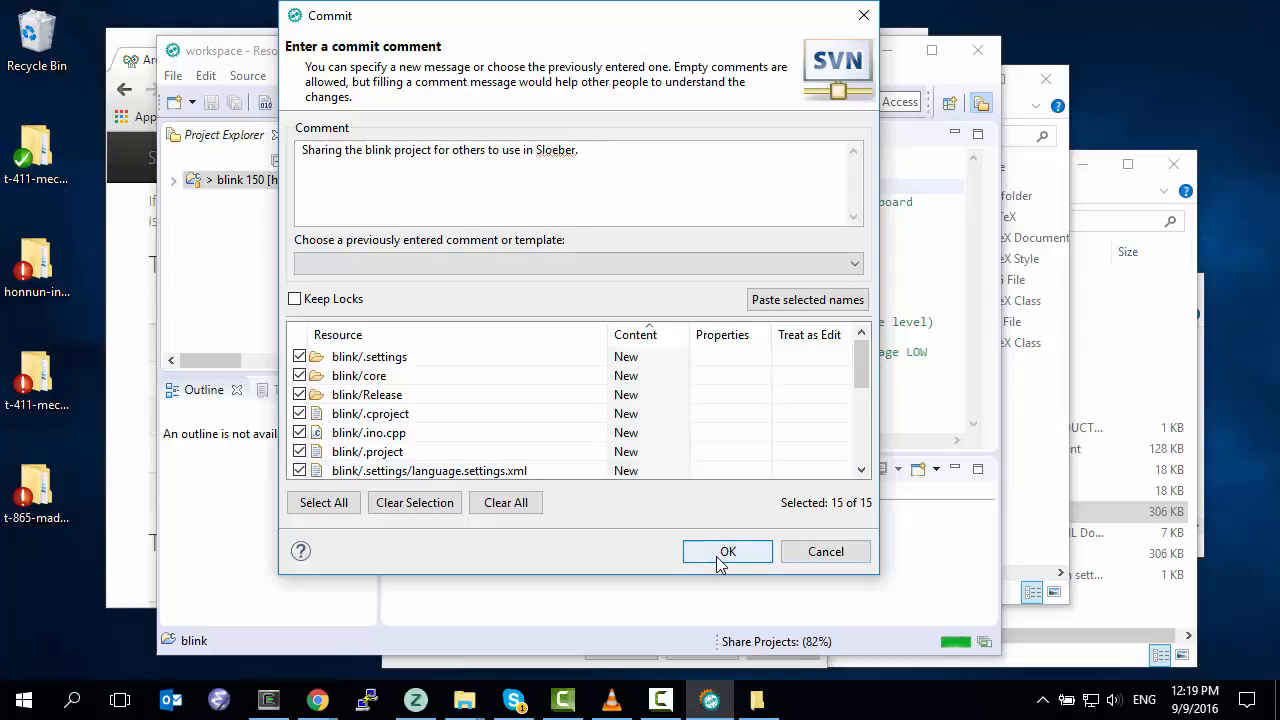
click(727, 551)
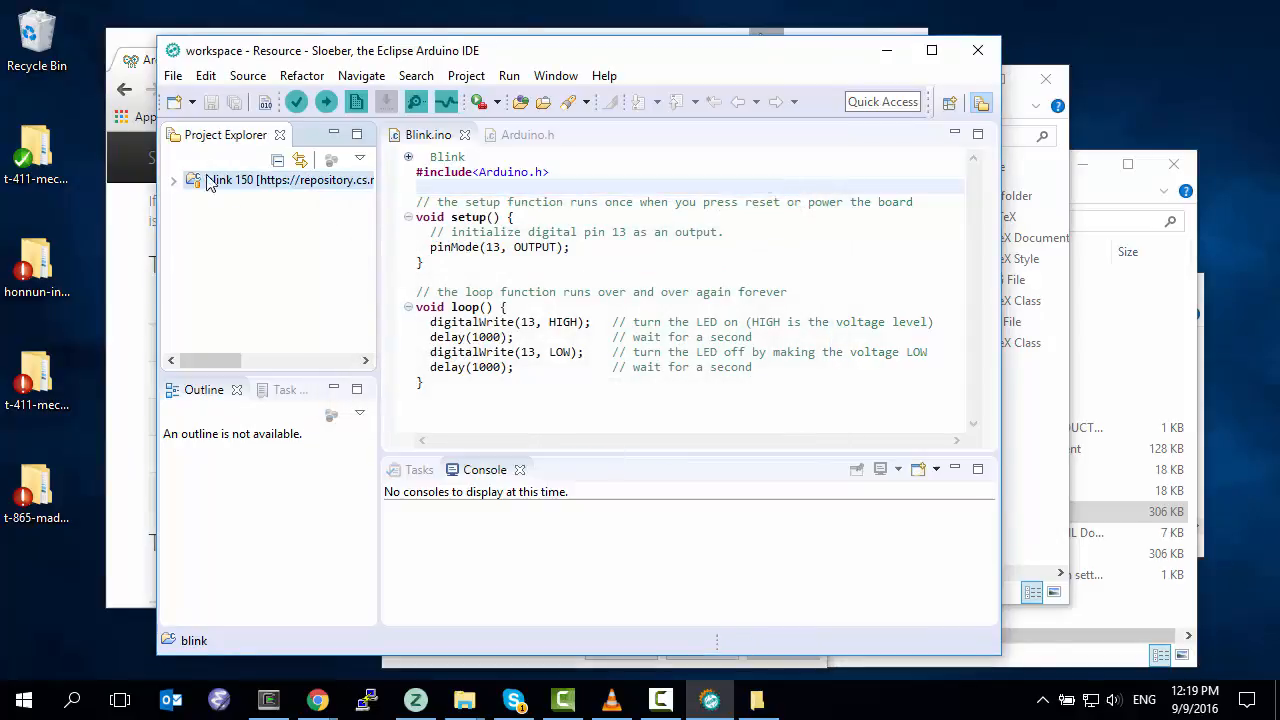
- Edit the Blink description to 'a half second' and the delays to 500, then save the sketch
click(173, 180)
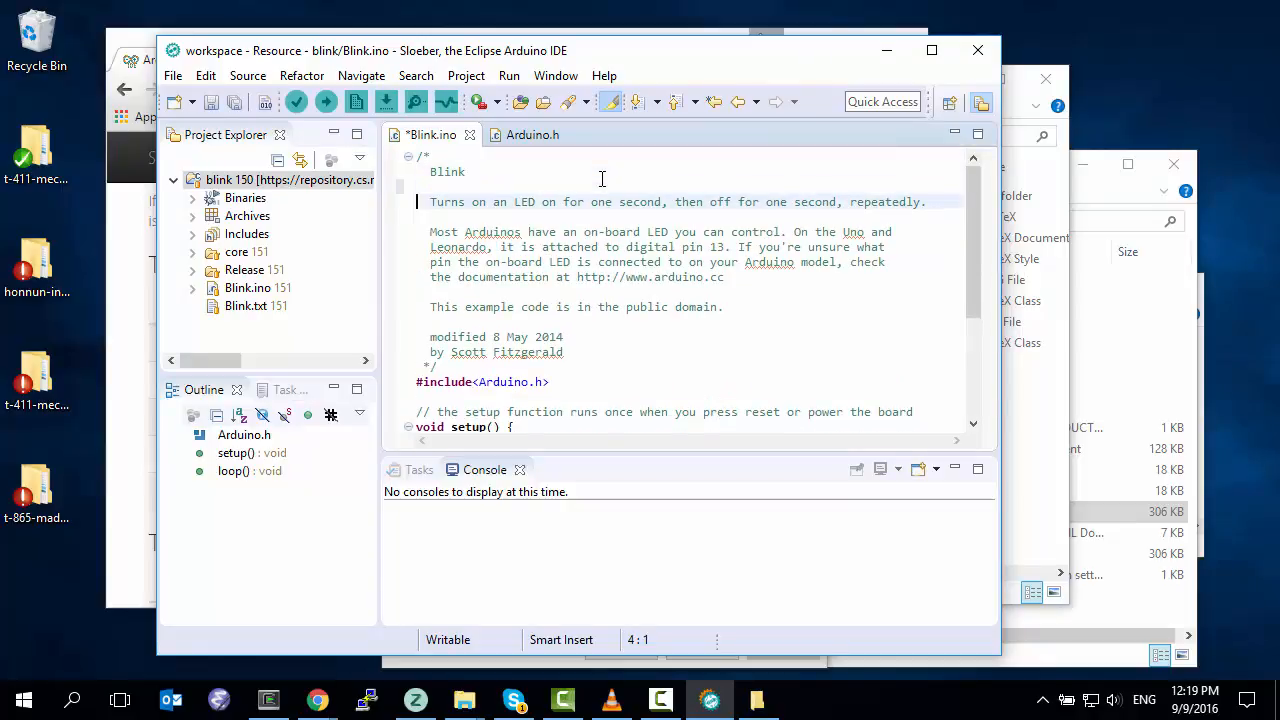
click(595, 201)
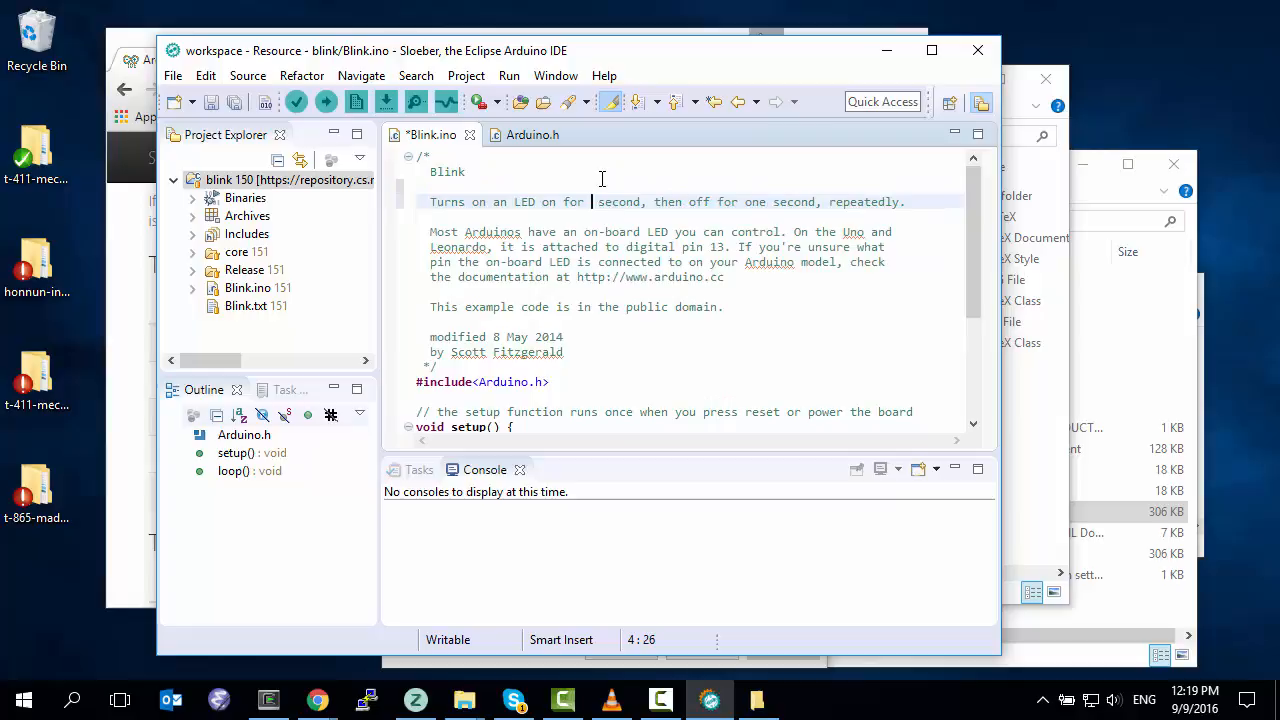
text(a half)
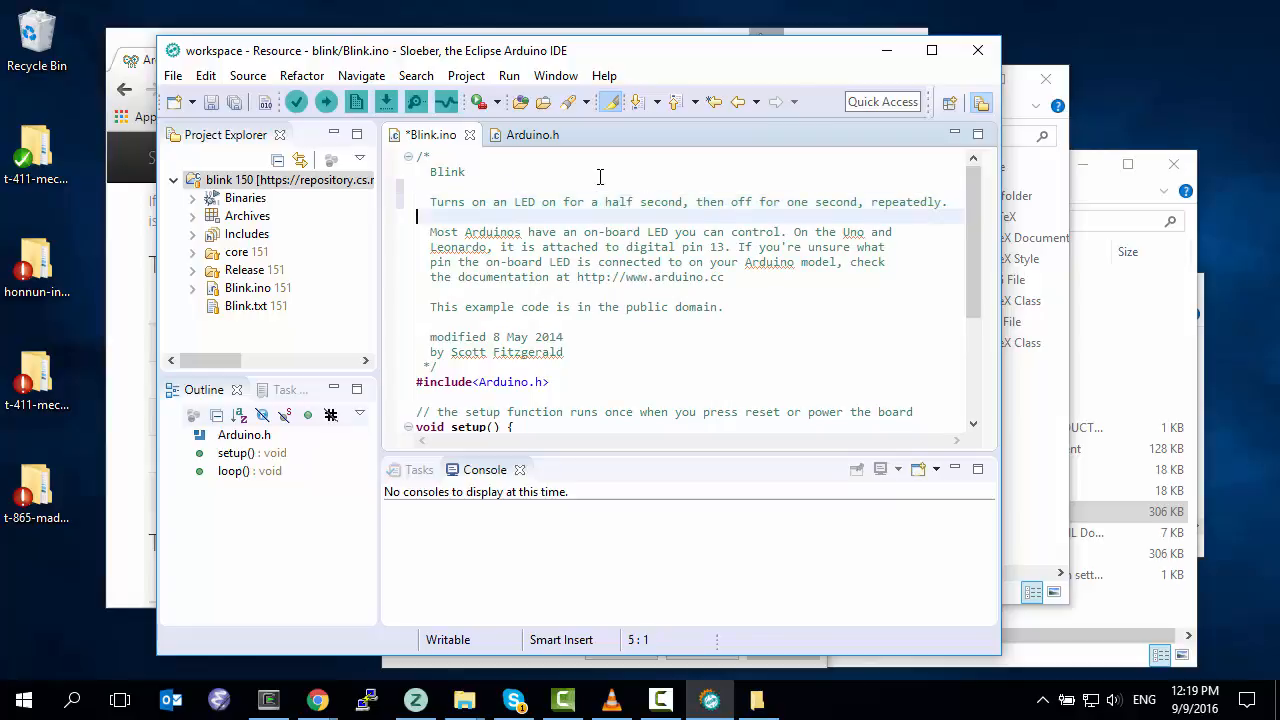
scroll(down, 3)
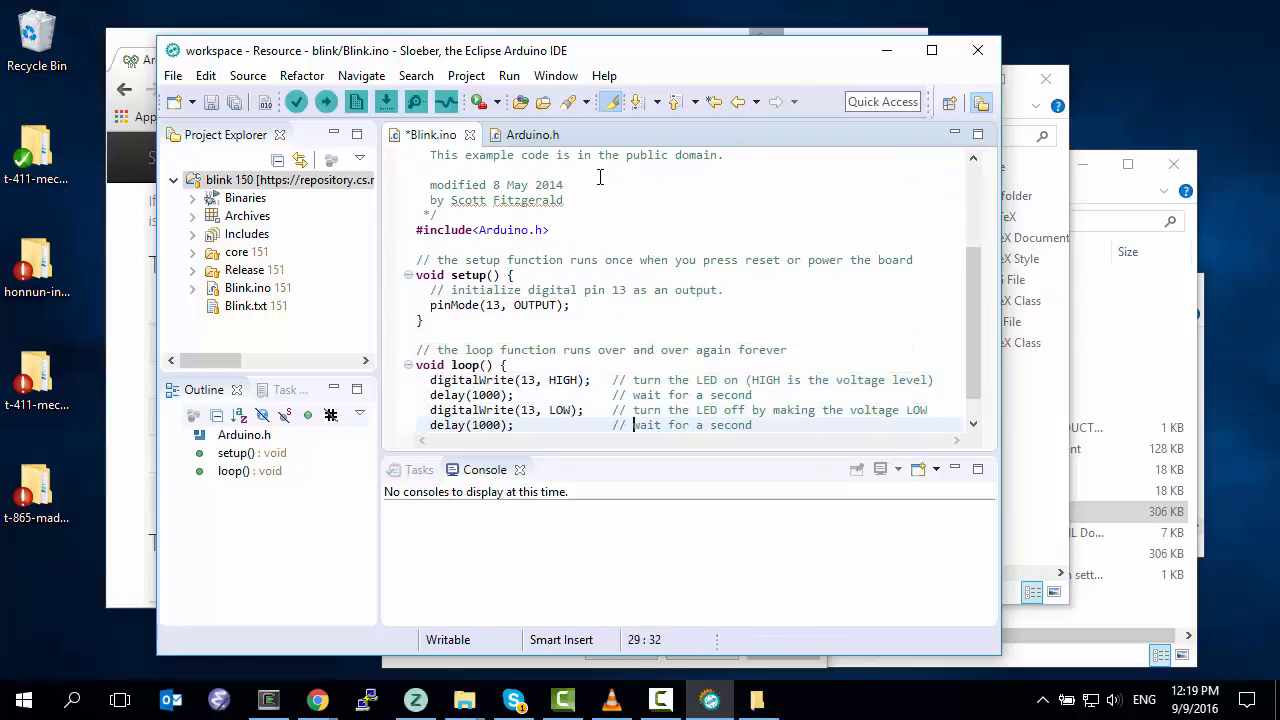
click(500, 394)
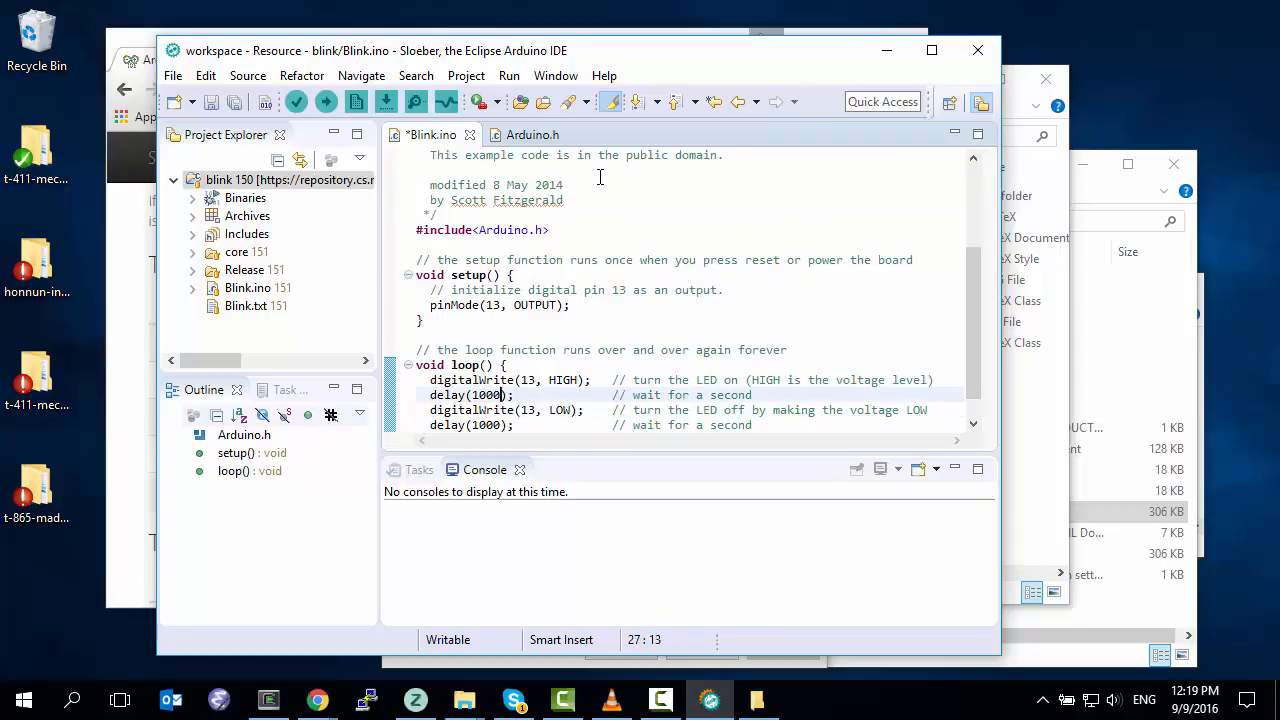
text(500)
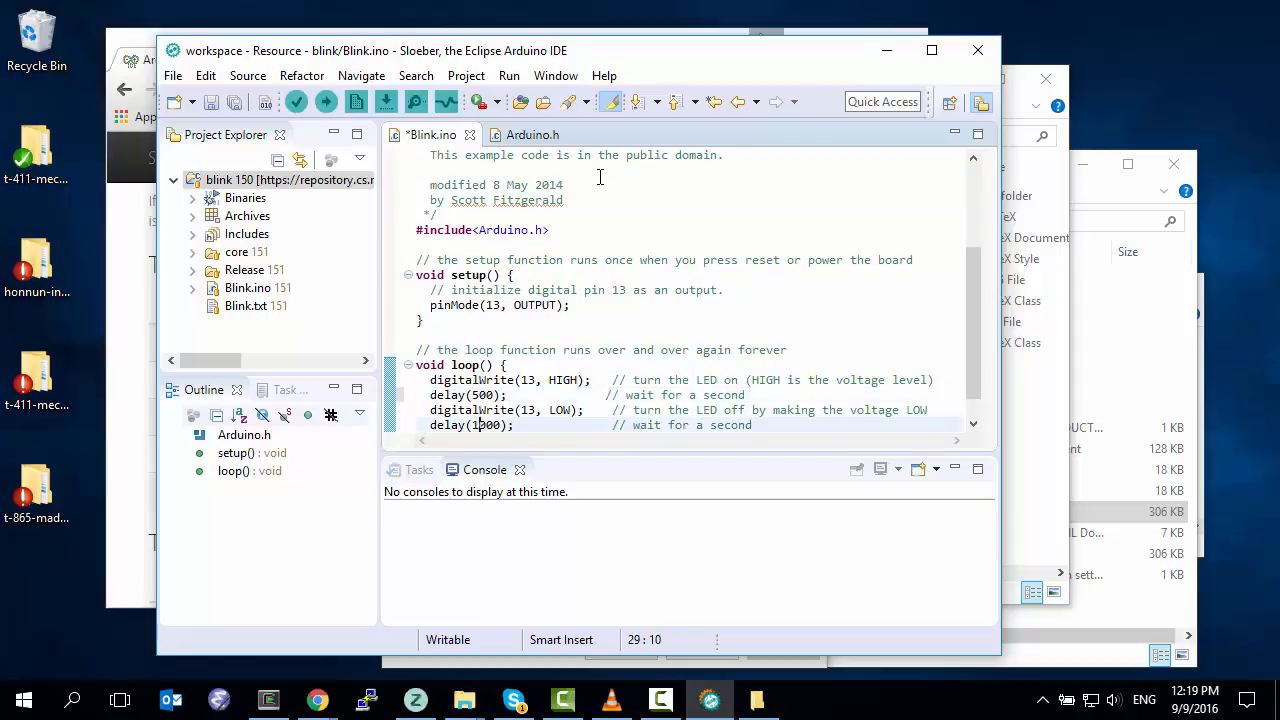
key(ctrl+s)
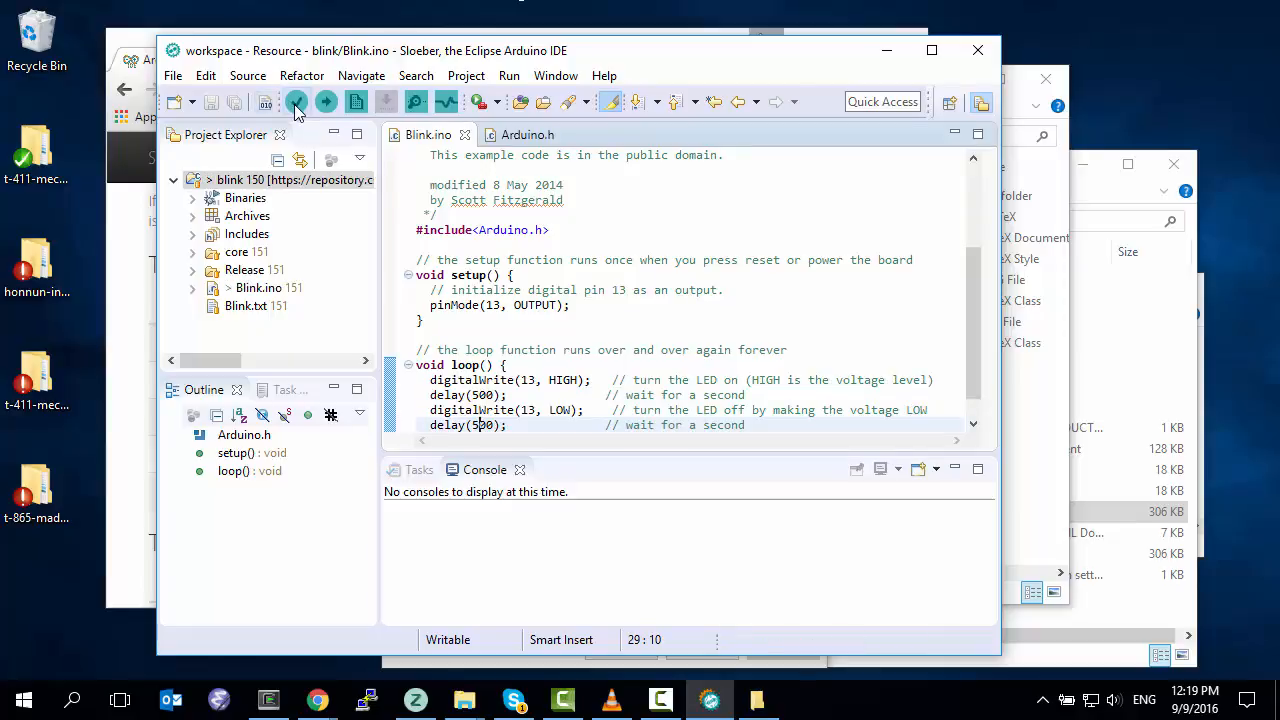
- Verify the edited sketch builds and upload it to the board
click(295, 101)
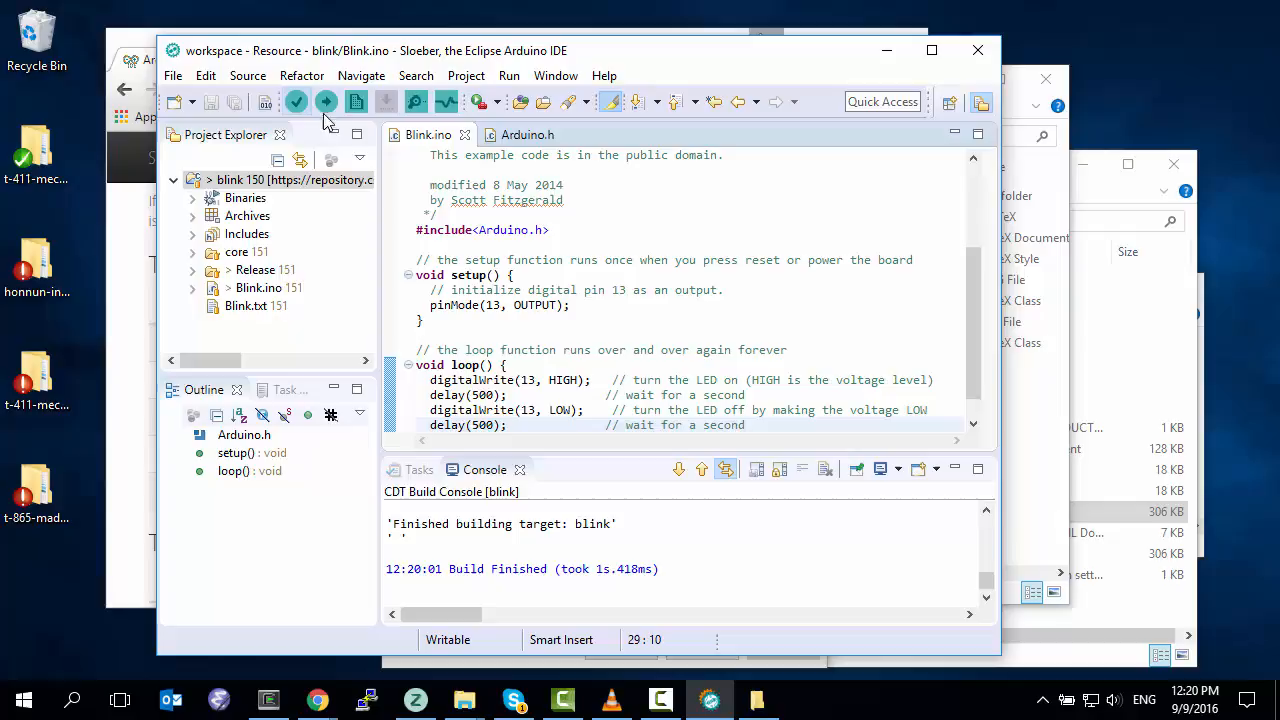
click(258, 288)
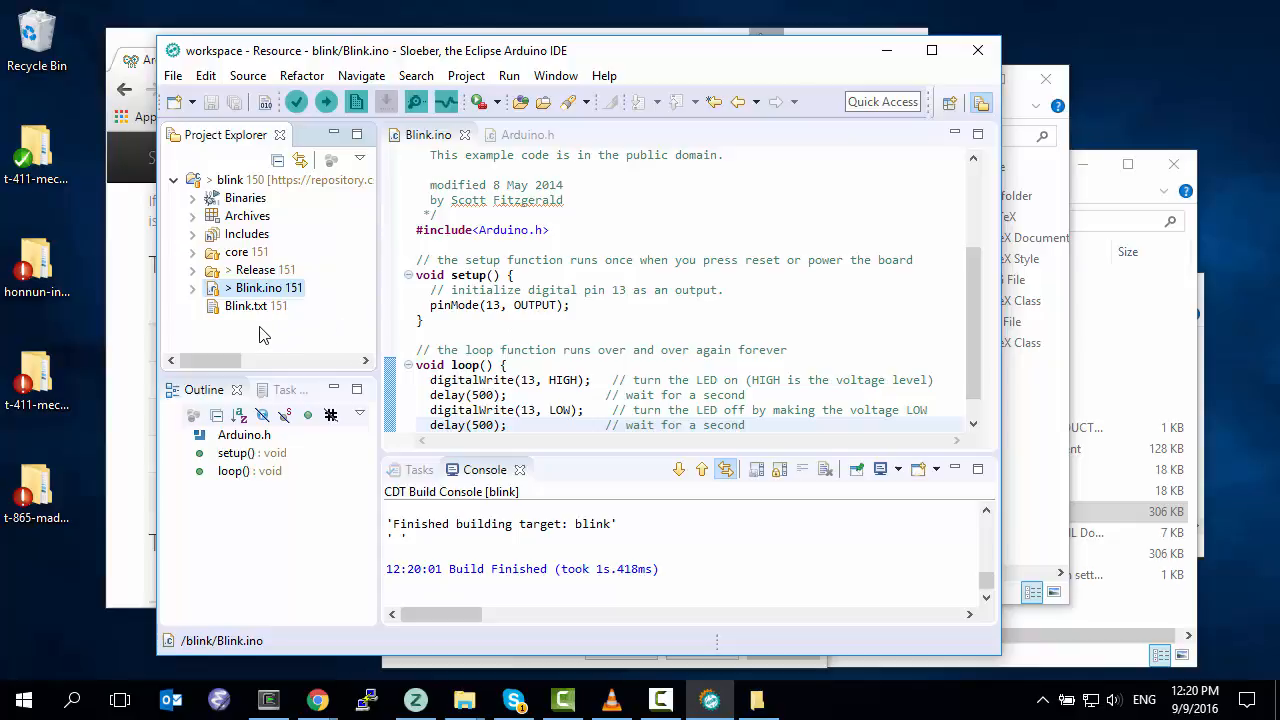
- Commit blink's changes with the comment 'Updated the blink to be faster because it's boring.'
click(230, 180)
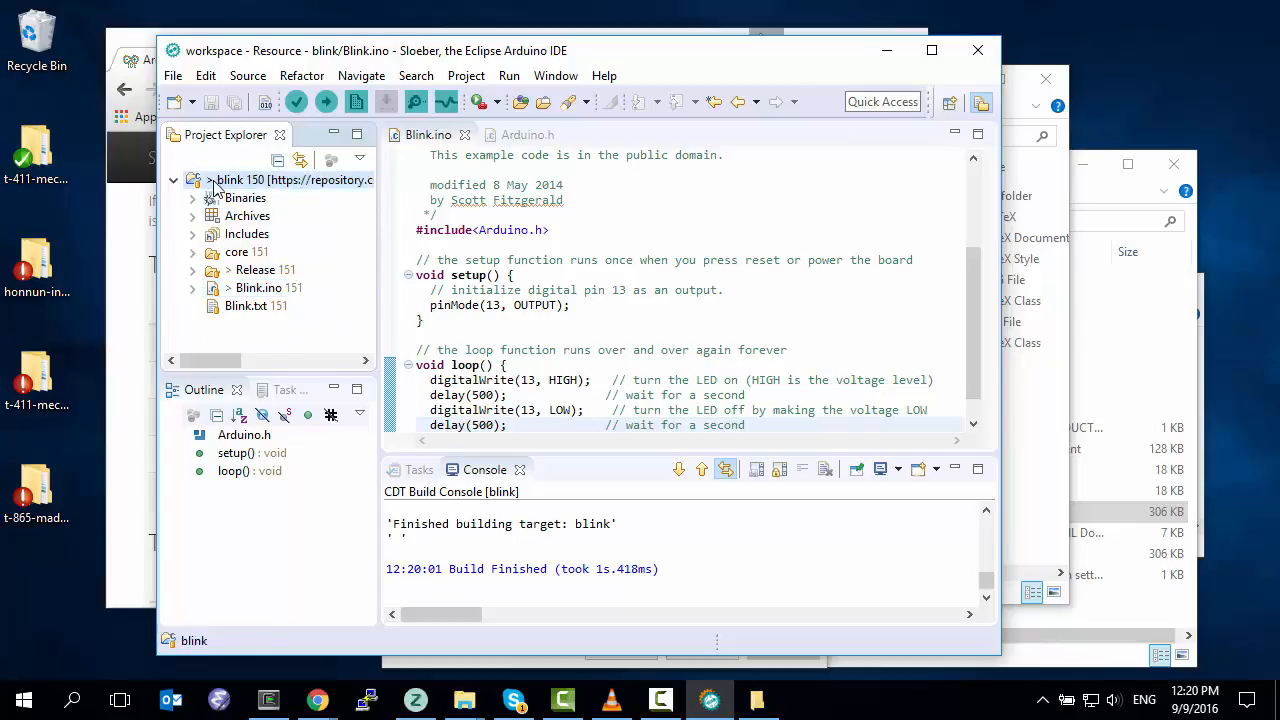
right_click(230, 179)
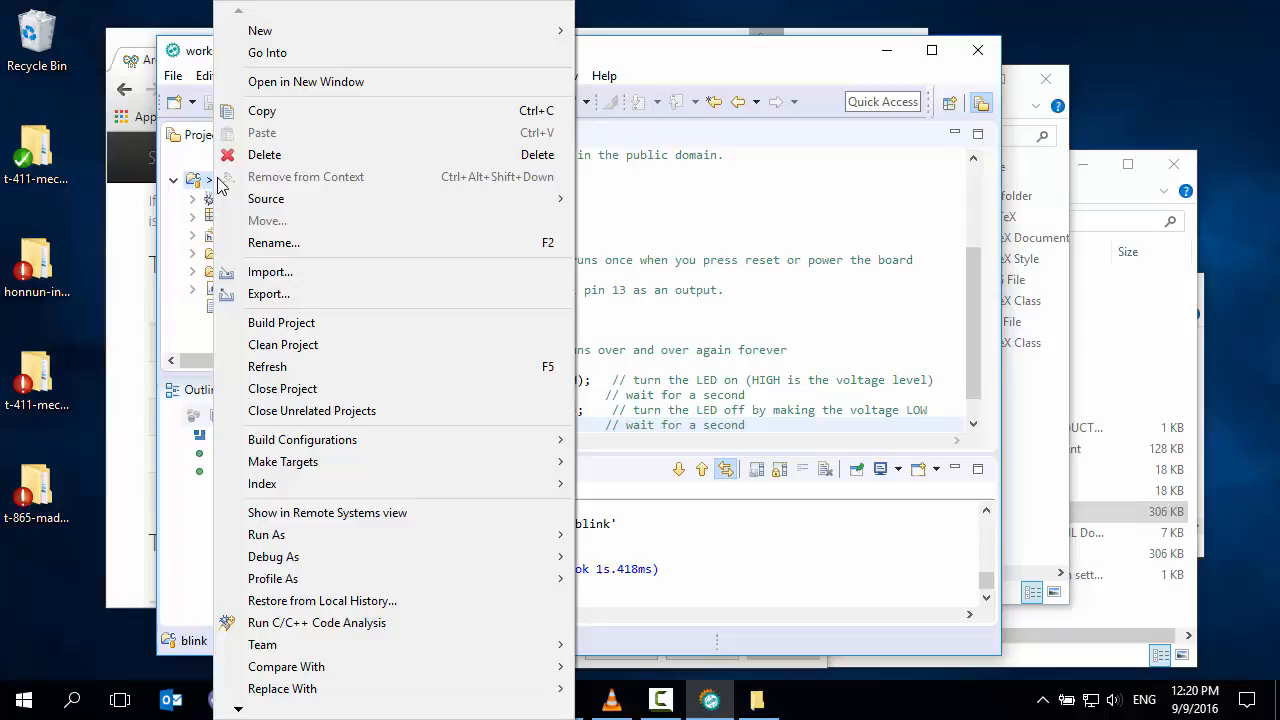
mouse_move(262, 644)
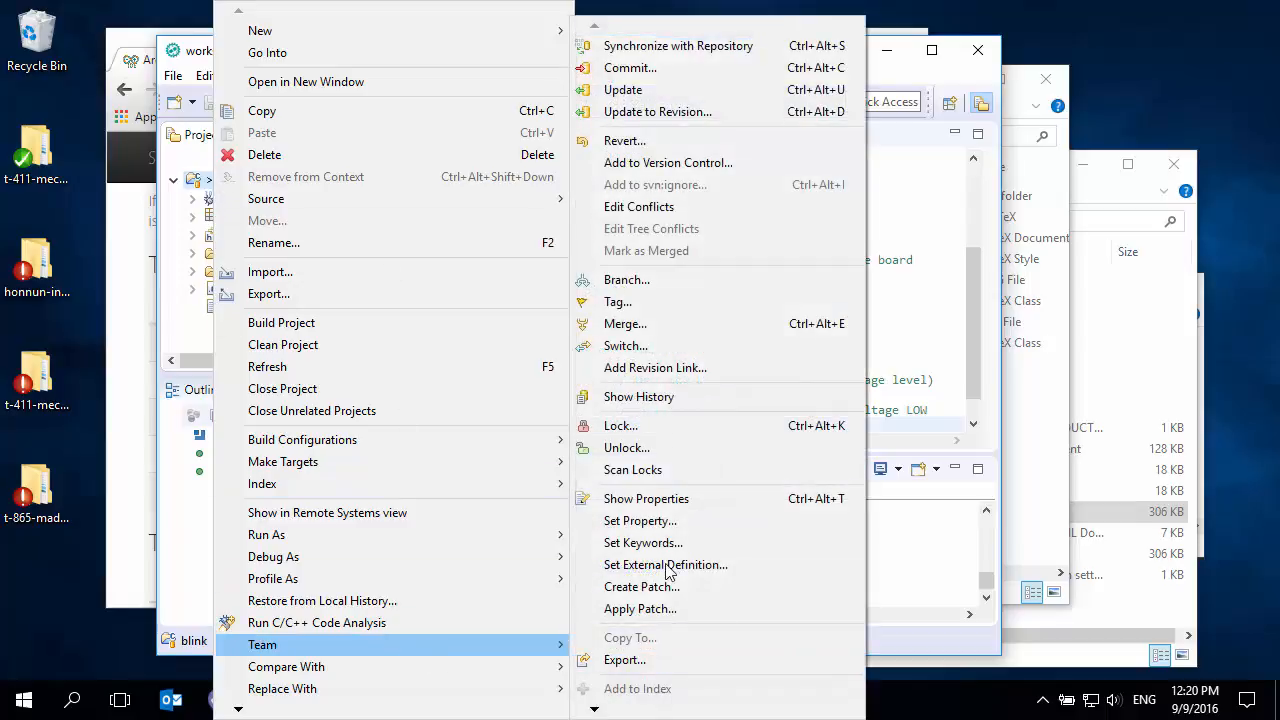
mouse_move(630, 67)
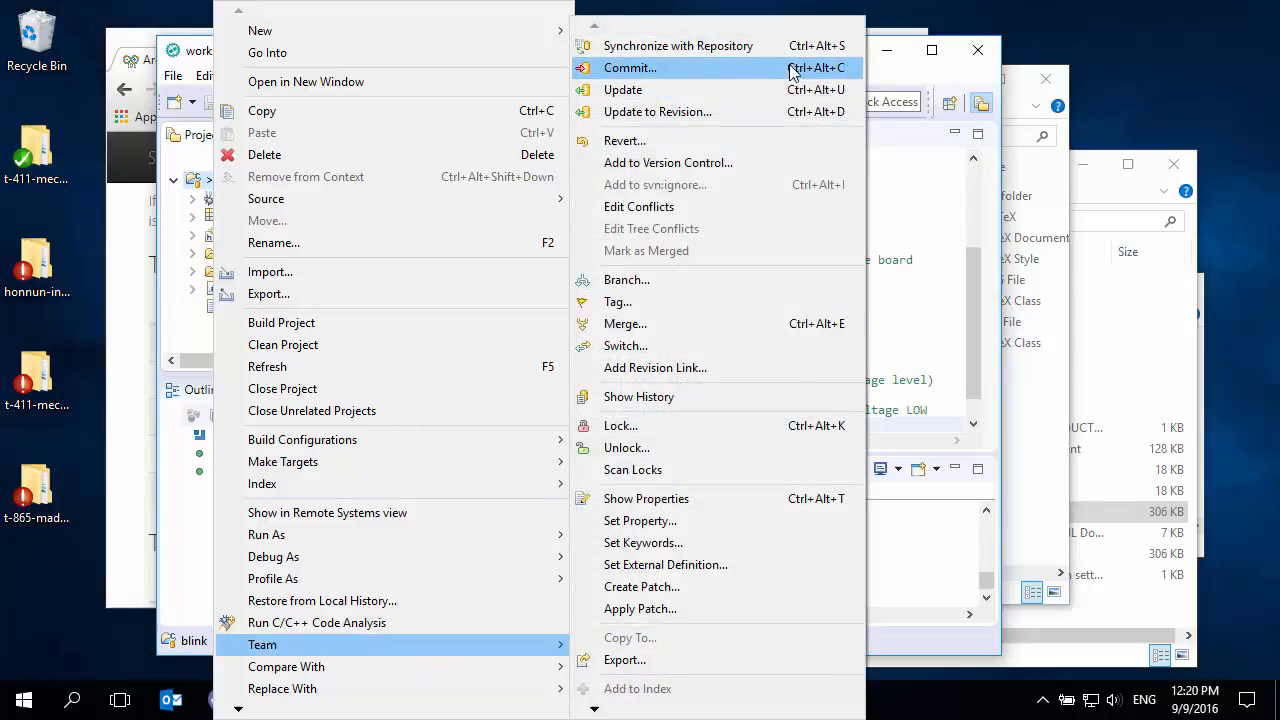
mouse_move(668, 78)
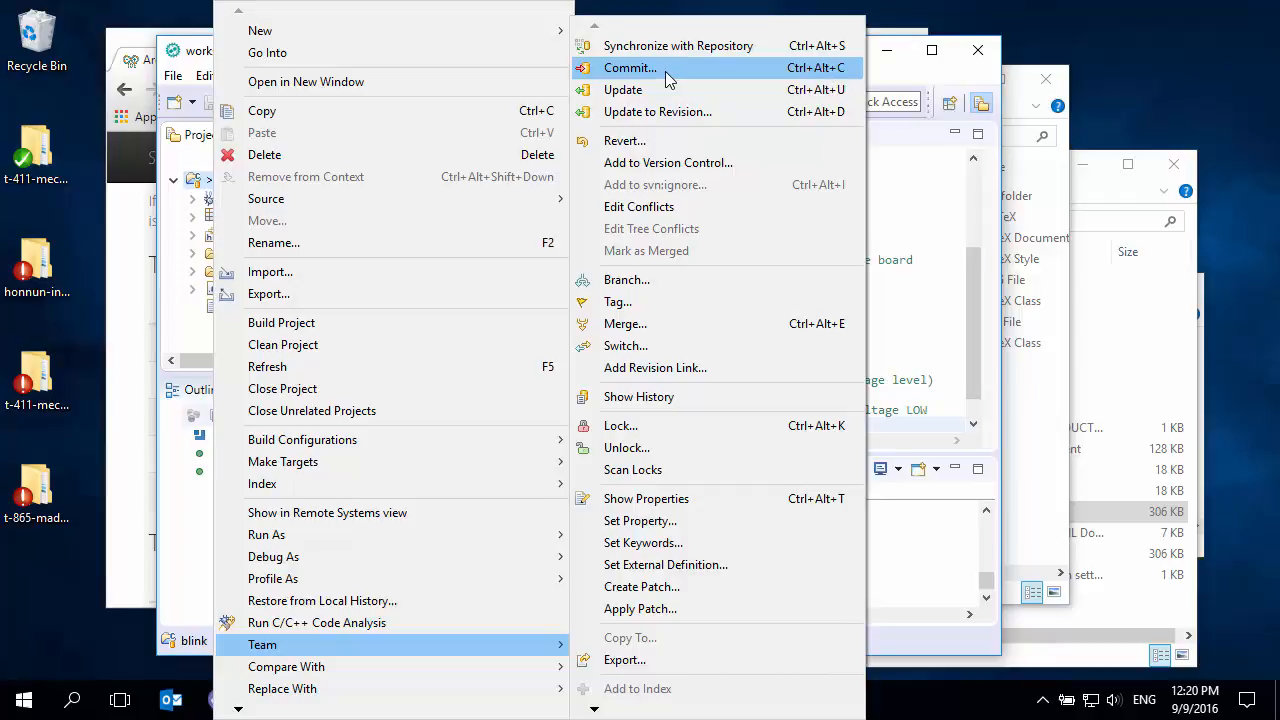
click(630, 67)
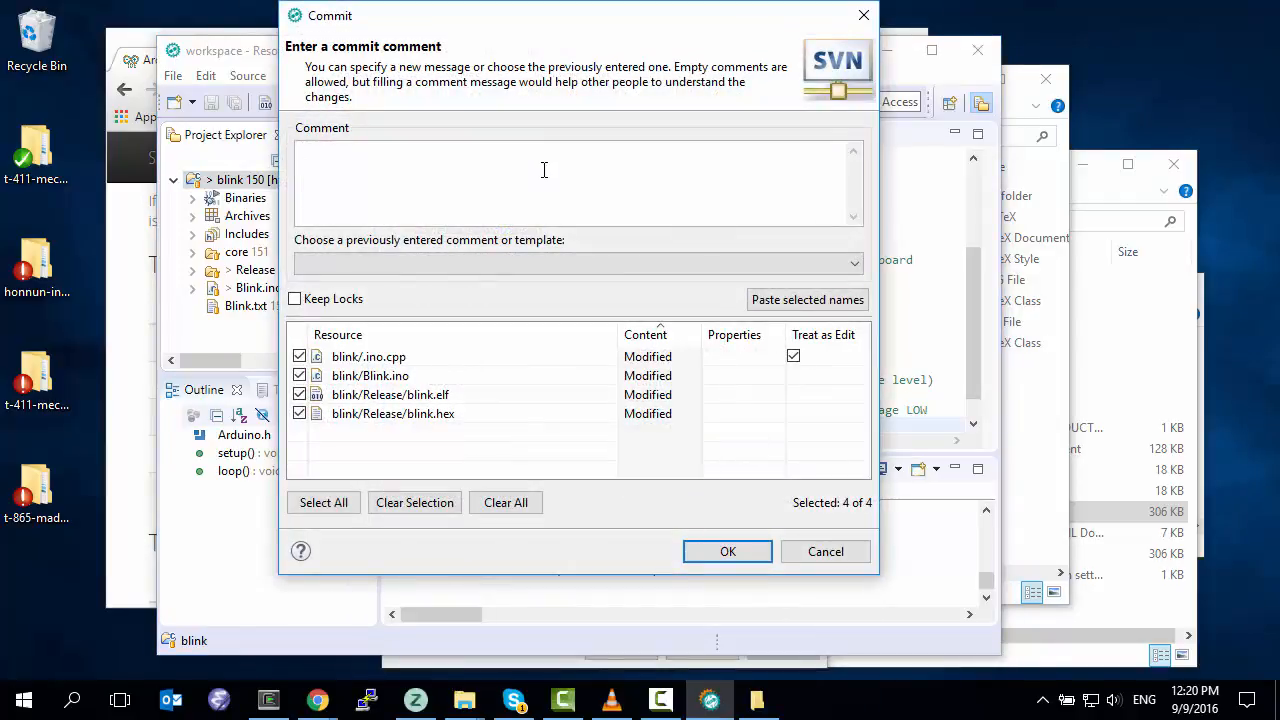
text(Updated the bl)
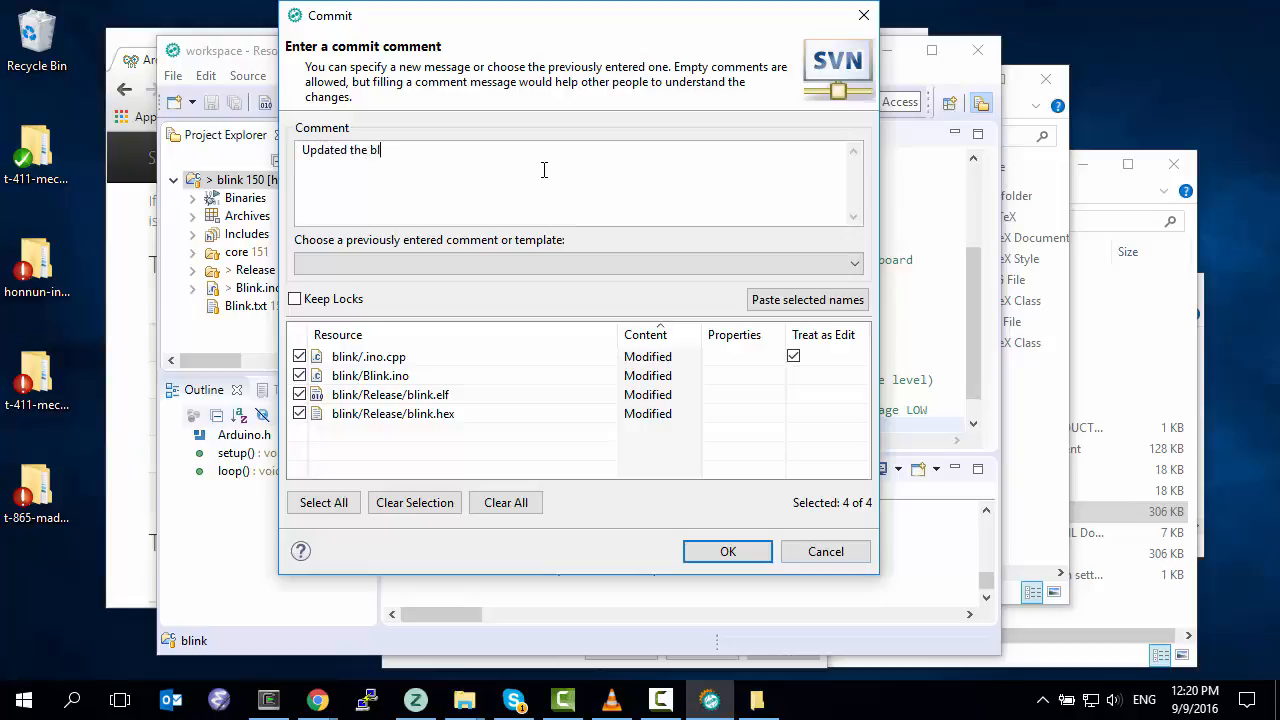
text(ink to be faster)
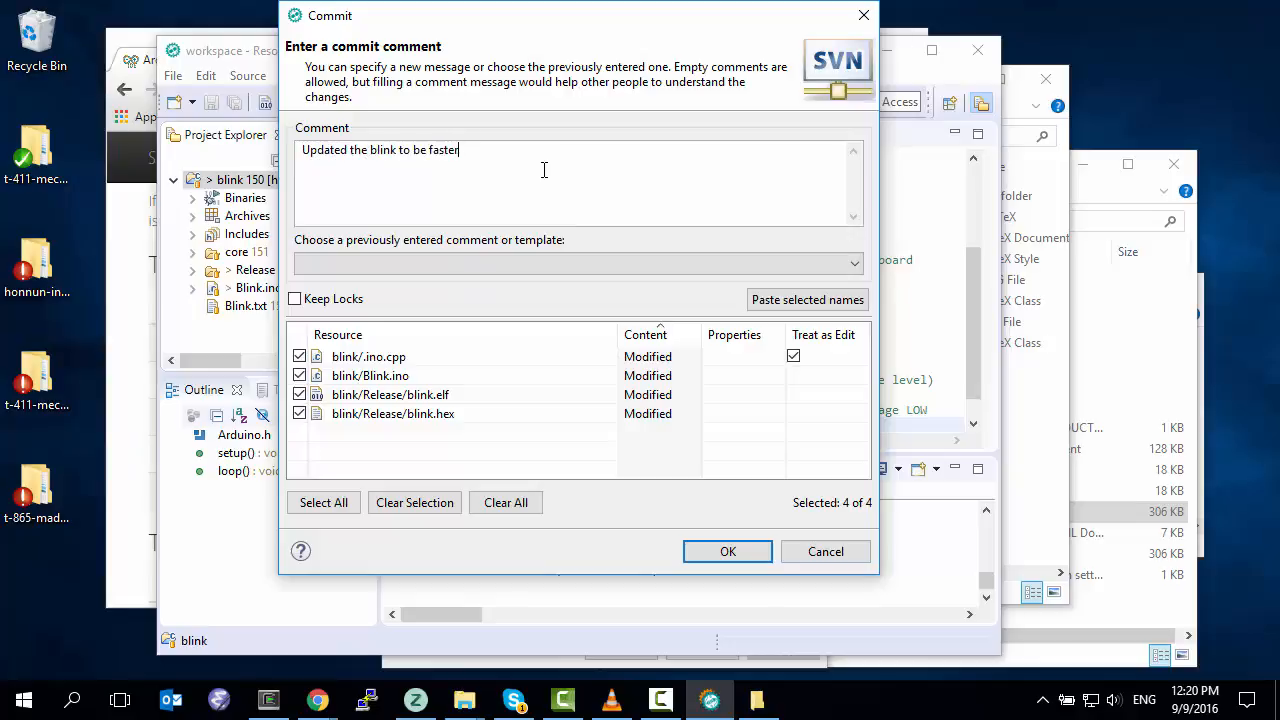
text(because it's)
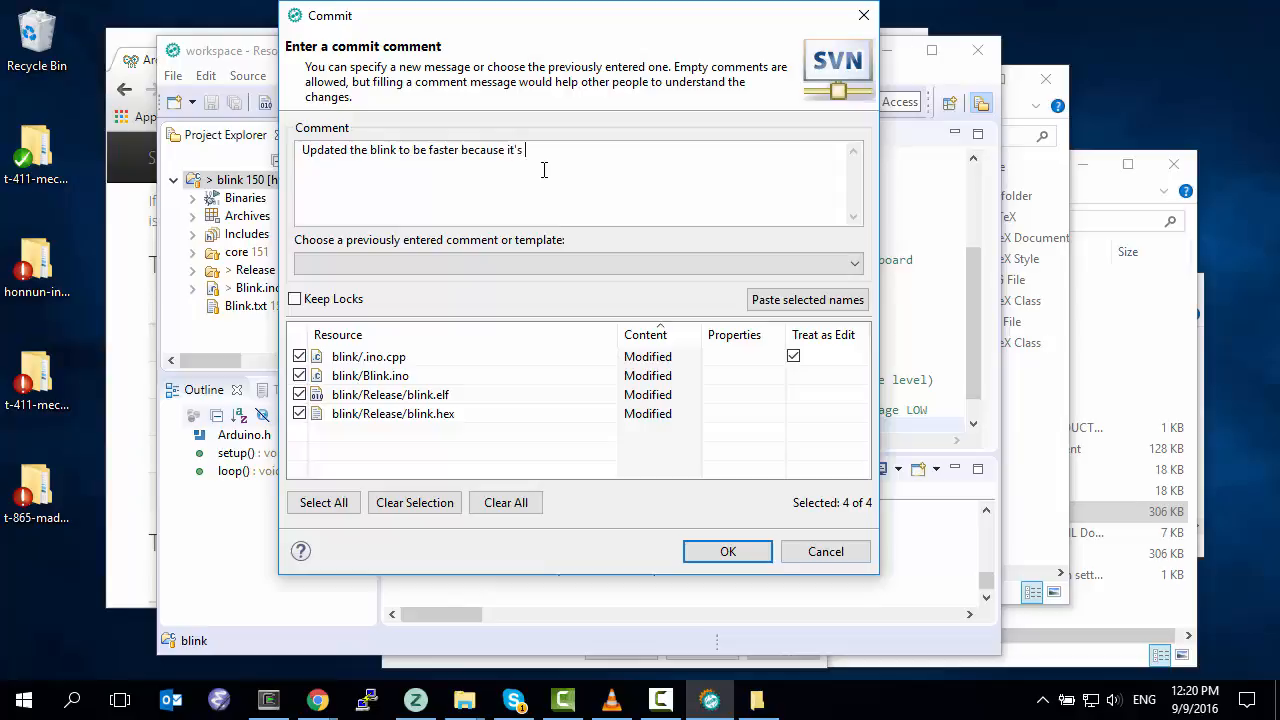
text(boring.)
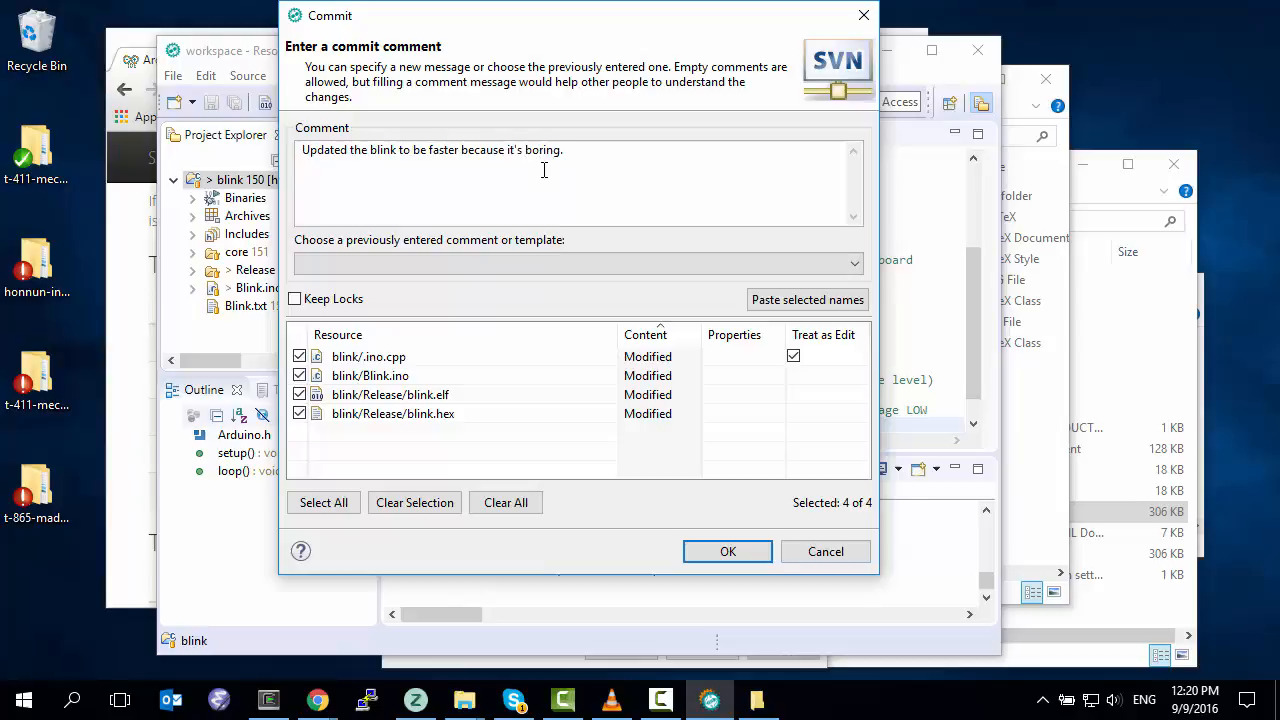
click(727, 551)
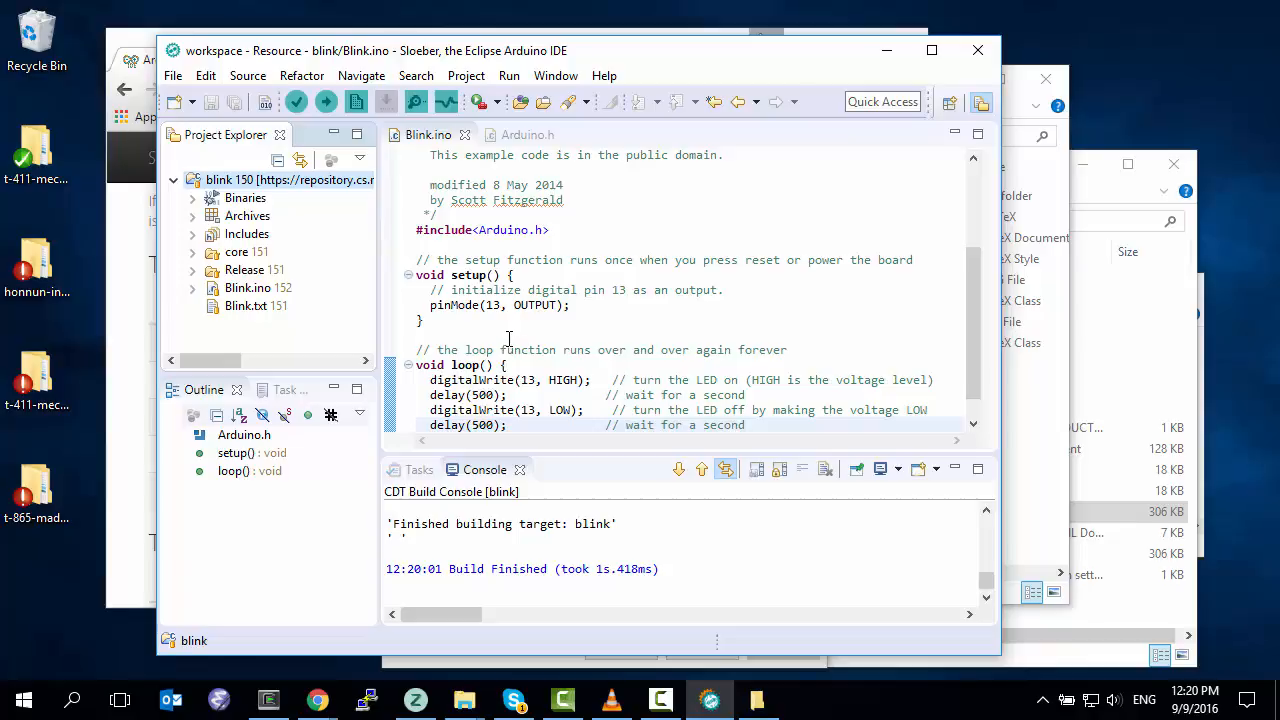
right_click(248, 179)
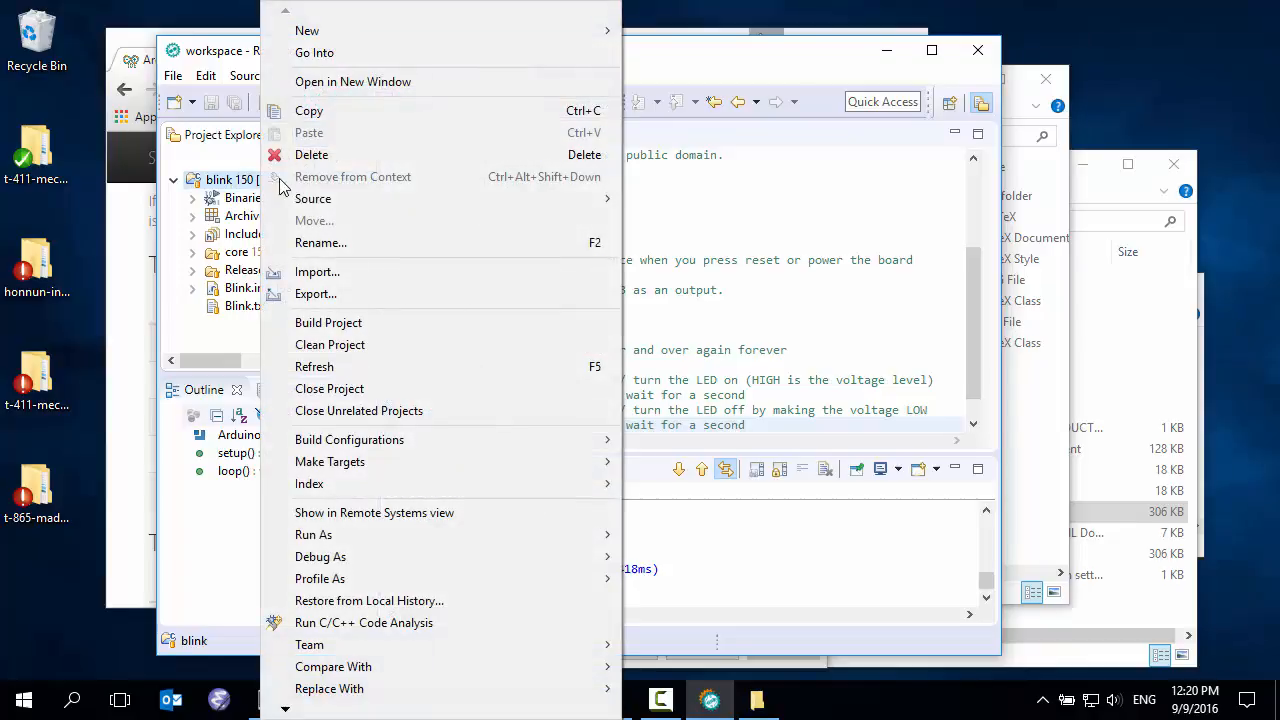
click(311, 154)
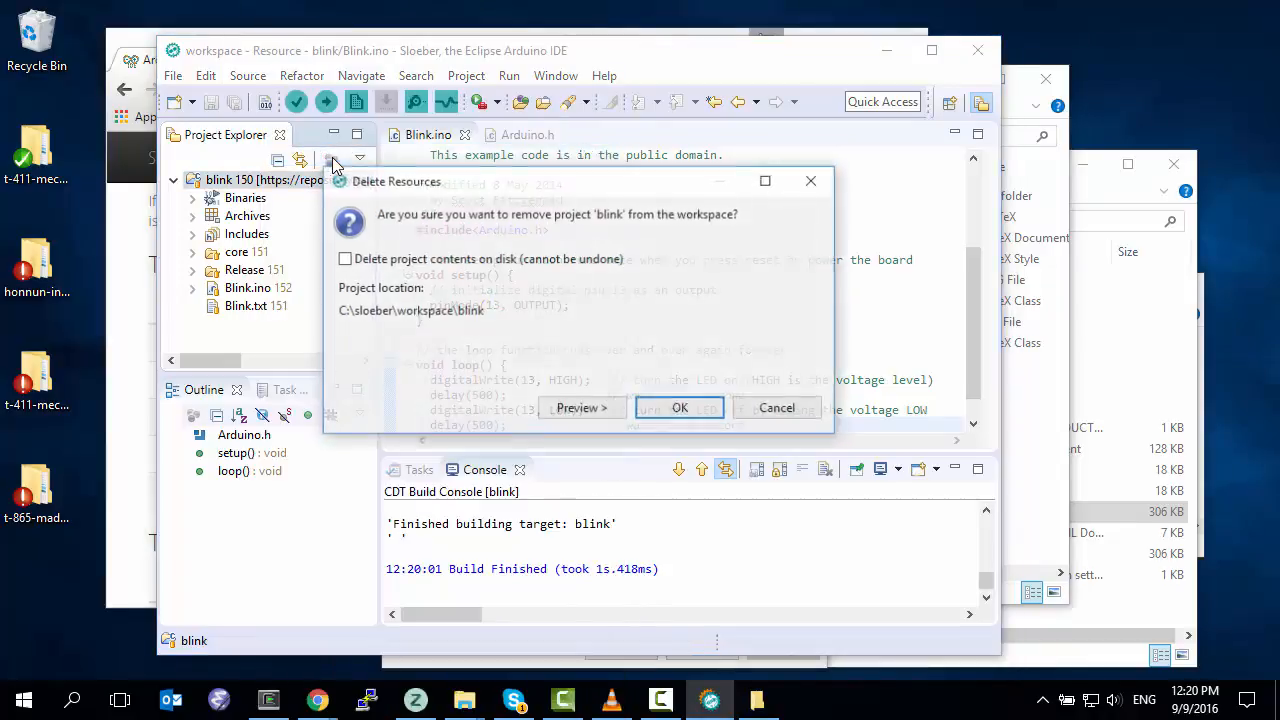
click(344, 258)
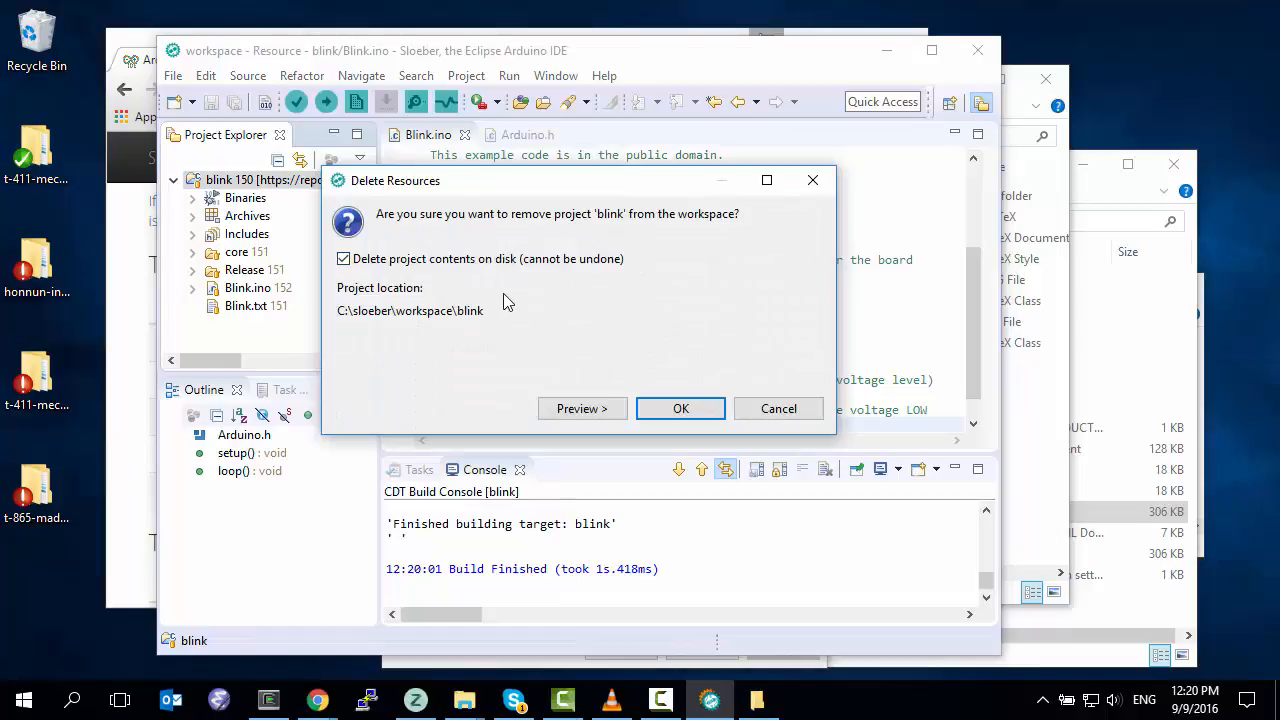
click(582, 408)
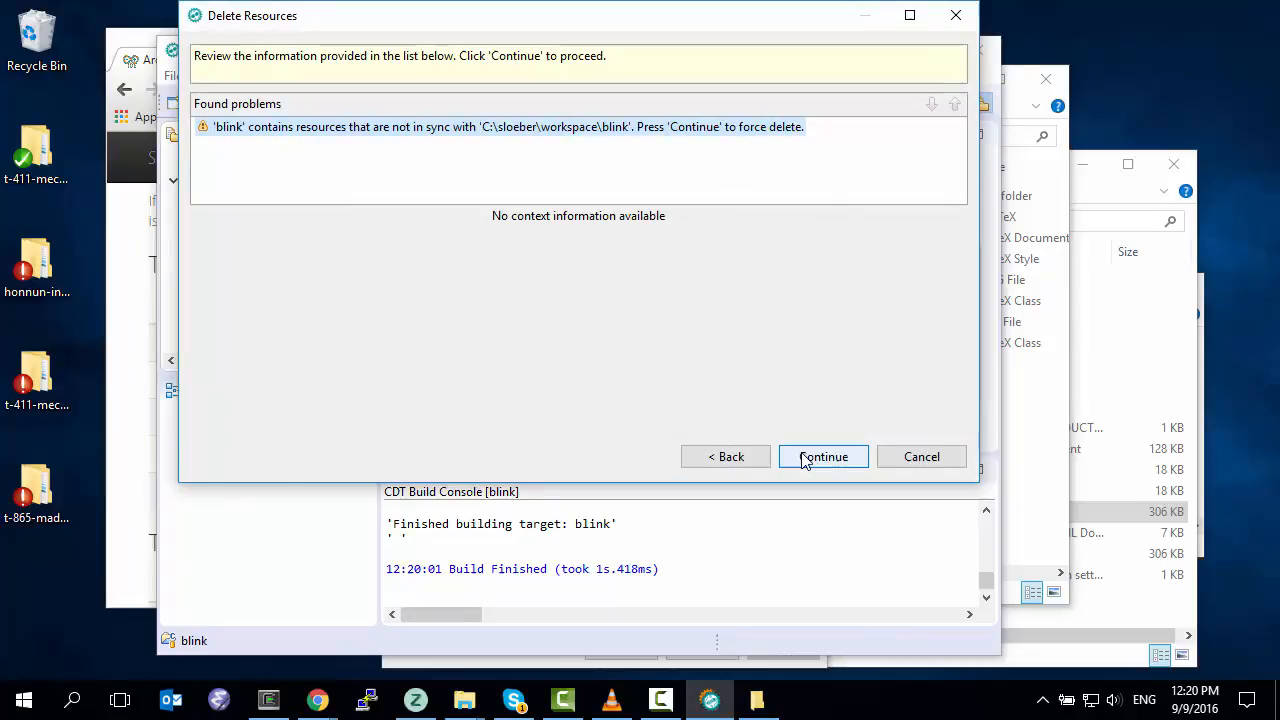
mouse_move(921, 456)
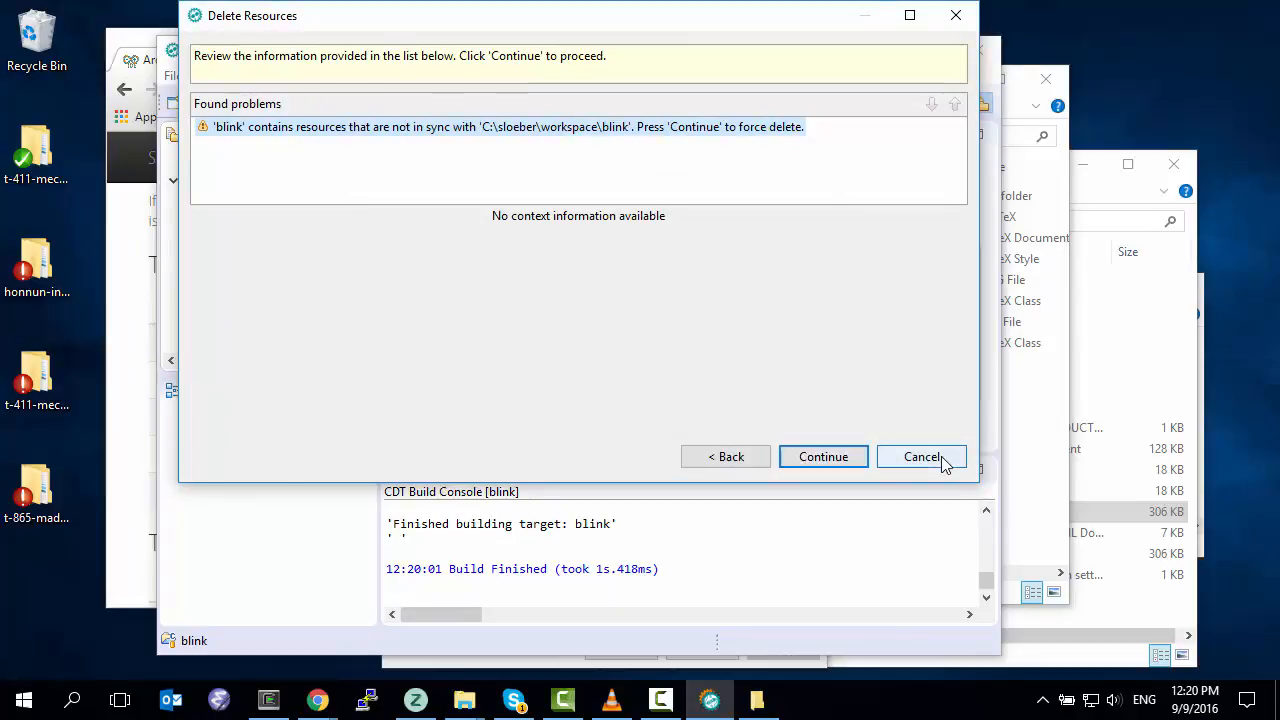
click(921, 456)
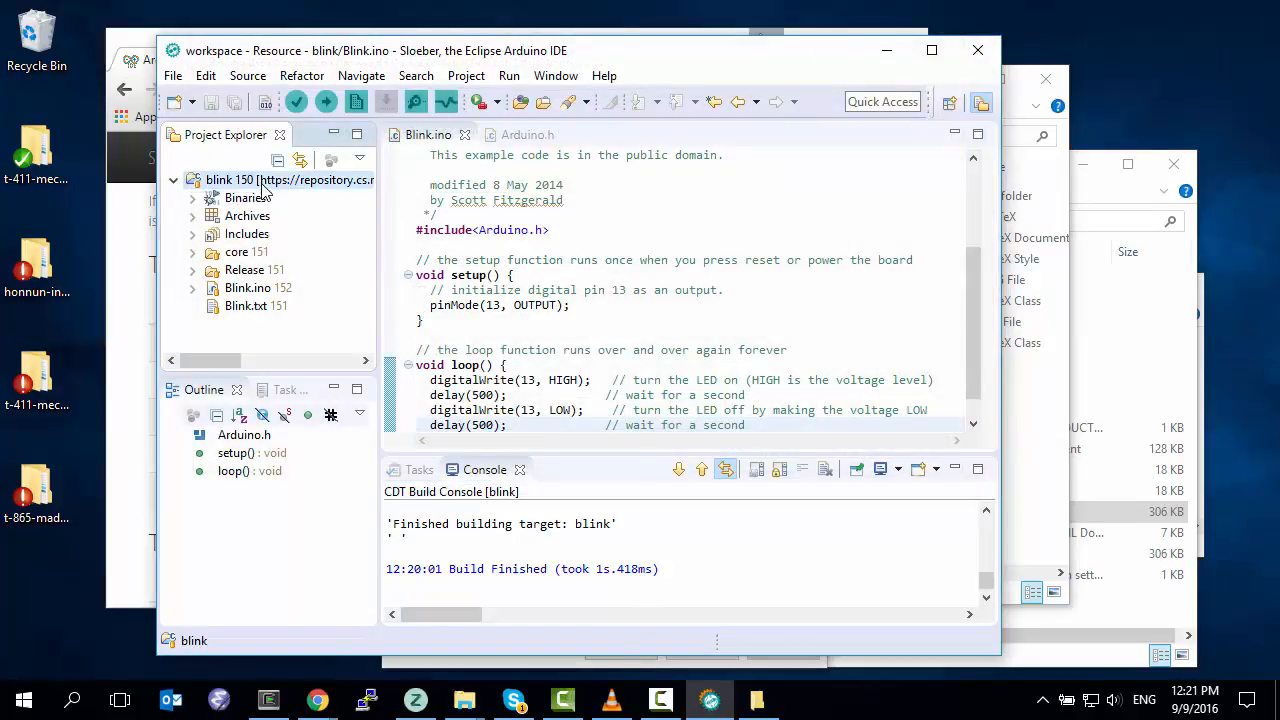
right_click(230, 179)
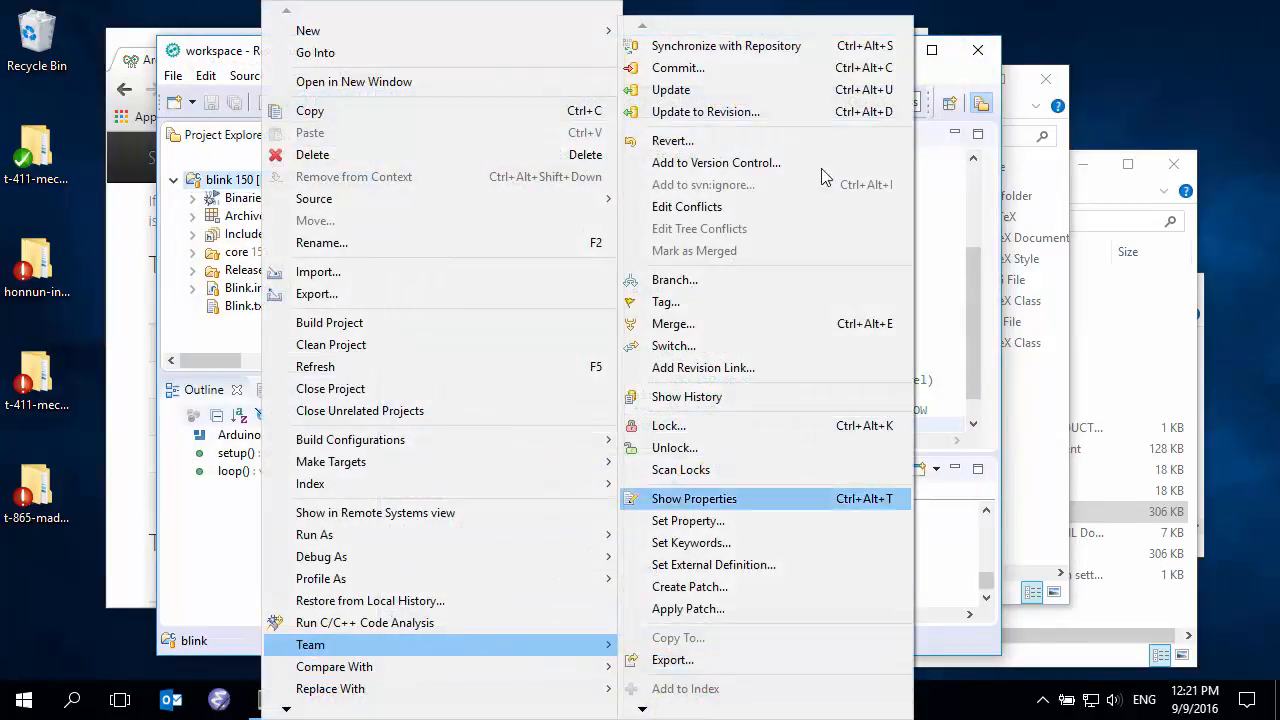
click(726, 45)
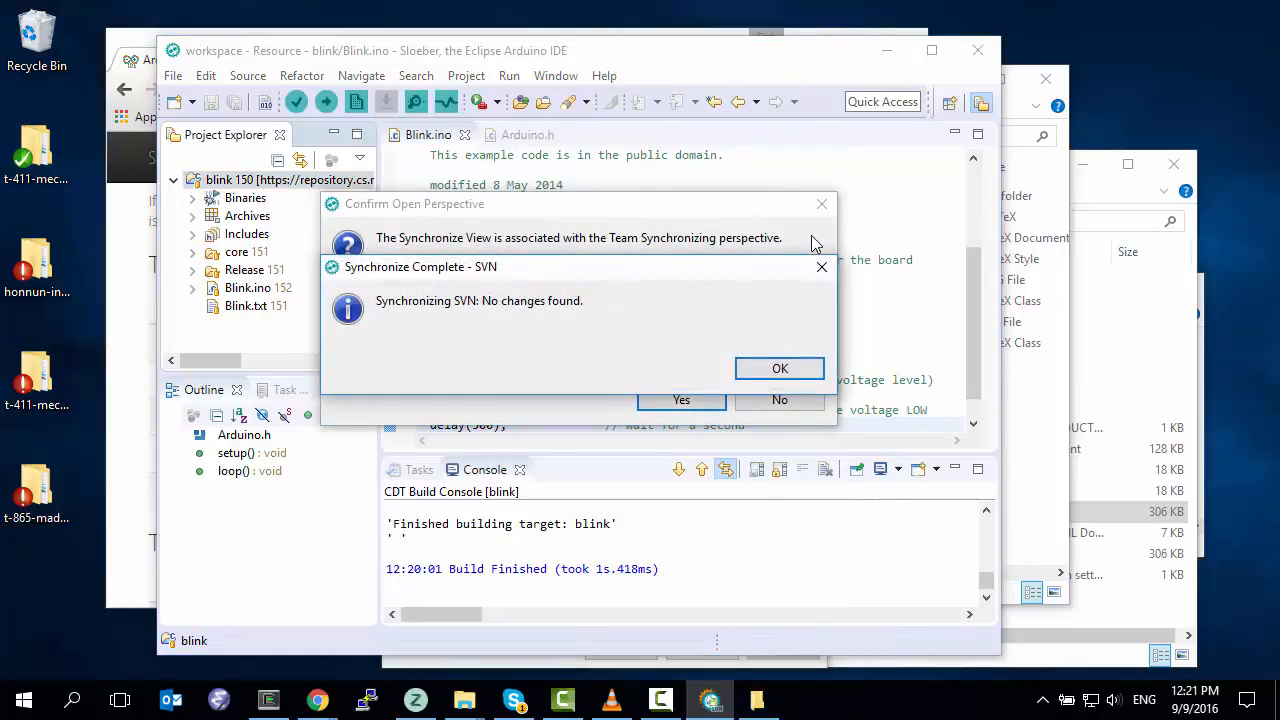
click(779, 368)
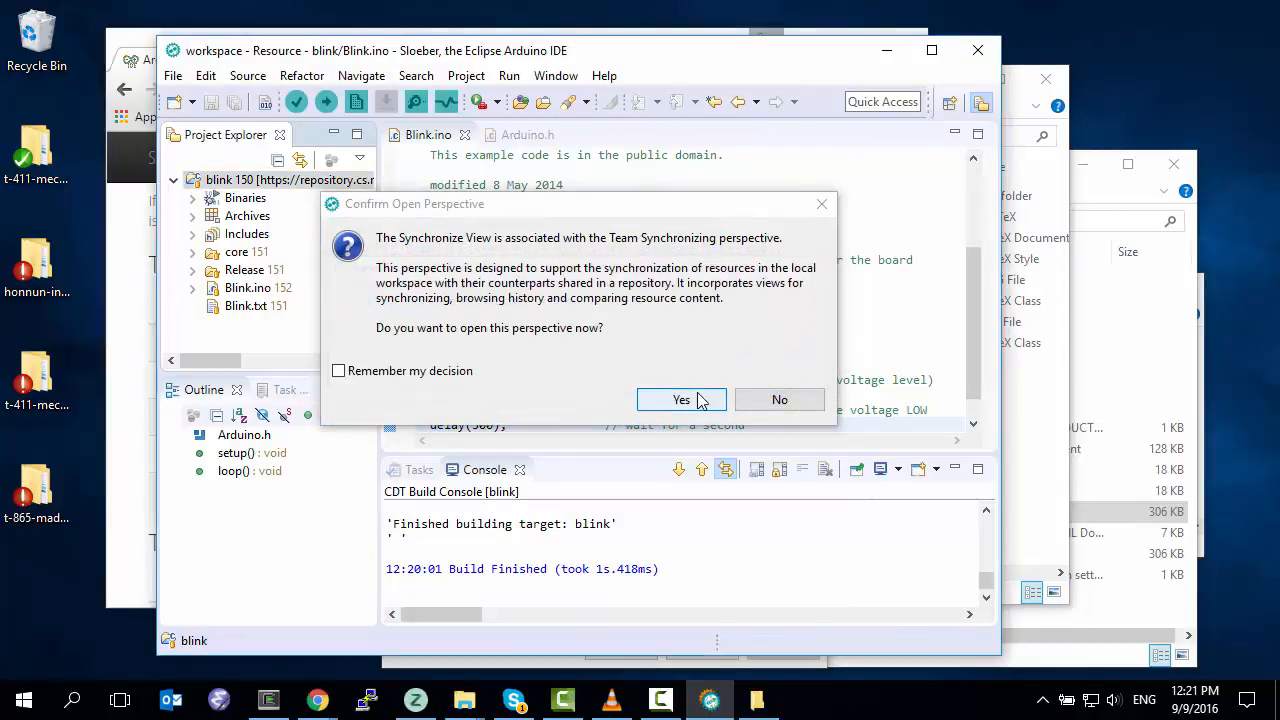
click(779, 399)
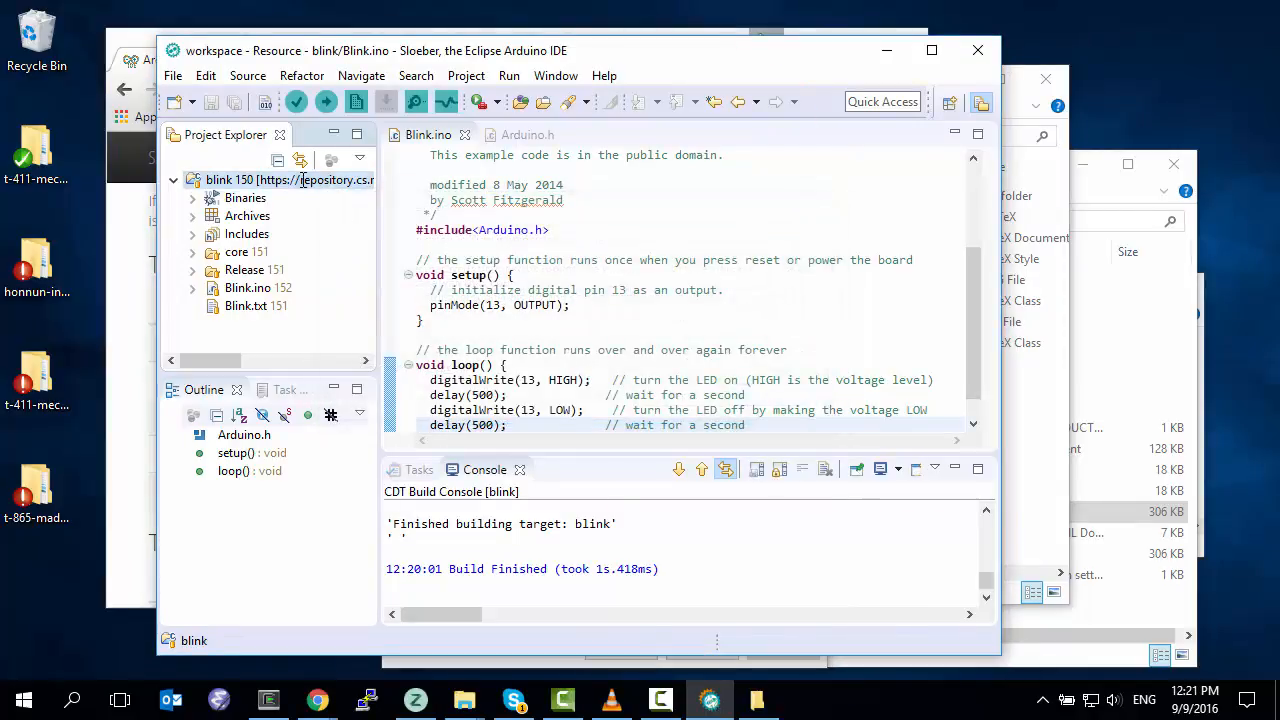
- Delete the blink project, continuing despite out-of-sync resources
right_click(290, 179)
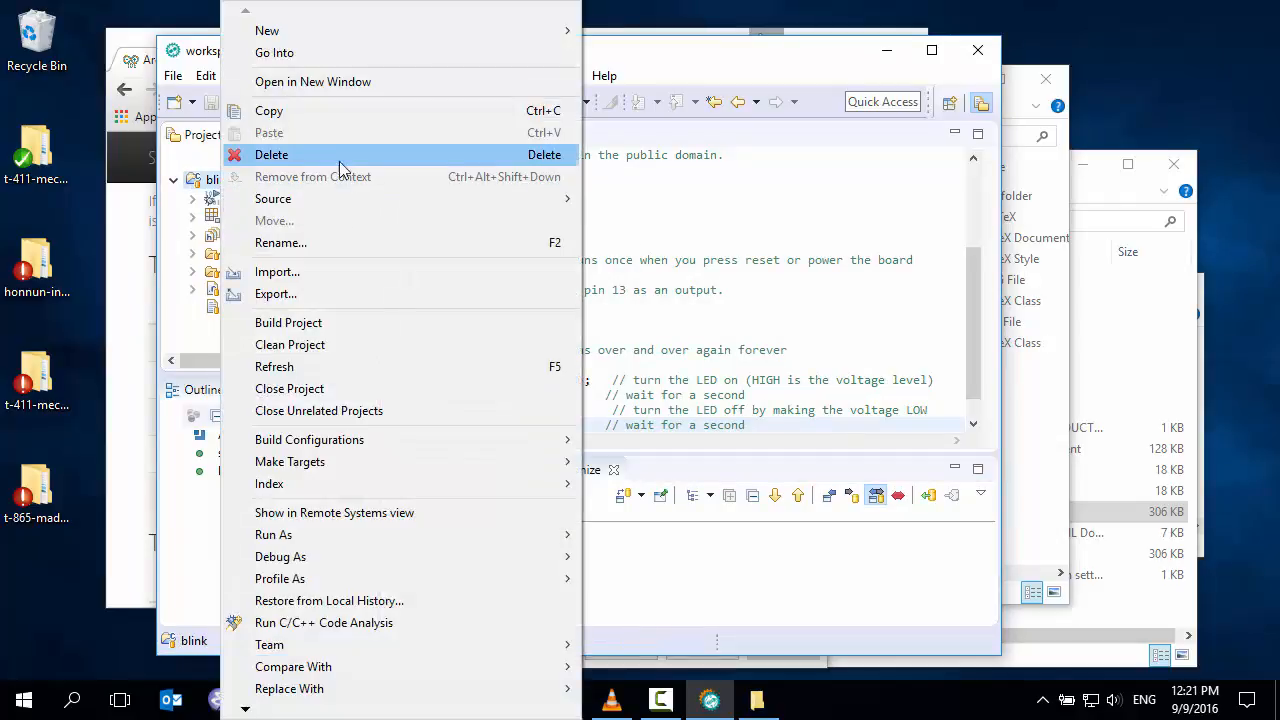
click(271, 154)
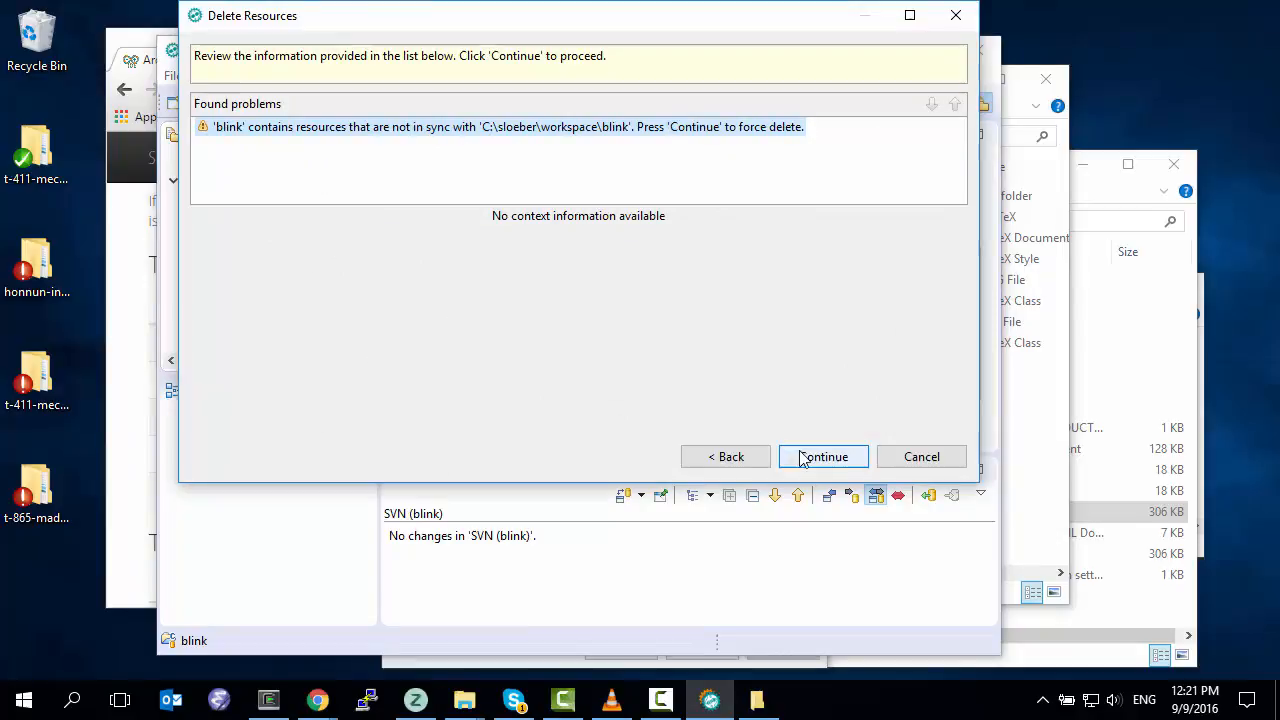
click(823, 456)
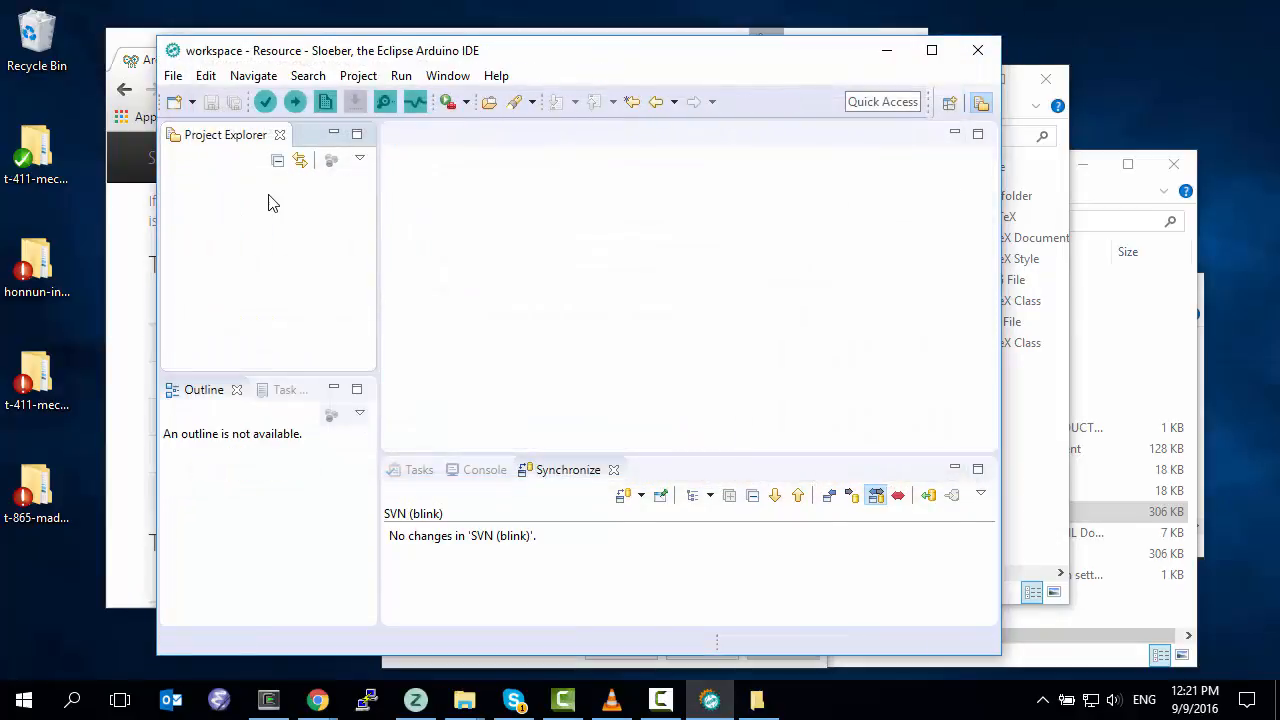
mouse_move(245, 230)
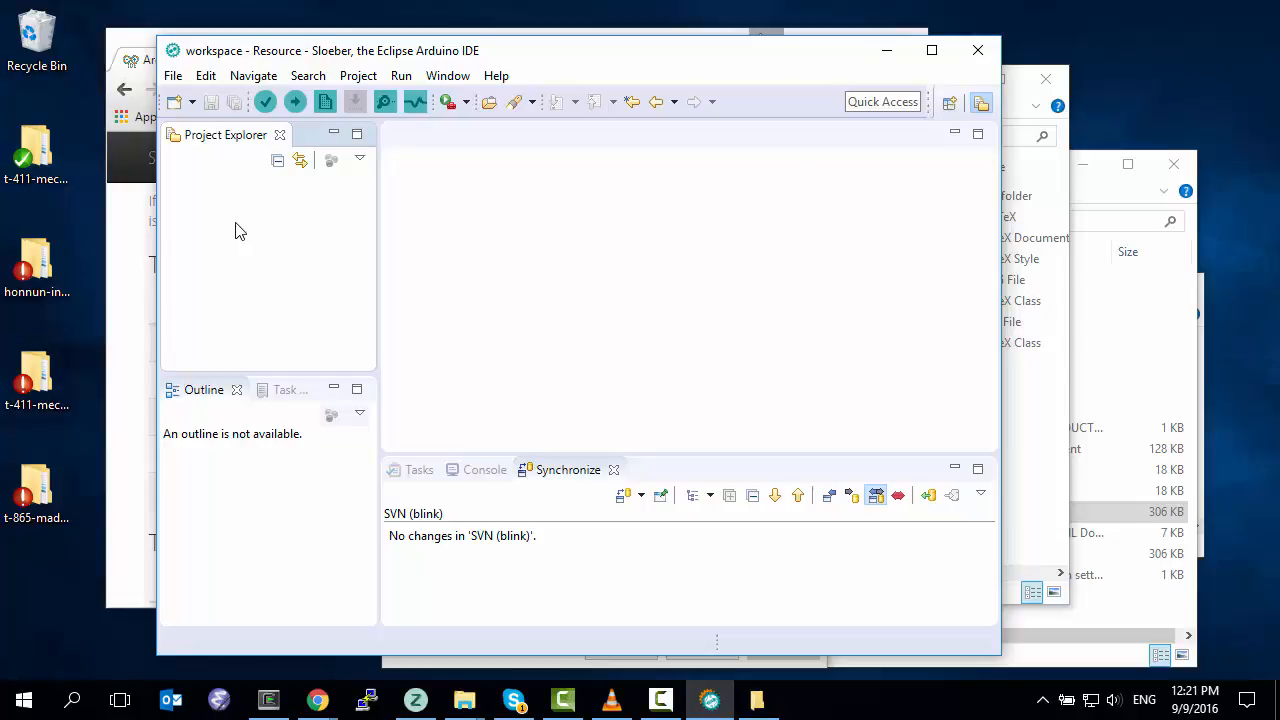
mouse_move(530, 77)
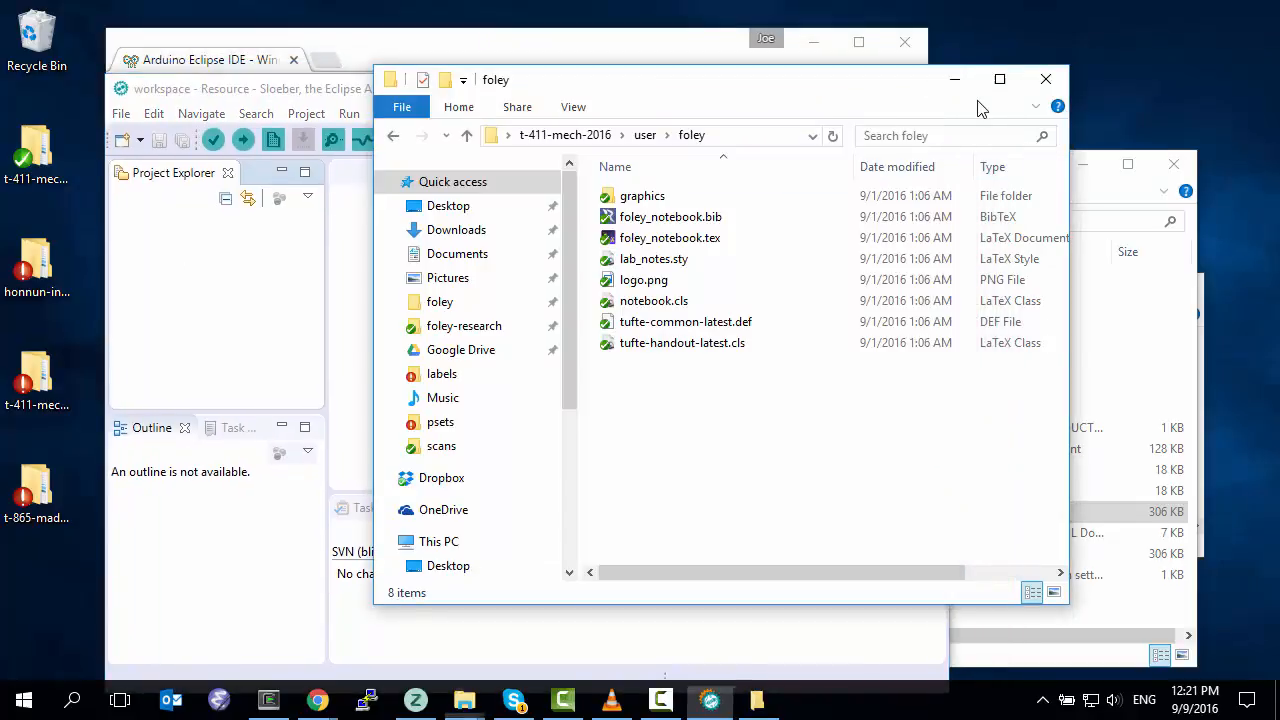
- Refresh the foley folder to show blink and read its Subversion URL from Properties
right_click(720, 420)
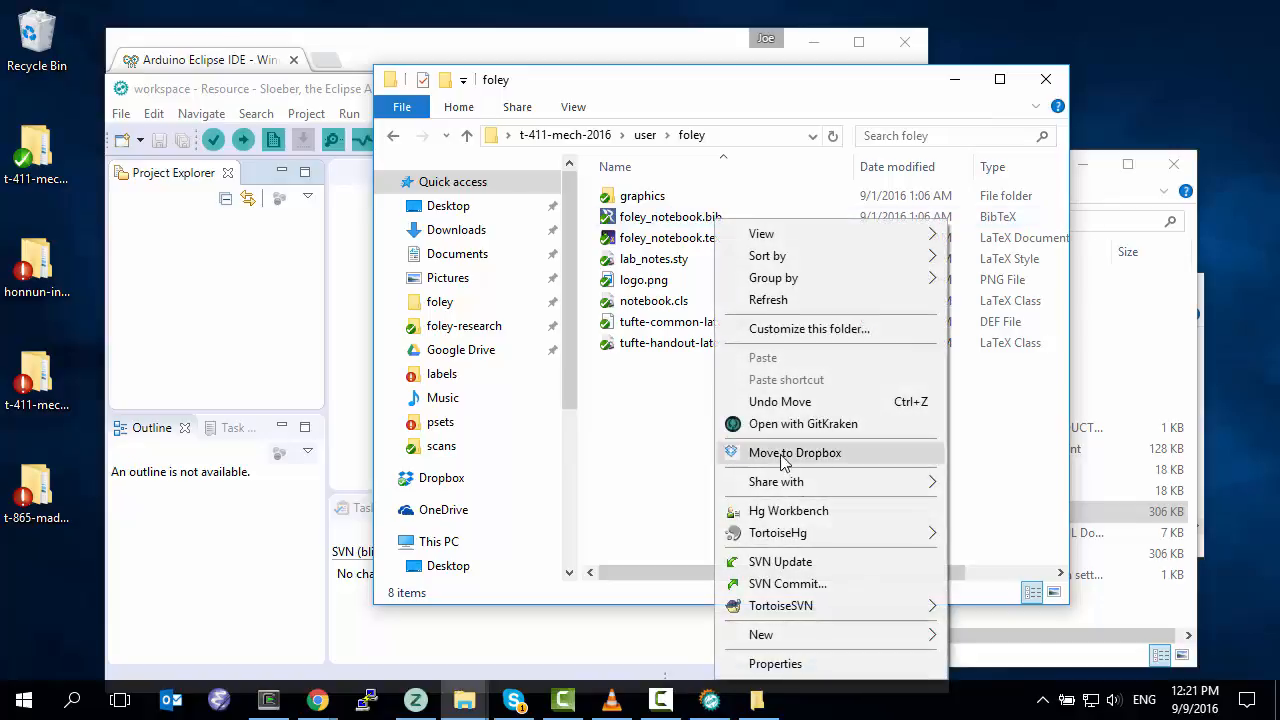
click(780, 561)
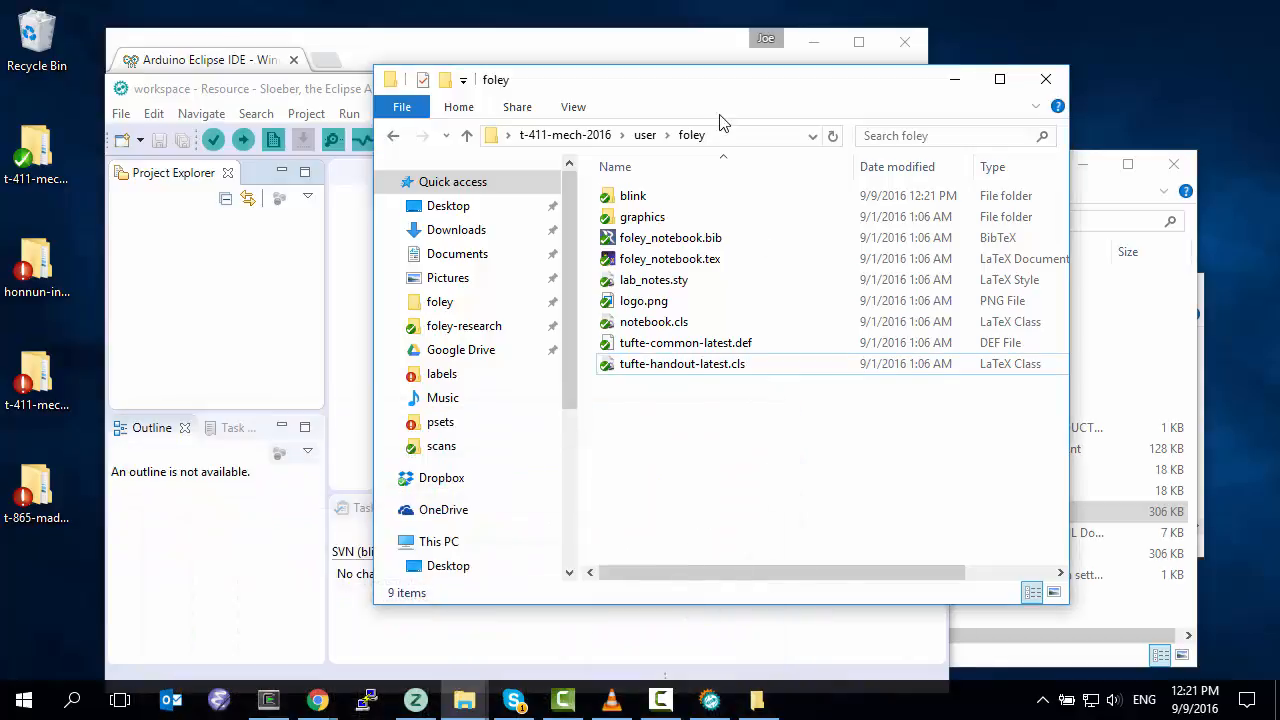
right_click(690, 200)
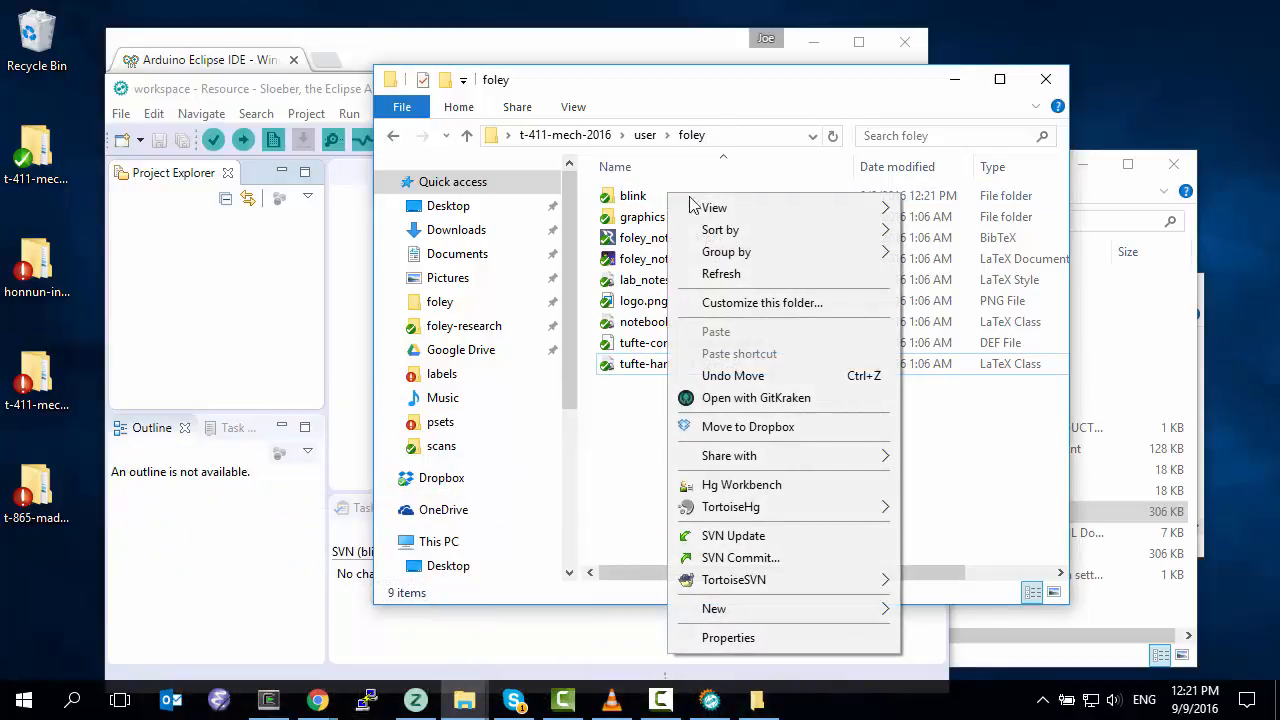
click(728, 637)
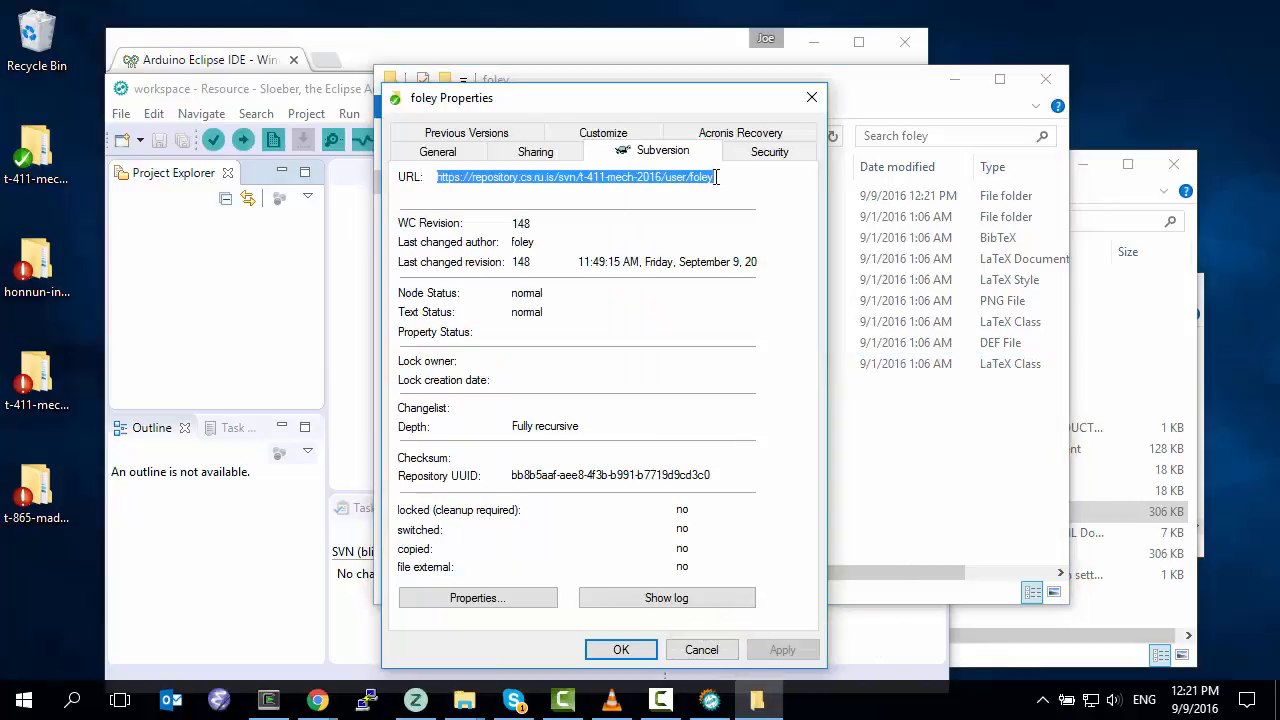
click(701, 649)
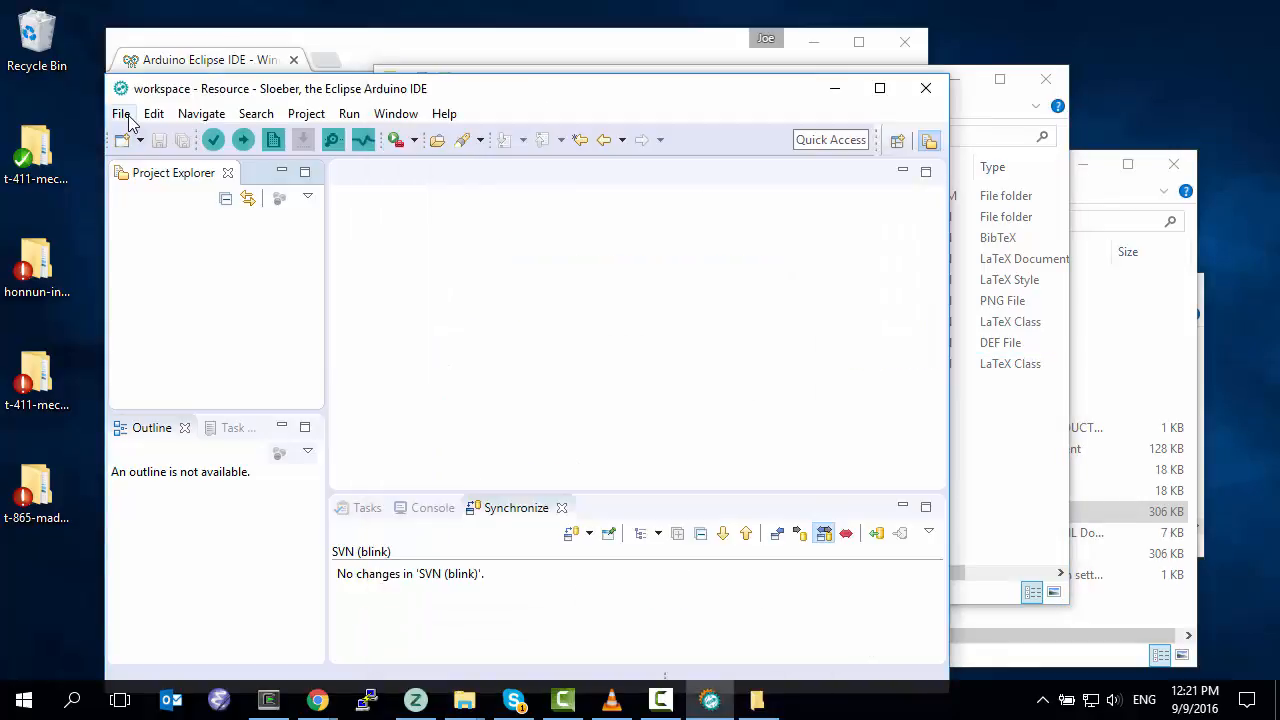
- Start the Project from SVN wizard using the existing foley repository location
click(121, 113)
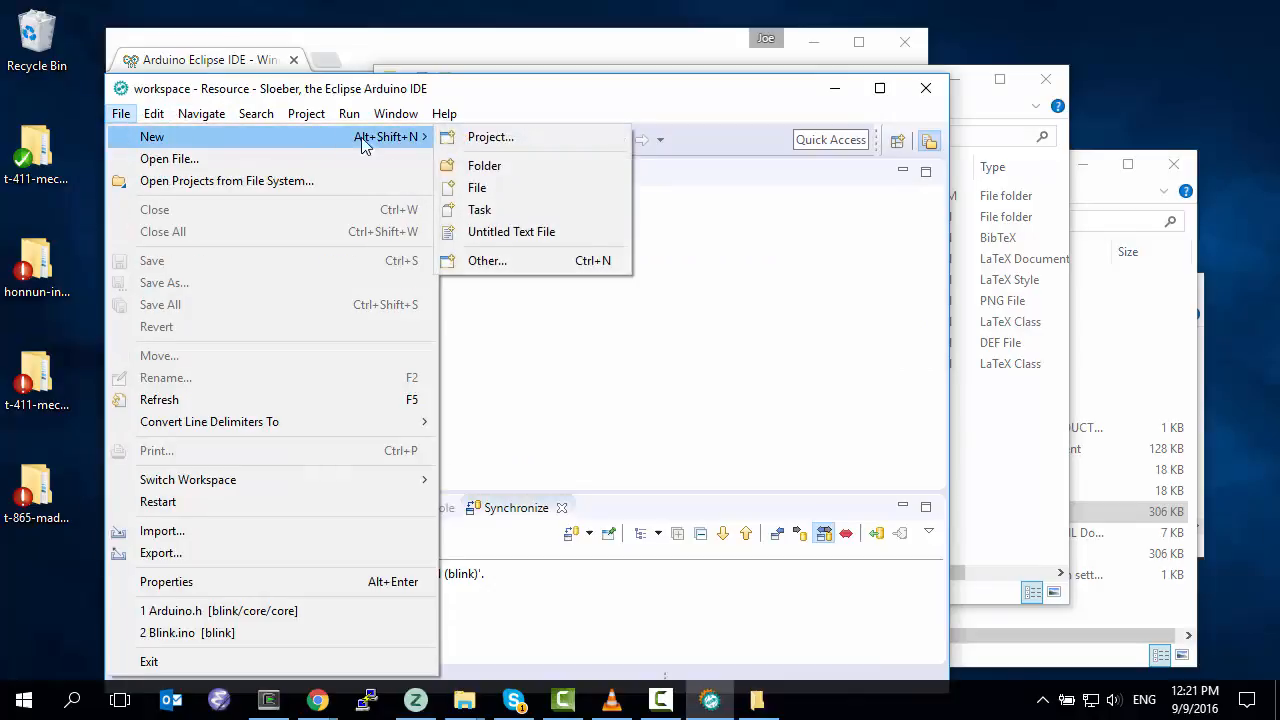
click(487, 260)
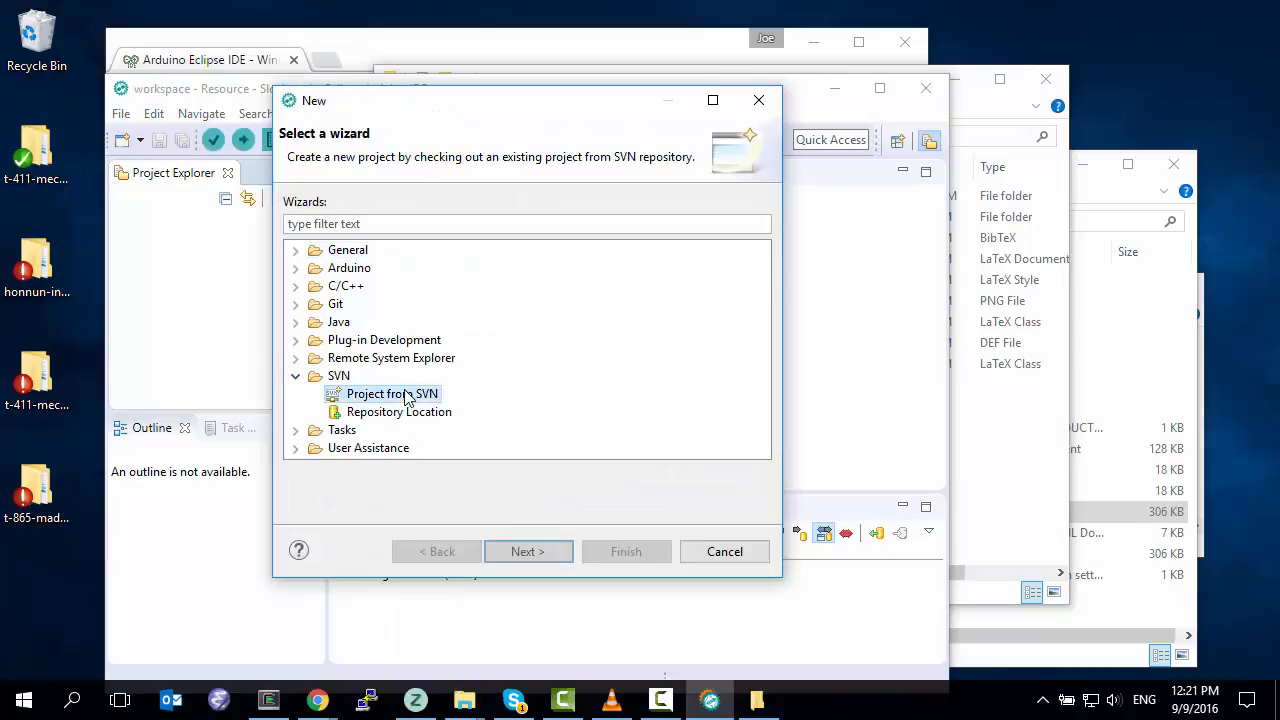
click(528, 551)
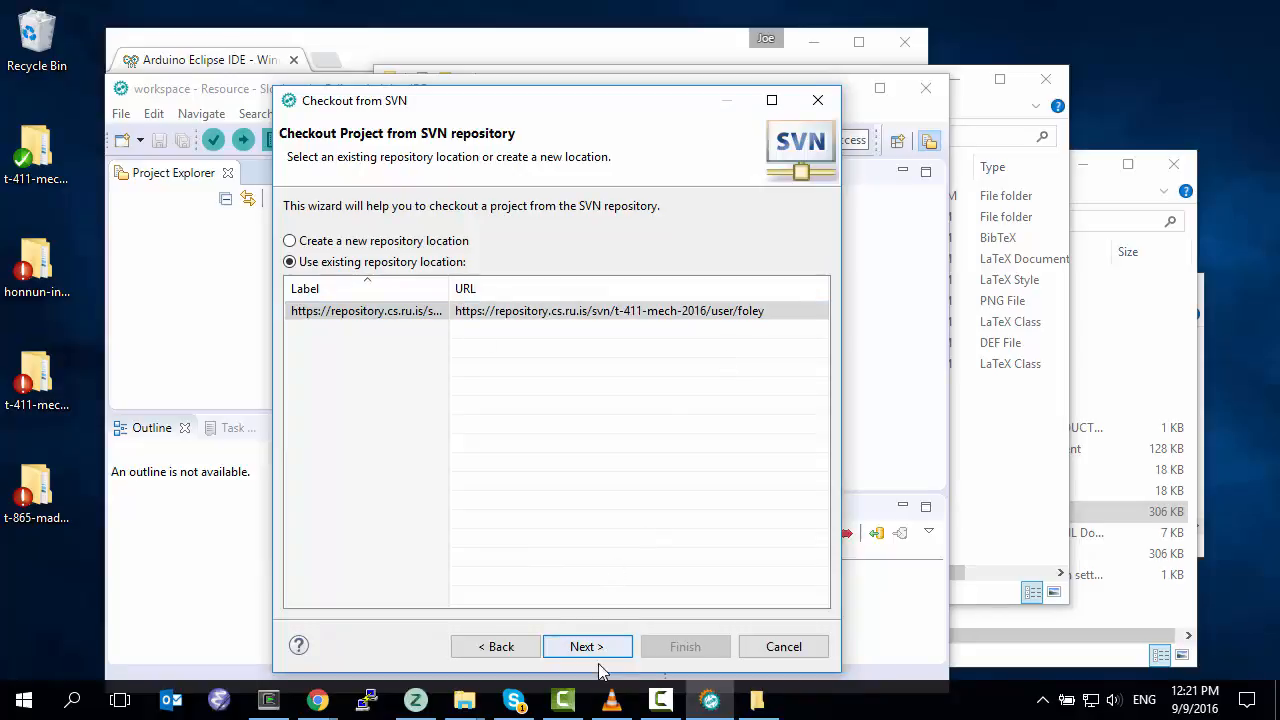
click(586, 646)
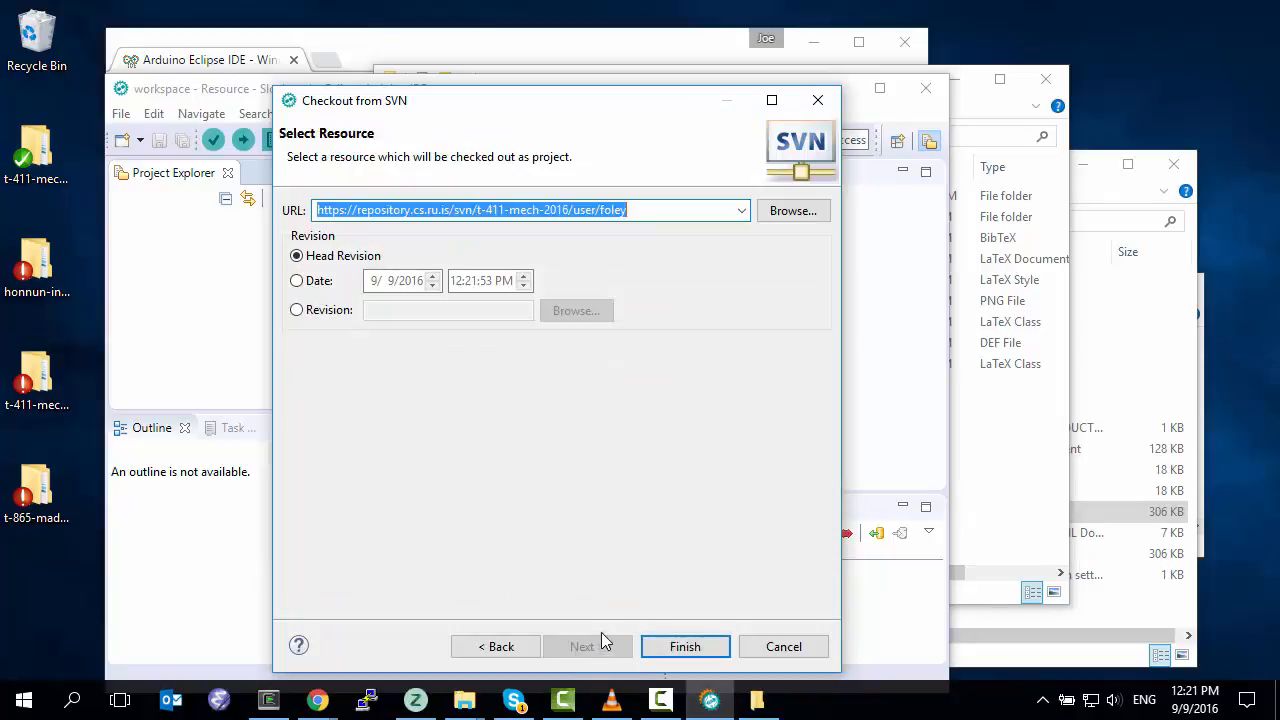
mouse_move(793, 210)
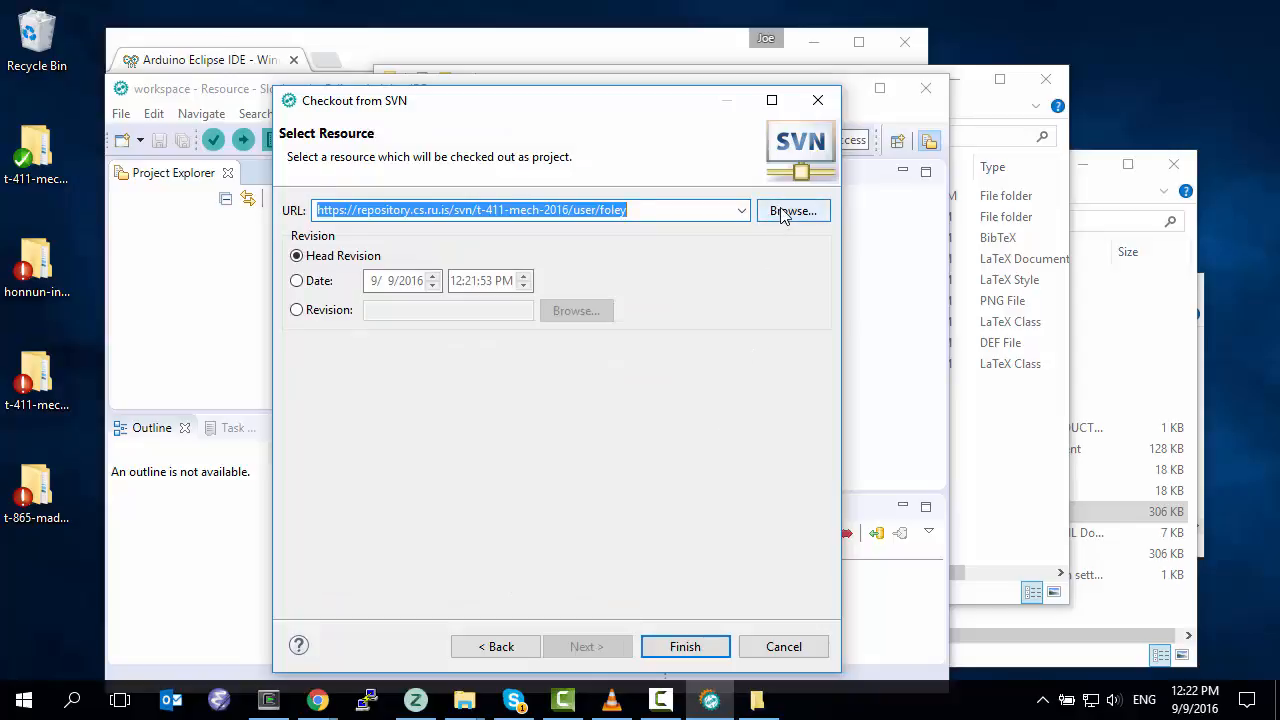
- Choose the blink repository folder and check it out as project blink, then expand its contents
click(792, 210)
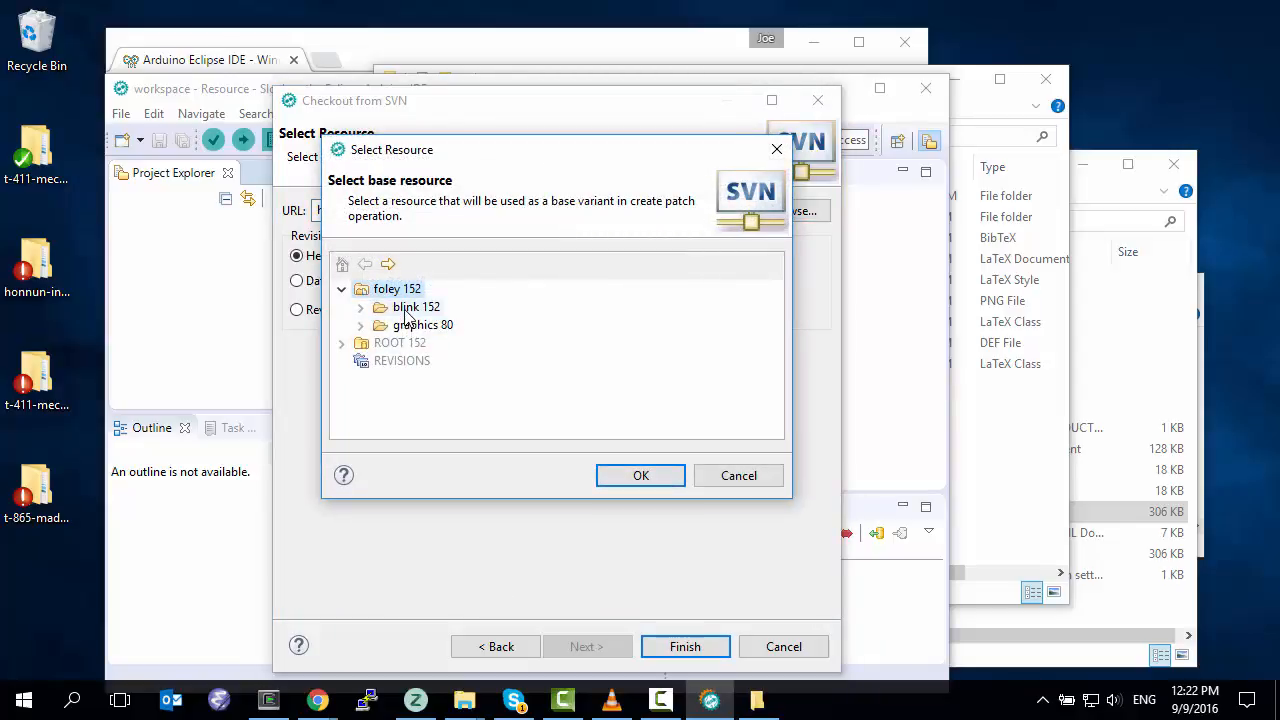
click(416, 306)
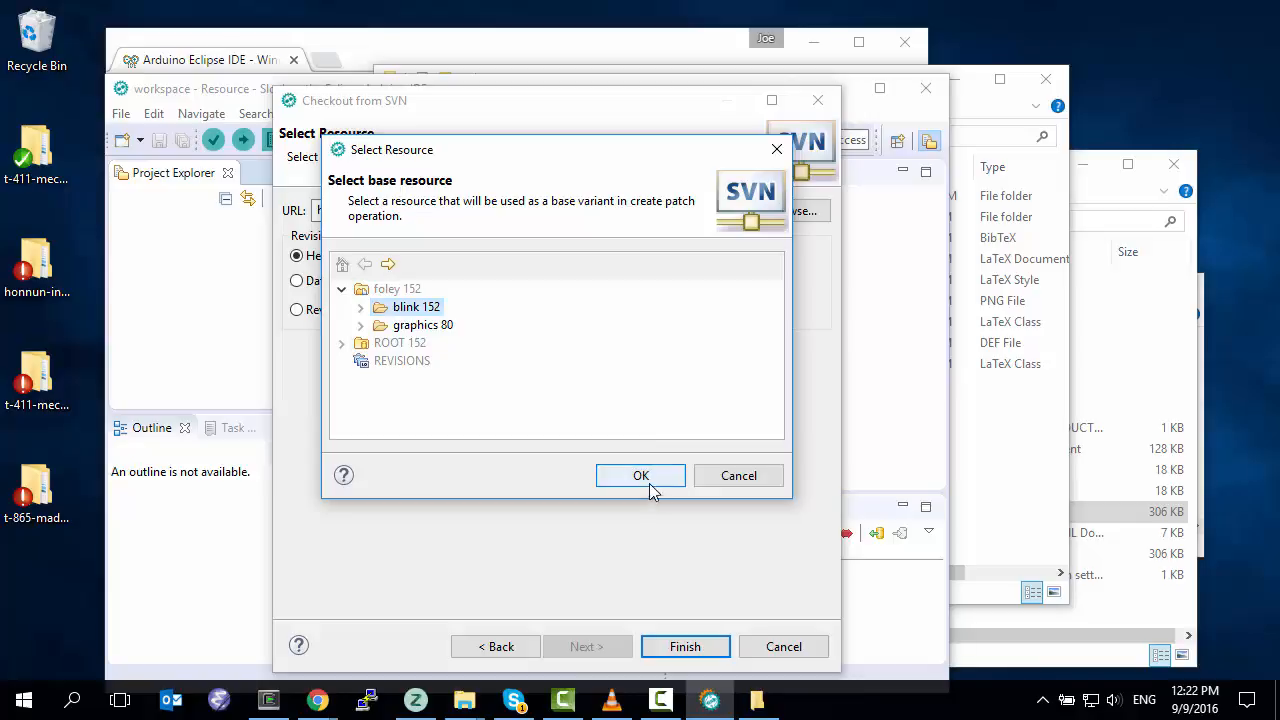
click(640, 475)
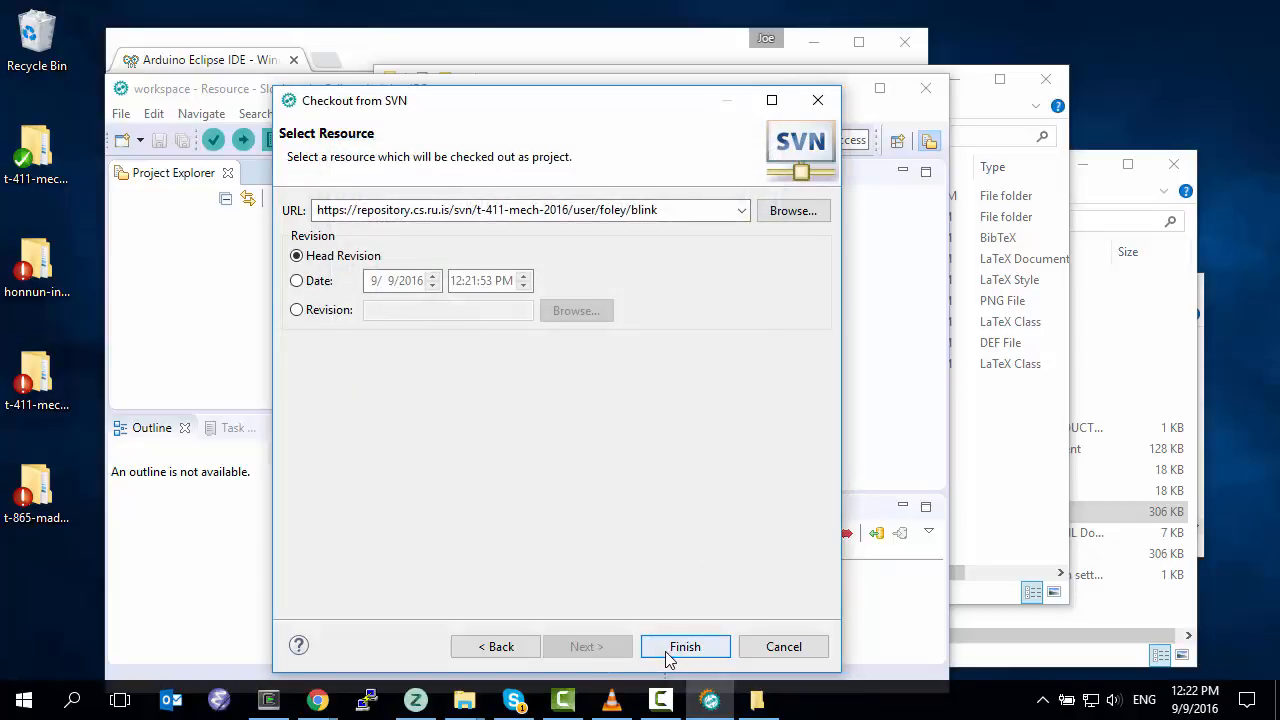
click(685, 646)
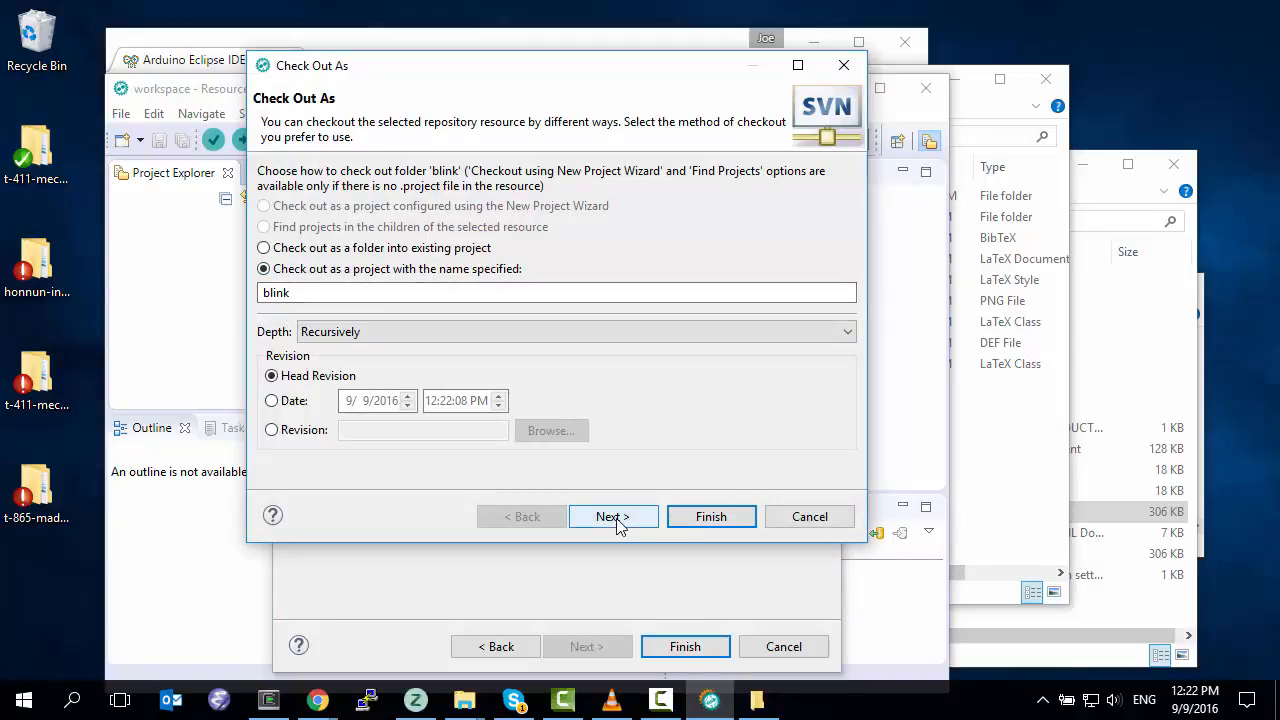
click(612, 516)
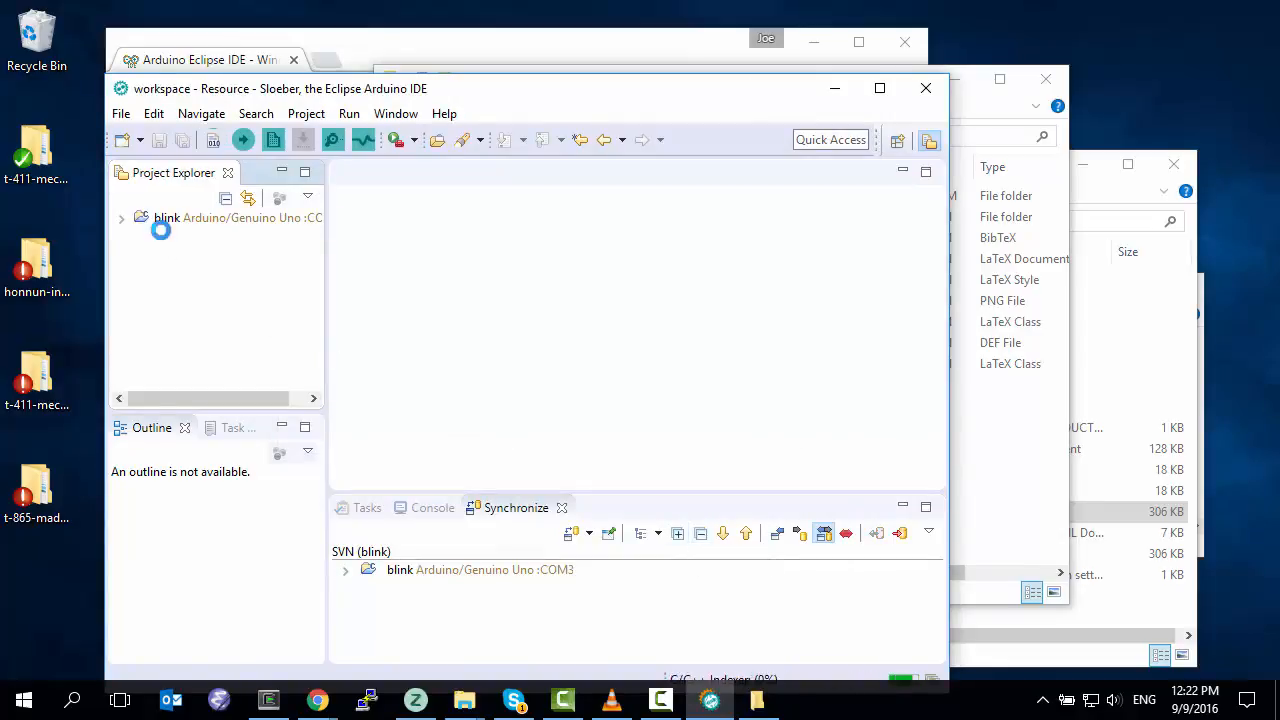
click(120, 217)
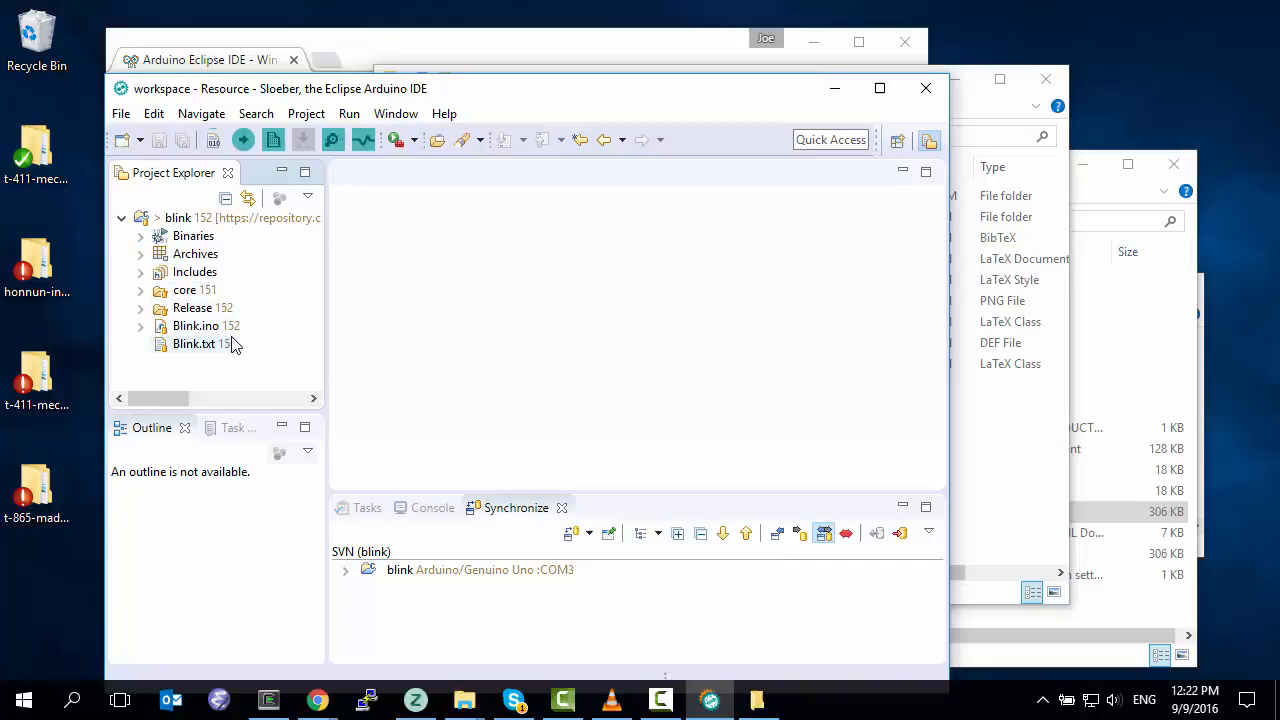
mouse_move(218, 217)
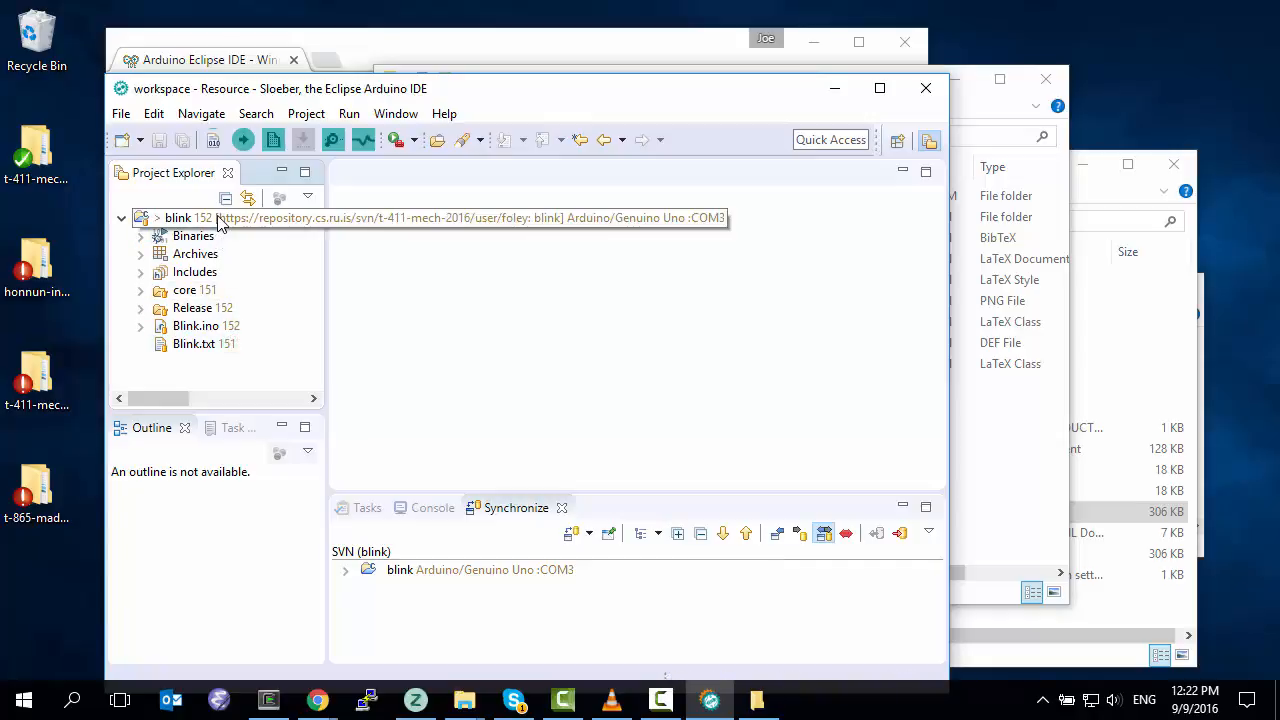
- Run Team > Update on the blink project from its context menu
right_click(178, 217)
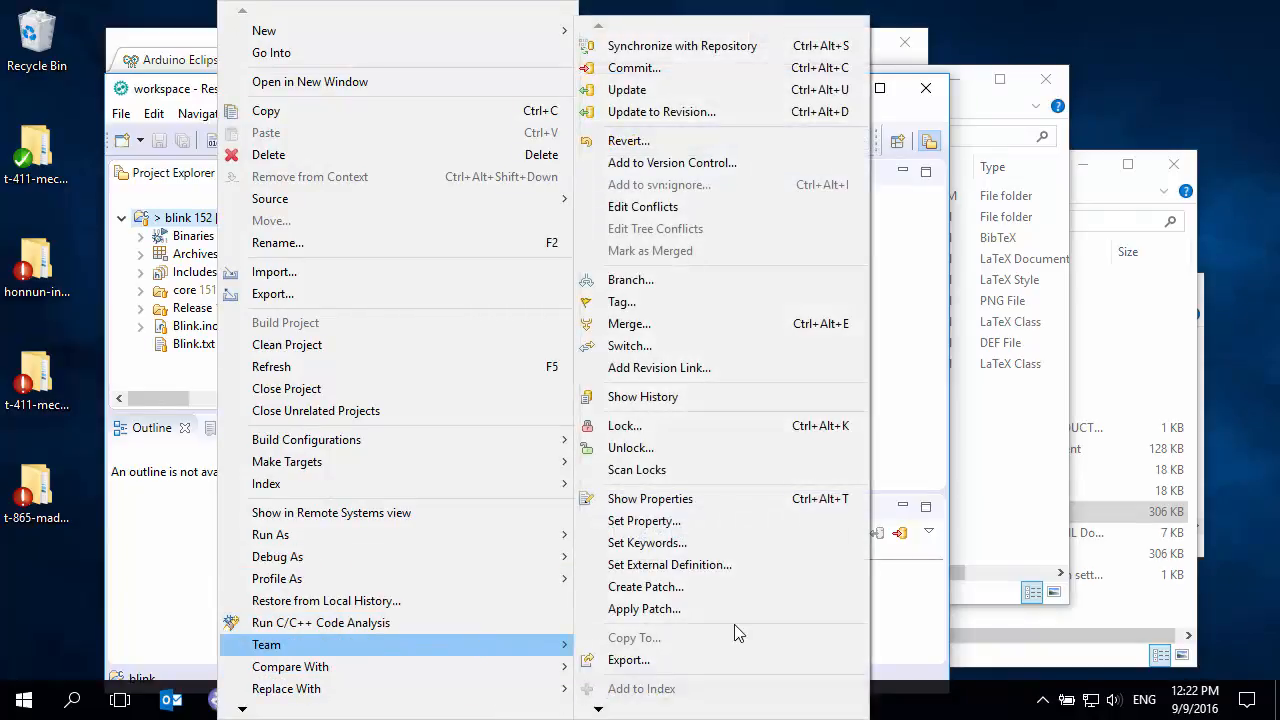
mouse_move(644, 609)
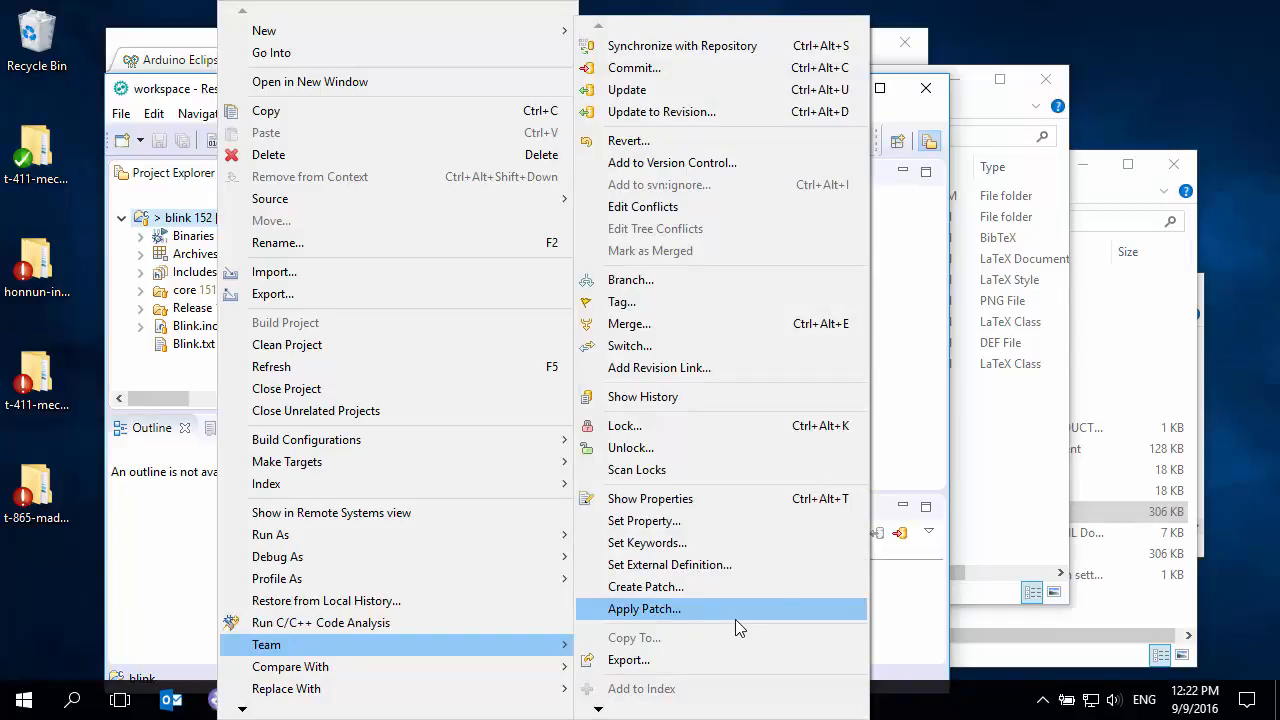
mouse_move(745, 90)
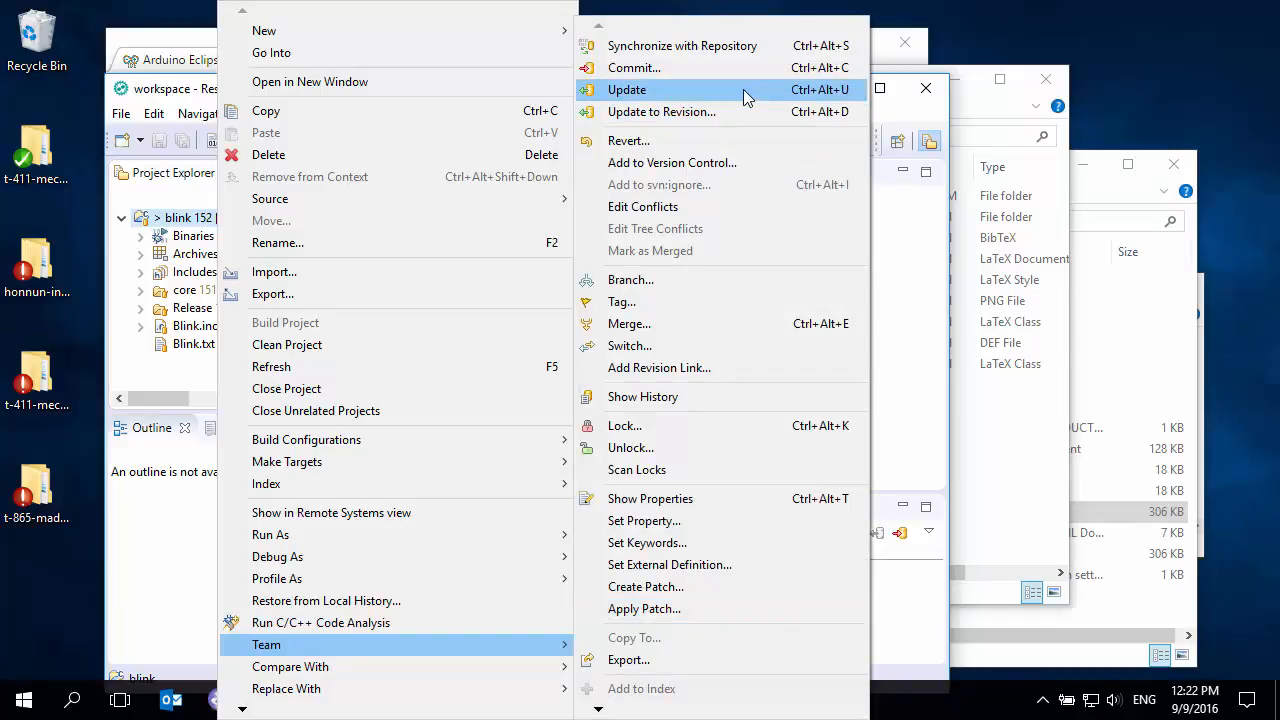
mouse_move(718, 46)
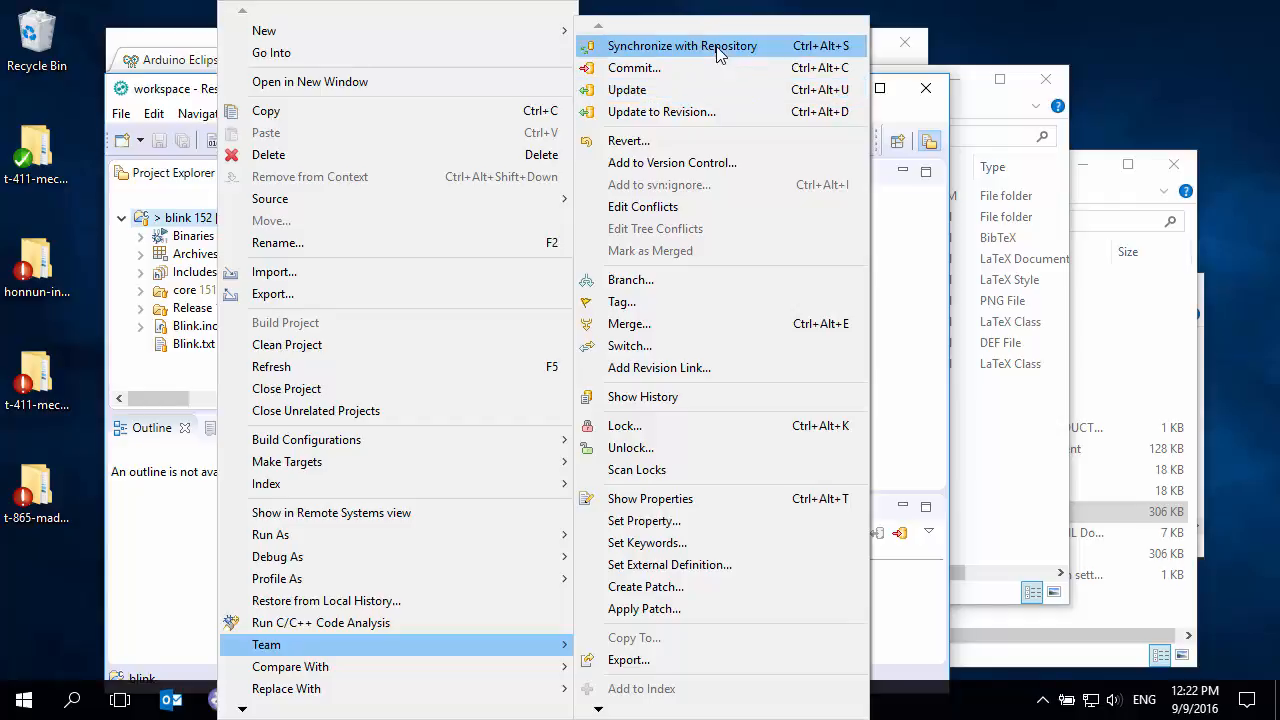
mouse_move(707, 99)
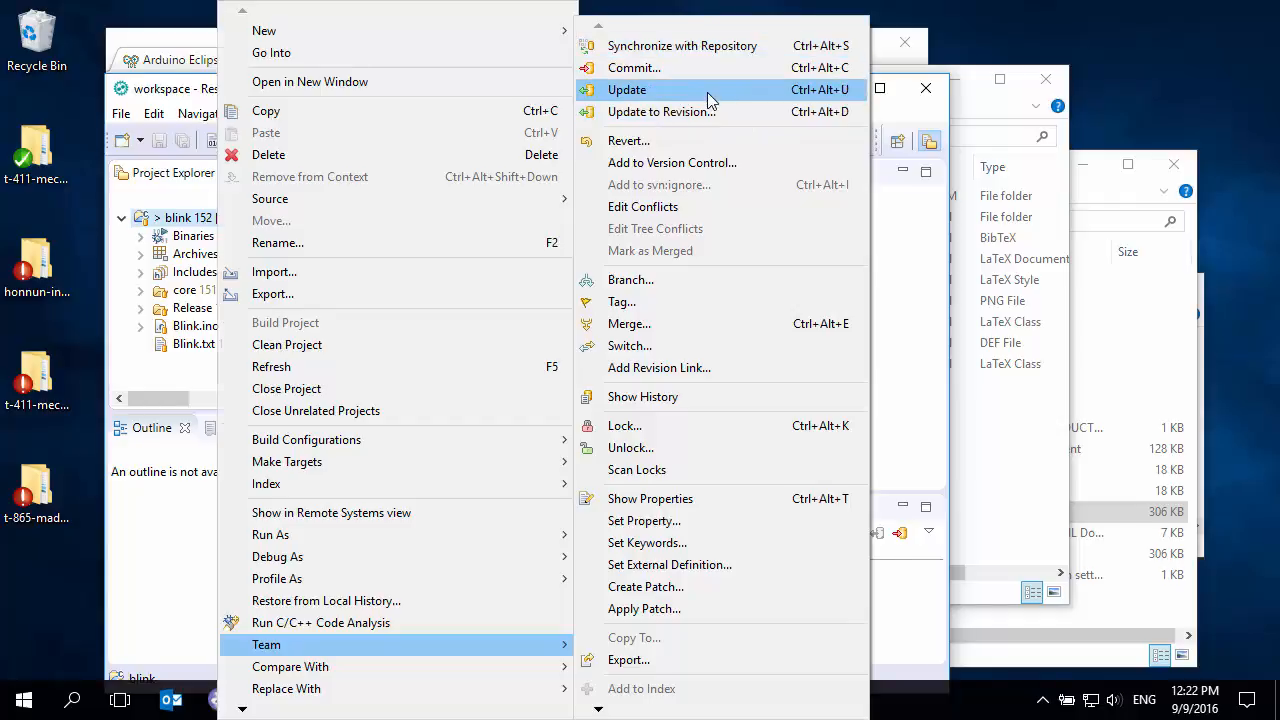
click(627, 90)
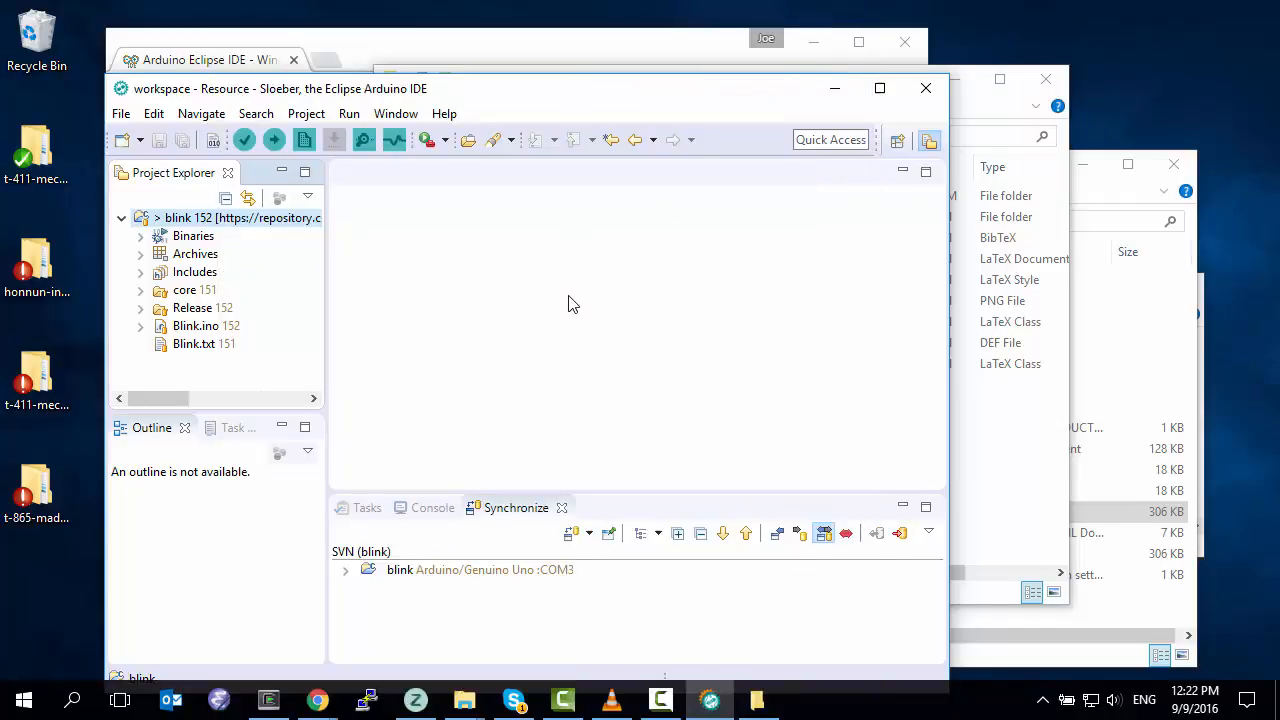
mouse_move(575, 320)
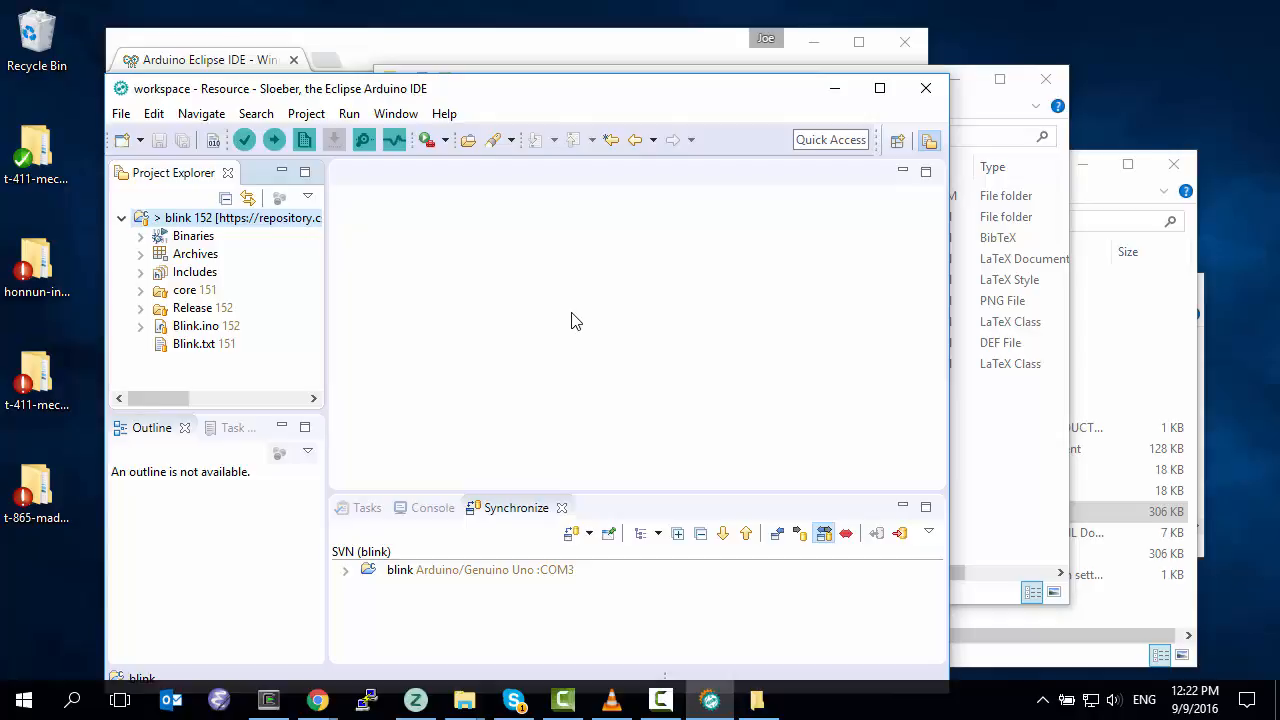
mouse_move(540, 306)
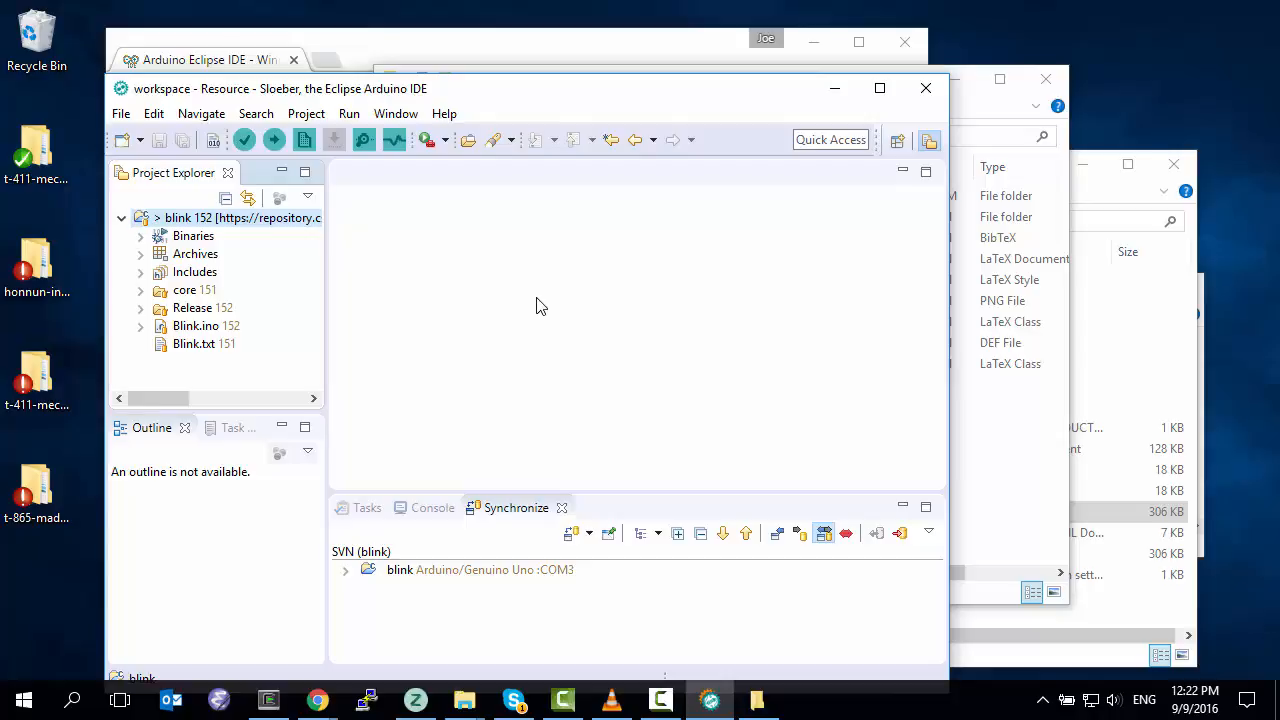
mouse_move(547, 310)
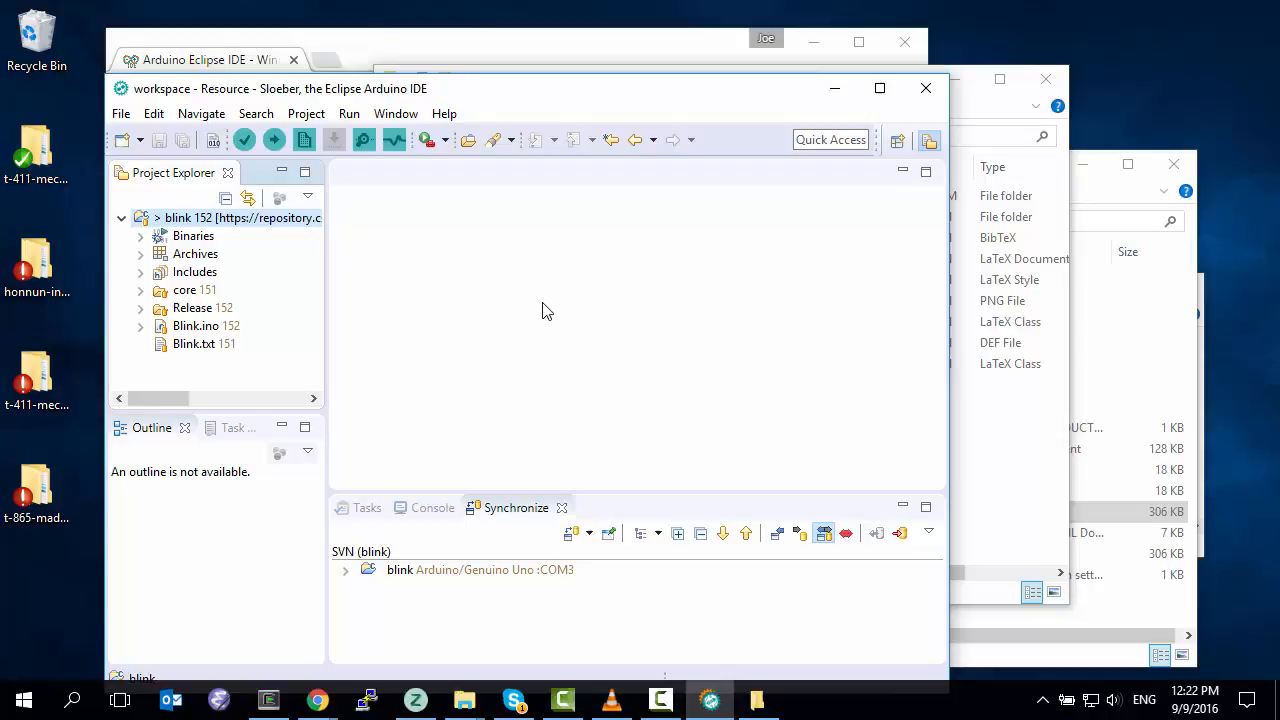